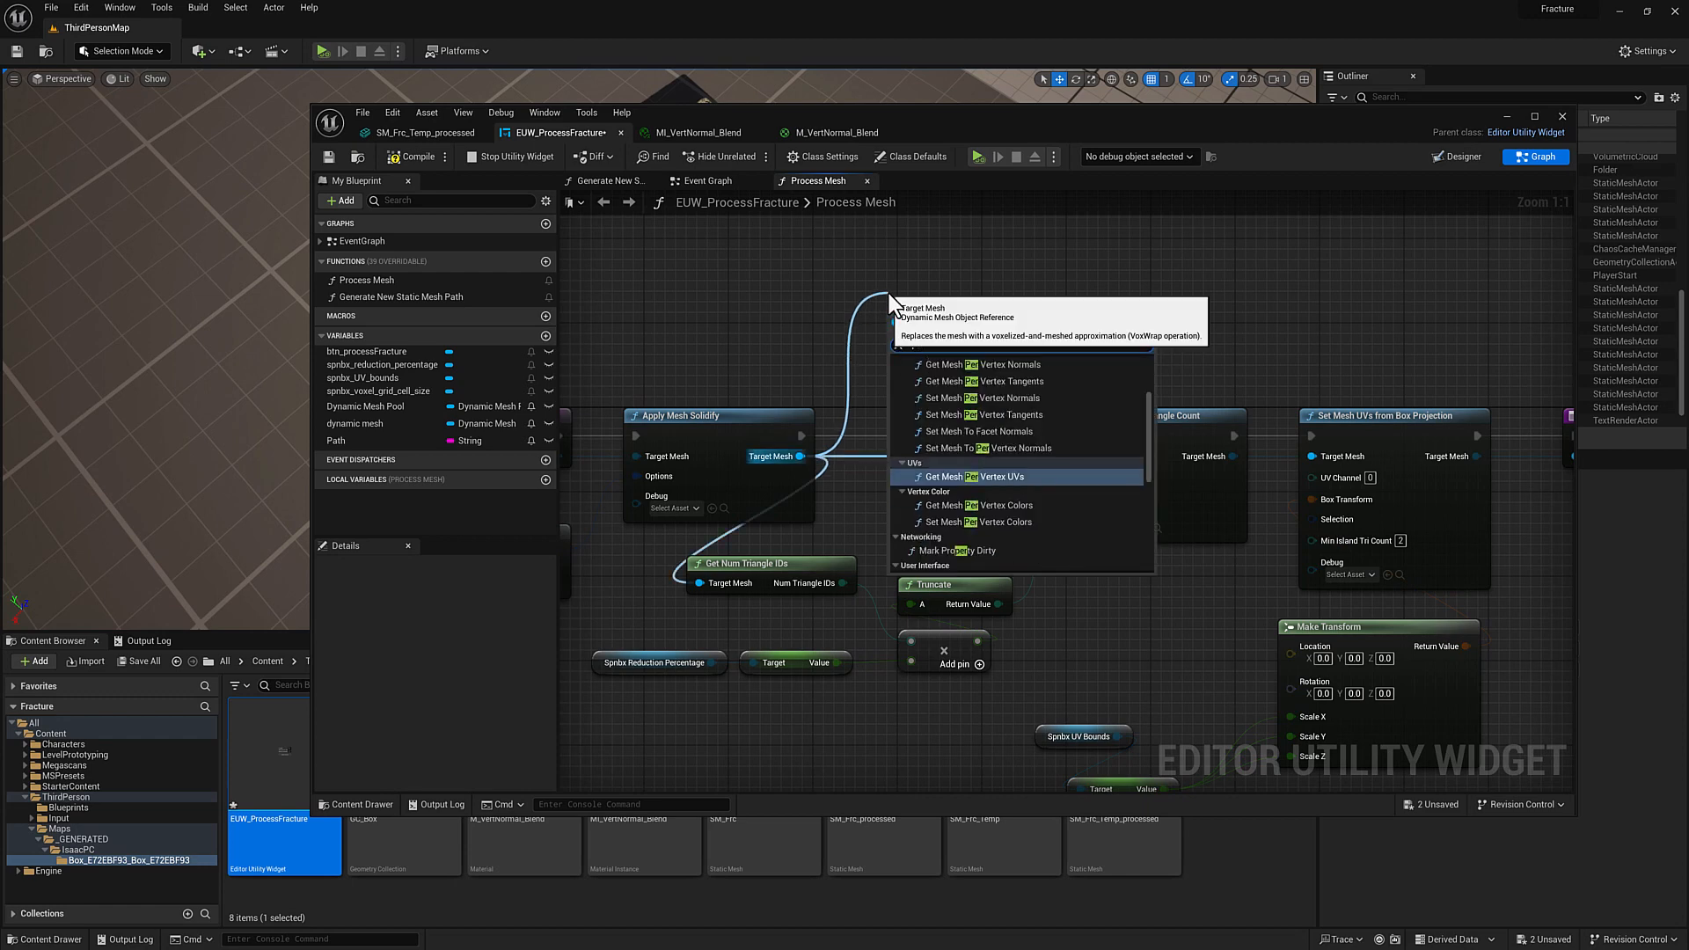
Step: Add Apply Perlin Noise to Mesh with PerlinNoiseOptions and PerlinNoiseLayerOptions structures (magnitude 5, frequency 0.25)
{"action": "type", "text": "perlin"}
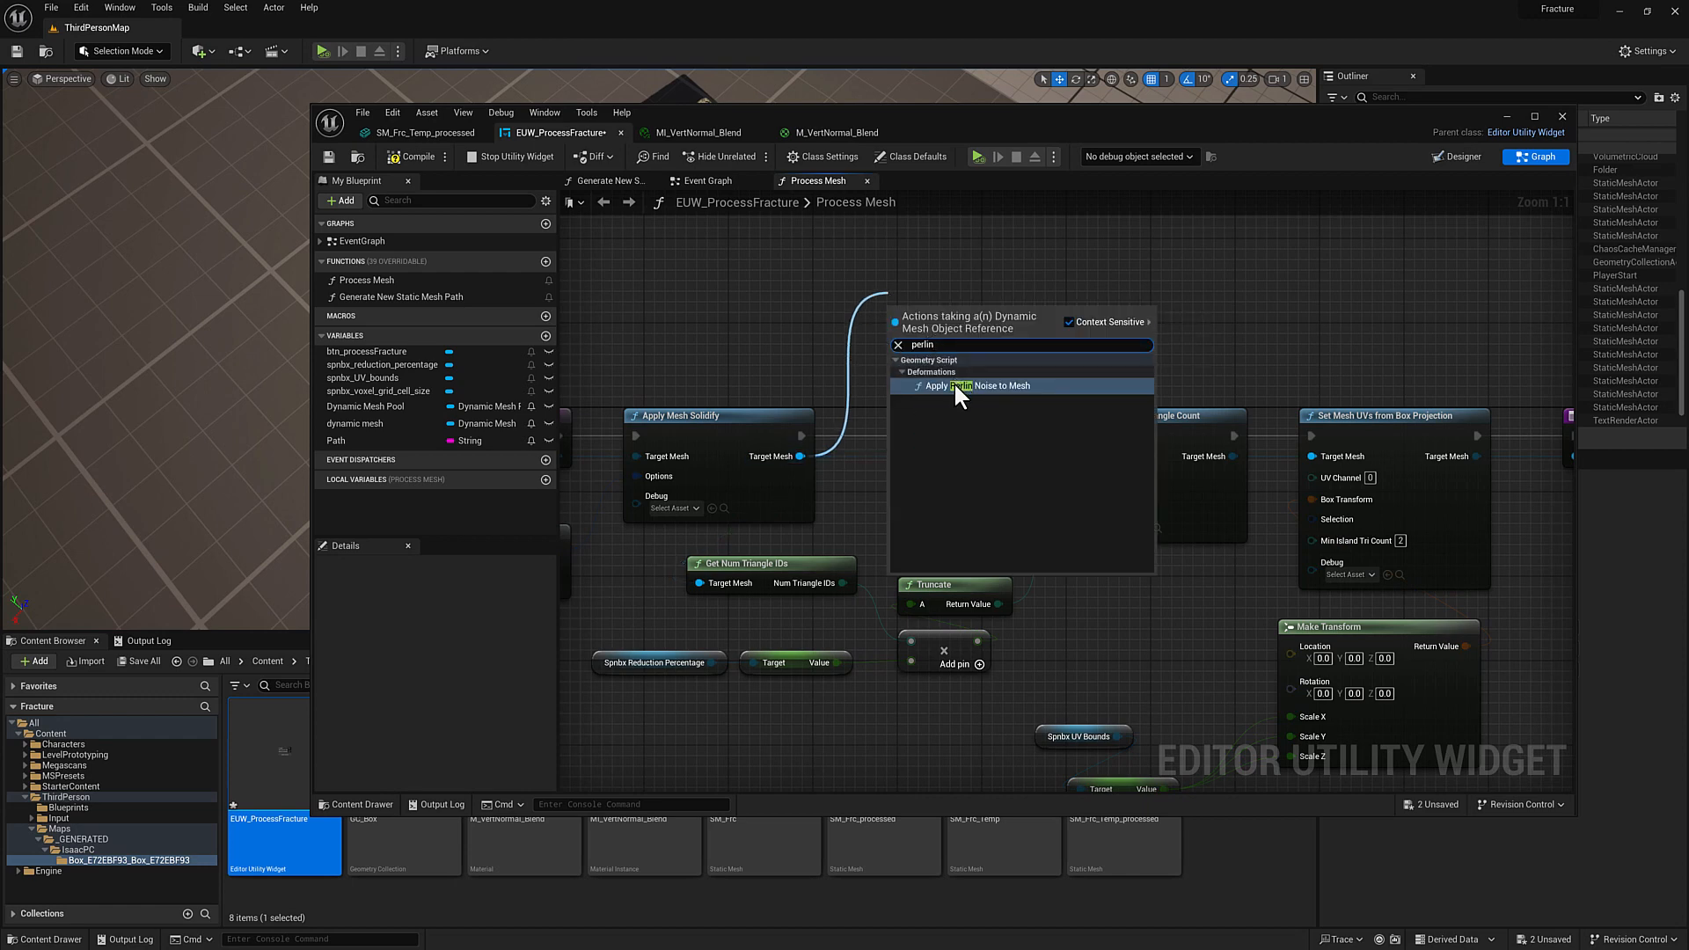
{"action": "left_click", "coordinate": [969, 385]}
{"action": "type", "text": "option"}
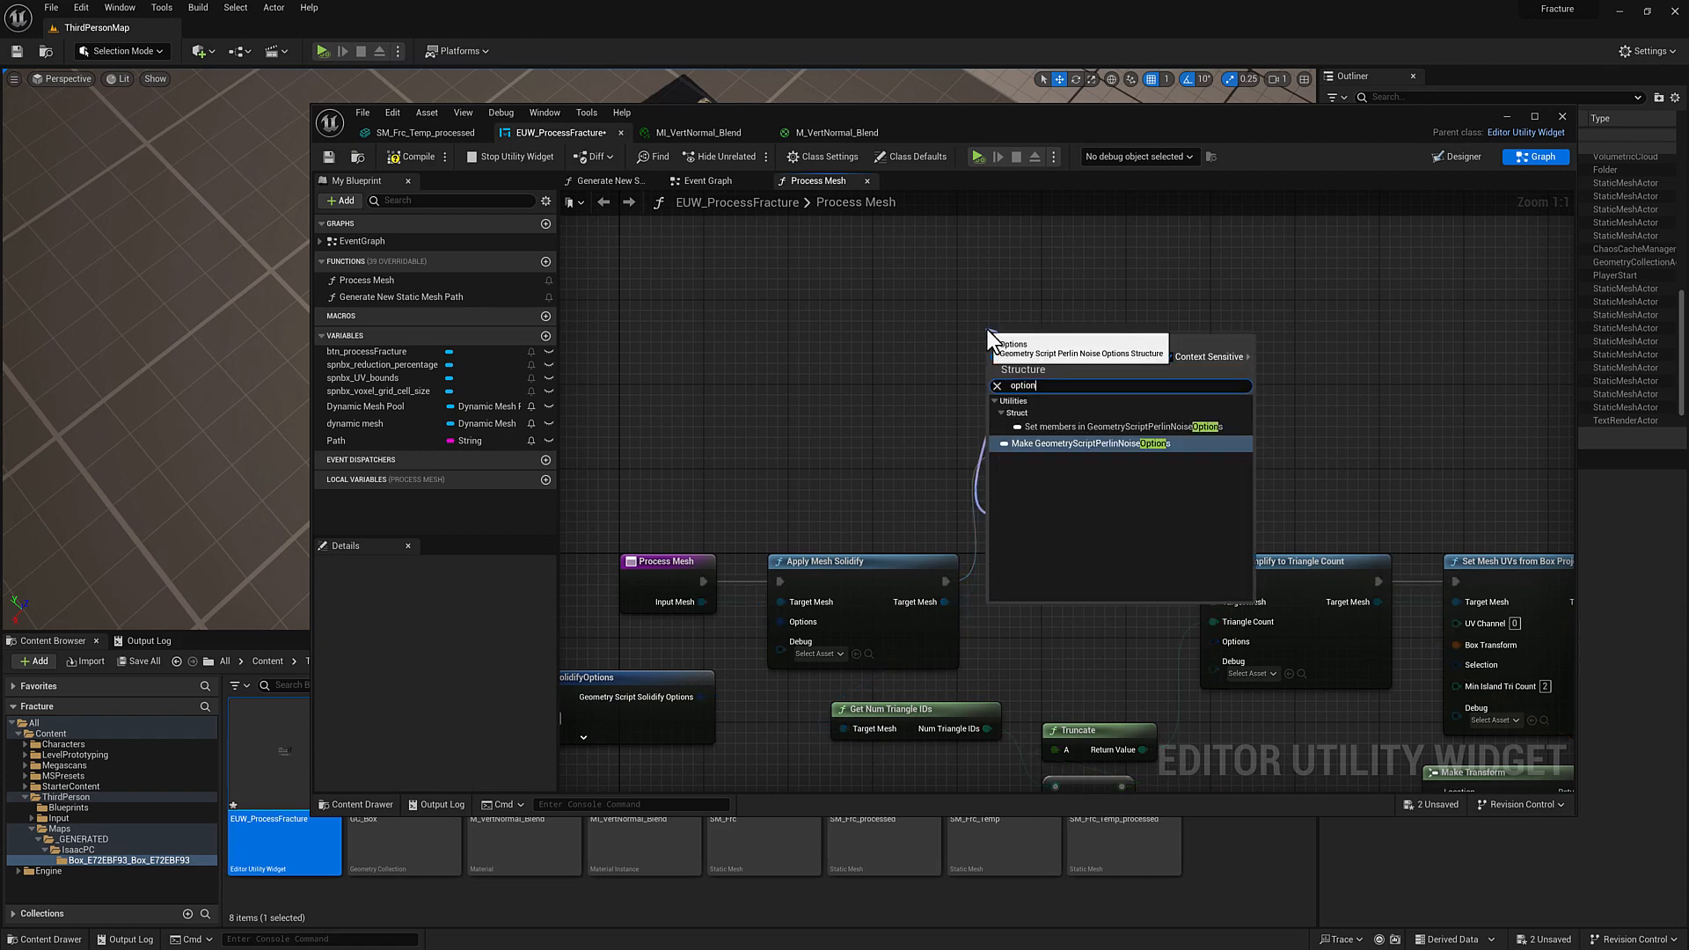
{"action": "left_click", "coordinate": [1082, 443]}
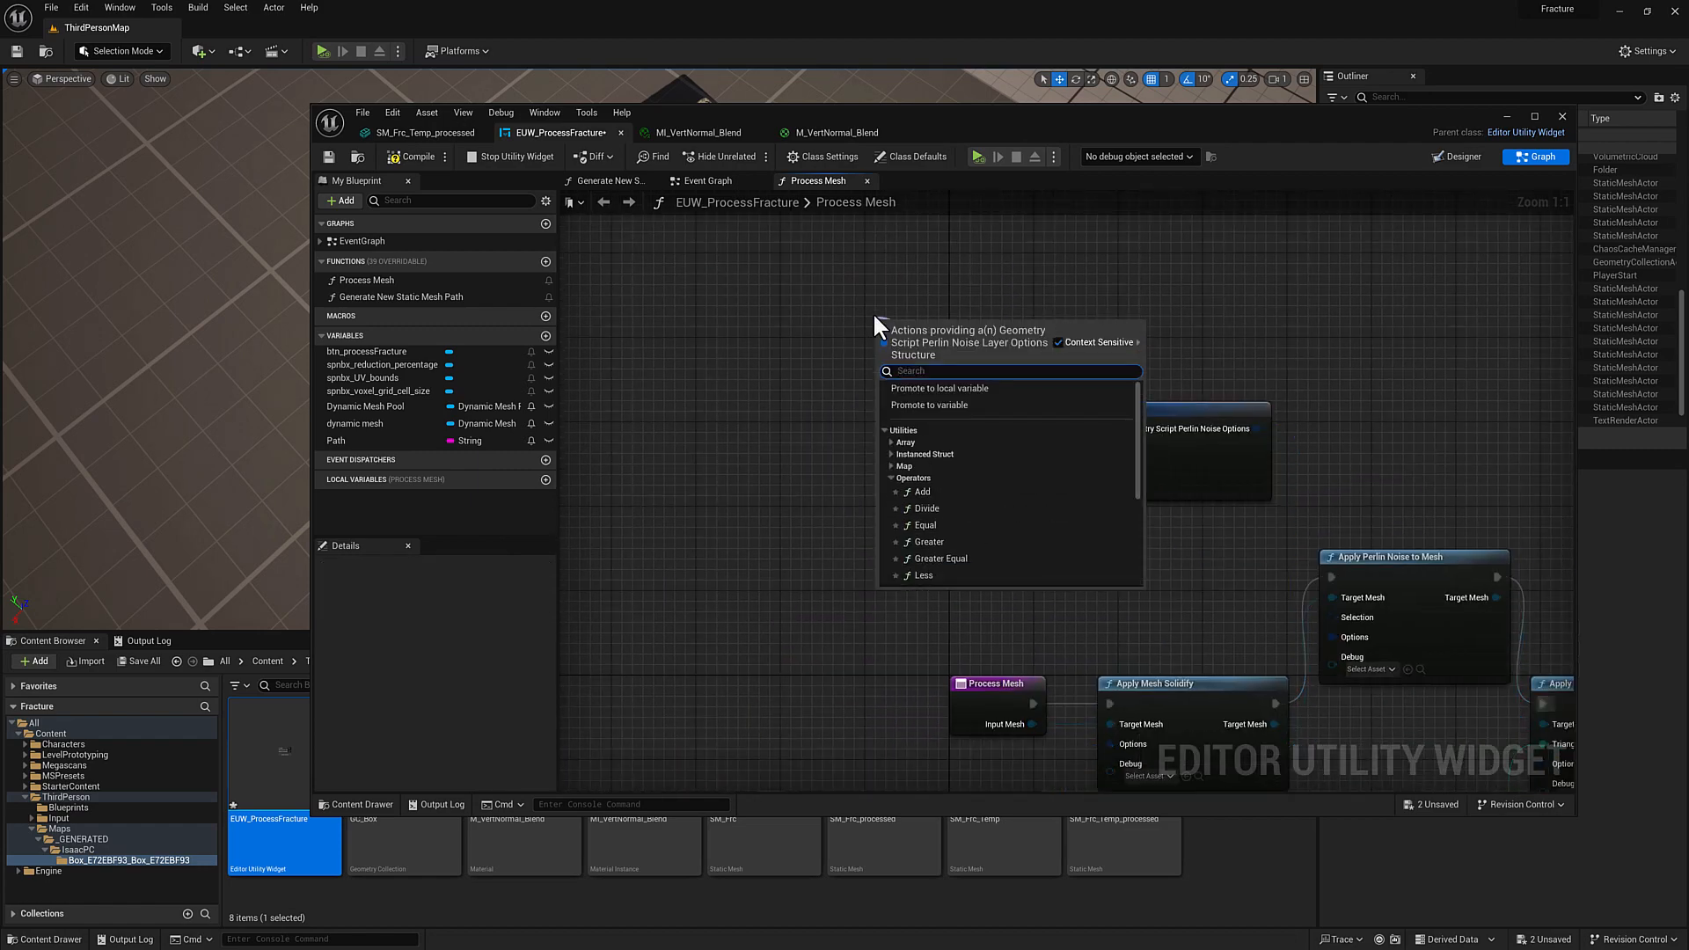
{"action": "type", "text": "la"}
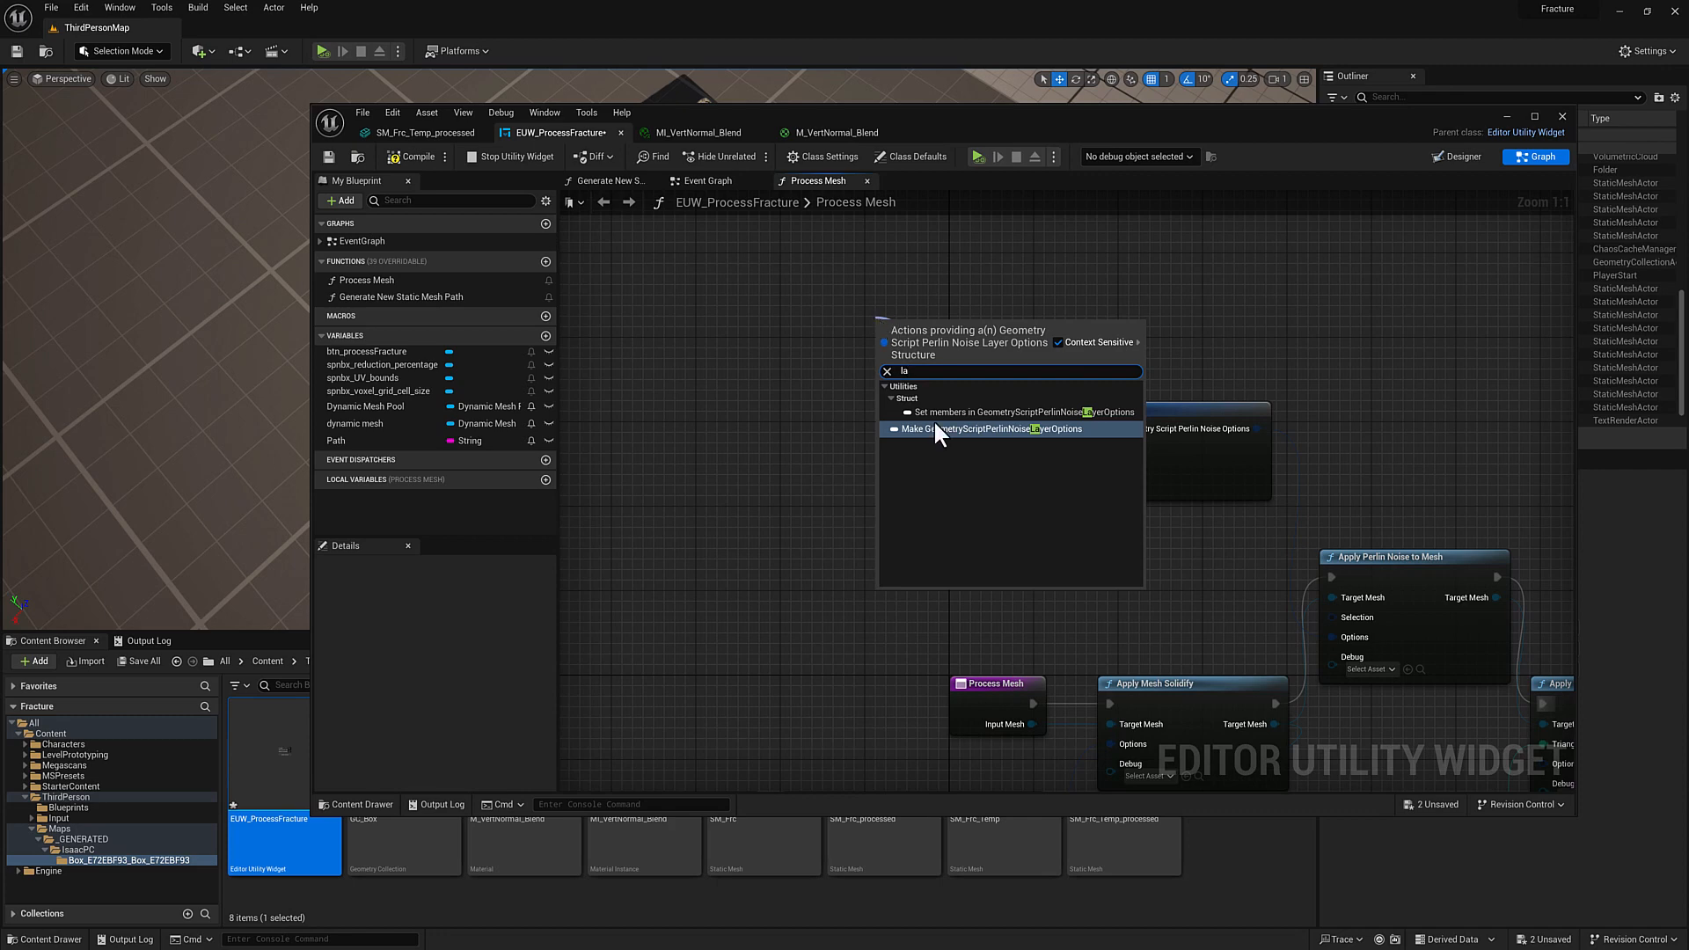
{"action": "left_click", "coordinate": [1000, 428]}
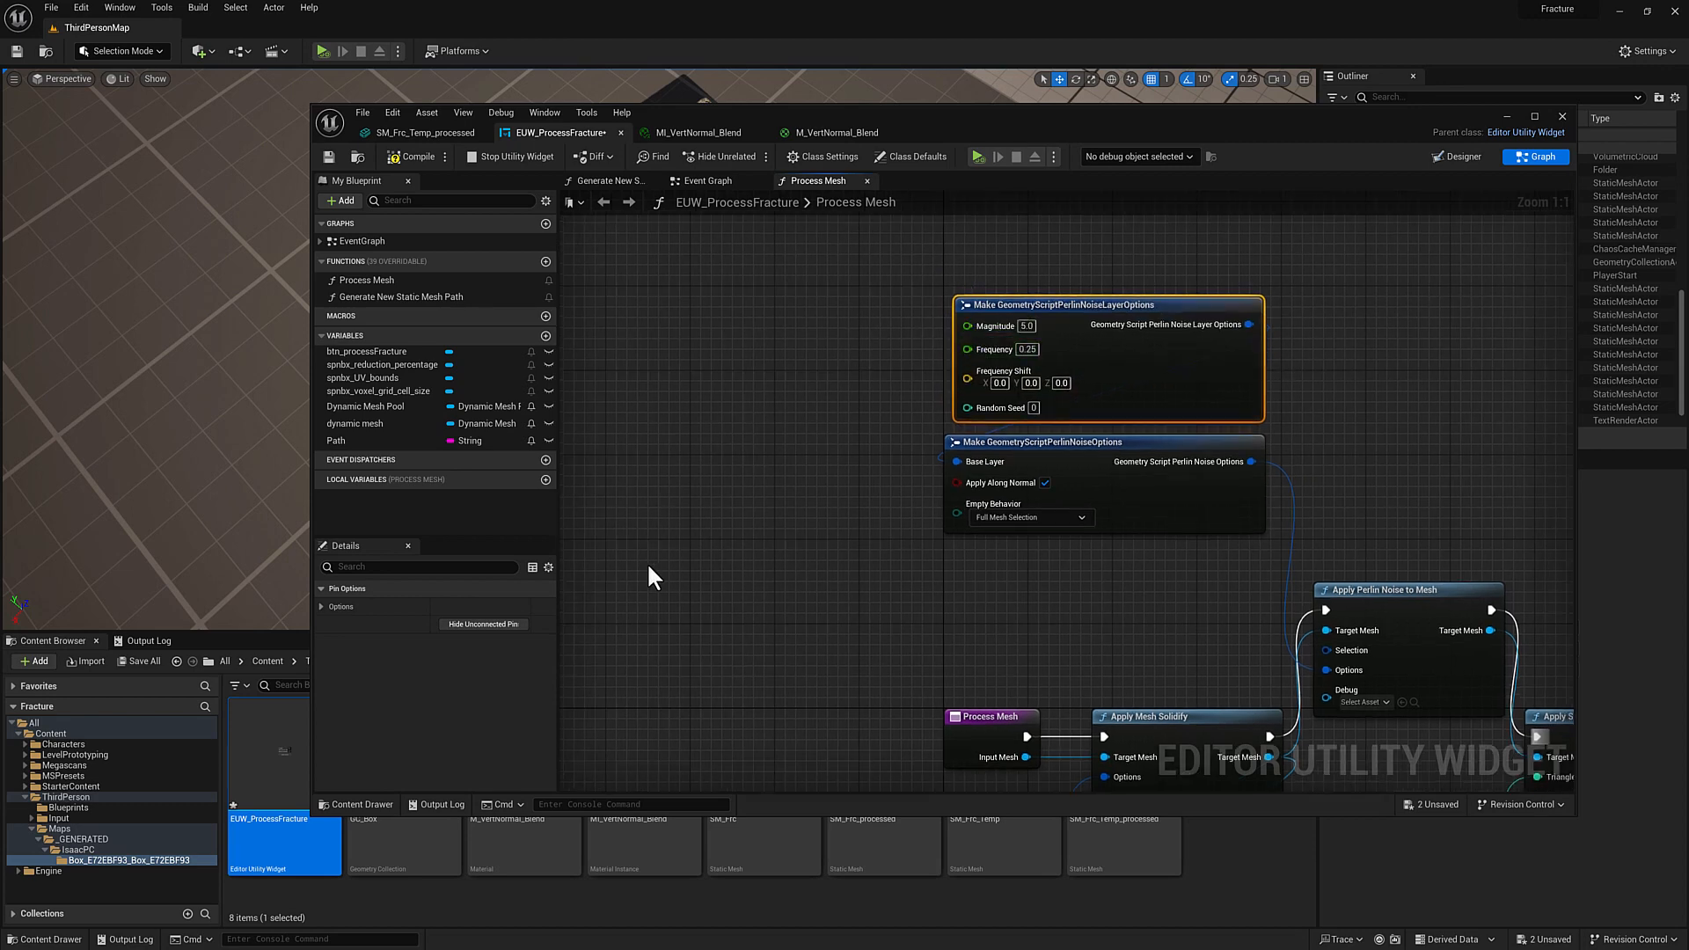
{"action": "mouse_move", "coordinate": [649, 293]}
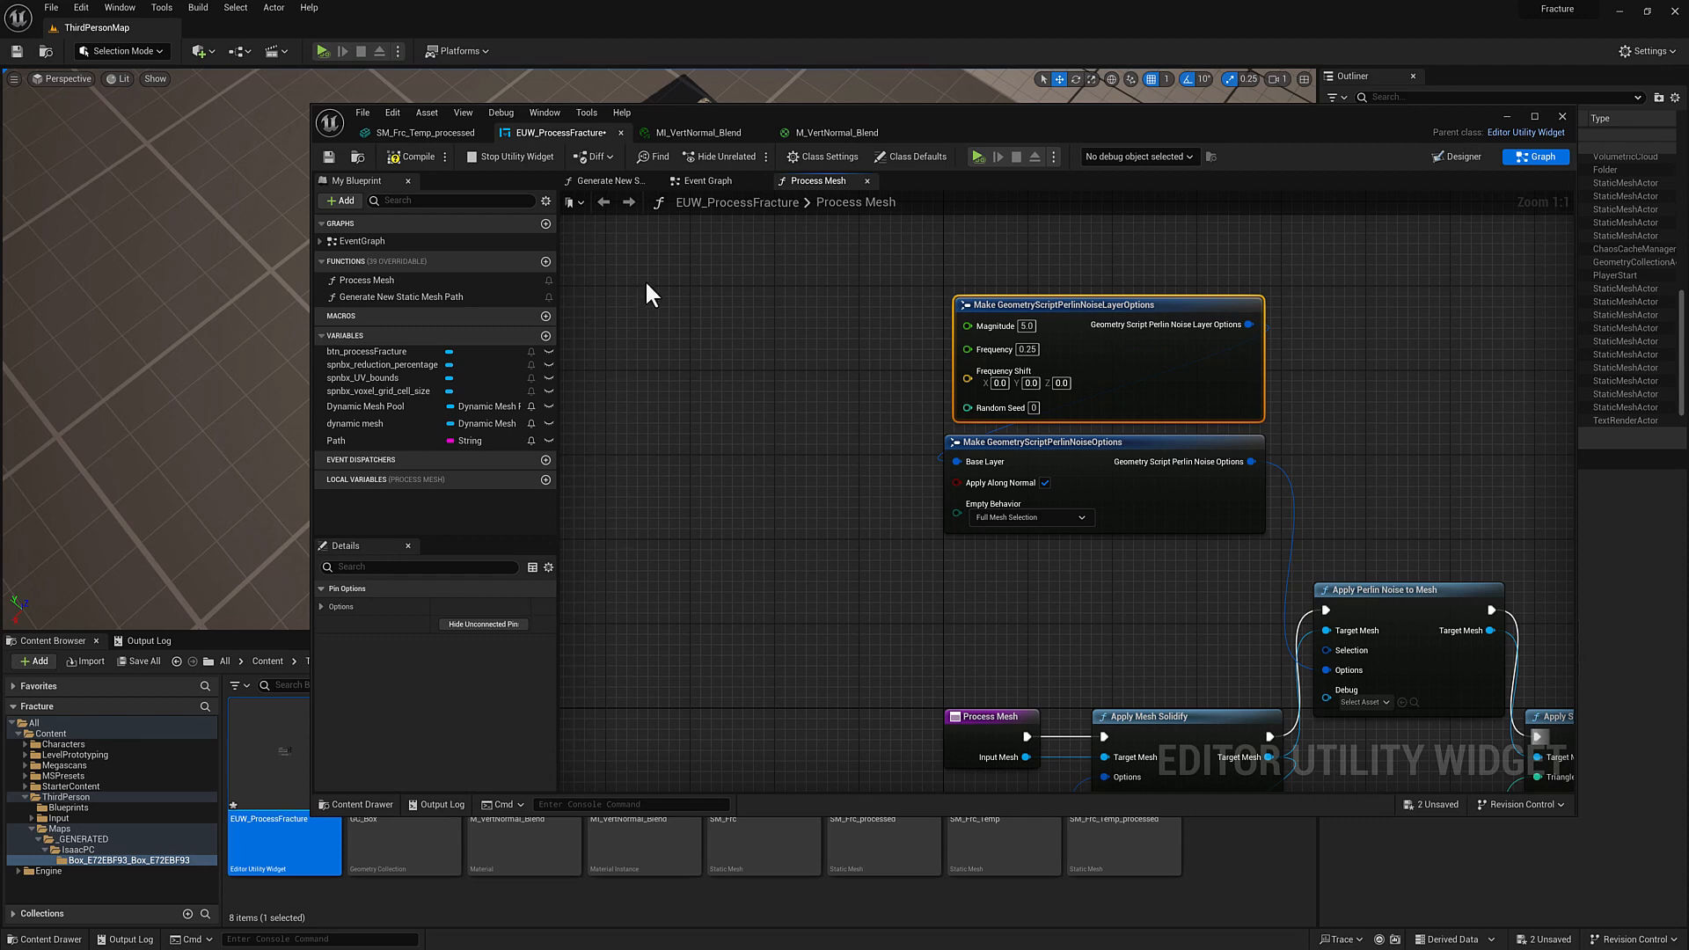
{"action": "left_click", "coordinate": [638, 546]}
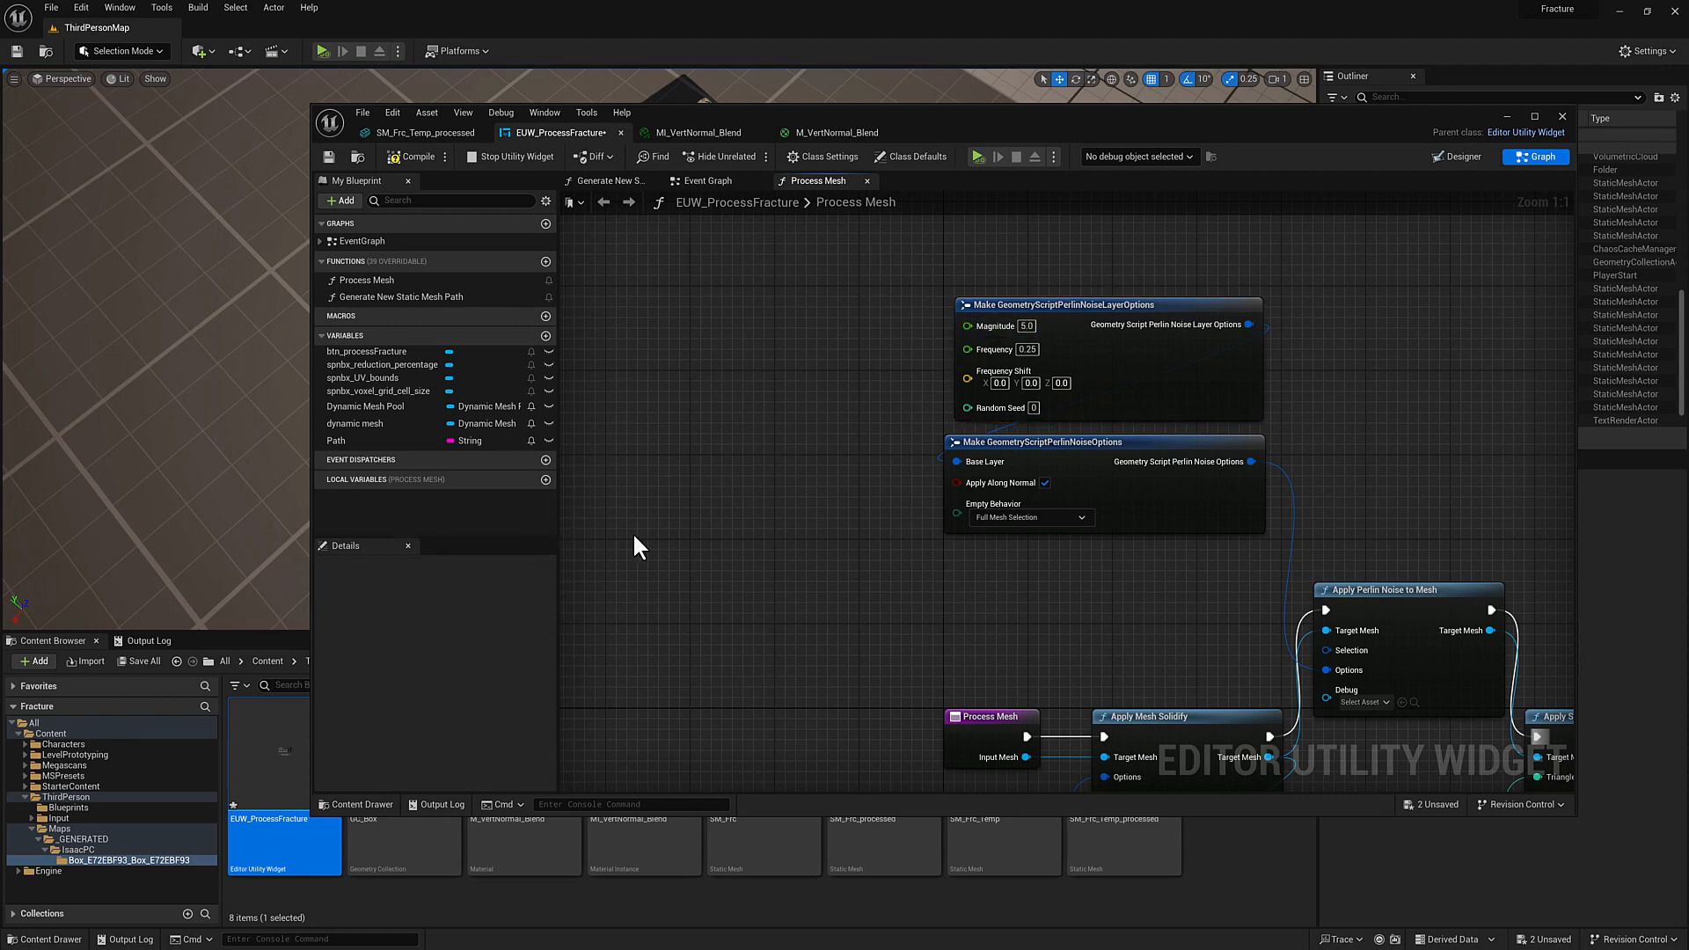
{"action": "mouse_move", "coordinate": [1114, 315]}
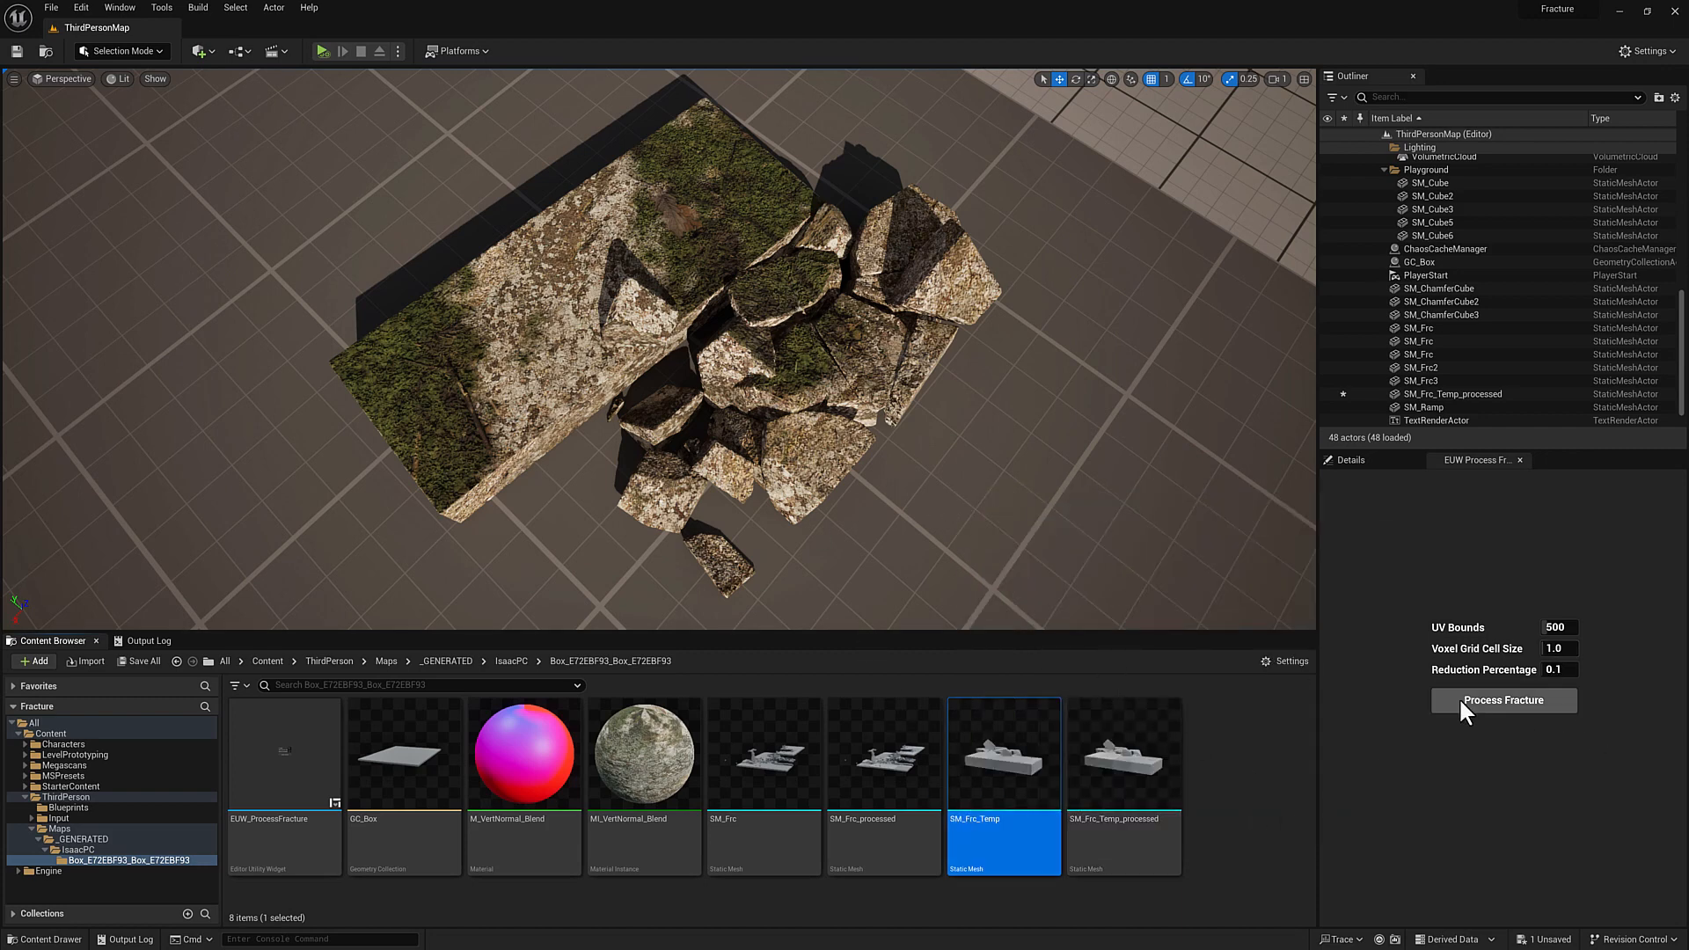
{"action": "mouse_move", "coordinate": [1463, 819]}
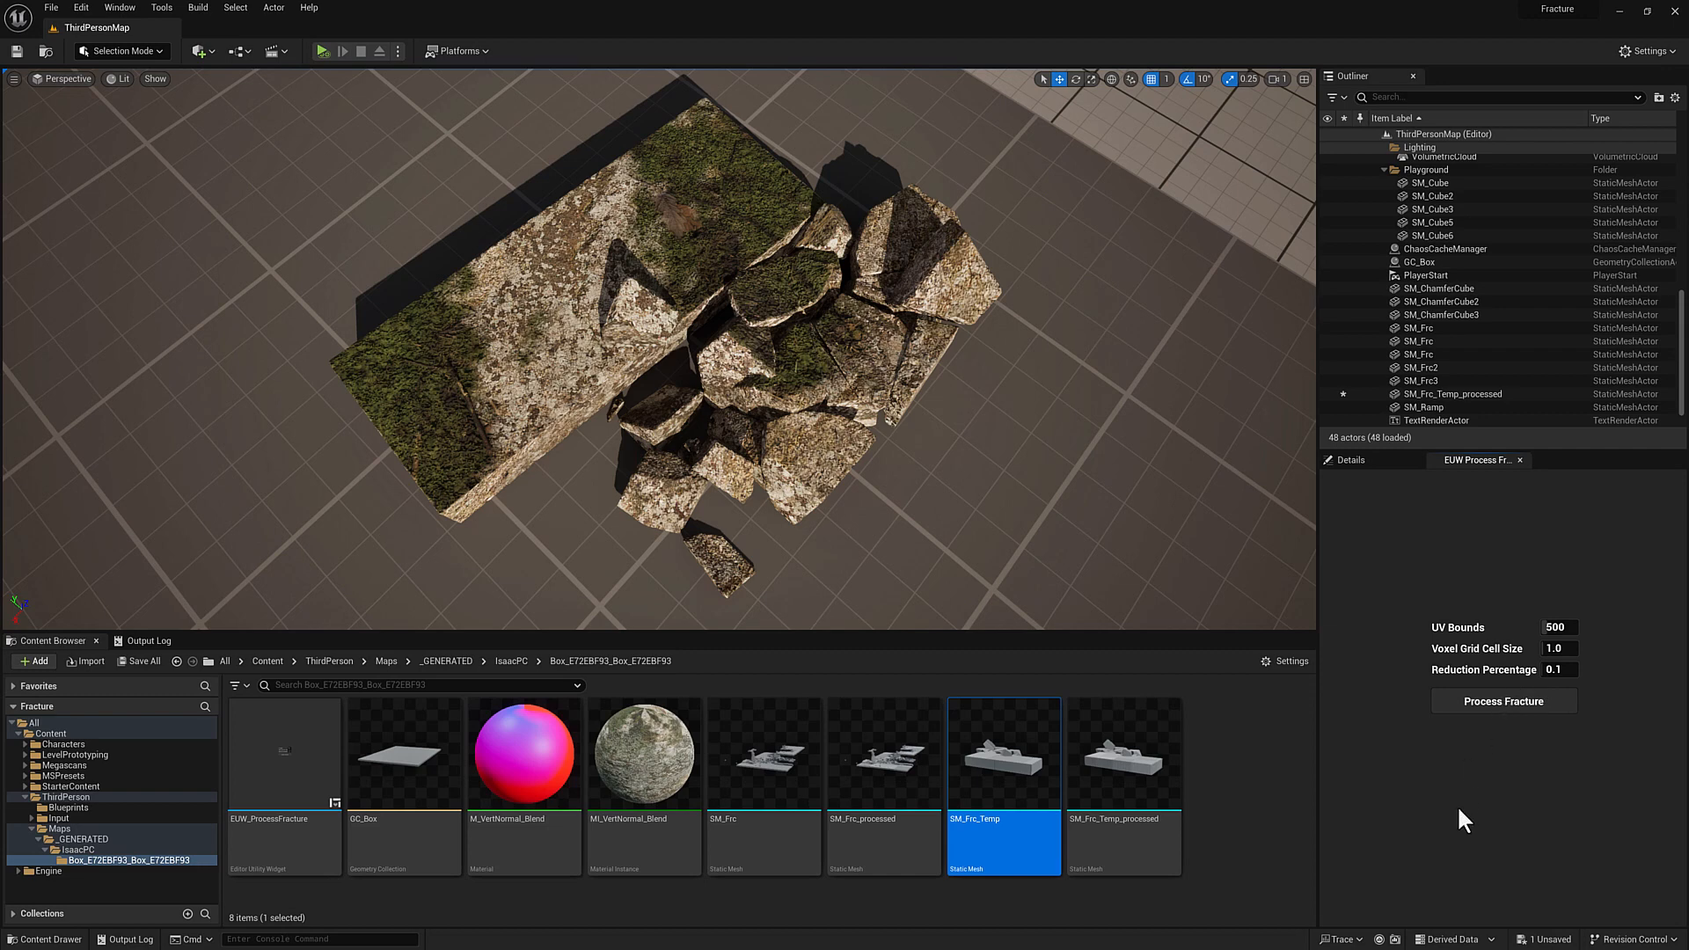
{"action": "mouse_move", "coordinate": [1554, 649]}
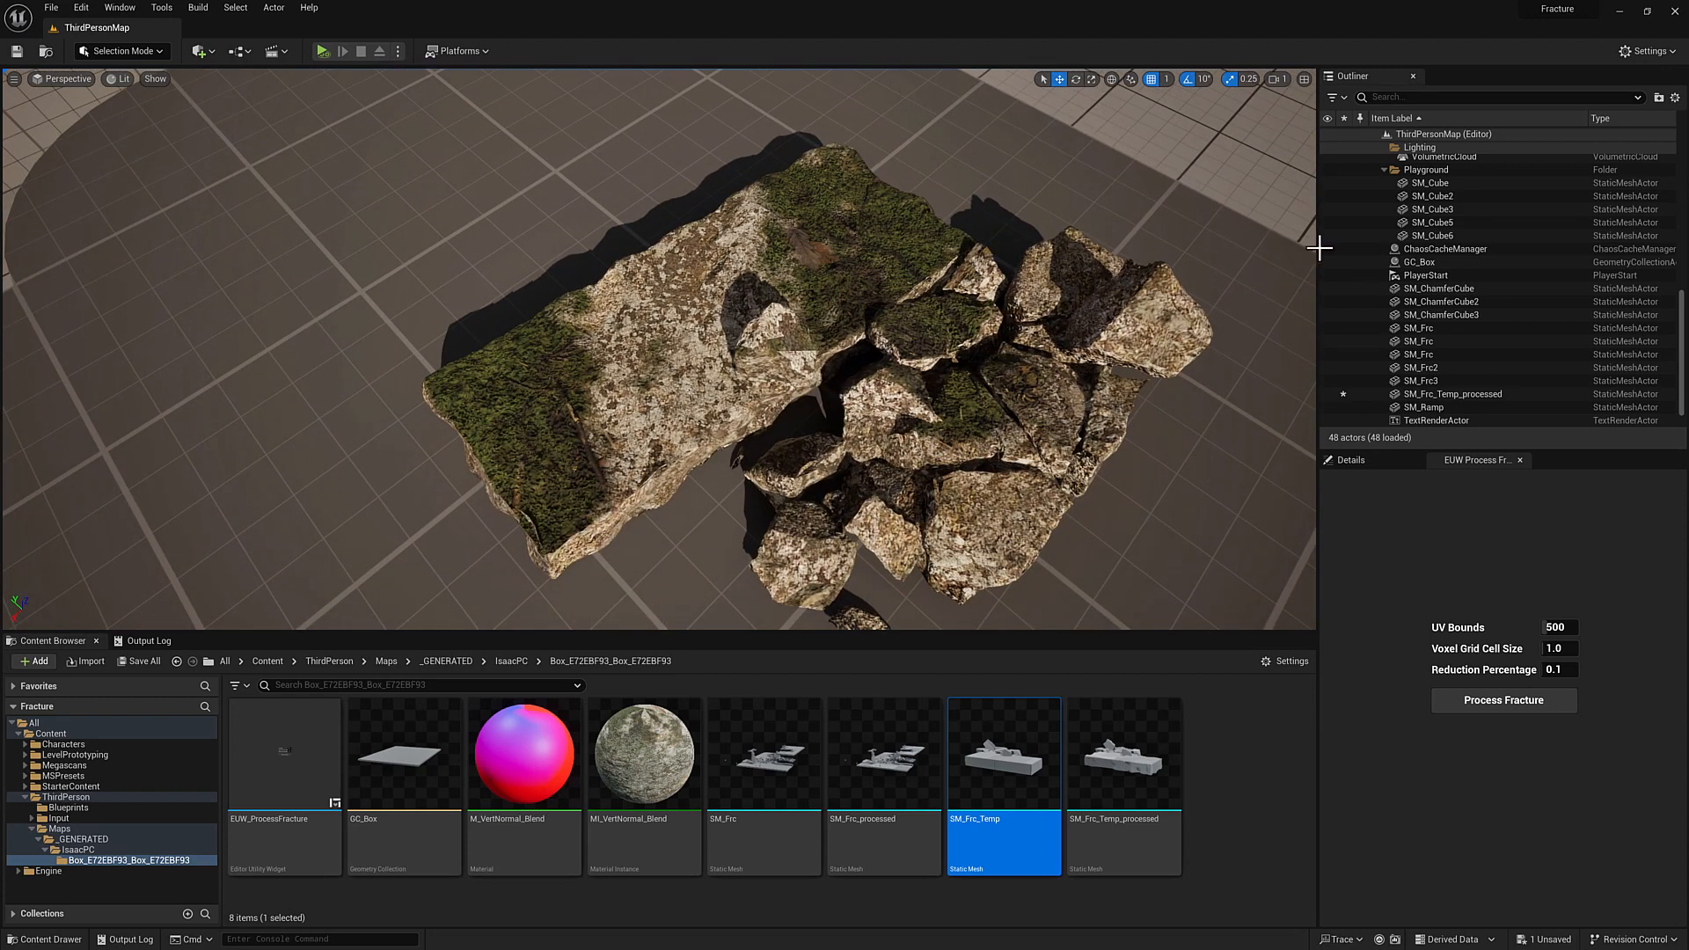
Step: Rerun Process Fracture and inspect the noise-roughened rock chunks in the viewport
{"action": "double_click", "coordinate": [283, 752]}
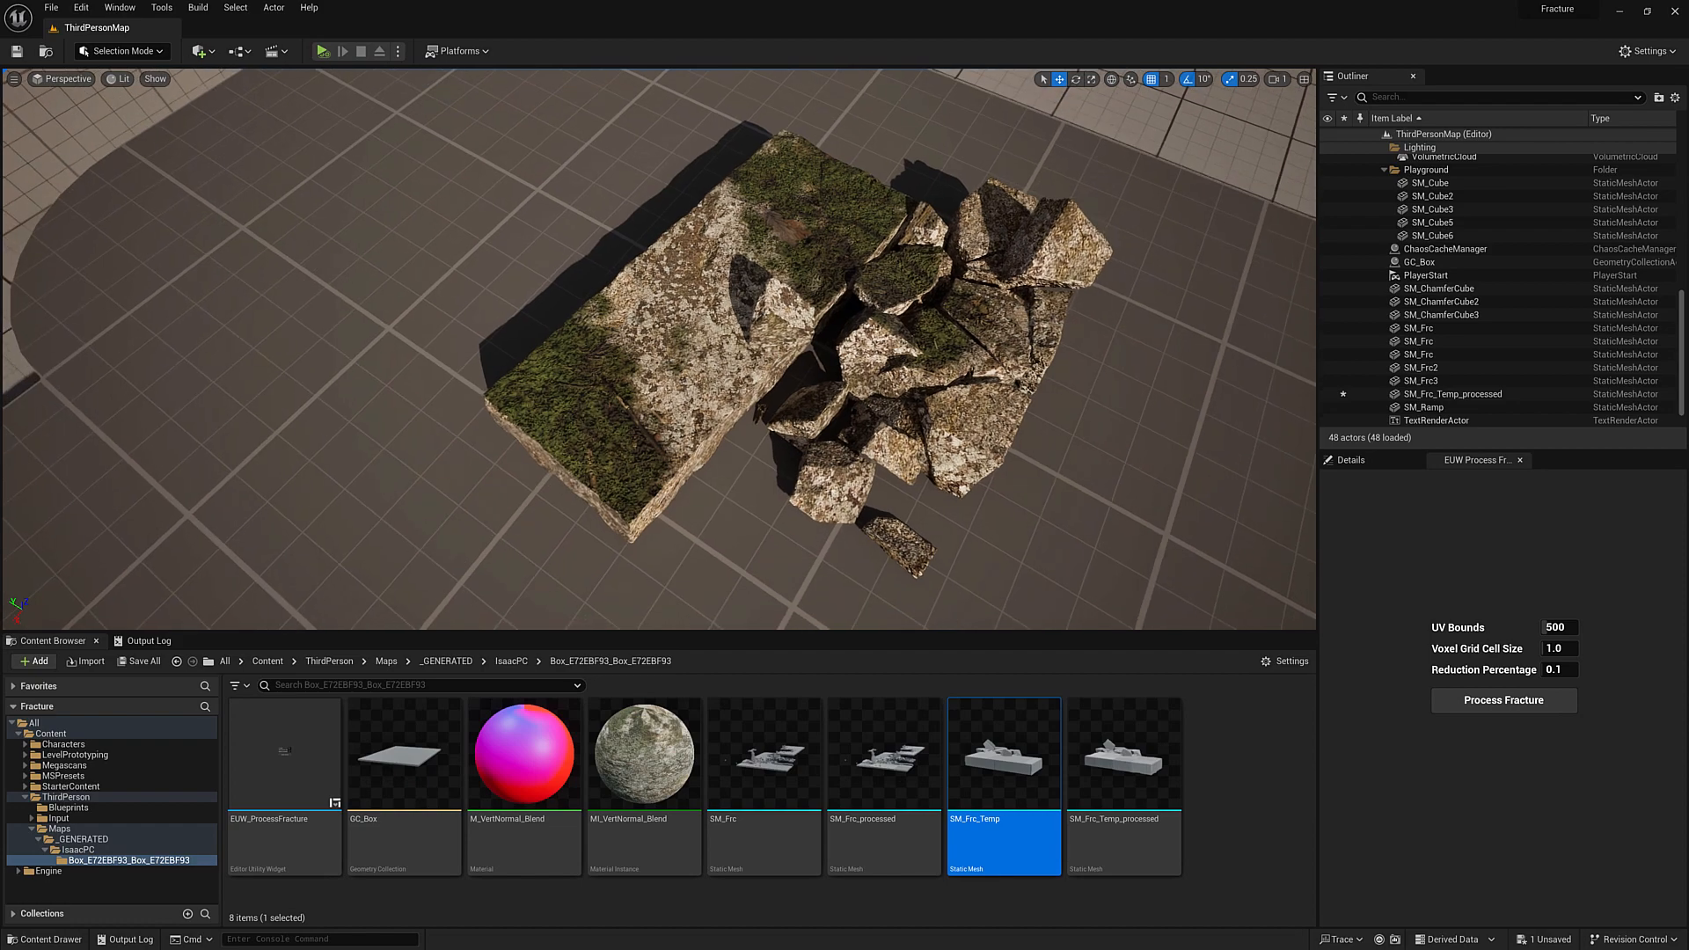
Step: Set noise Magnitude to 2.0 and add Apply Iterative Smoothing to Mesh with options (10 iterations)
{"action": "double_click", "coordinate": [284, 752]}
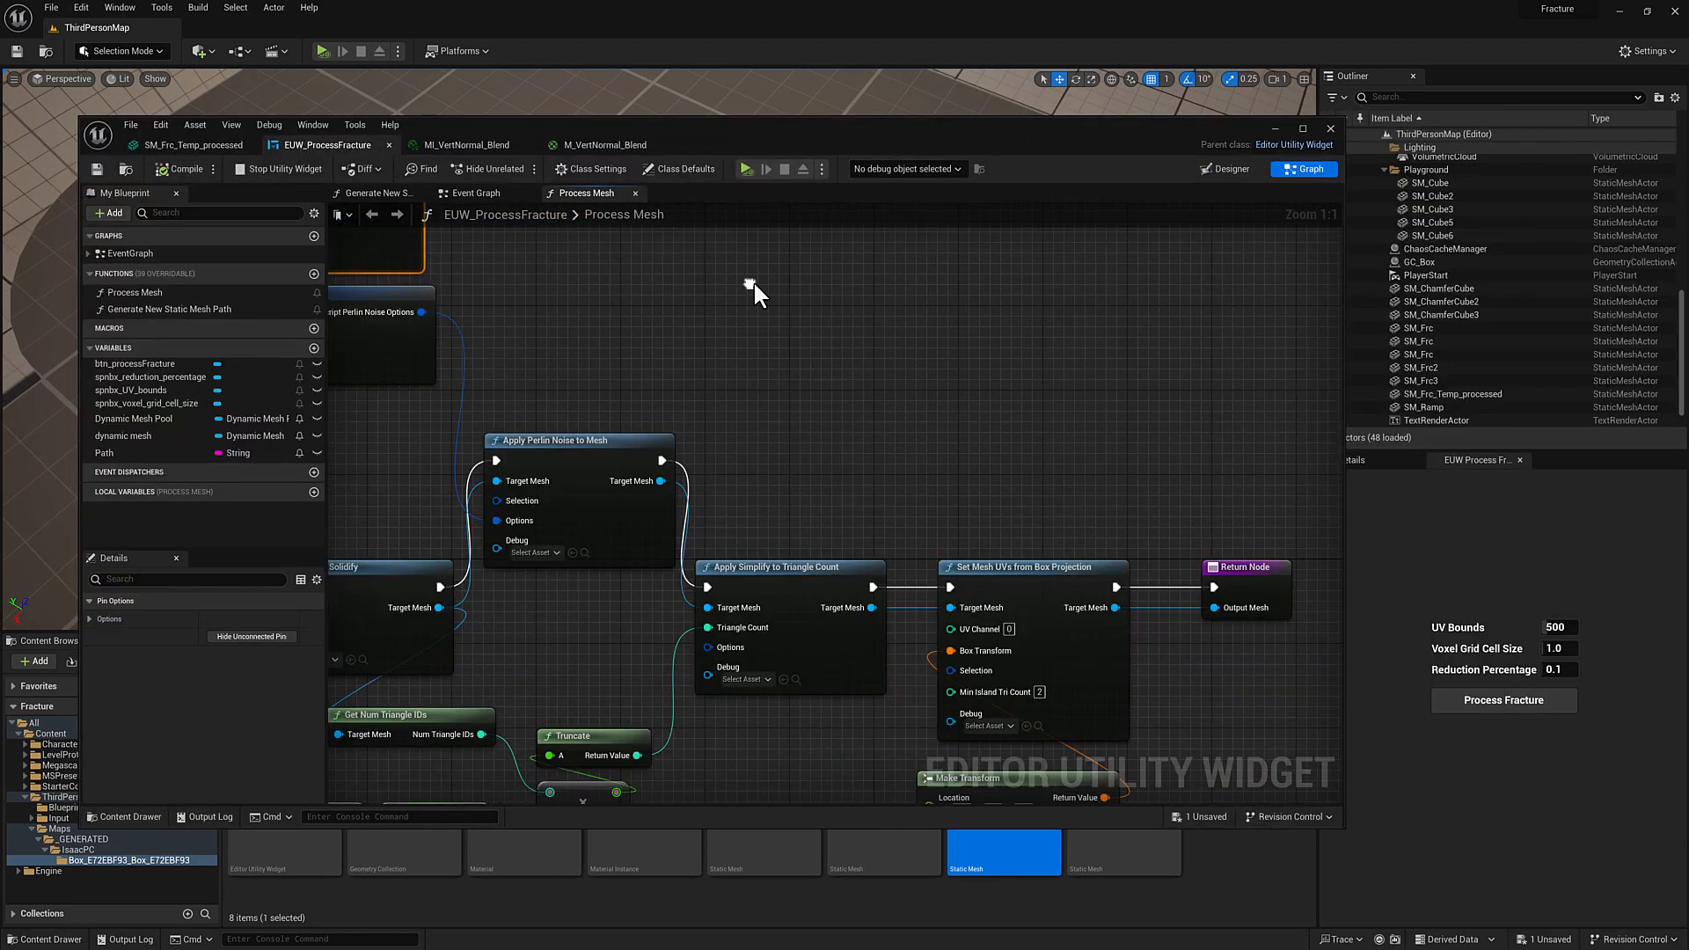
{"action": "scroll", "scroll_direction": "down", "scroll_amount": 3}
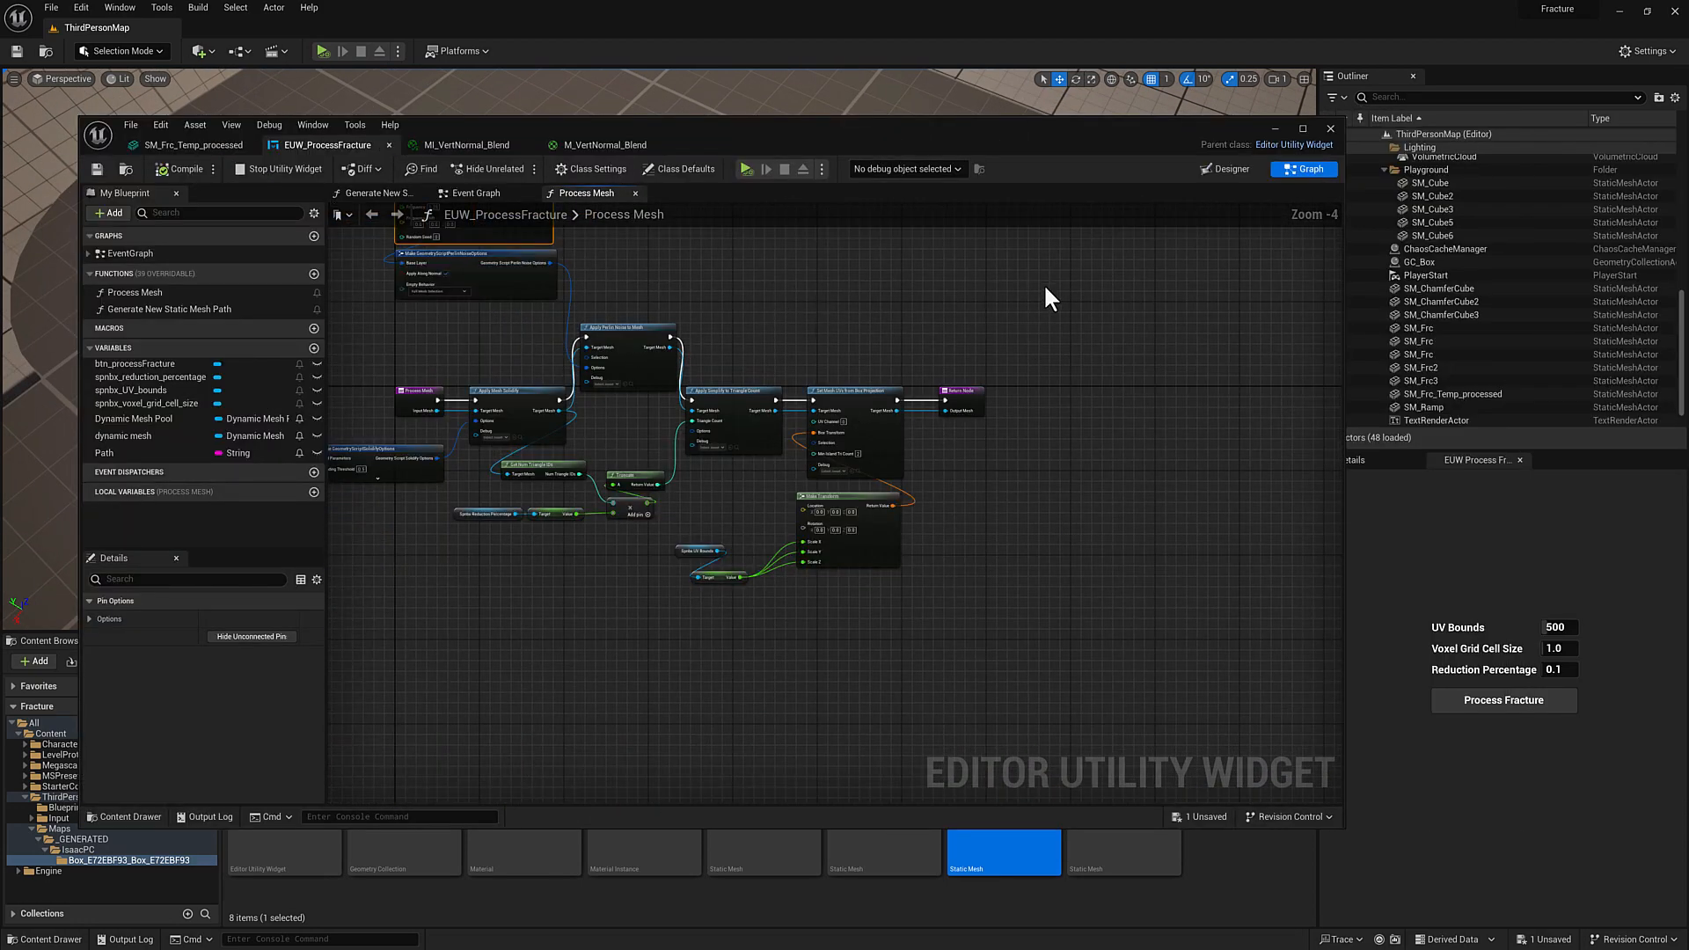
{"action": "mouse_move", "coordinate": [835, 404]}
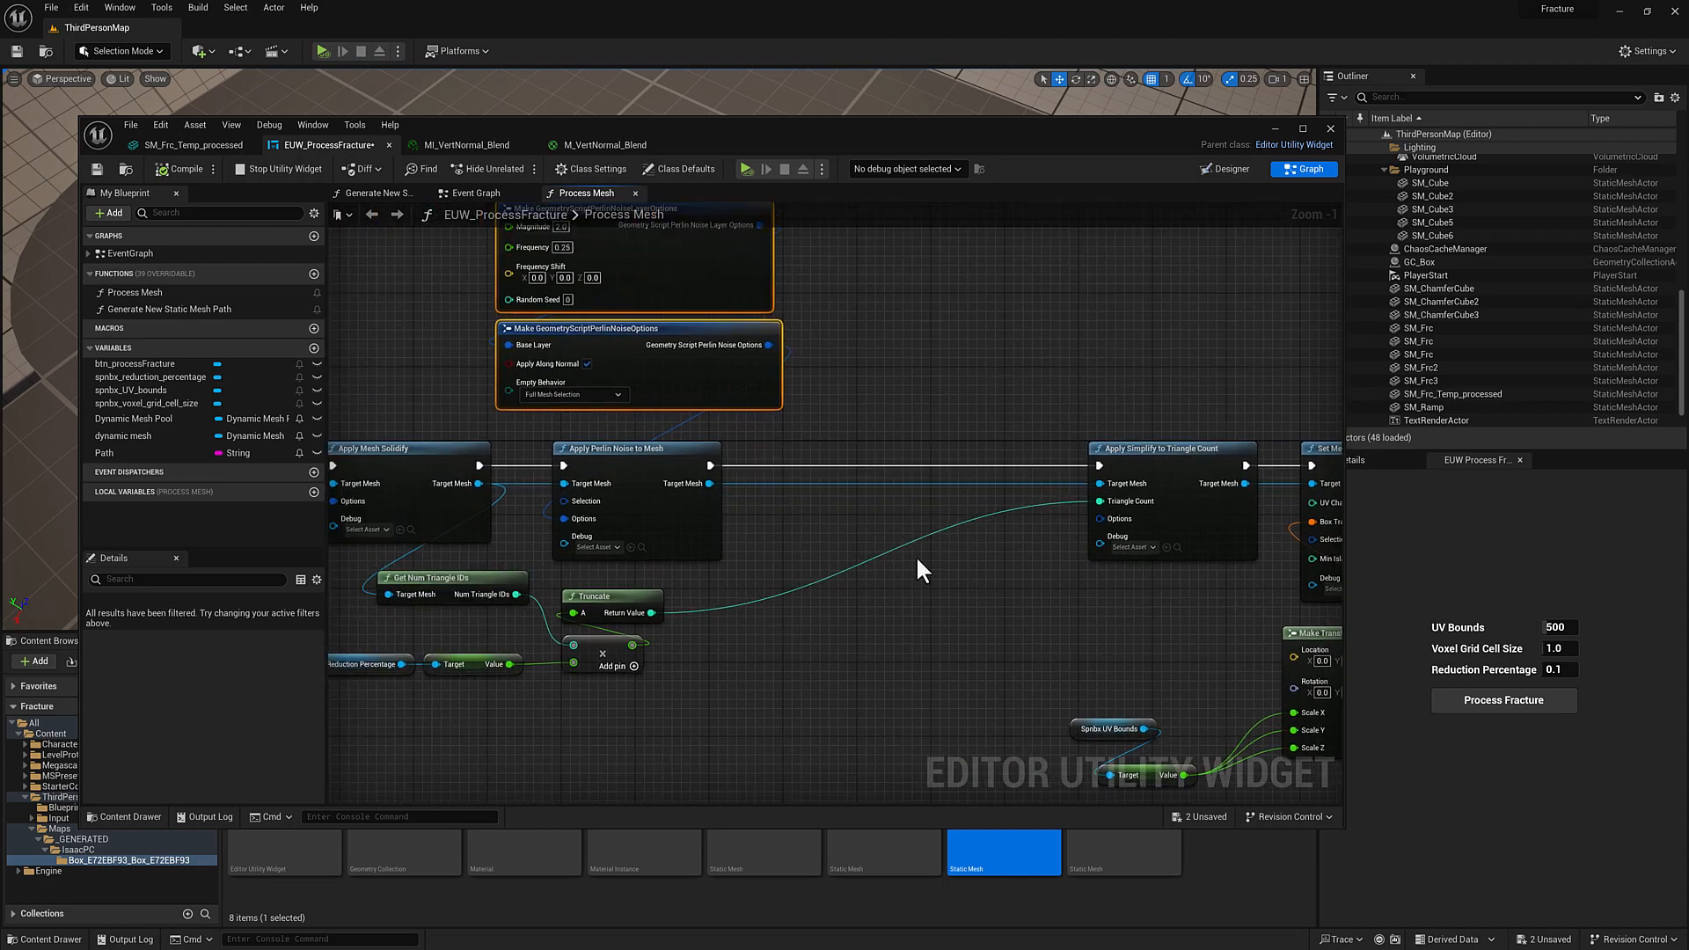
{"action": "scroll", "scroll_direction": "up", "scroll_amount": 3}
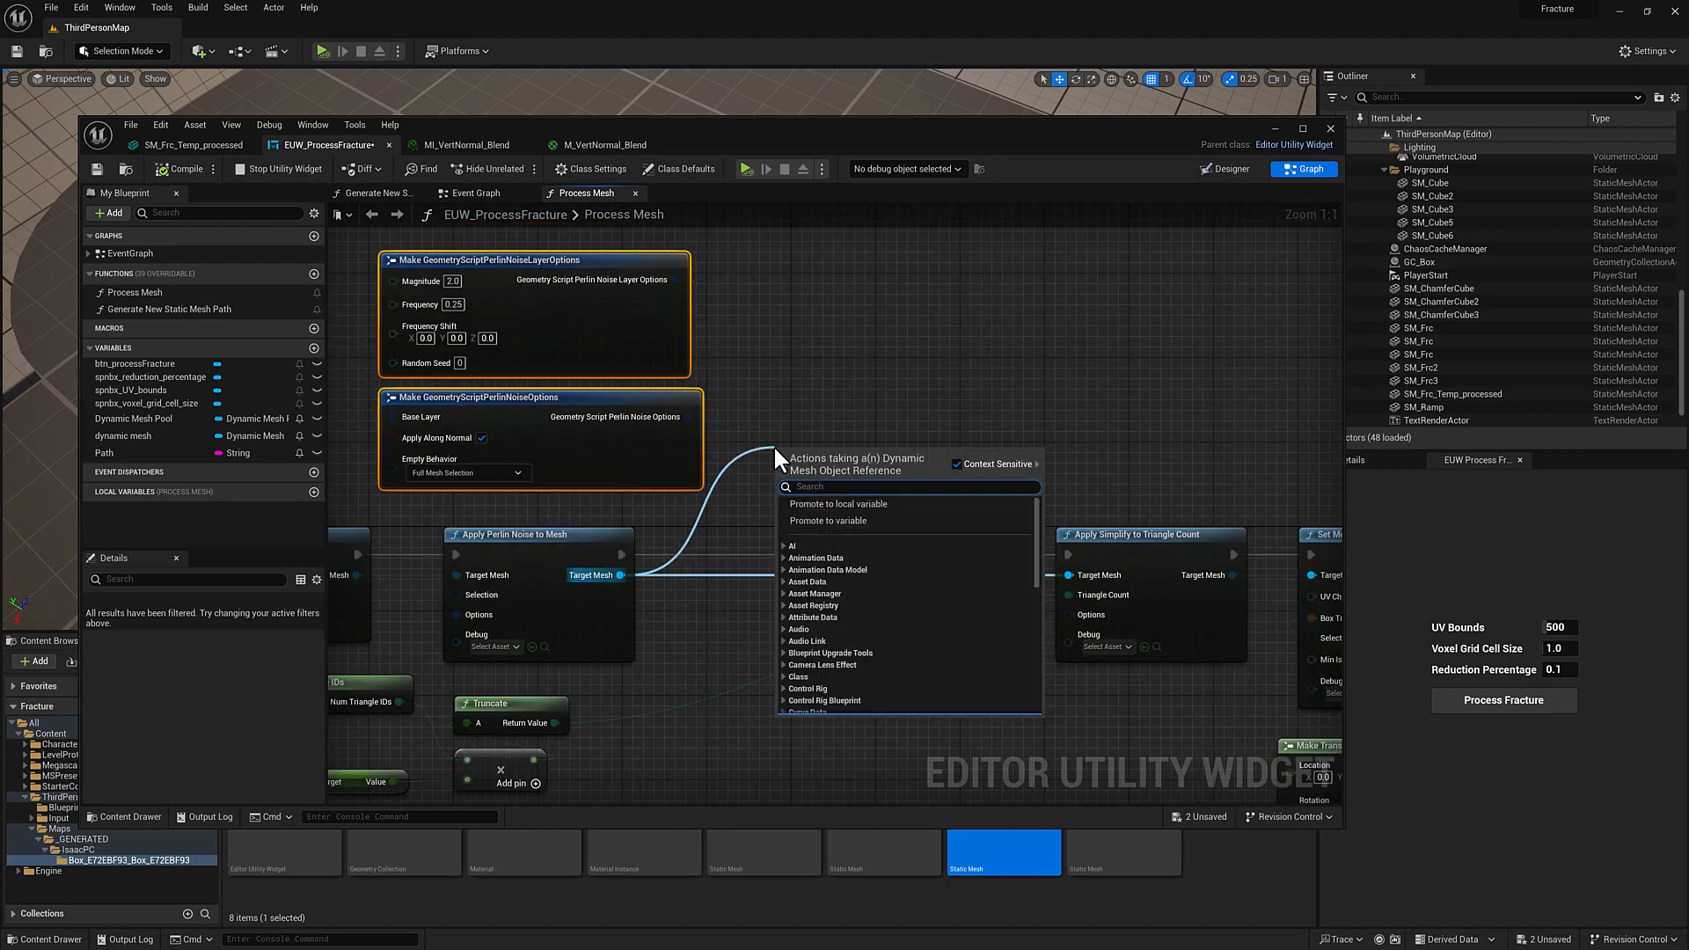
{"action": "type", "text": "smooth"}
{"action": "type", "text": "options"}
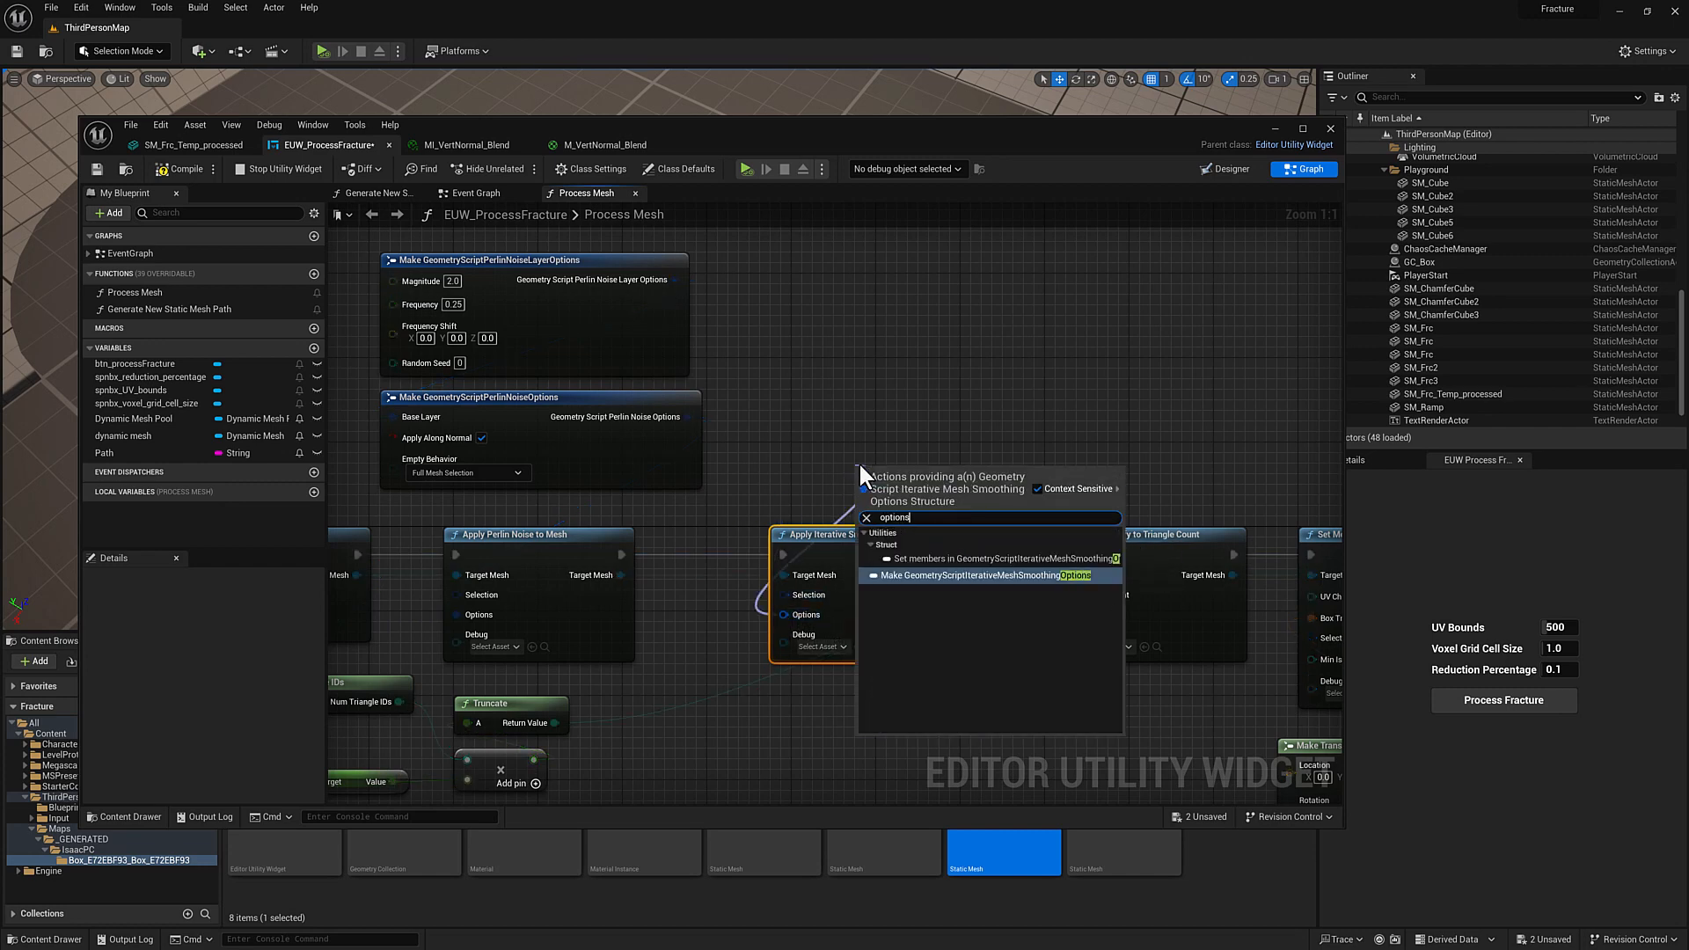
{"action": "left_click", "coordinate": [976, 574]}
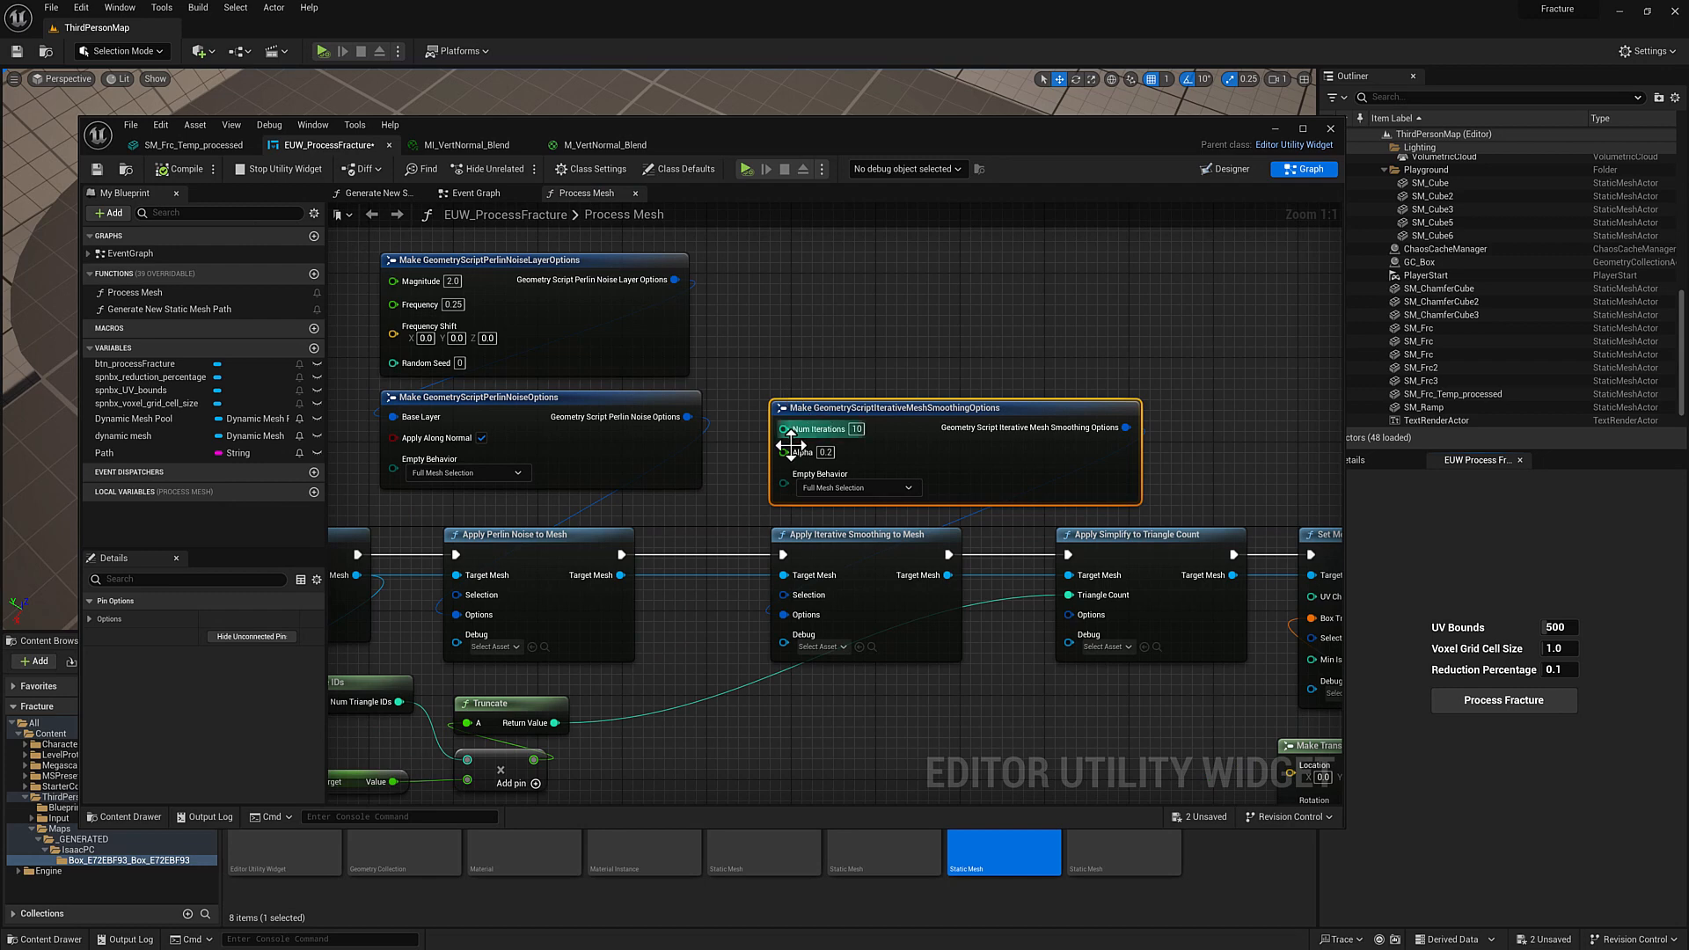
{"action": "mouse_move", "coordinate": [753, 272]}
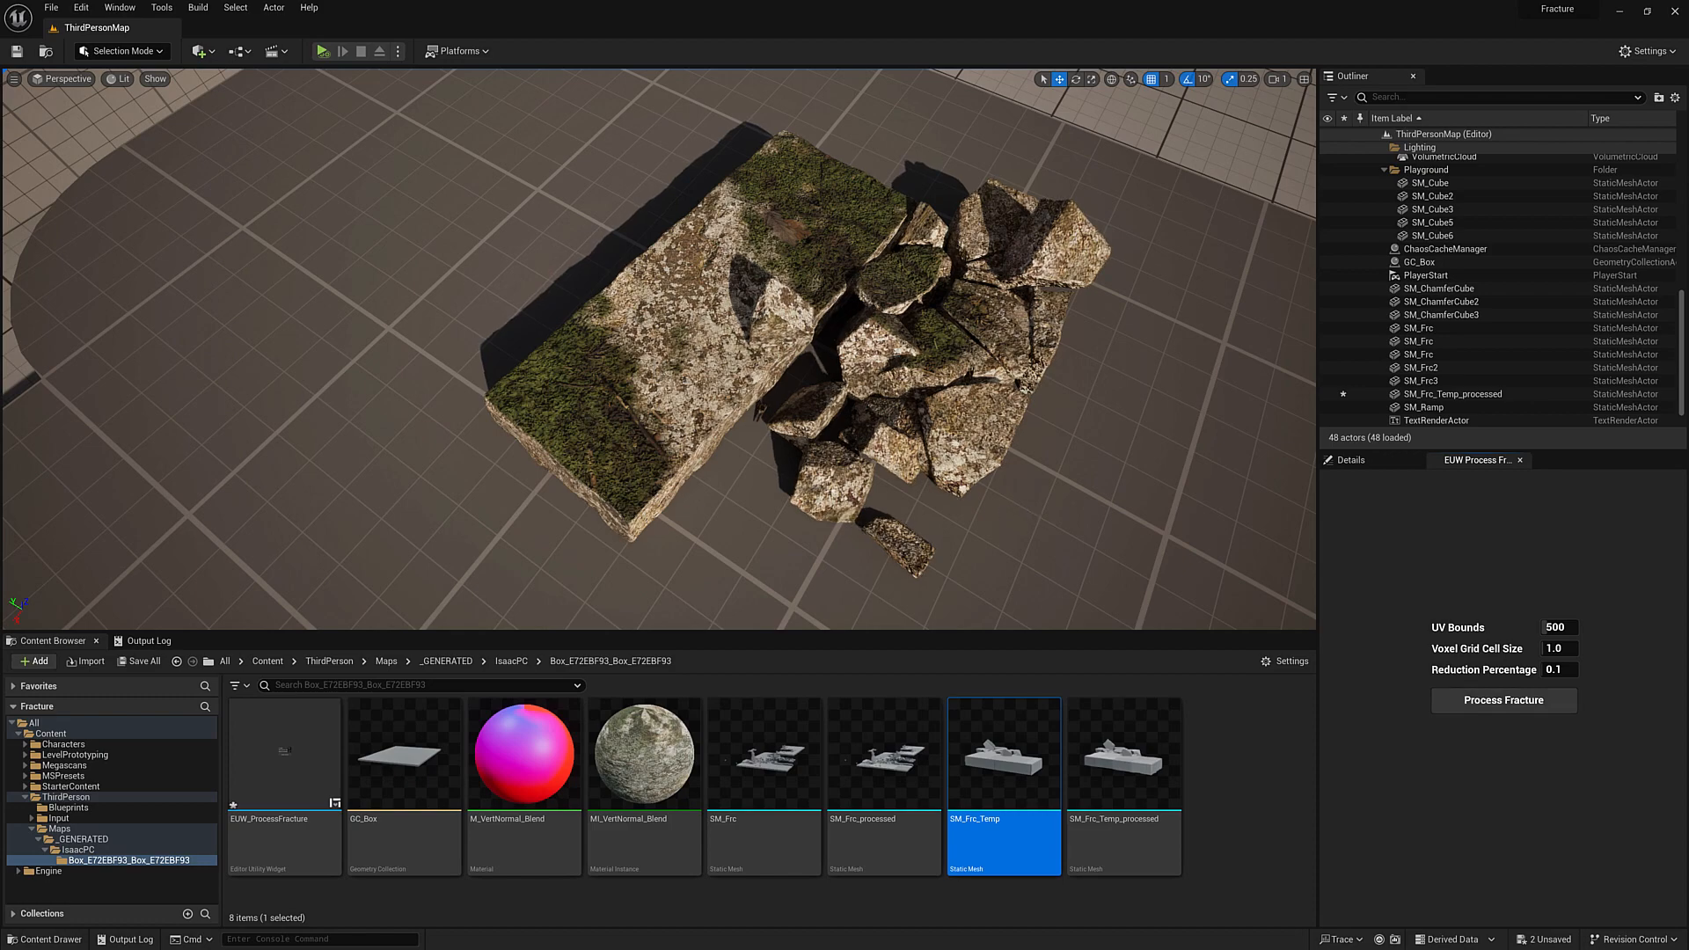
Step: Set smoothing Alpha to 1.0, rerun Process Fracture, and select SM_Frc and SM_Frc_processed
{"action": "double_click", "coordinate": [283, 753]}
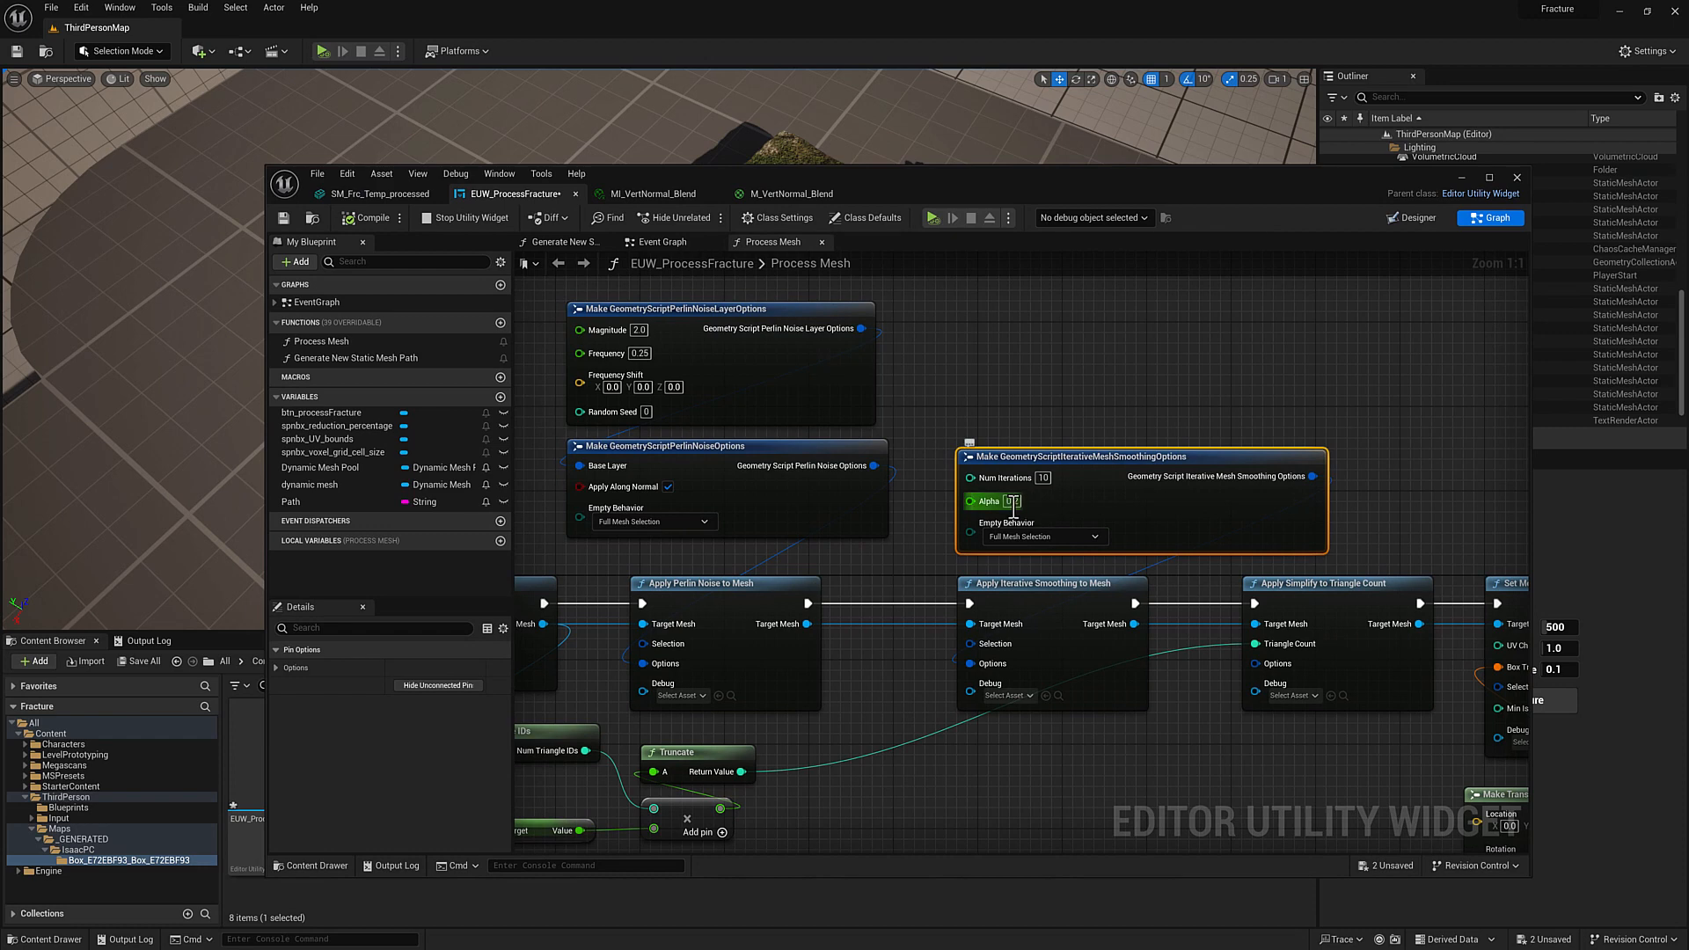
{"action": "mouse_move", "coordinate": [1012, 501]}
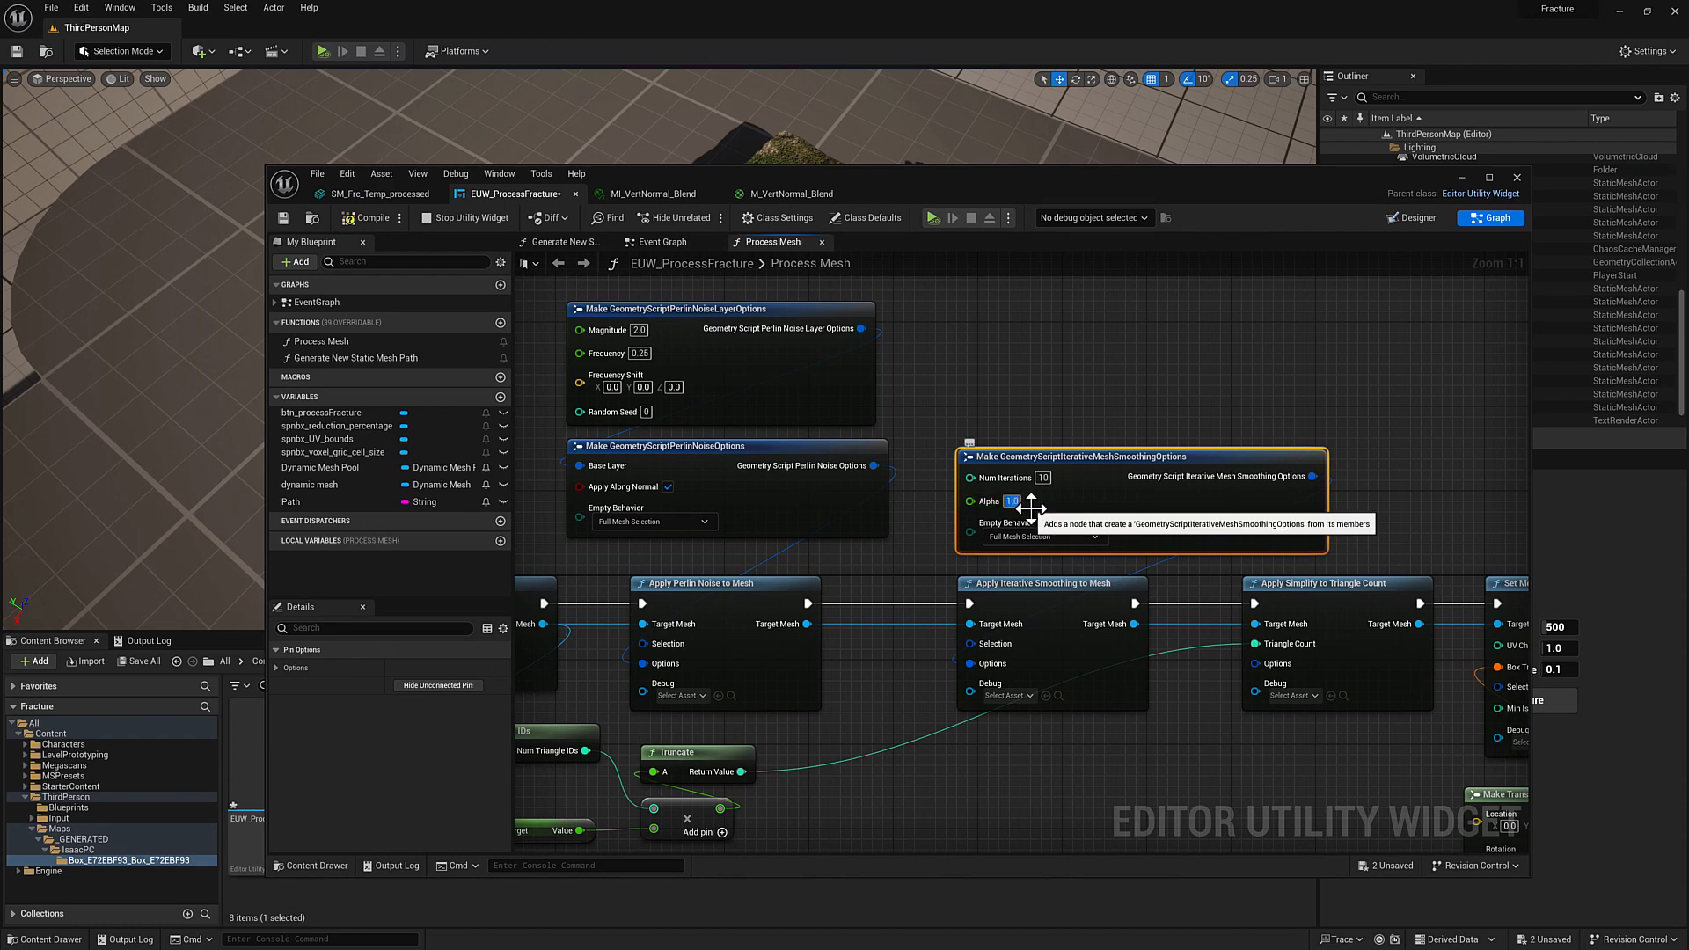
{"action": "mouse_move", "coordinate": [299, 239]}
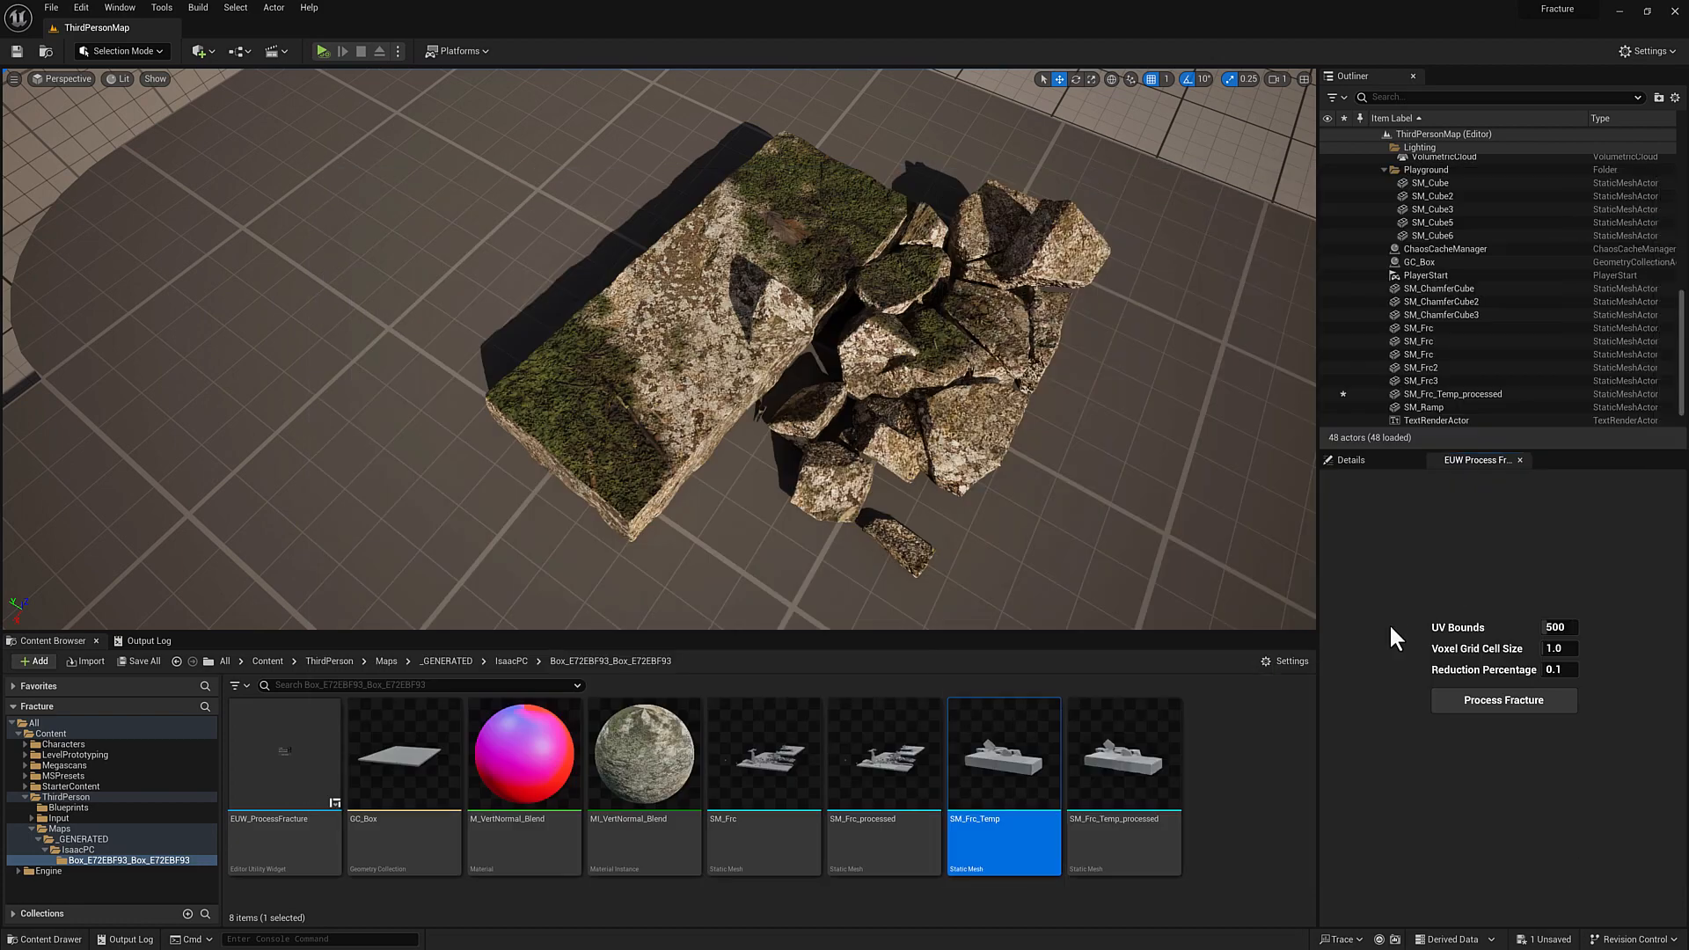
{"action": "mouse_move", "coordinate": [1503, 700]}
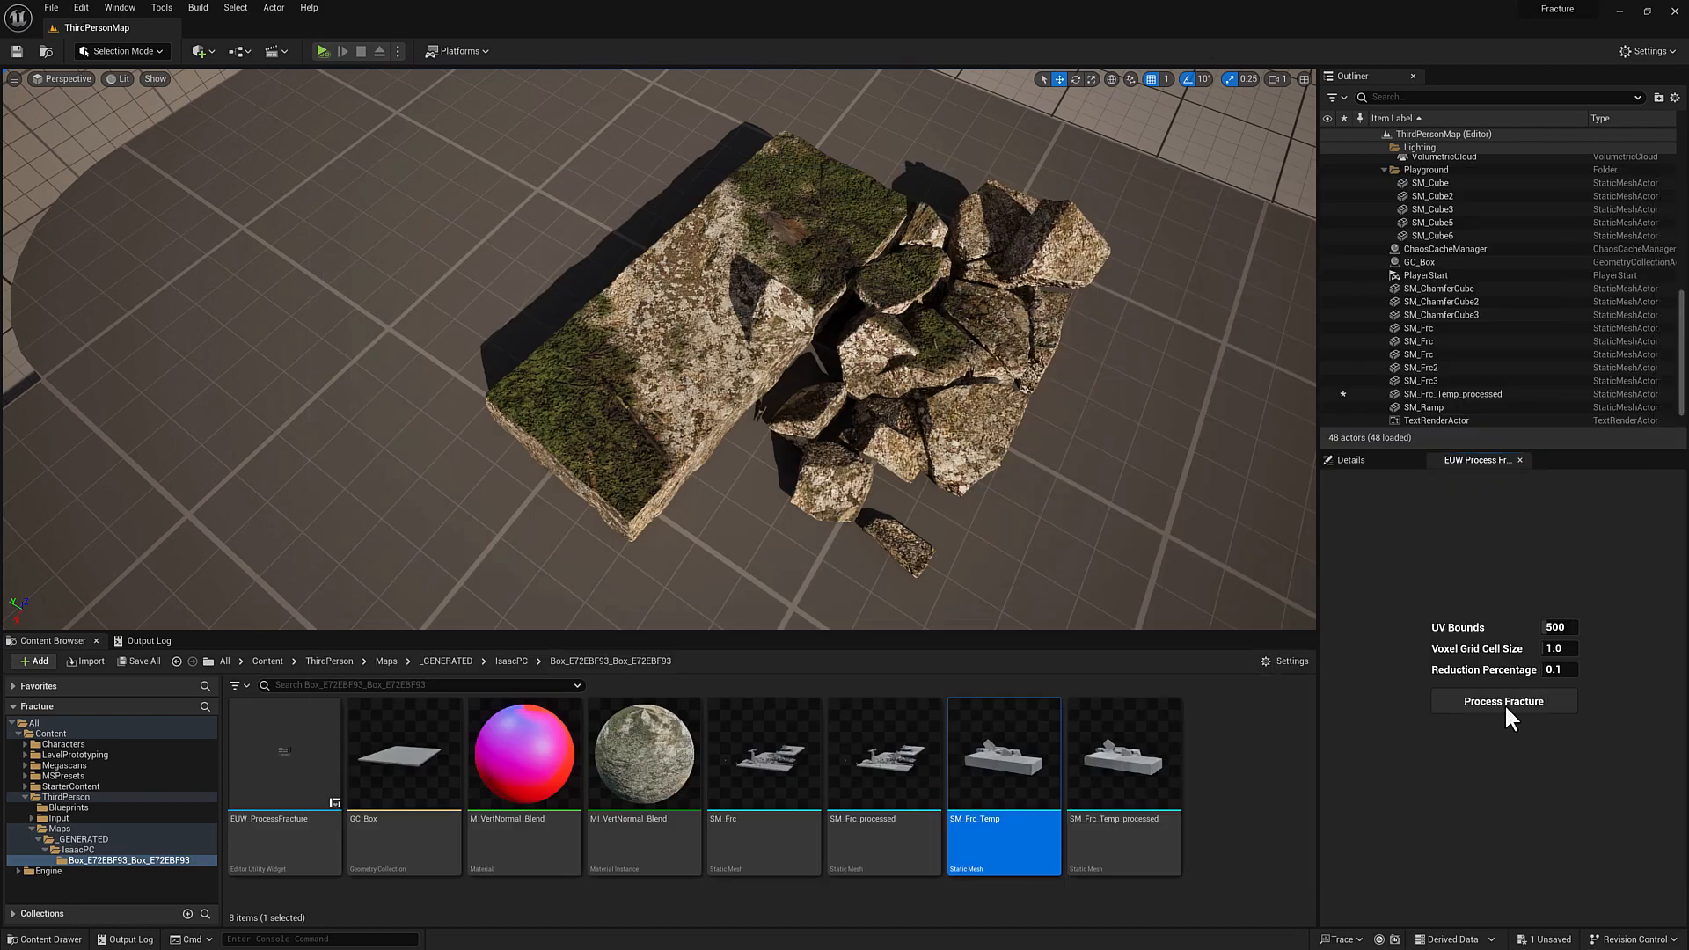
{"action": "left_click", "coordinate": [1501, 701]}
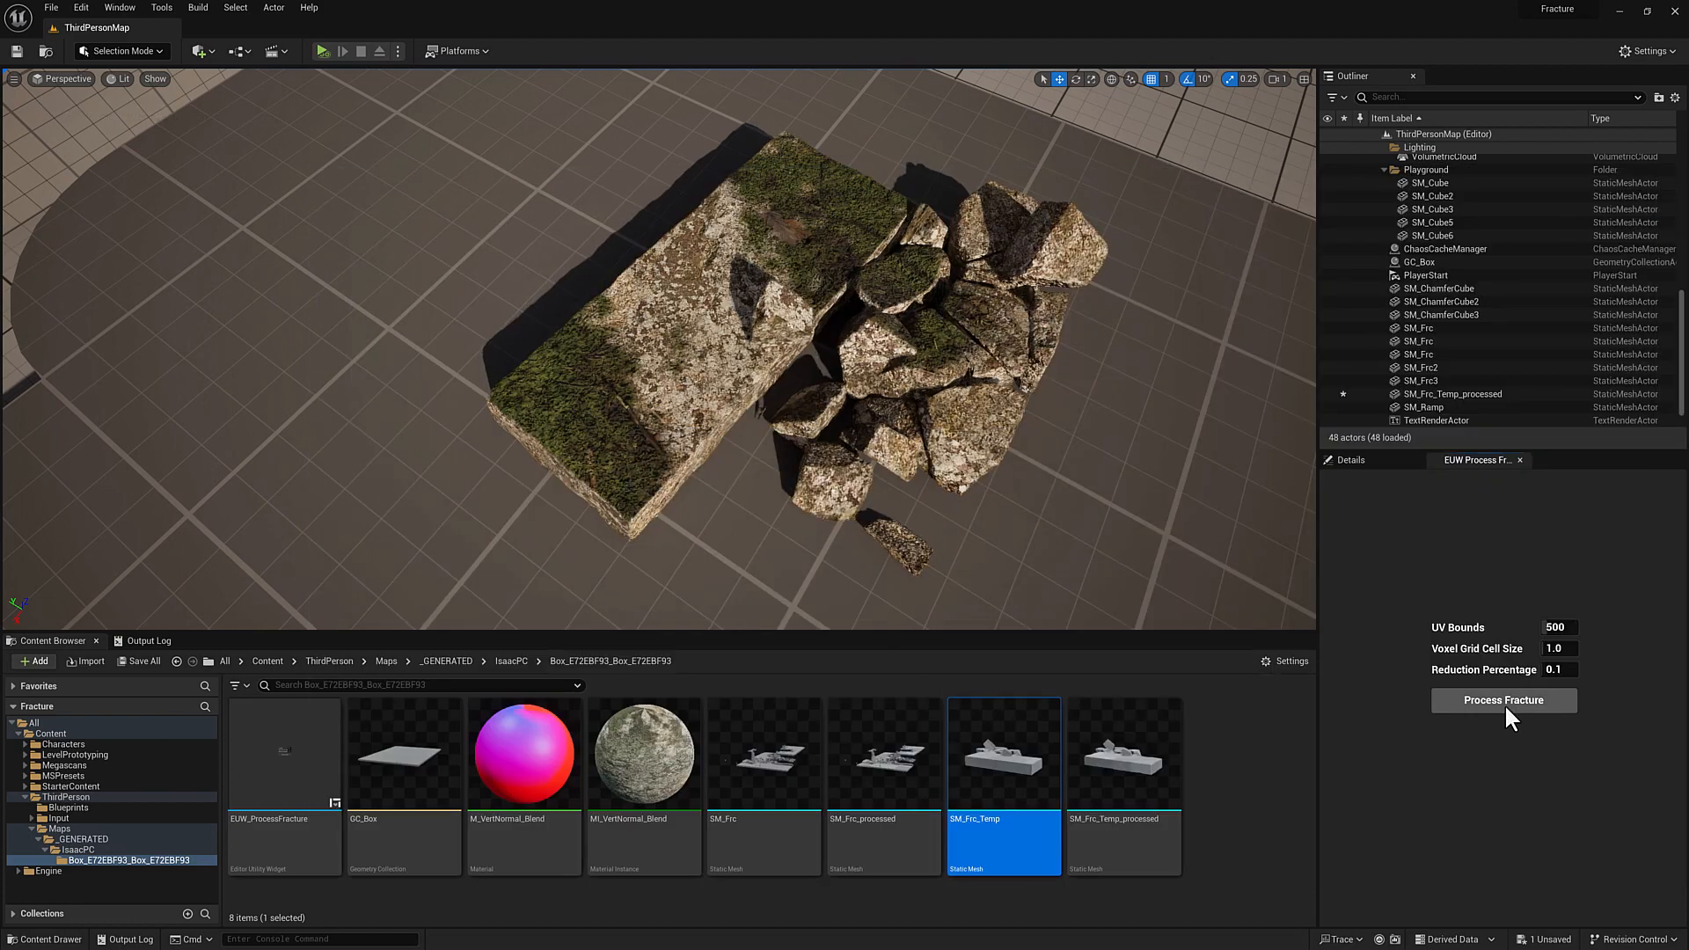
{"action": "left_click", "coordinate": [1502, 700]}
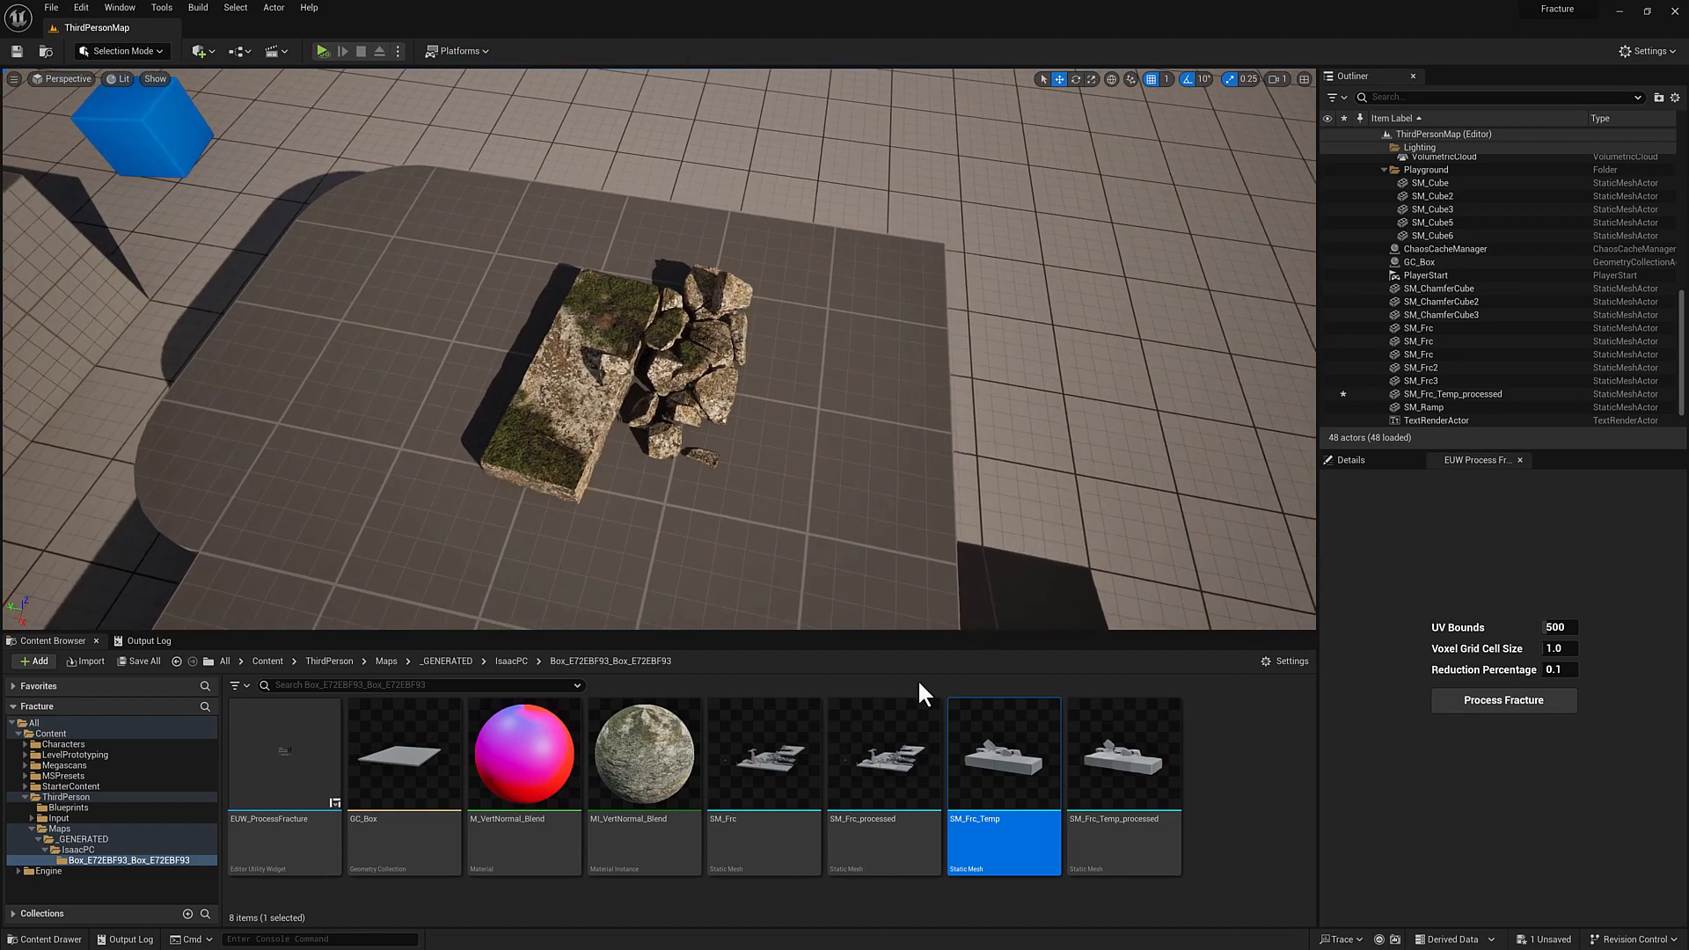
{"action": "left_click", "coordinate": [762, 750]}
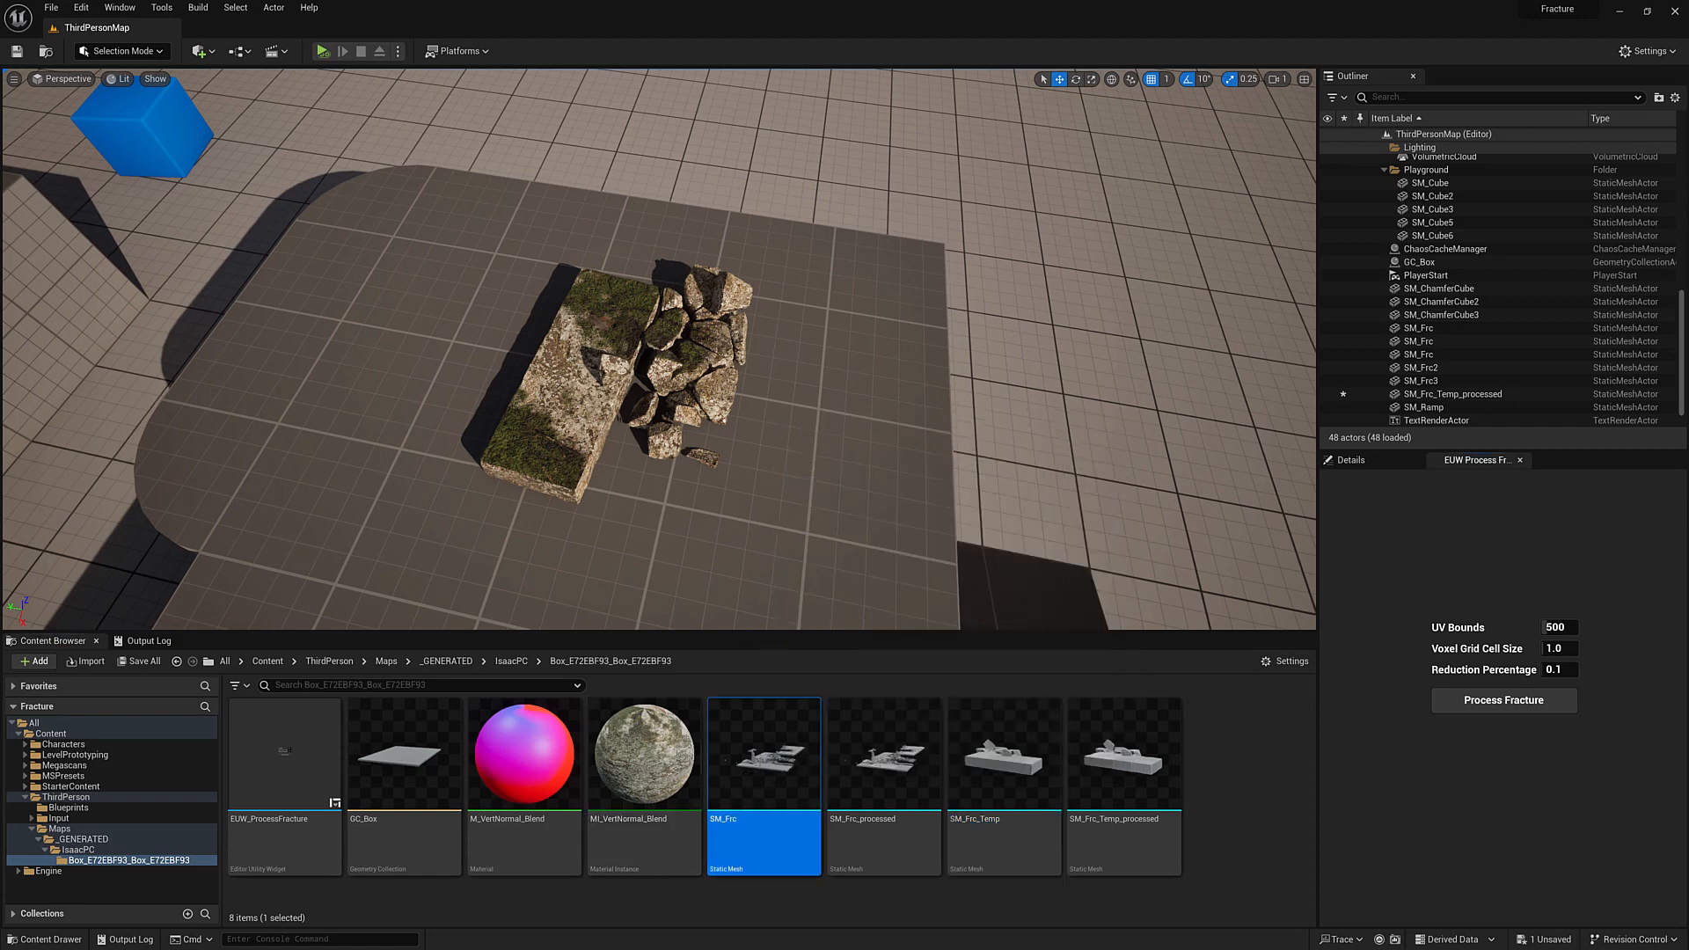
{"action": "mouse_move", "coordinate": [907, 756]}
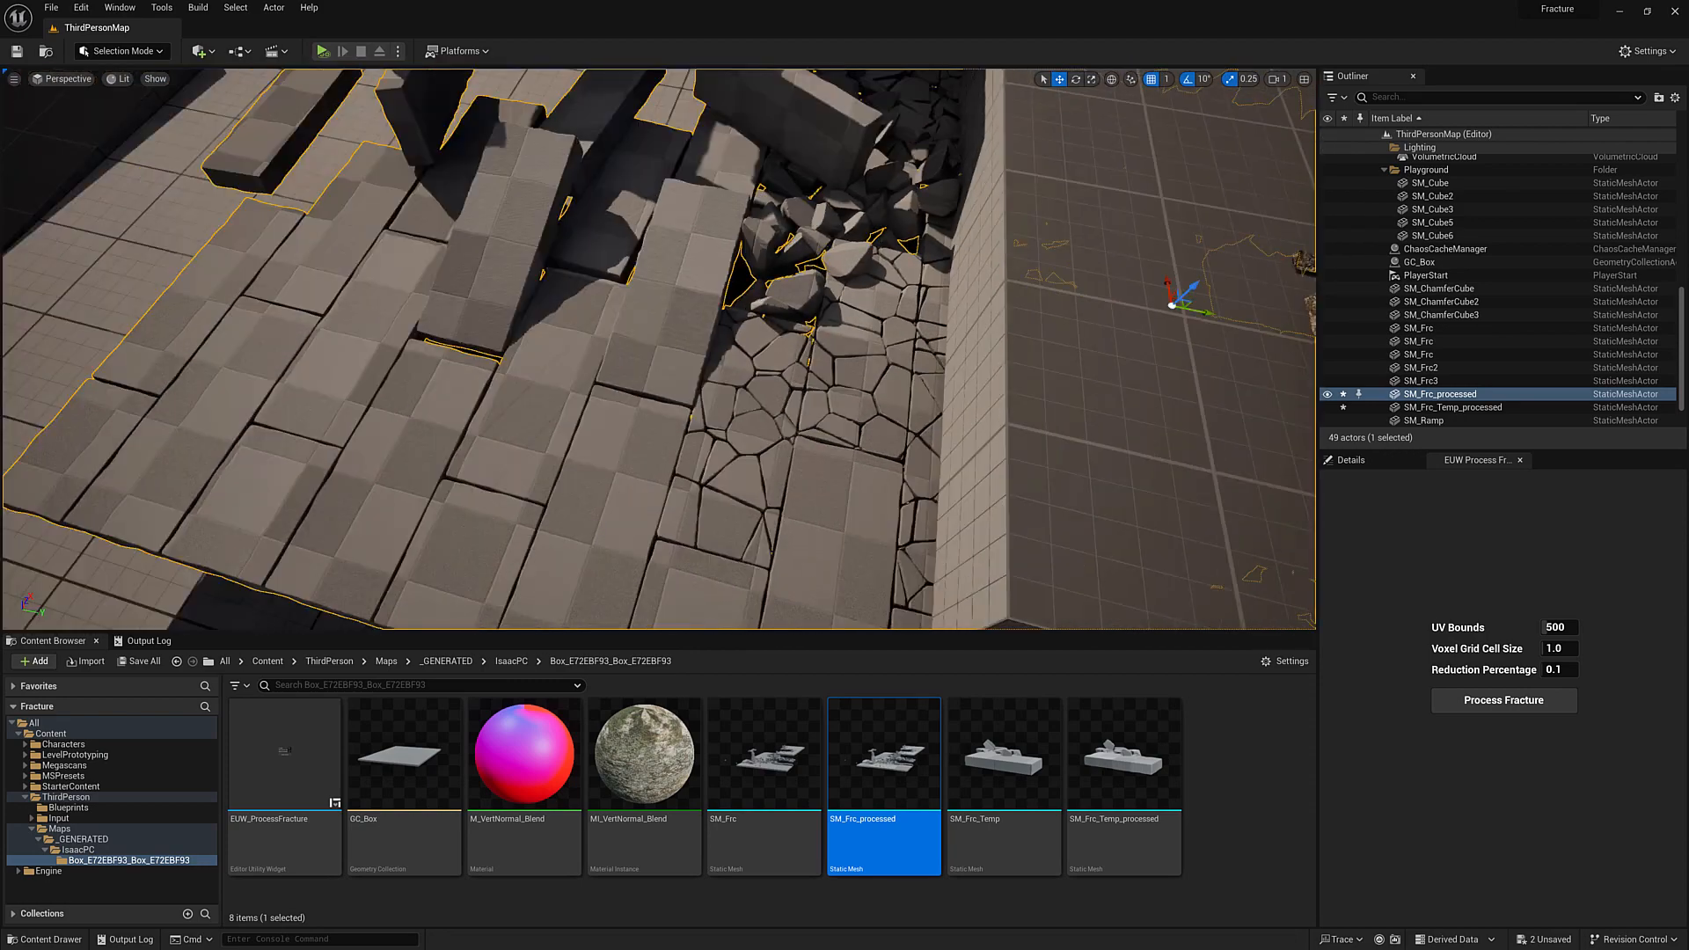
{"action": "left_click", "coordinate": [642, 751]}
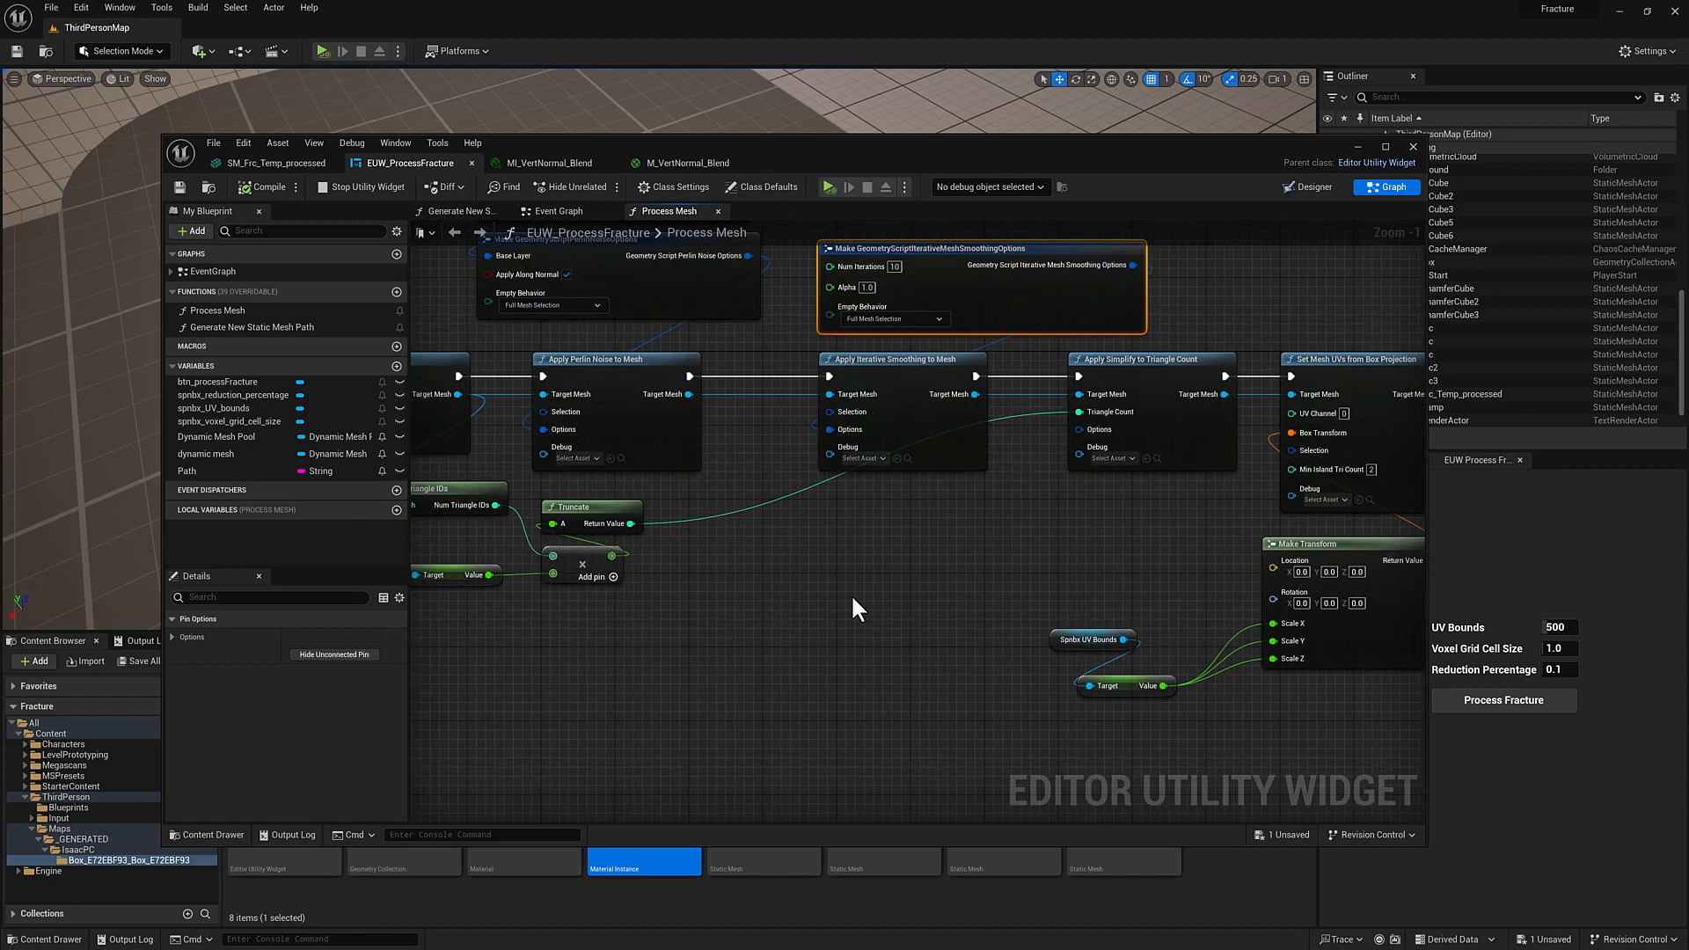
{"action": "mouse_move", "coordinate": [841, 629]}
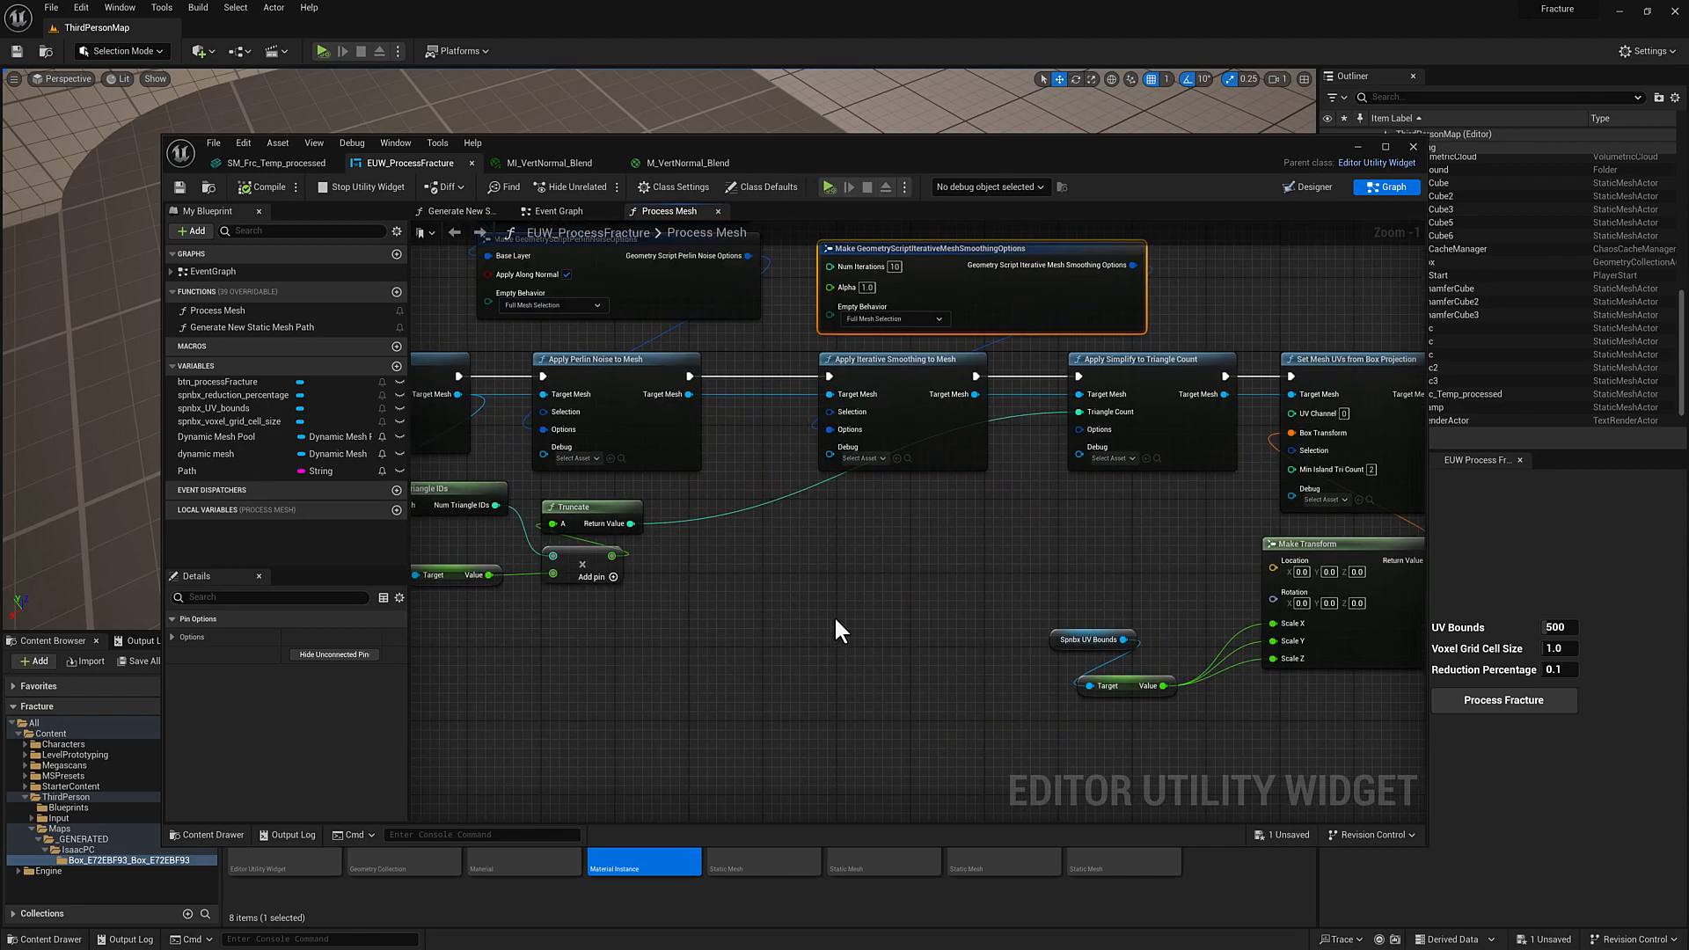
{"action": "mouse_move", "coordinate": [856, 655]}
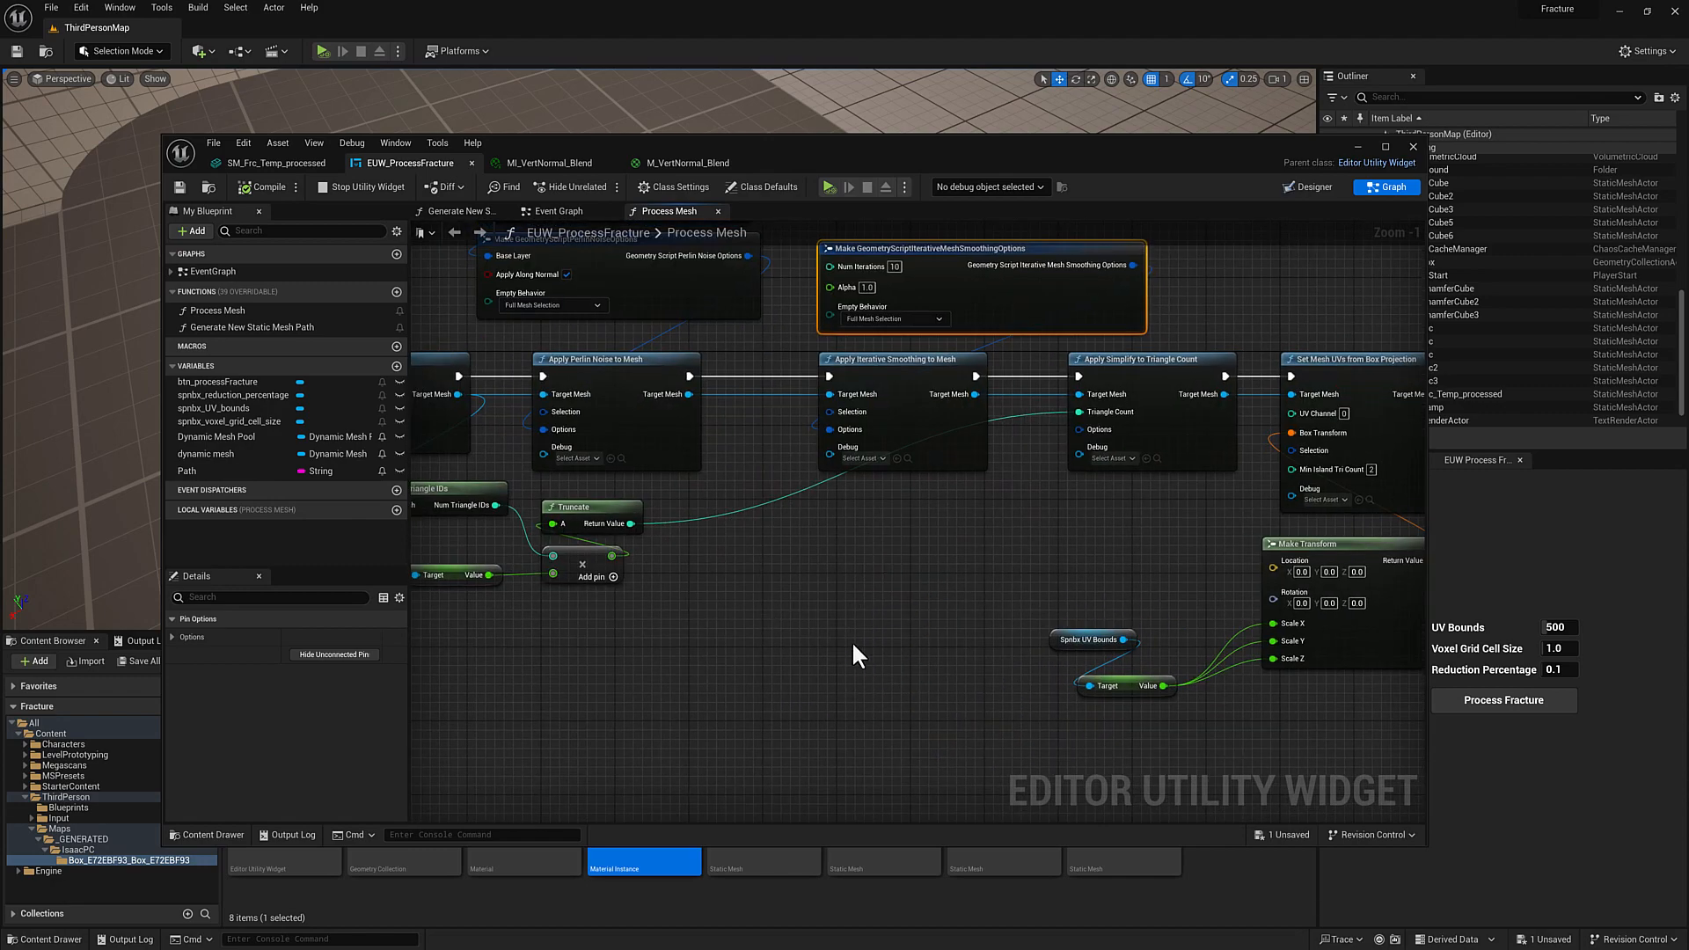
Step: Scroll through the Process Mesh graph, then return to the Event Graph
{"action": "scroll", "scroll_direction": "down", "scroll_amount": 3}
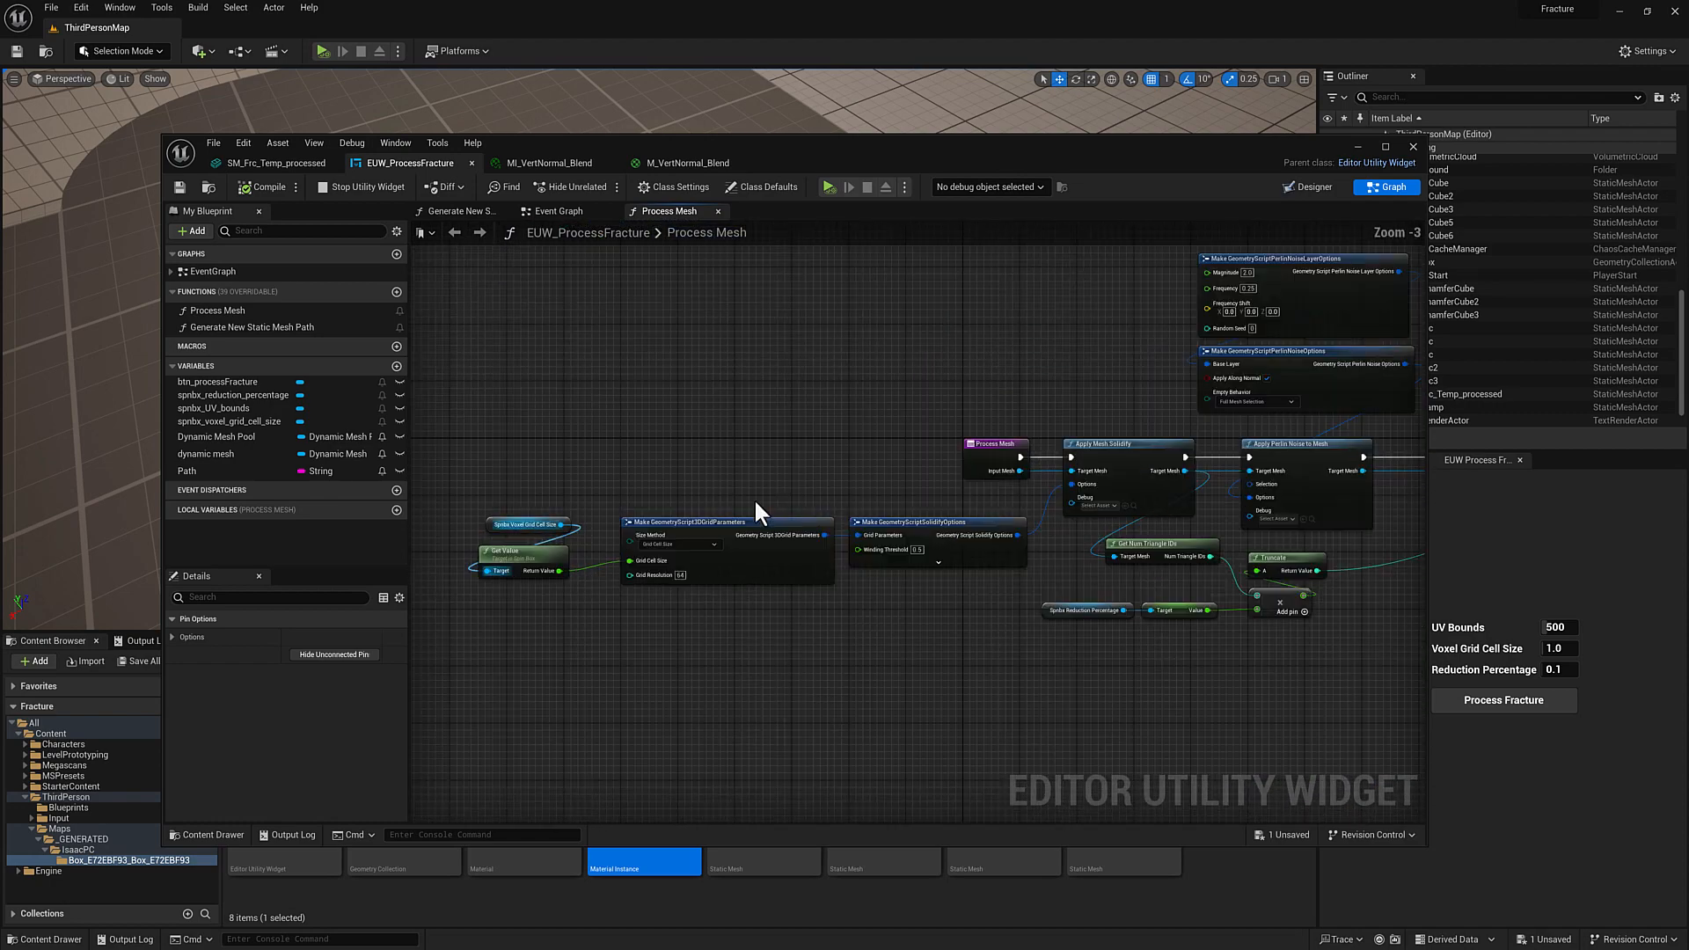
{"action": "mouse_move", "coordinate": [1014, 446]}
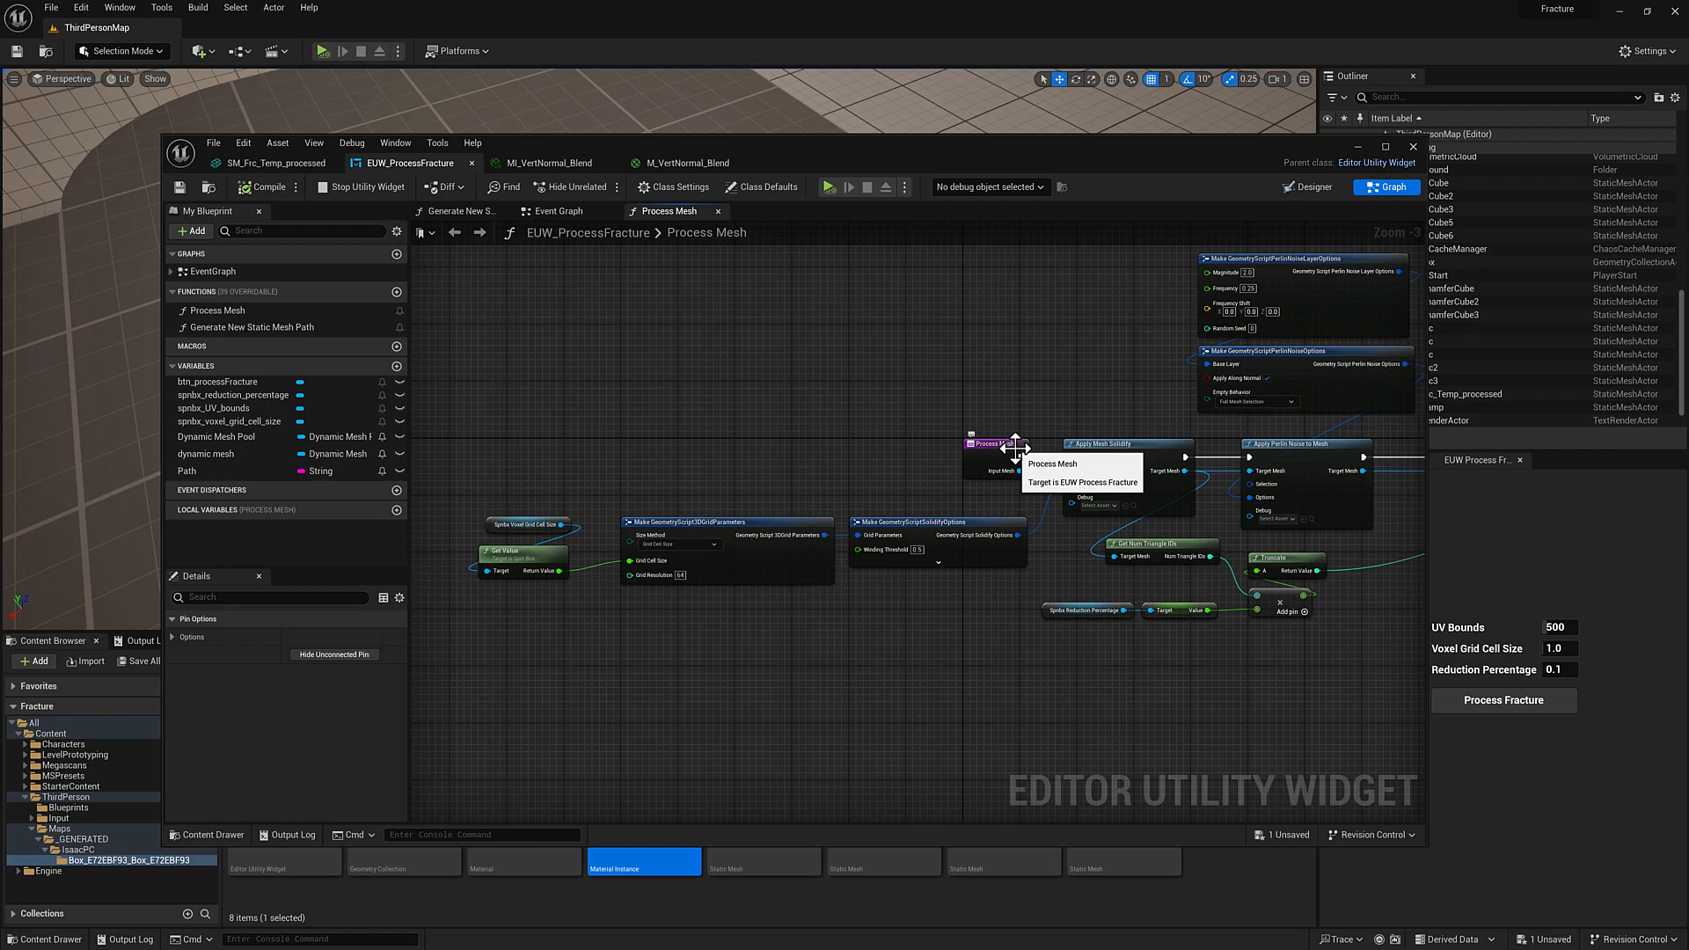
{"action": "left_click", "coordinate": [558, 210]}
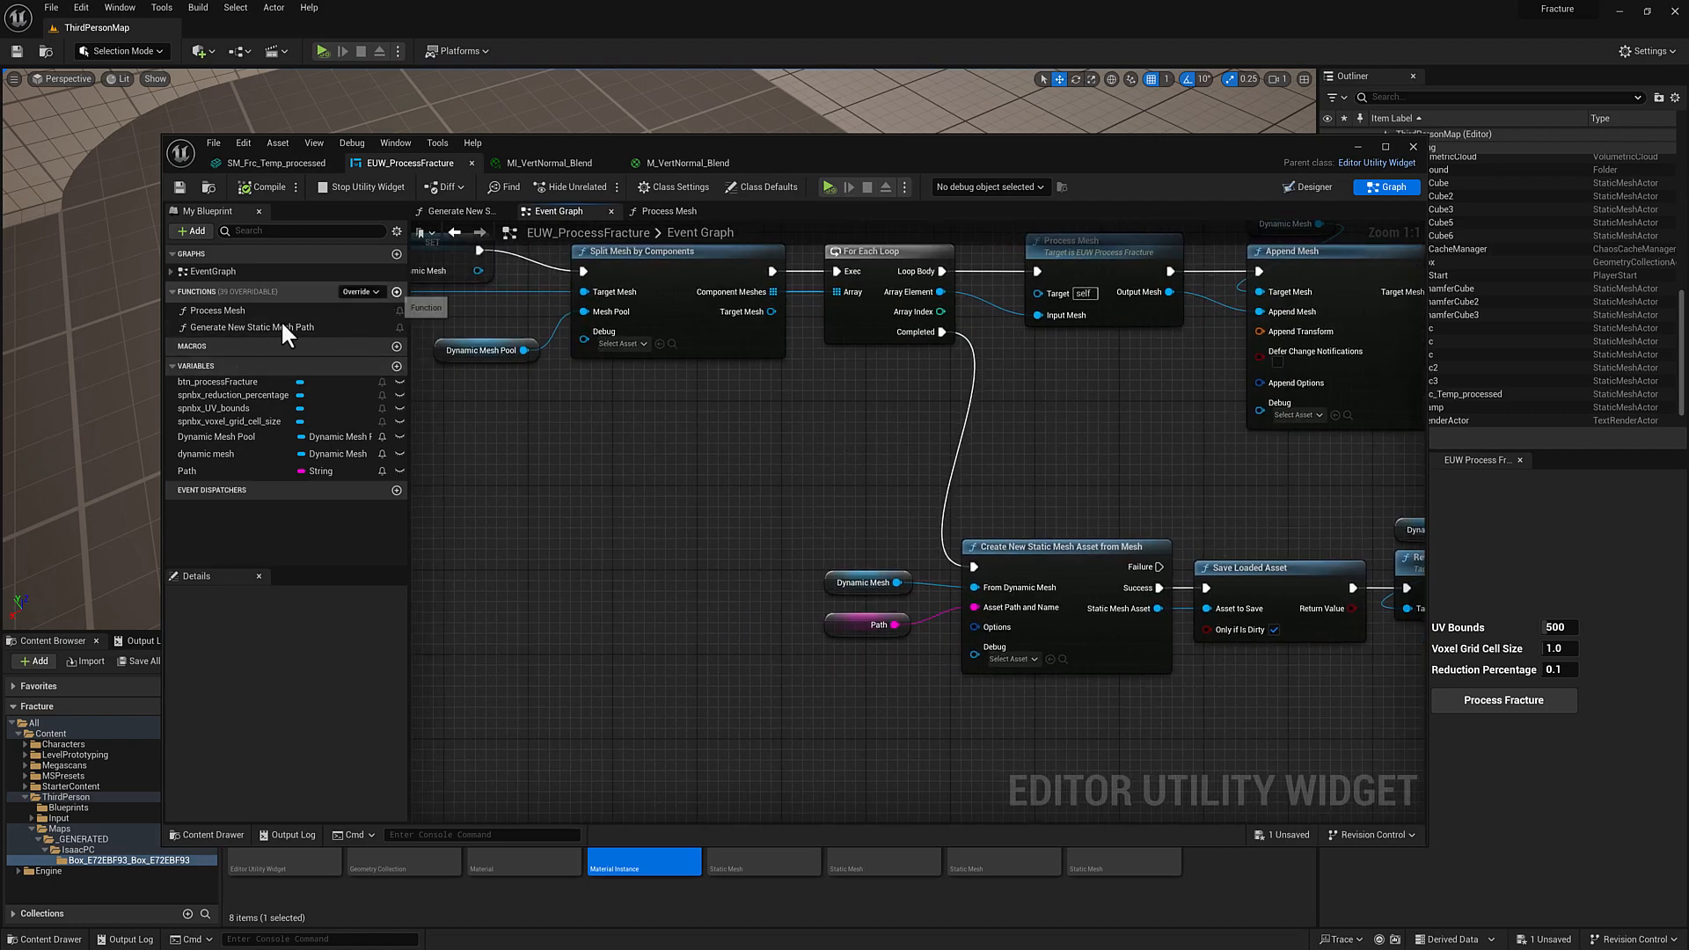
Step: Add function 'Bake Vertex Color' with Dynamic Mesh input 'input mesh' and a Dynamic Mesh output
{"action": "left_click", "coordinate": [395, 291]}
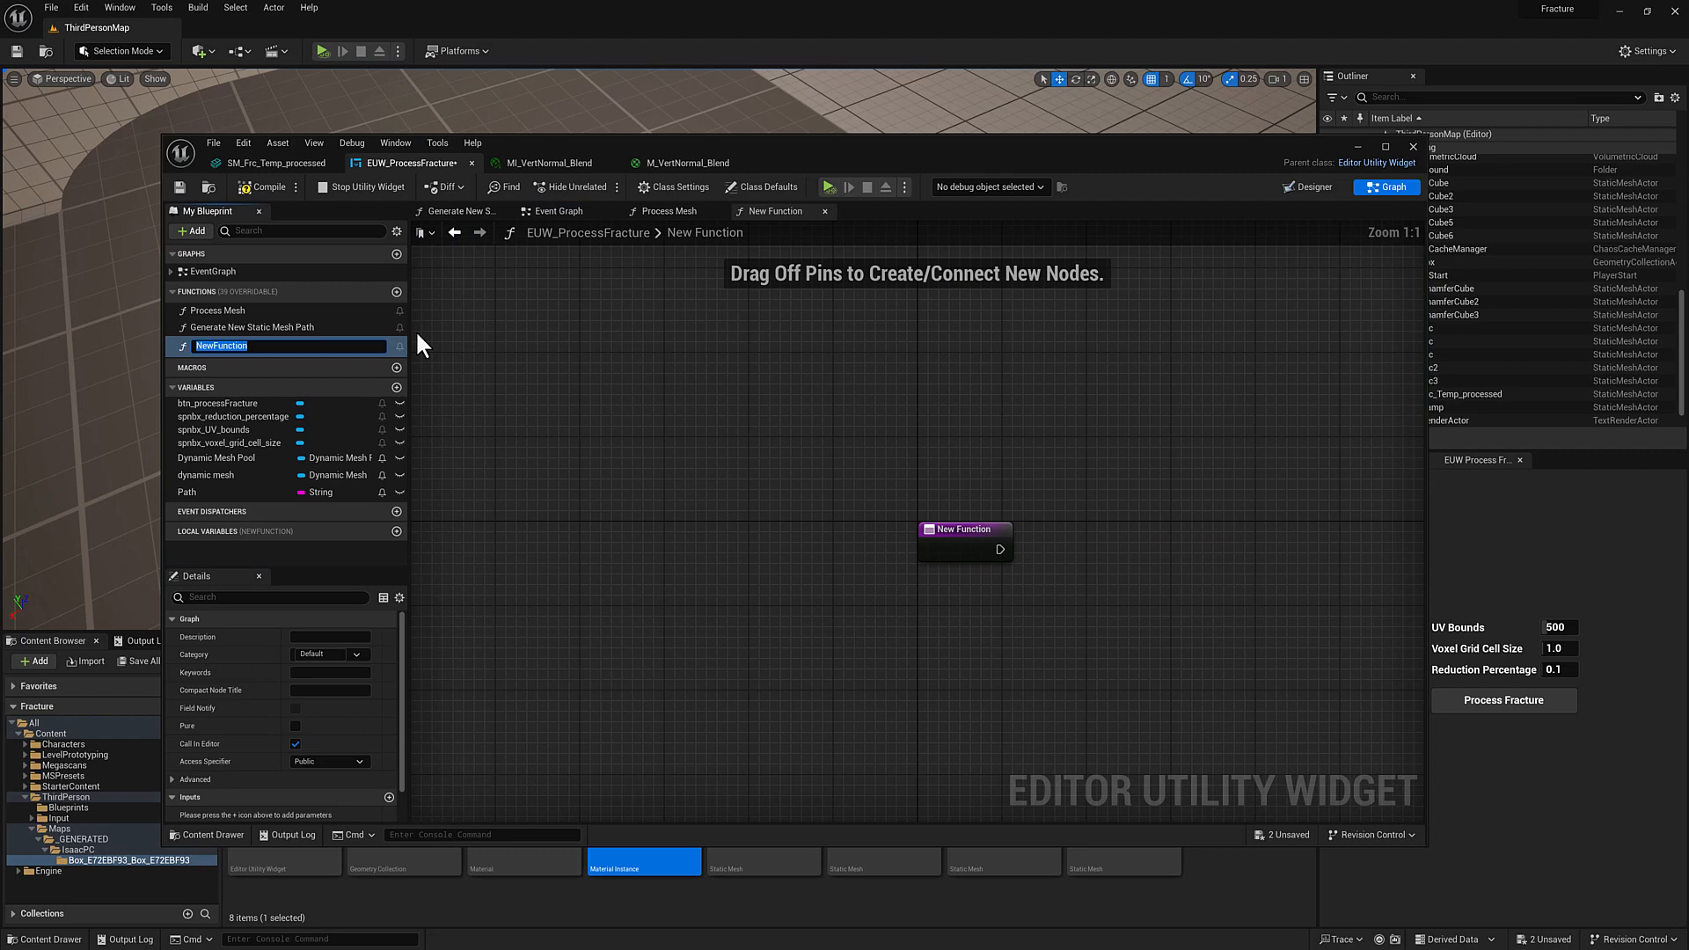
{"action": "type", "text": "Bake Vertex Color"}
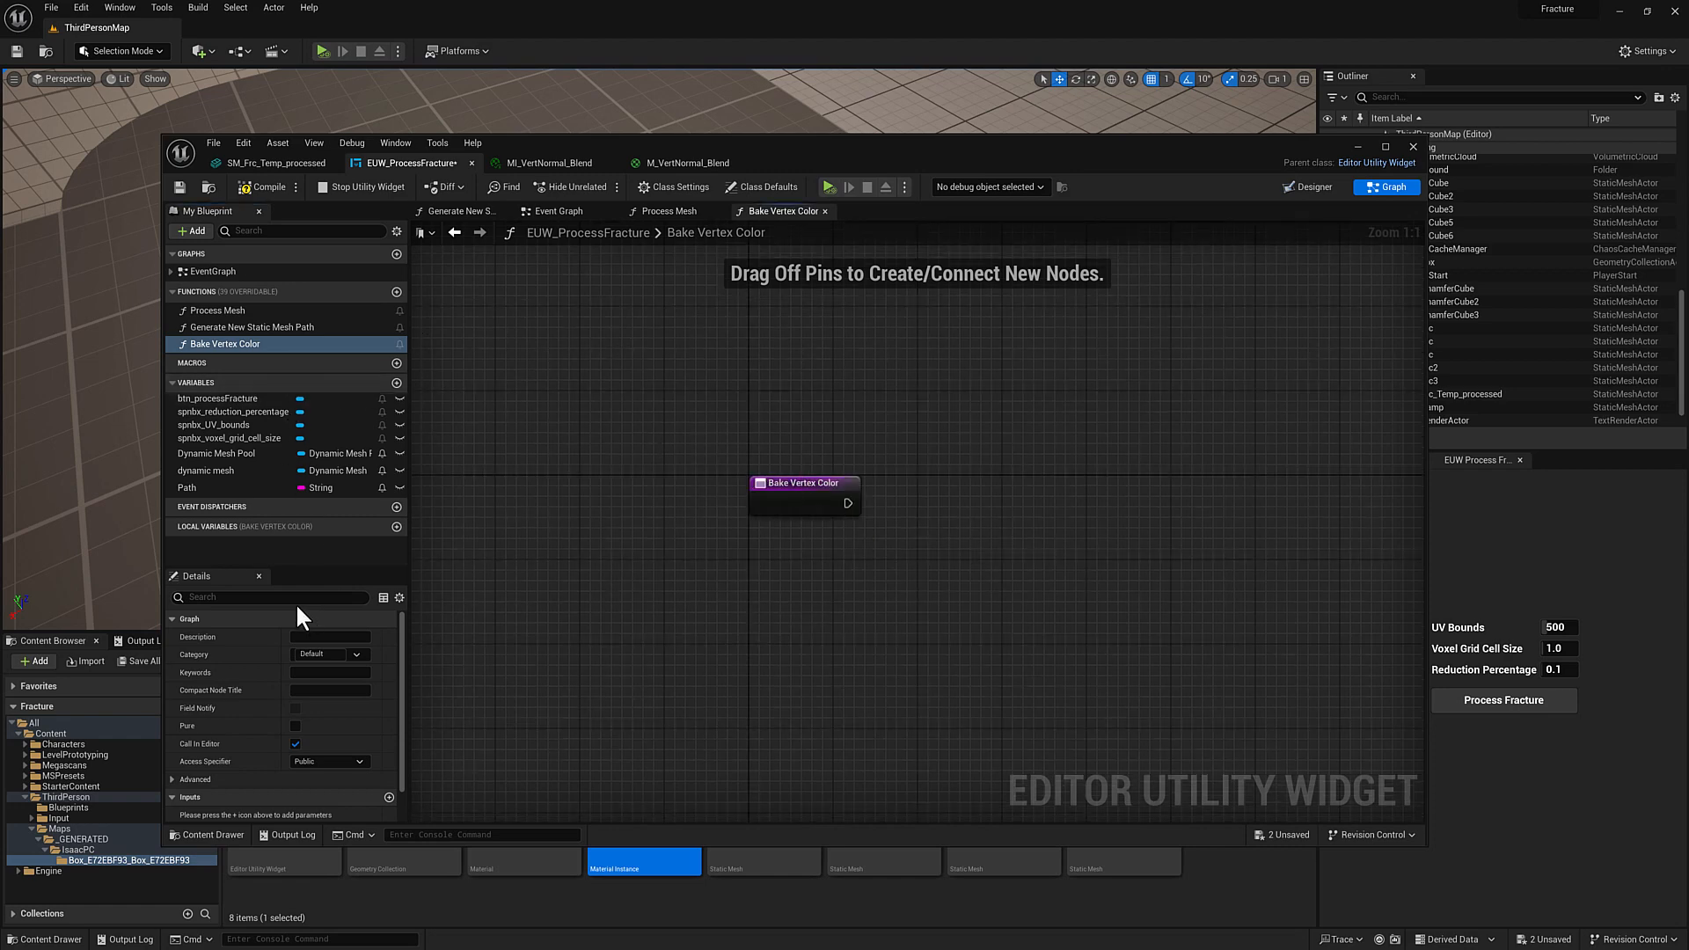
{"action": "mouse_move", "coordinate": [730, 502]}
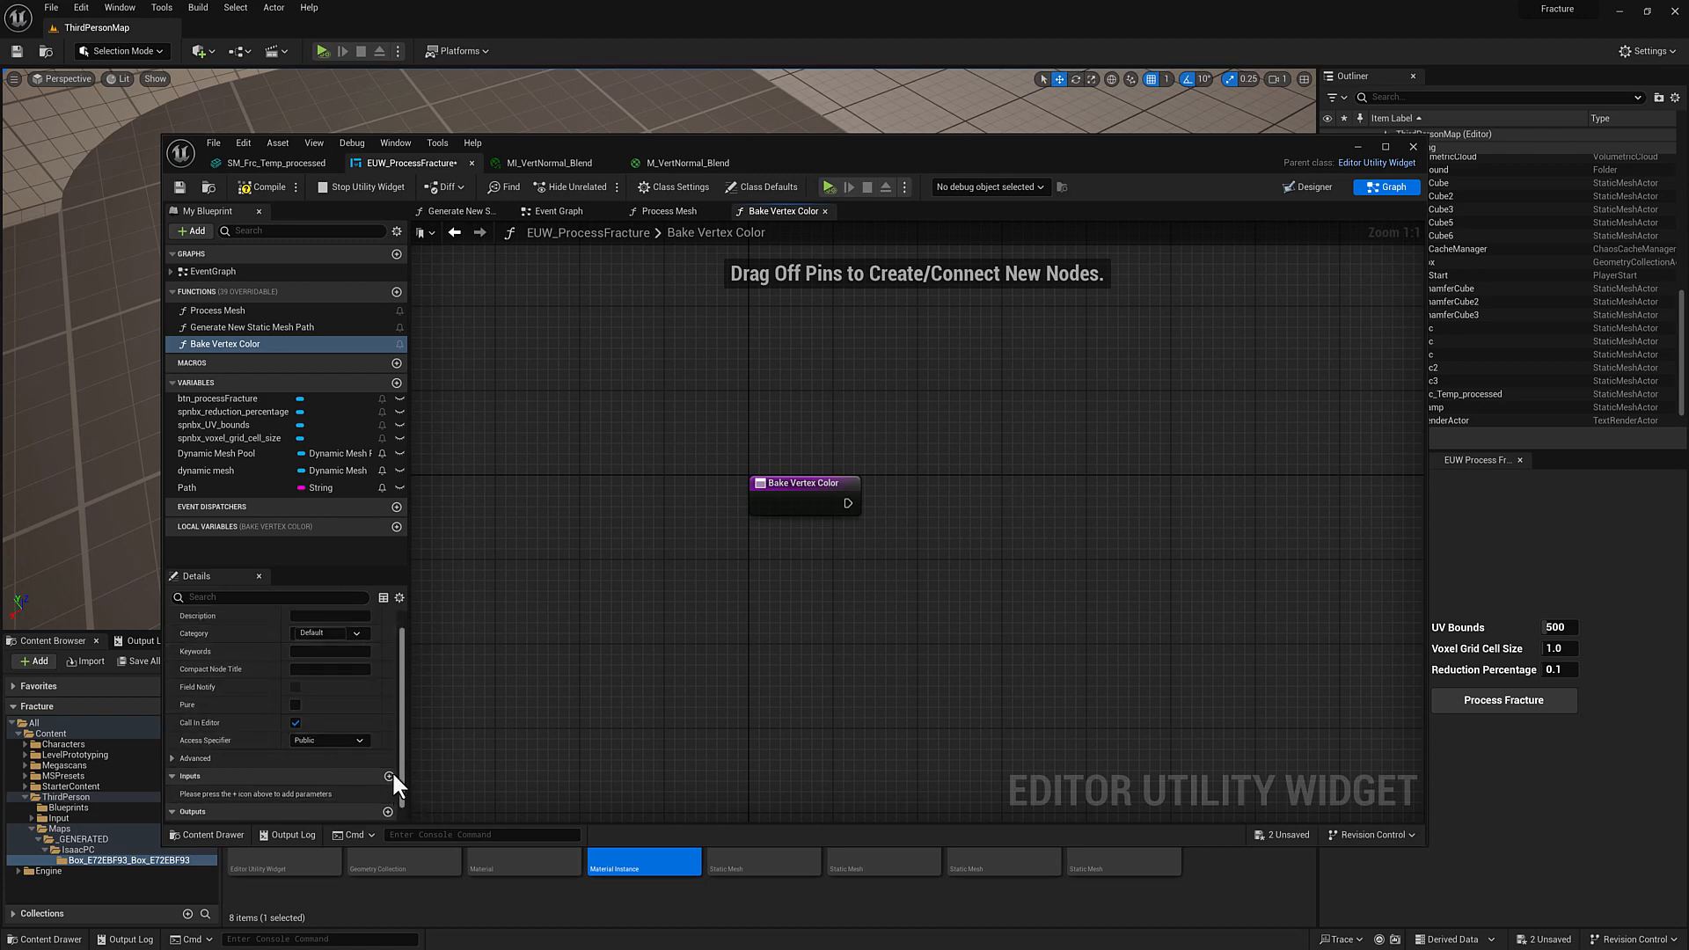
{"action": "left_click", "coordinate": [388, 776]}
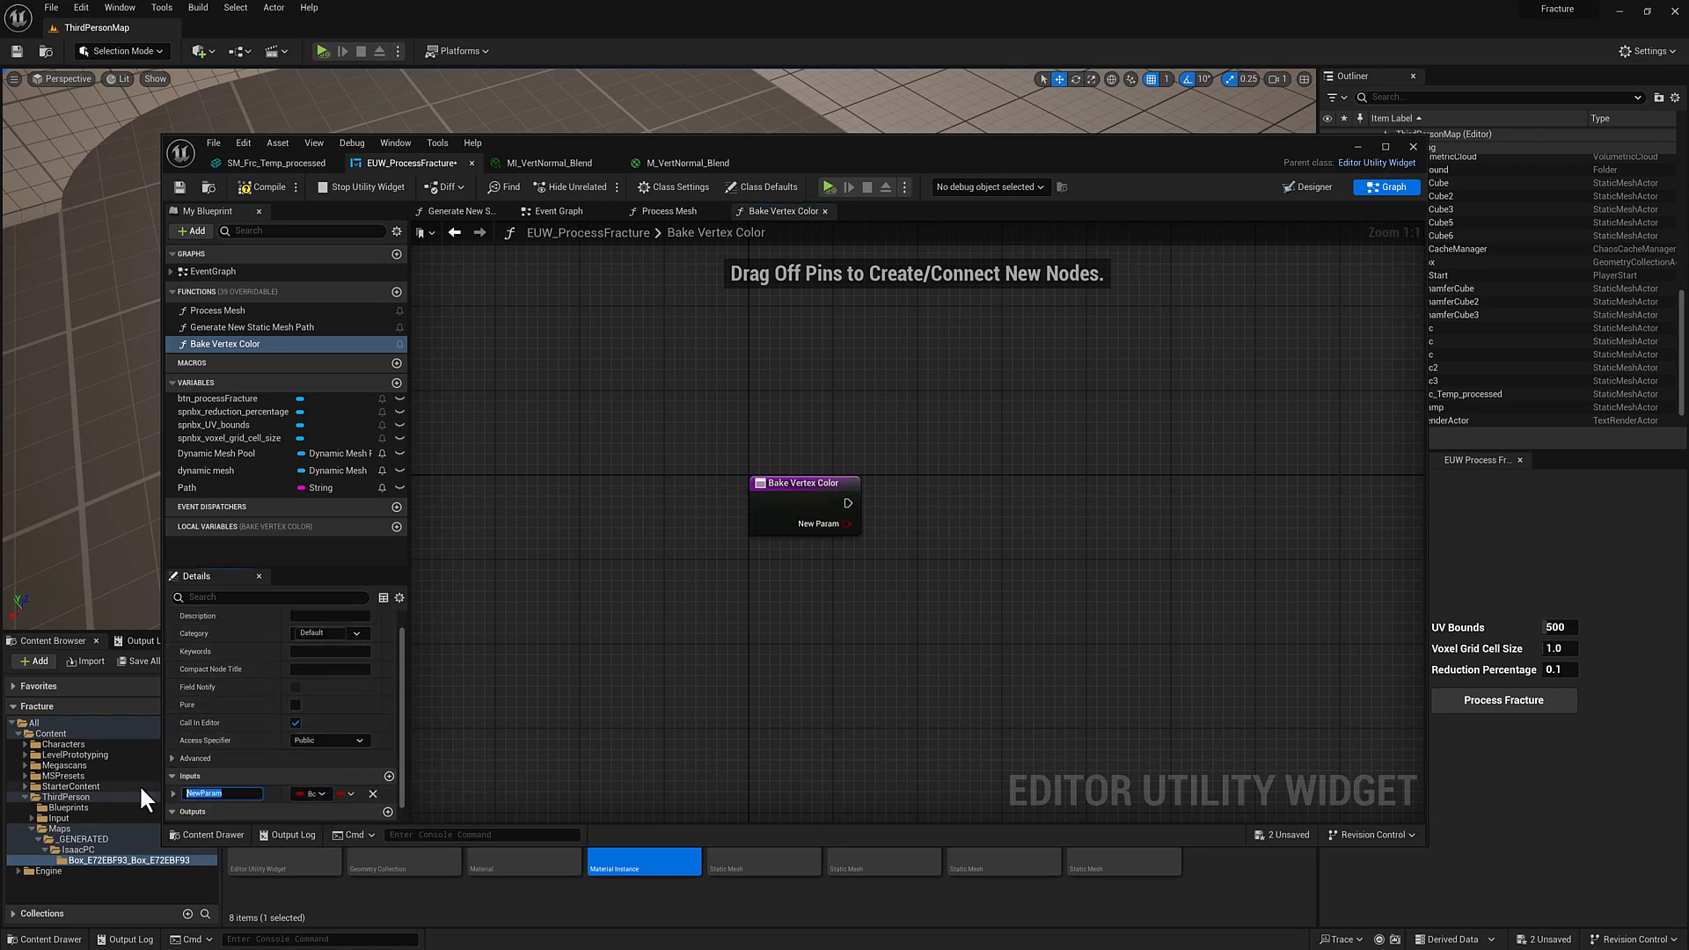
{"action": "type", "text": "input mesh"}
{"action": "type", "text": "dynamic mesh"}
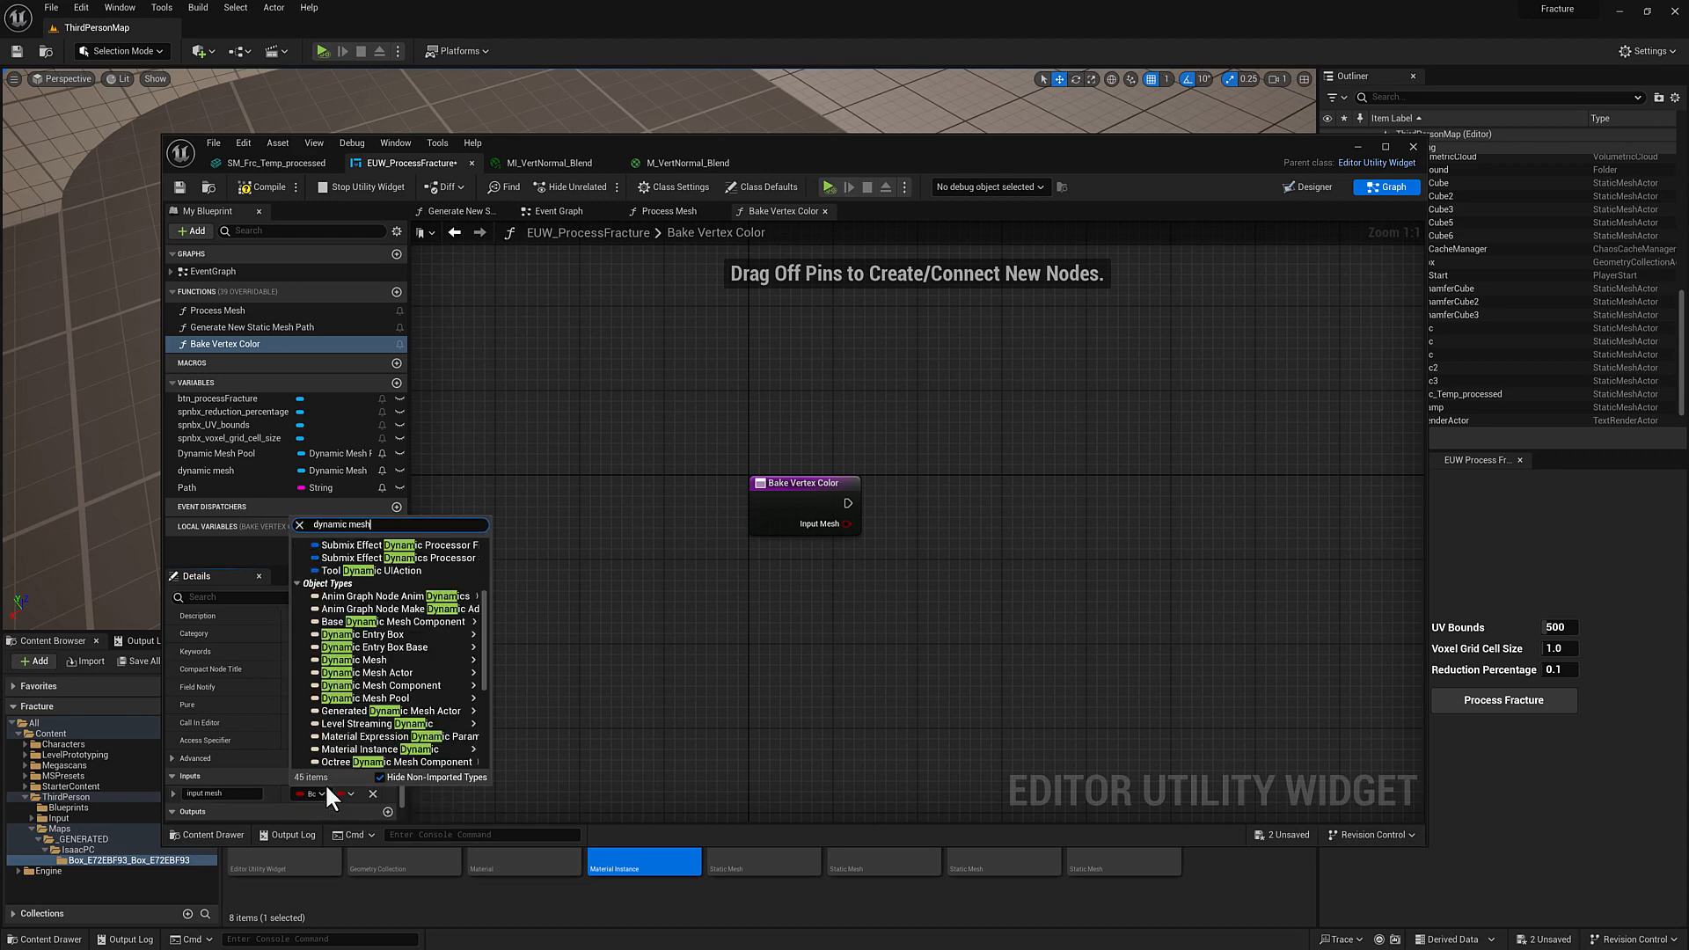
{"action": "mouse_move", "coordinate": [356, 622]}
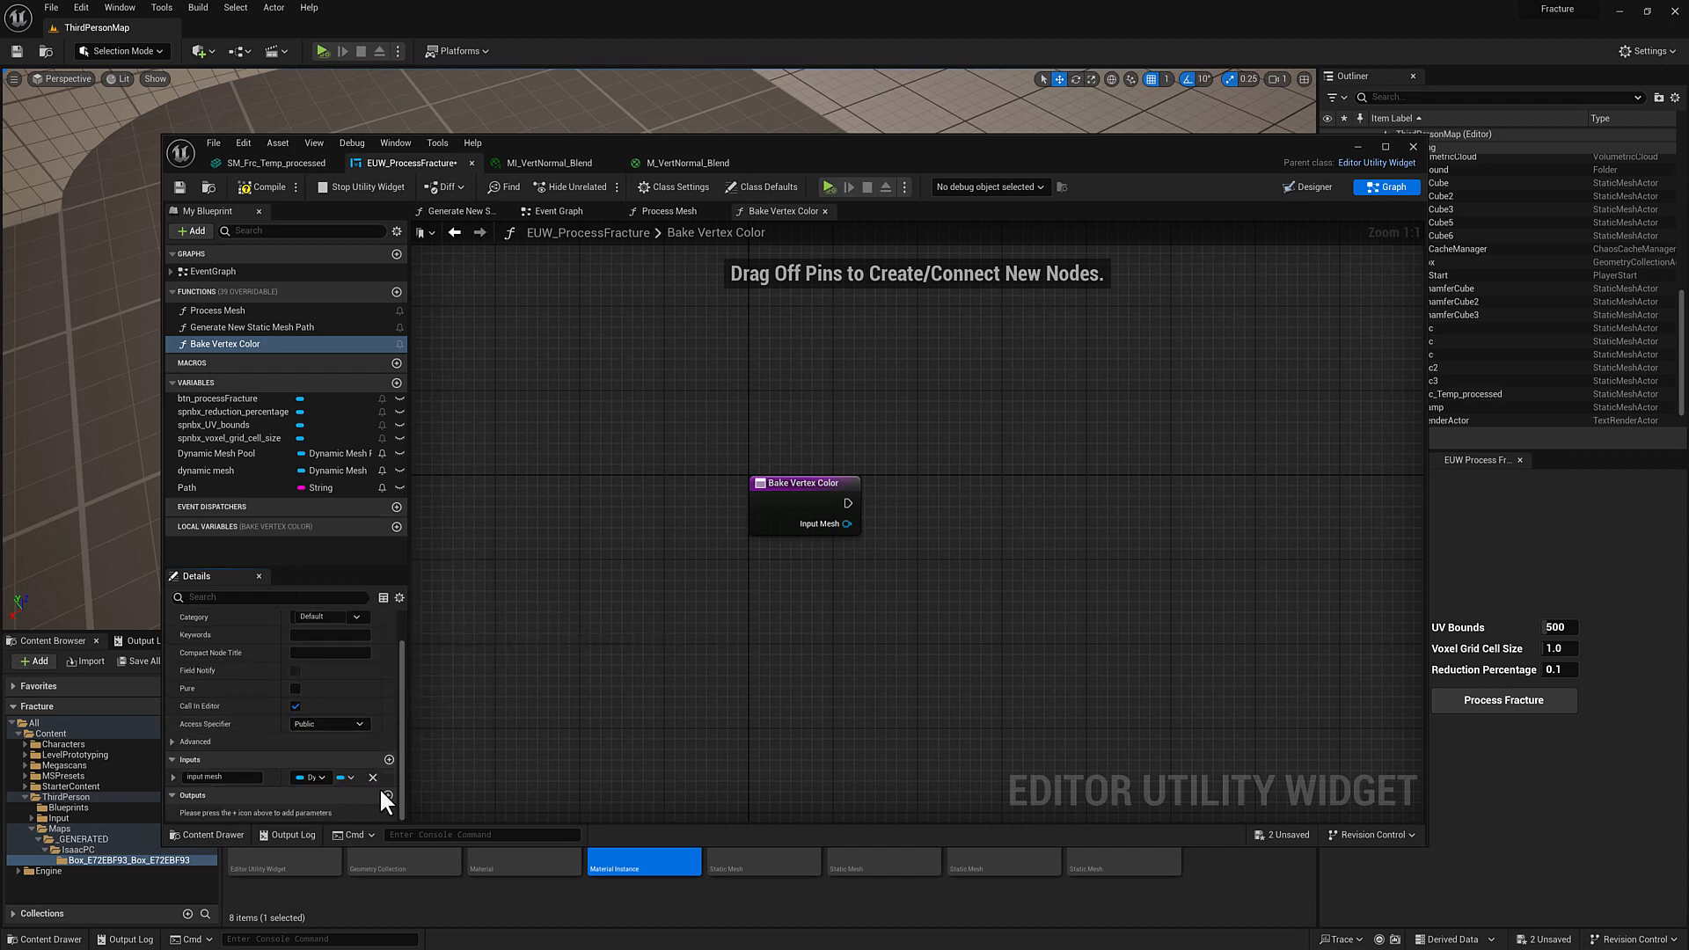
{"action": "left_click", "coordinate": [387, 795]}
{"action": "type", "text": "output mesh"}
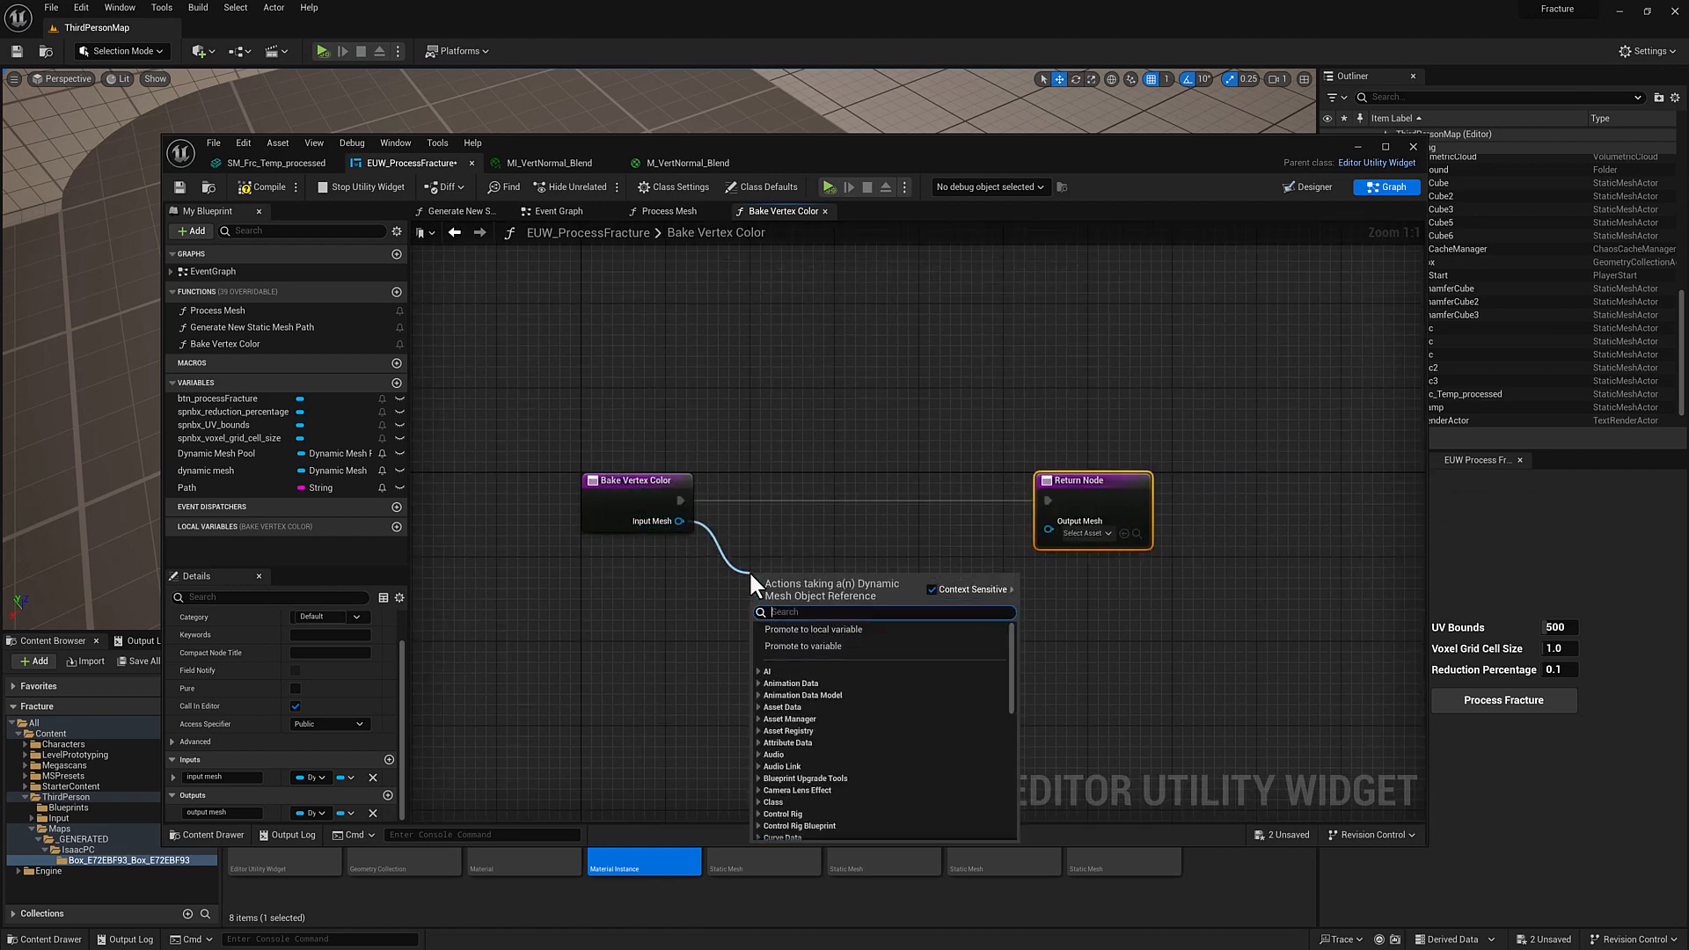
Step: Add a Bake Vertex node on Input Mesh, wired to return, plus Make GeometryScriptBakeVertexOptions
{"action": "type", "text": "bake ver"}
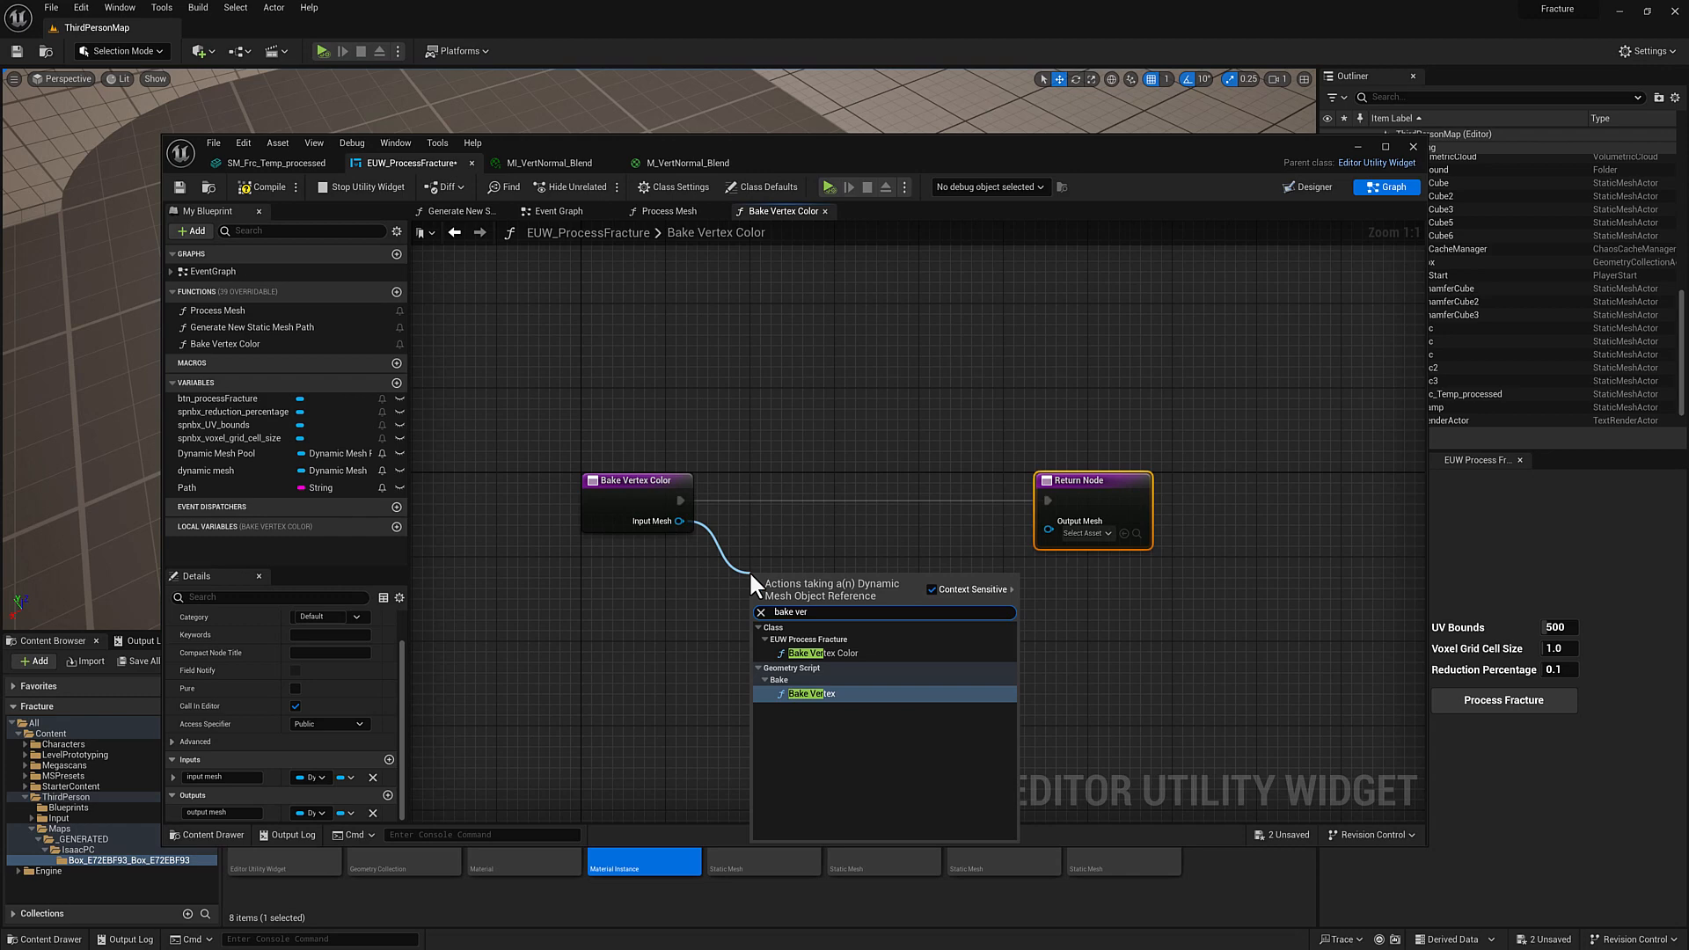
{"action": "mouse_move", "coordinate": [810, 686]}
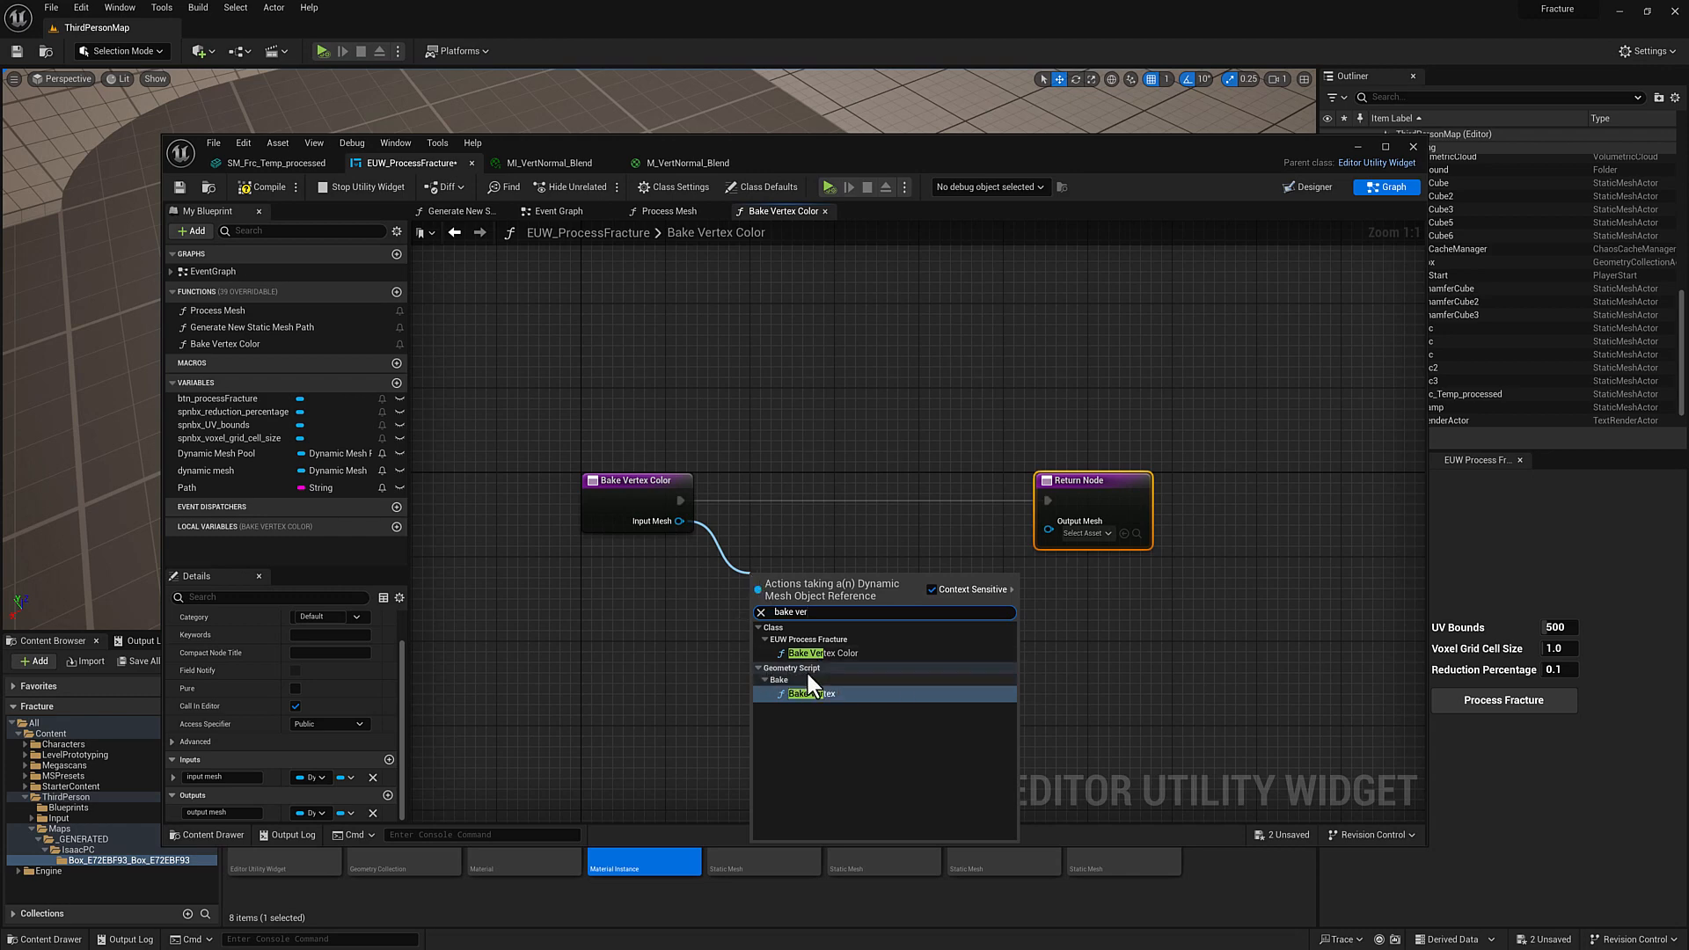
{"action": "mouse_move", "coordinate": [813, 653]}
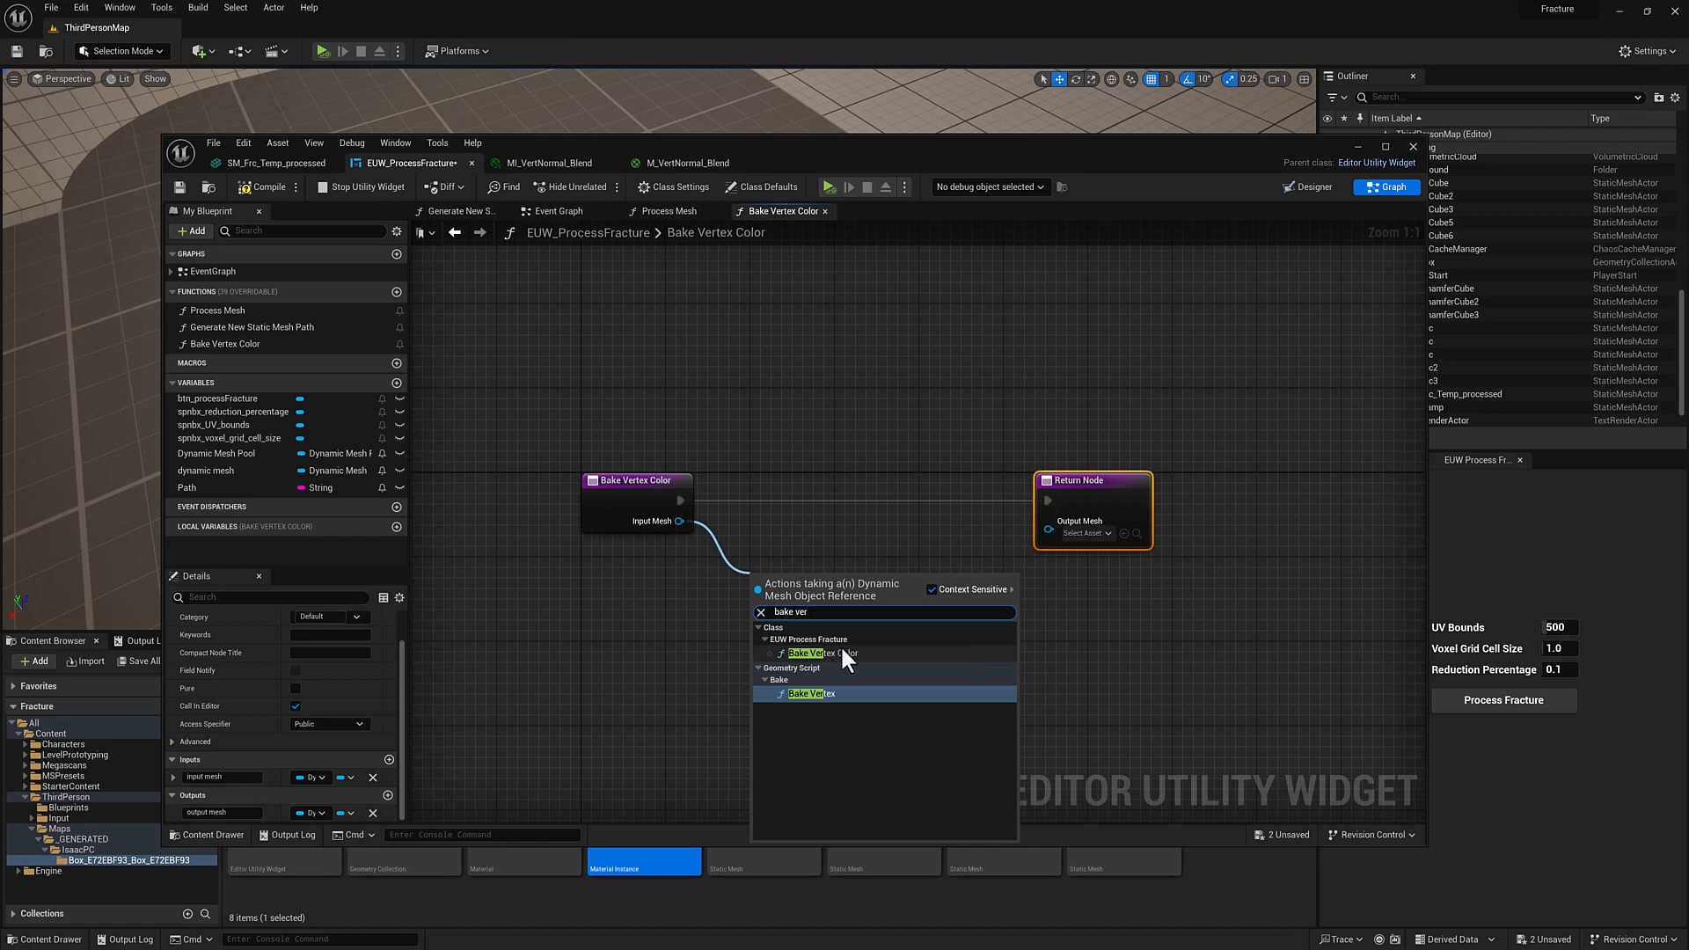
{"action": "mouse_move", "coordinate": [224, 344]}
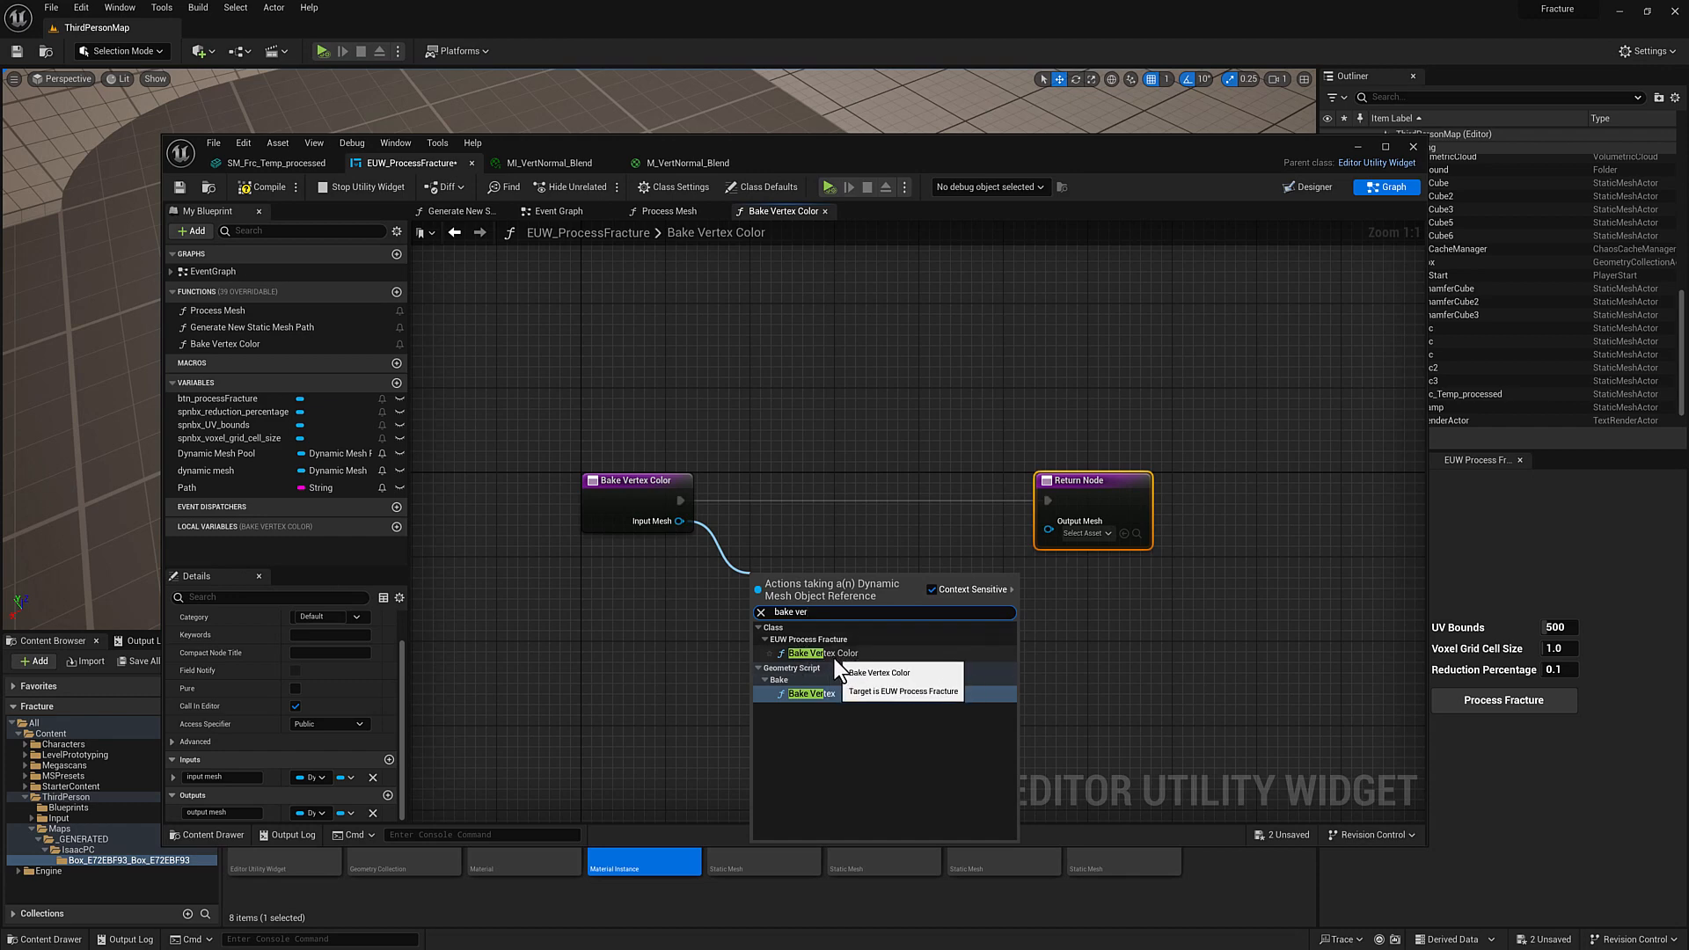
{"action": "left_click", "coordinate": [807, 692]}
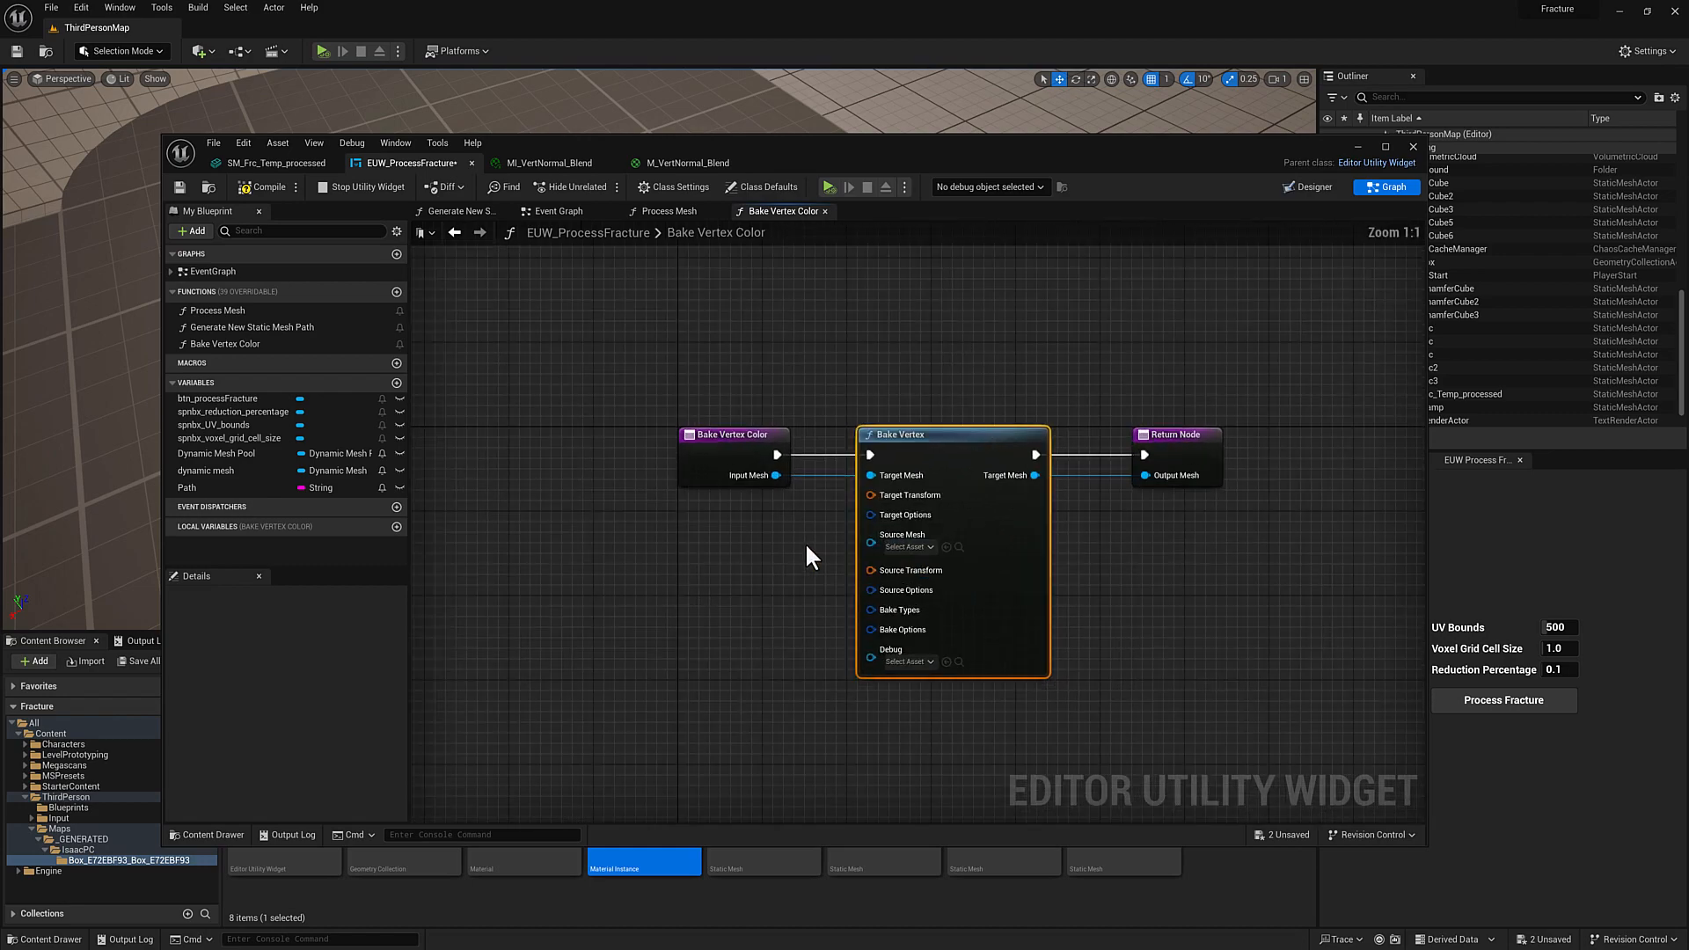
{"action": "left_click", "coordinate": [678, 434]}
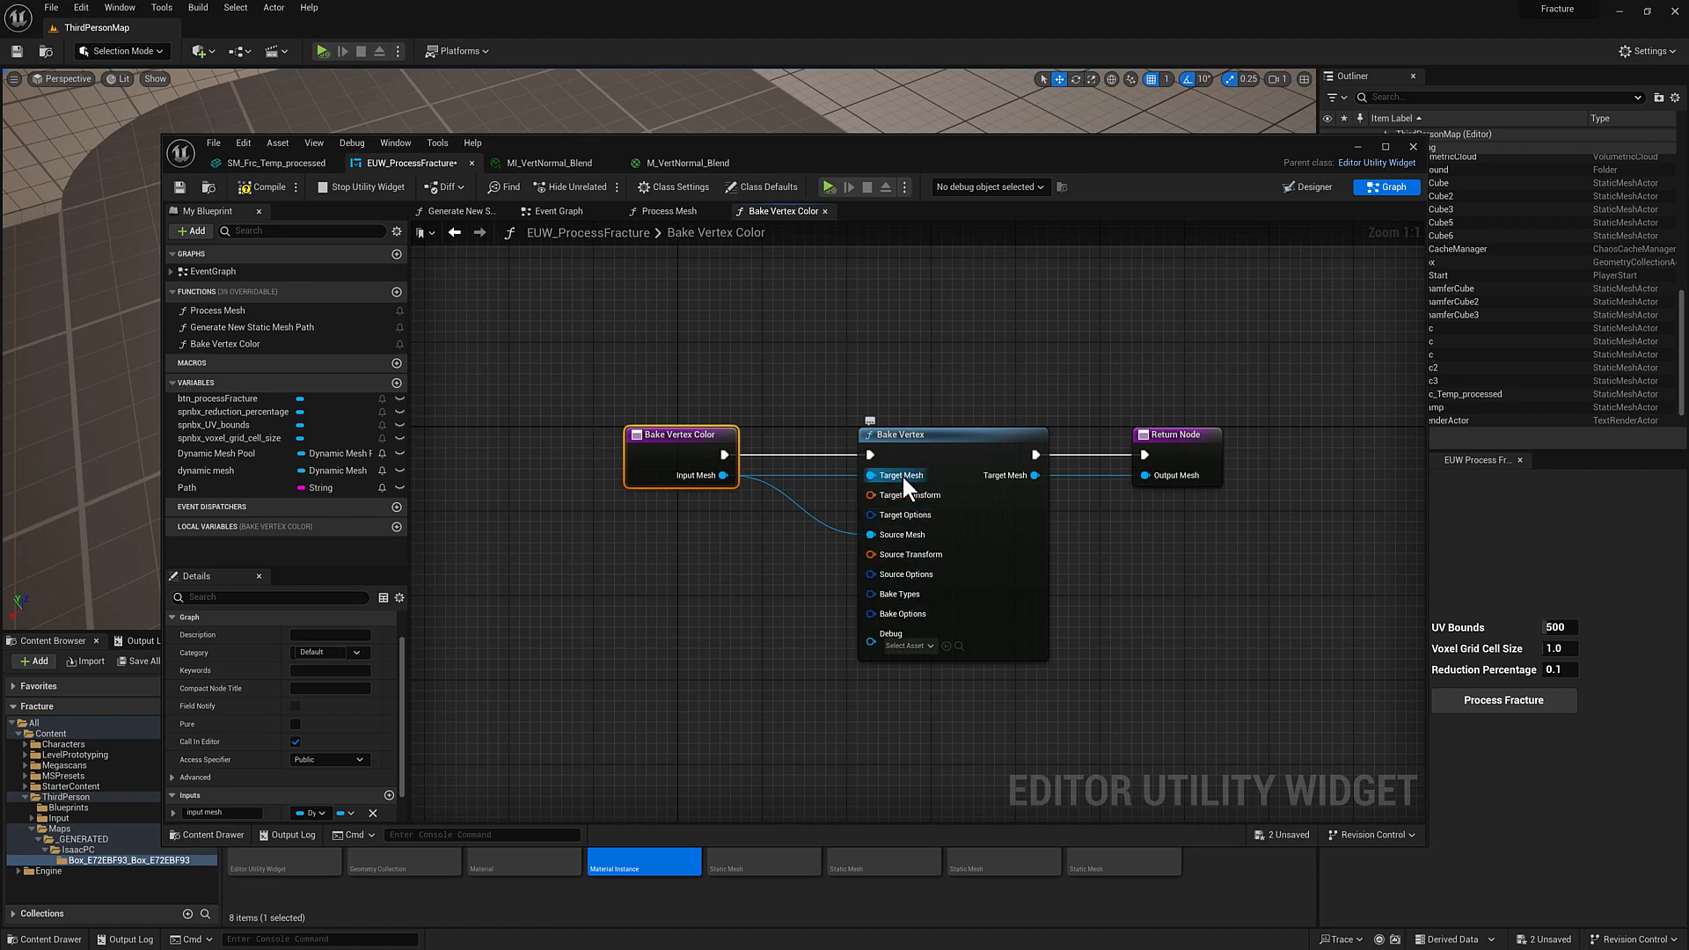
{"action": "mouse_move", "coordinate": [784, 488]}
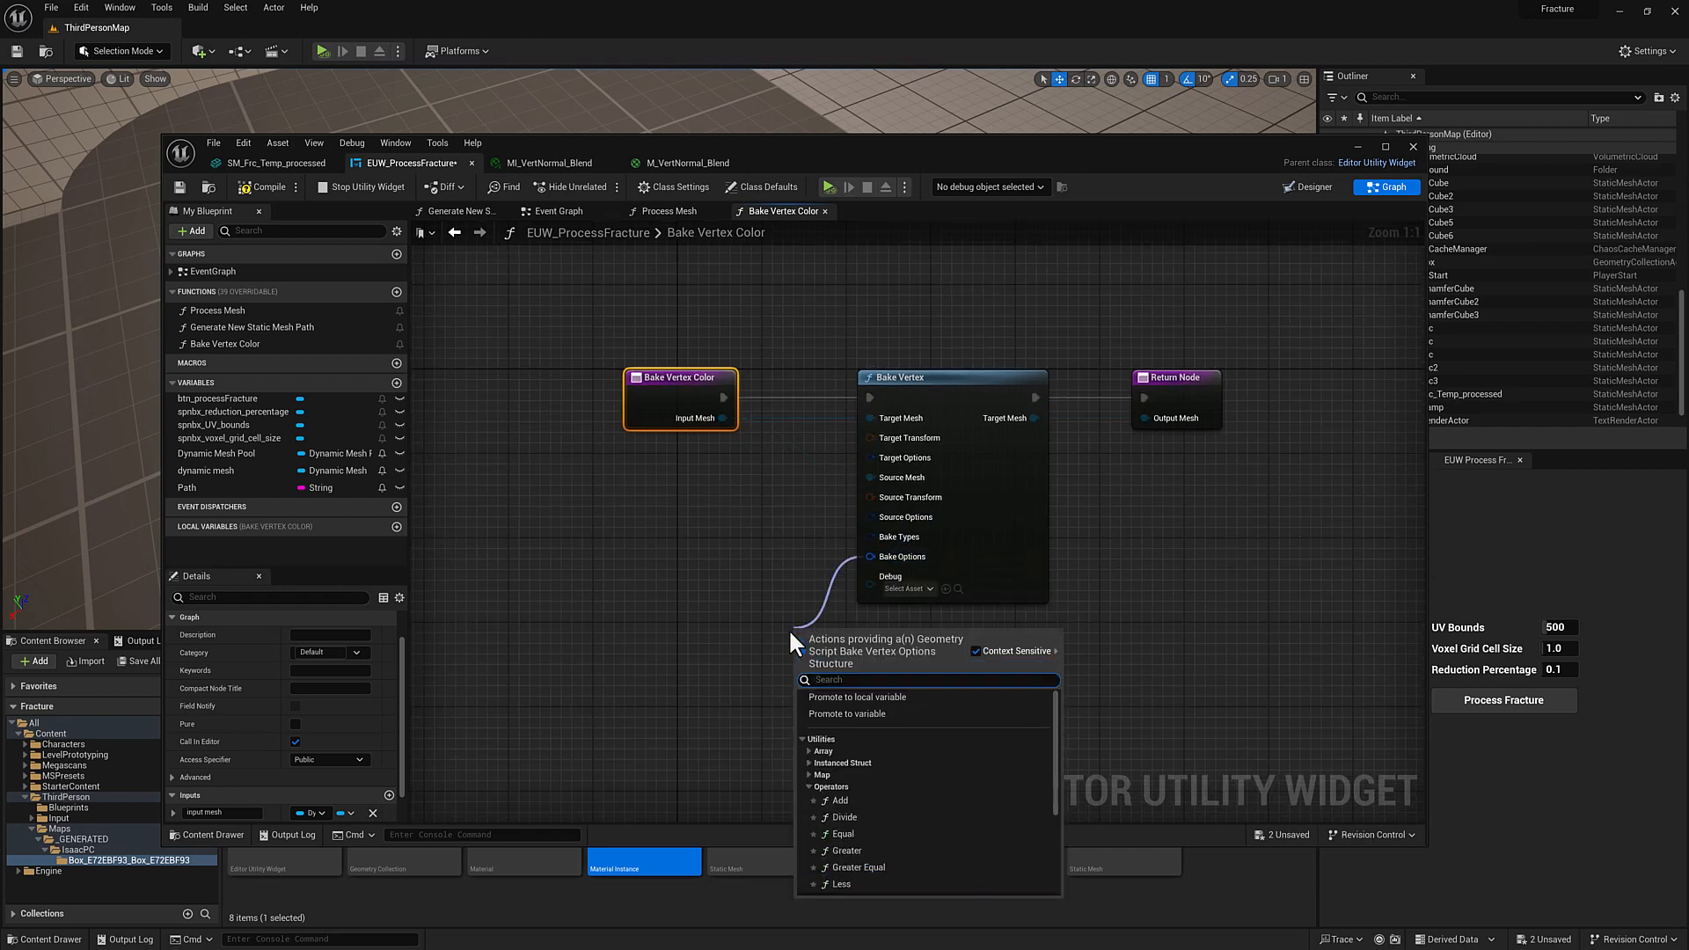
{"action": "type", "text": "options"}
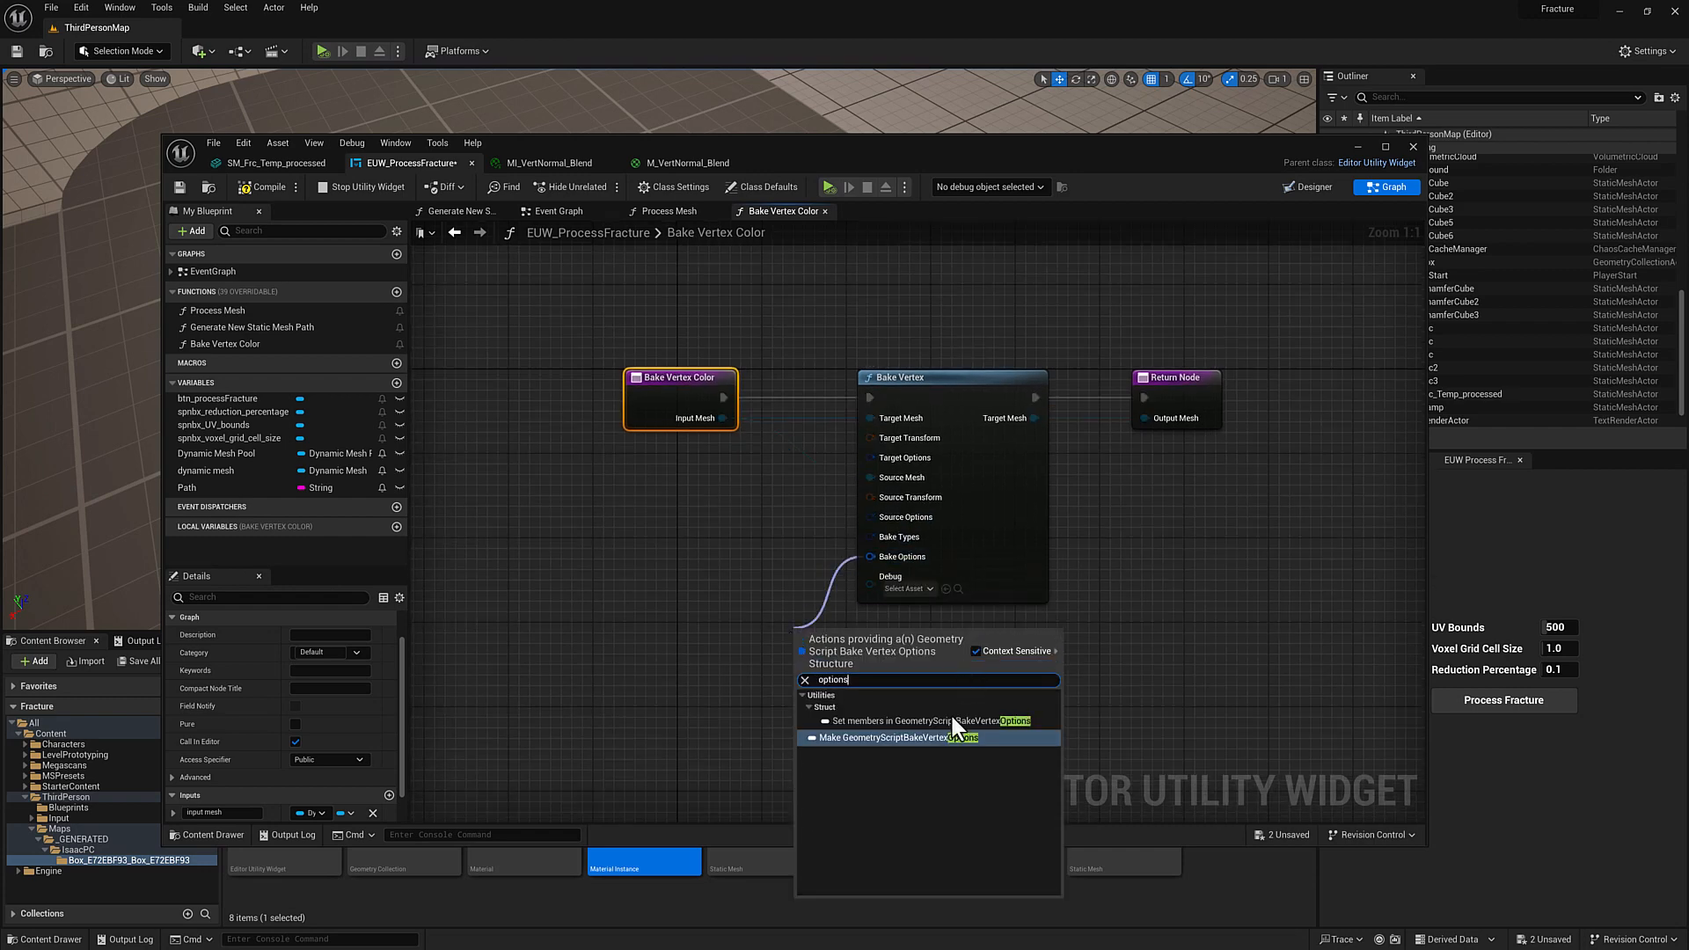
{"action": "left_click", "coordinate": [893, 737]}
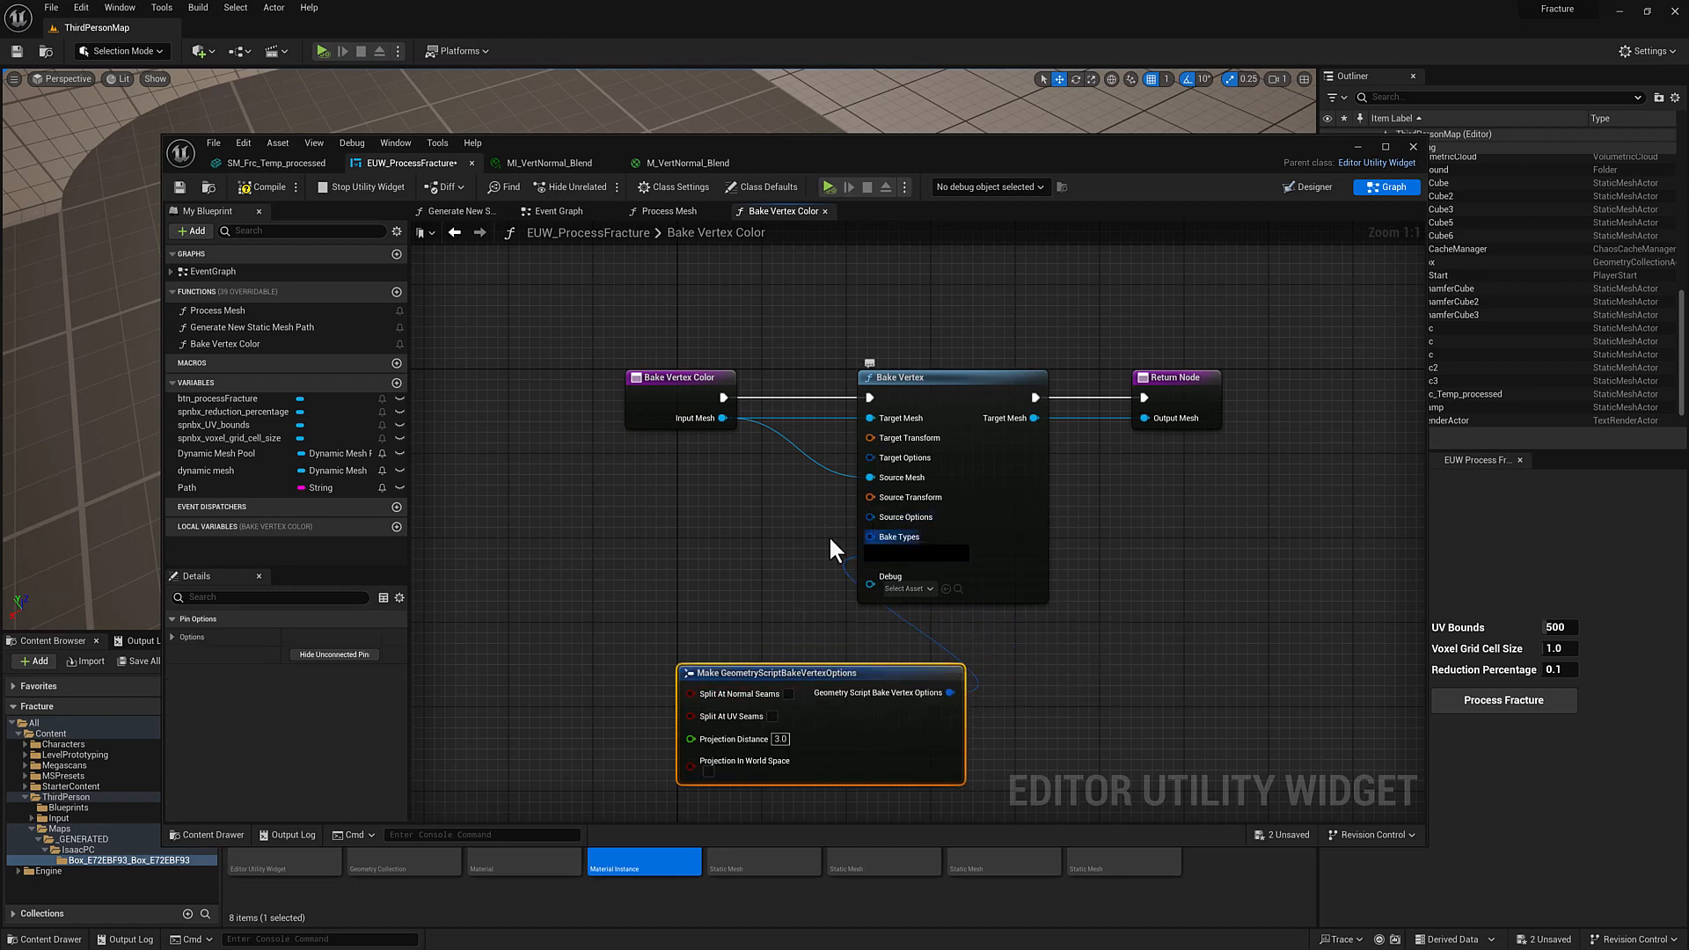
Step: Add a Make Bake Type Ambient Occlusion node to the Bake Vertex Color graph
{"action": "right_click", "coordinate": [835, 548]}
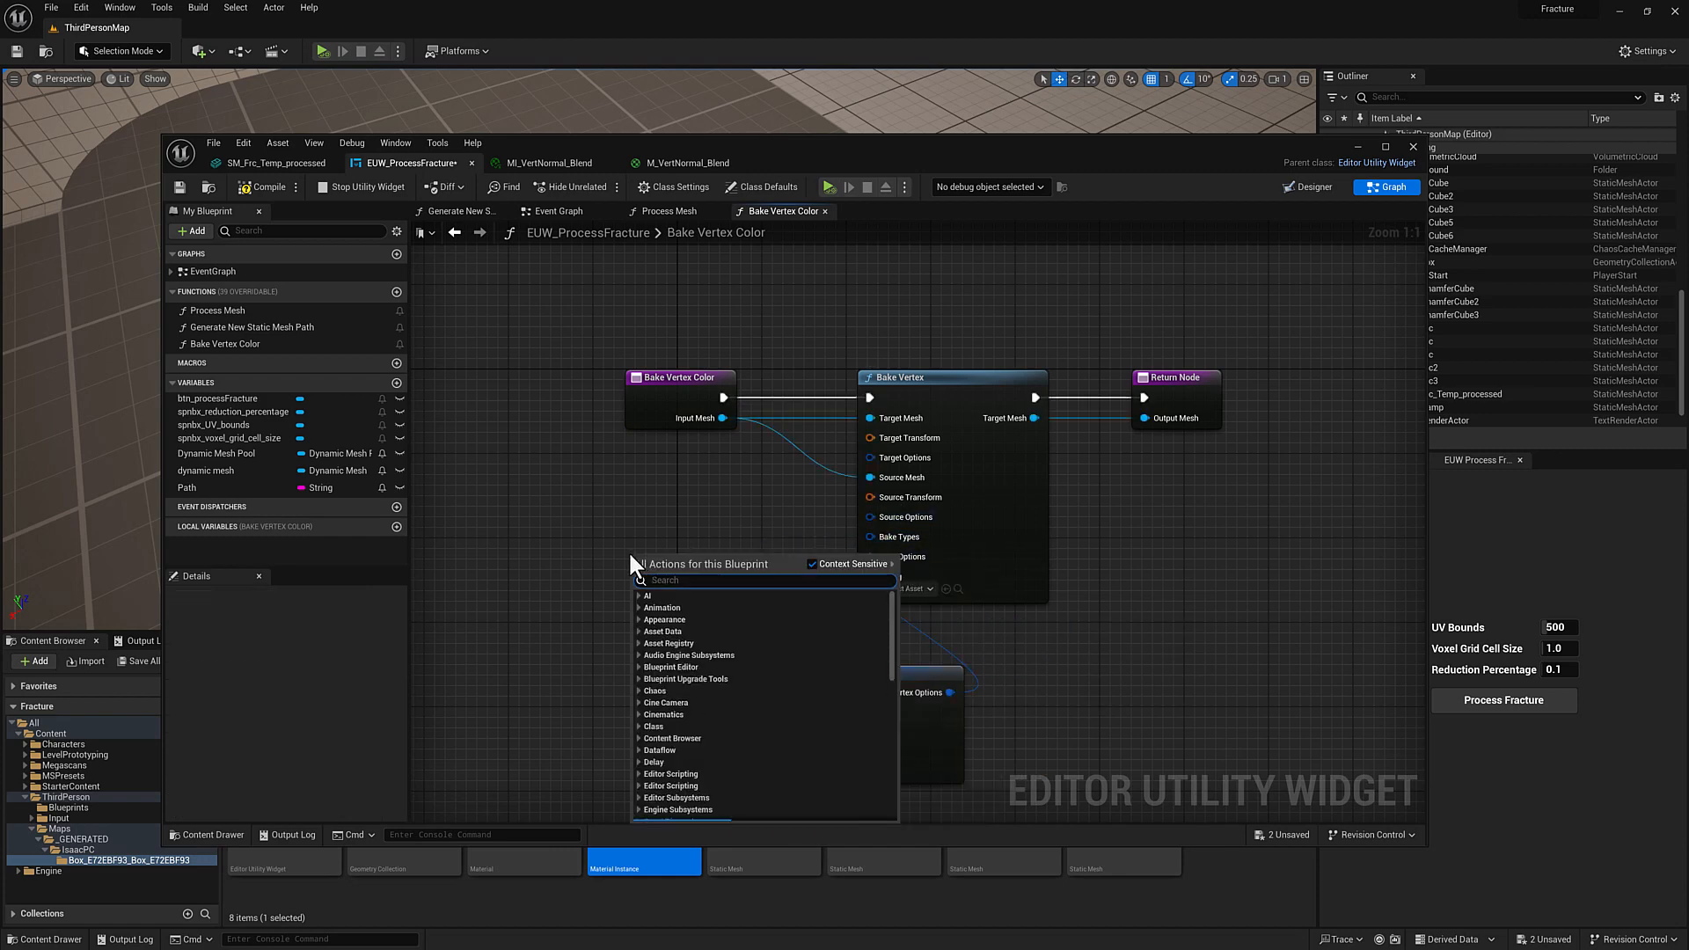
{"action": "type", "text": "occlusion"}
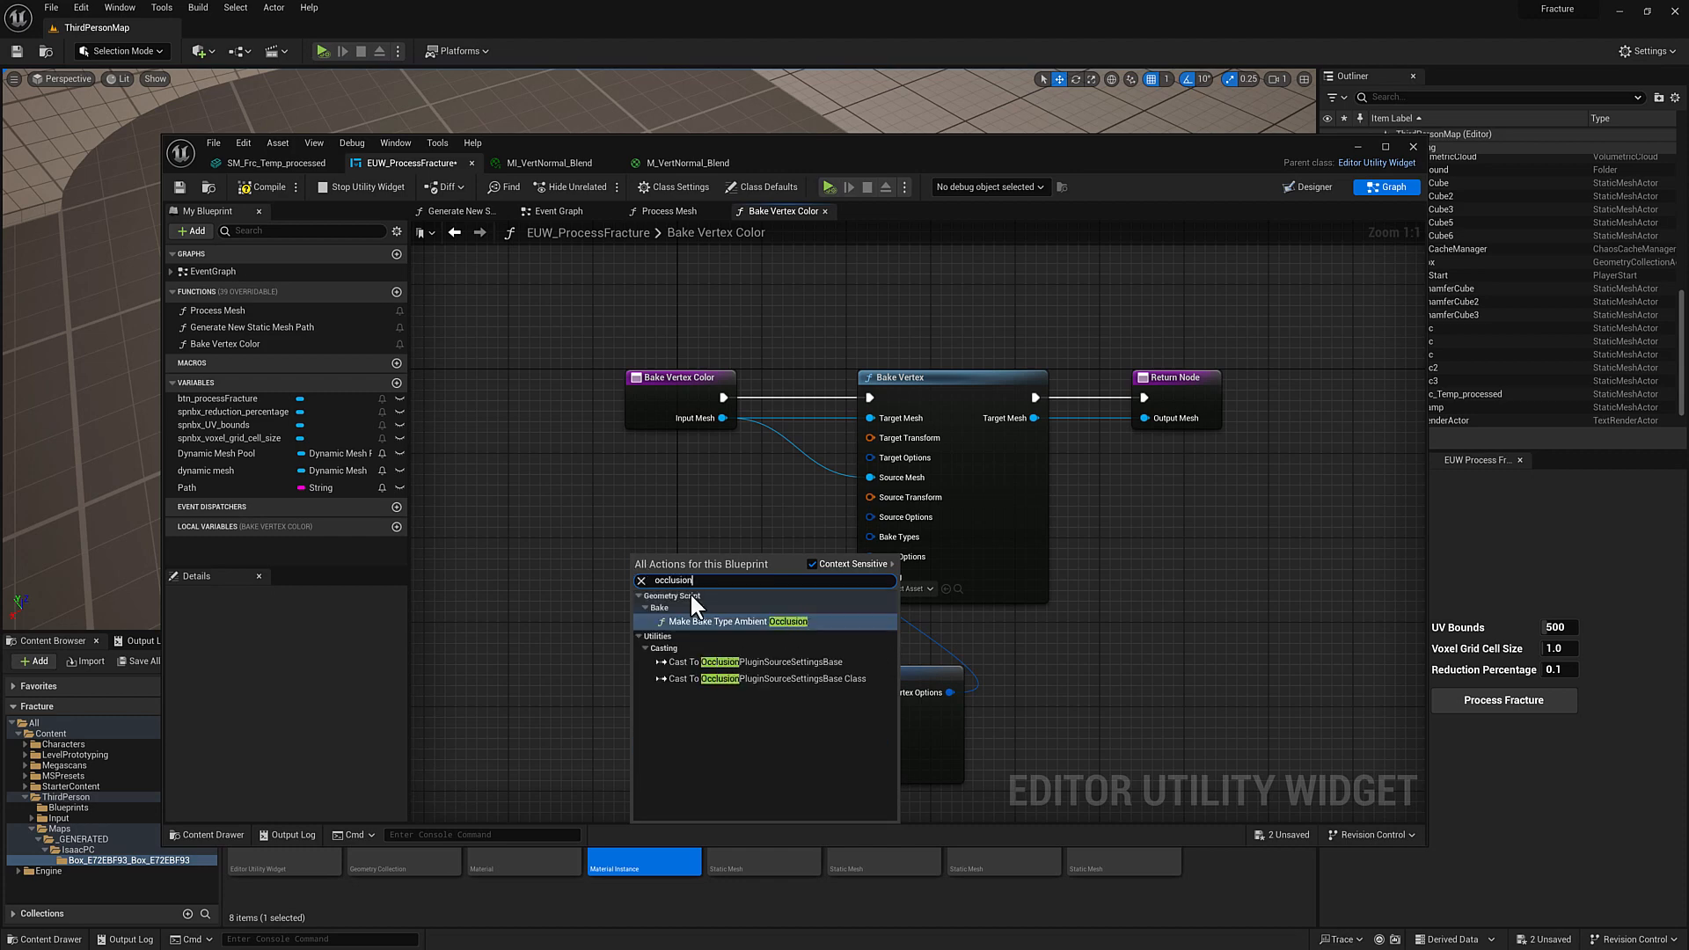
{"action": "left_click", "coordinate": [737, 620]}
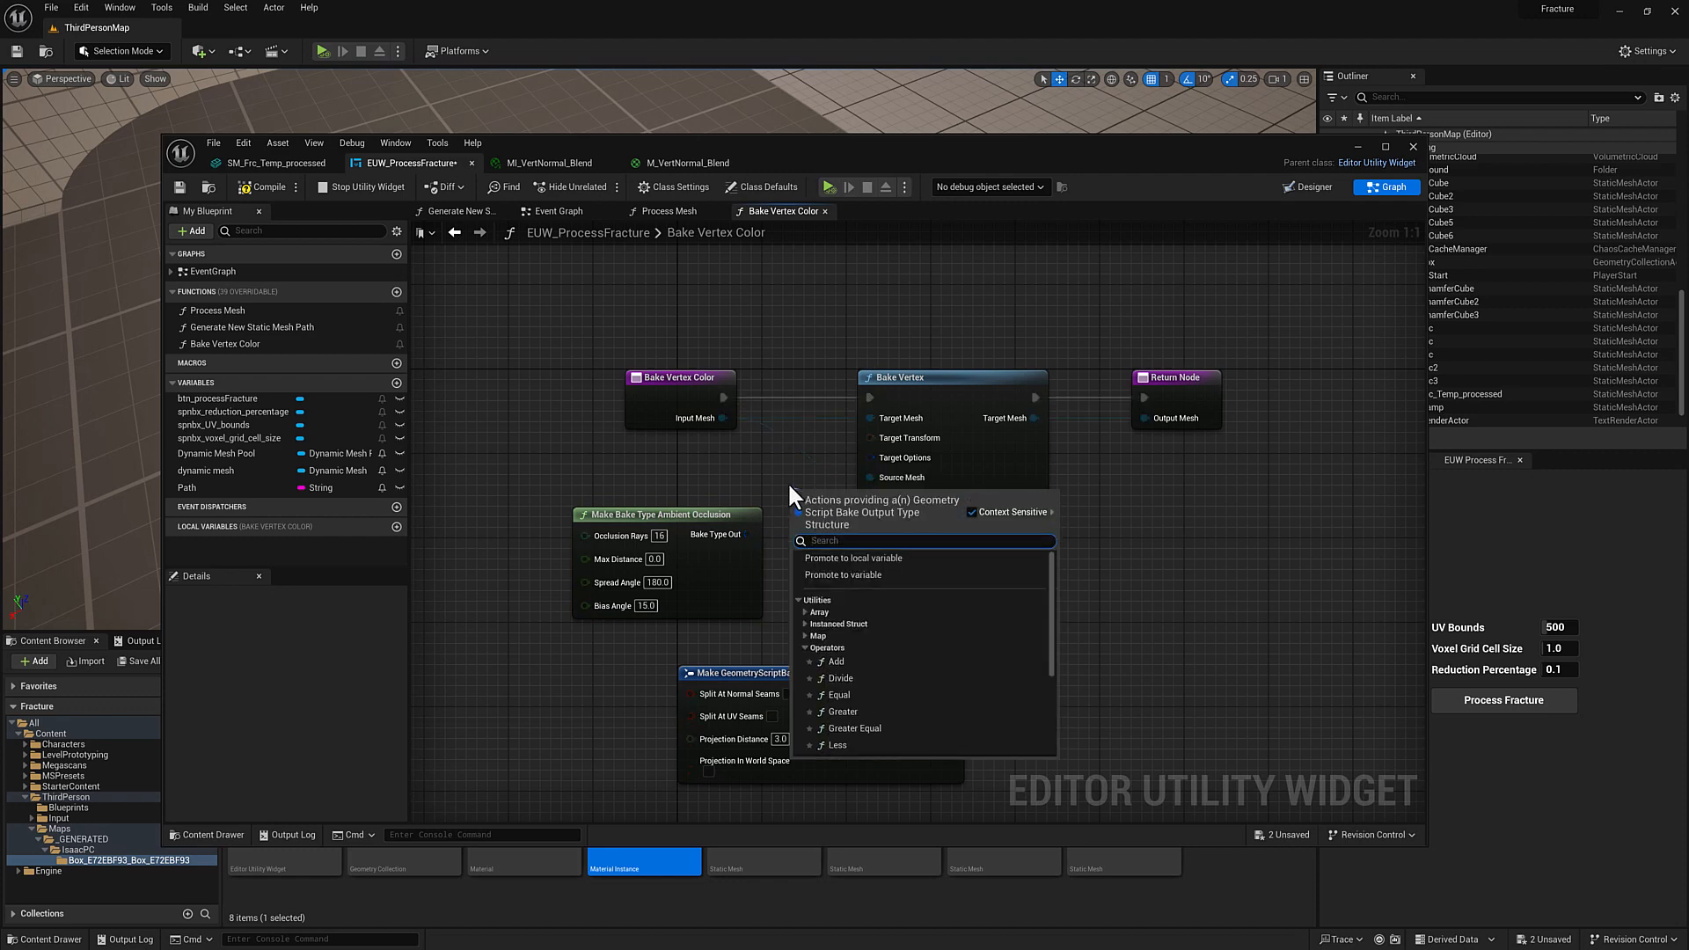
Step: Add Make GeometryScriptBakeOutputType, wire occlusion into R, and remove the bake vertex options node
{"action": "type", "text": "types"}
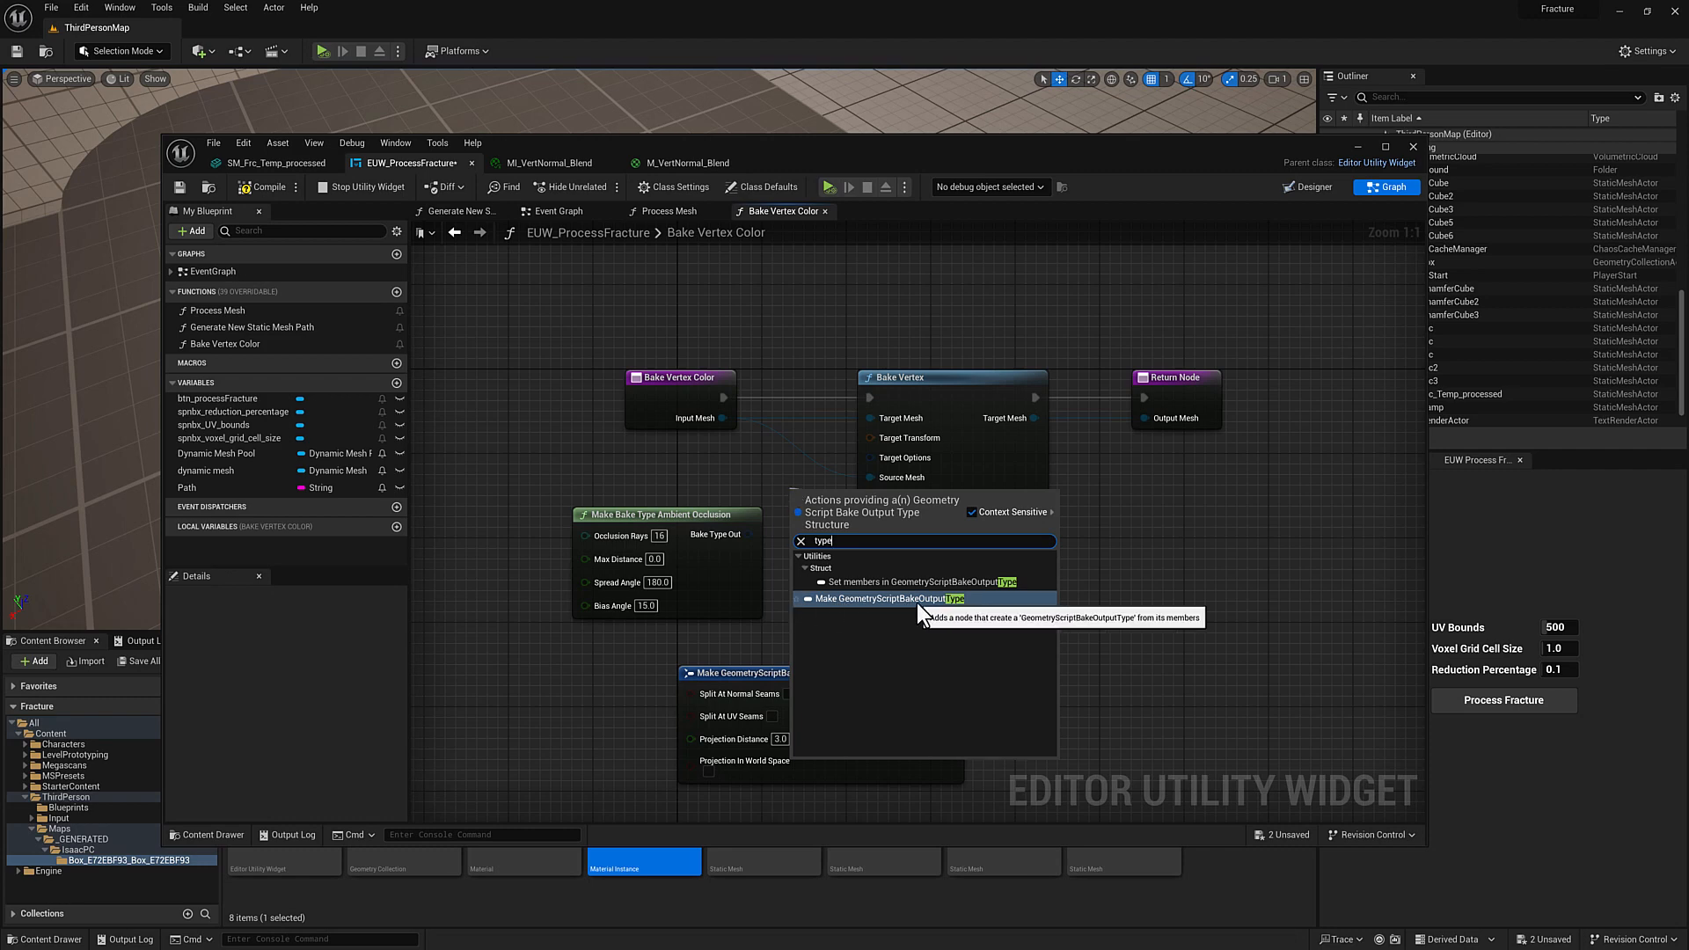
{"action": "left_click", "coordinate": [897, 598]}
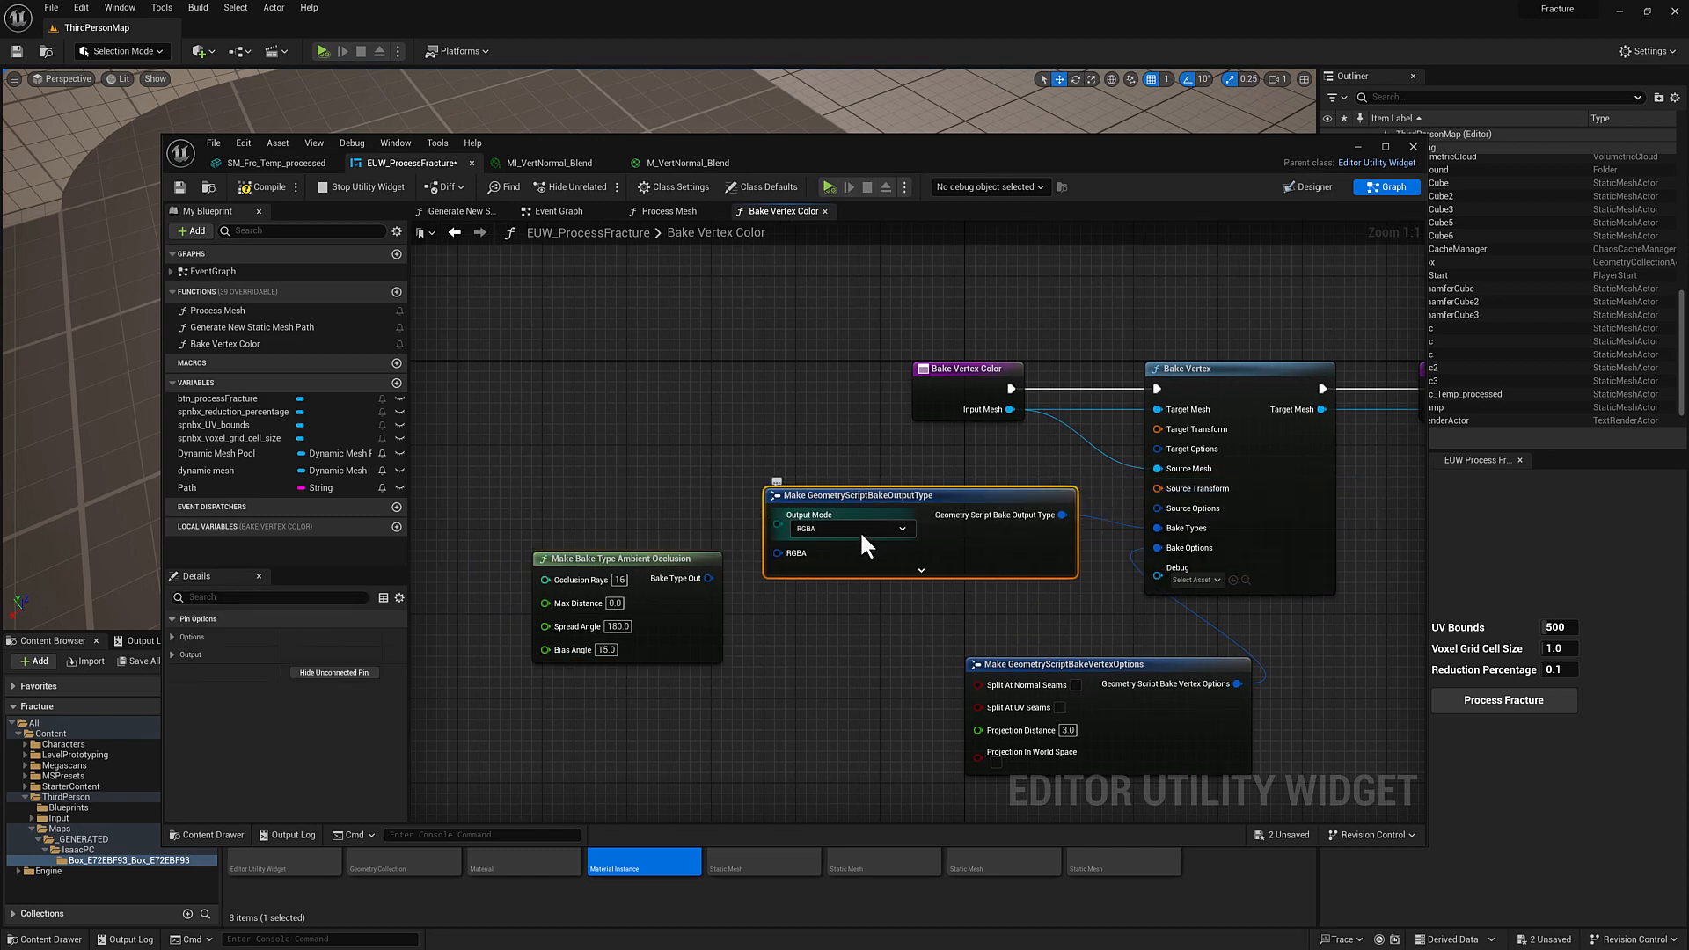
{"action": "left_click", "coordinate": [851, 528]}
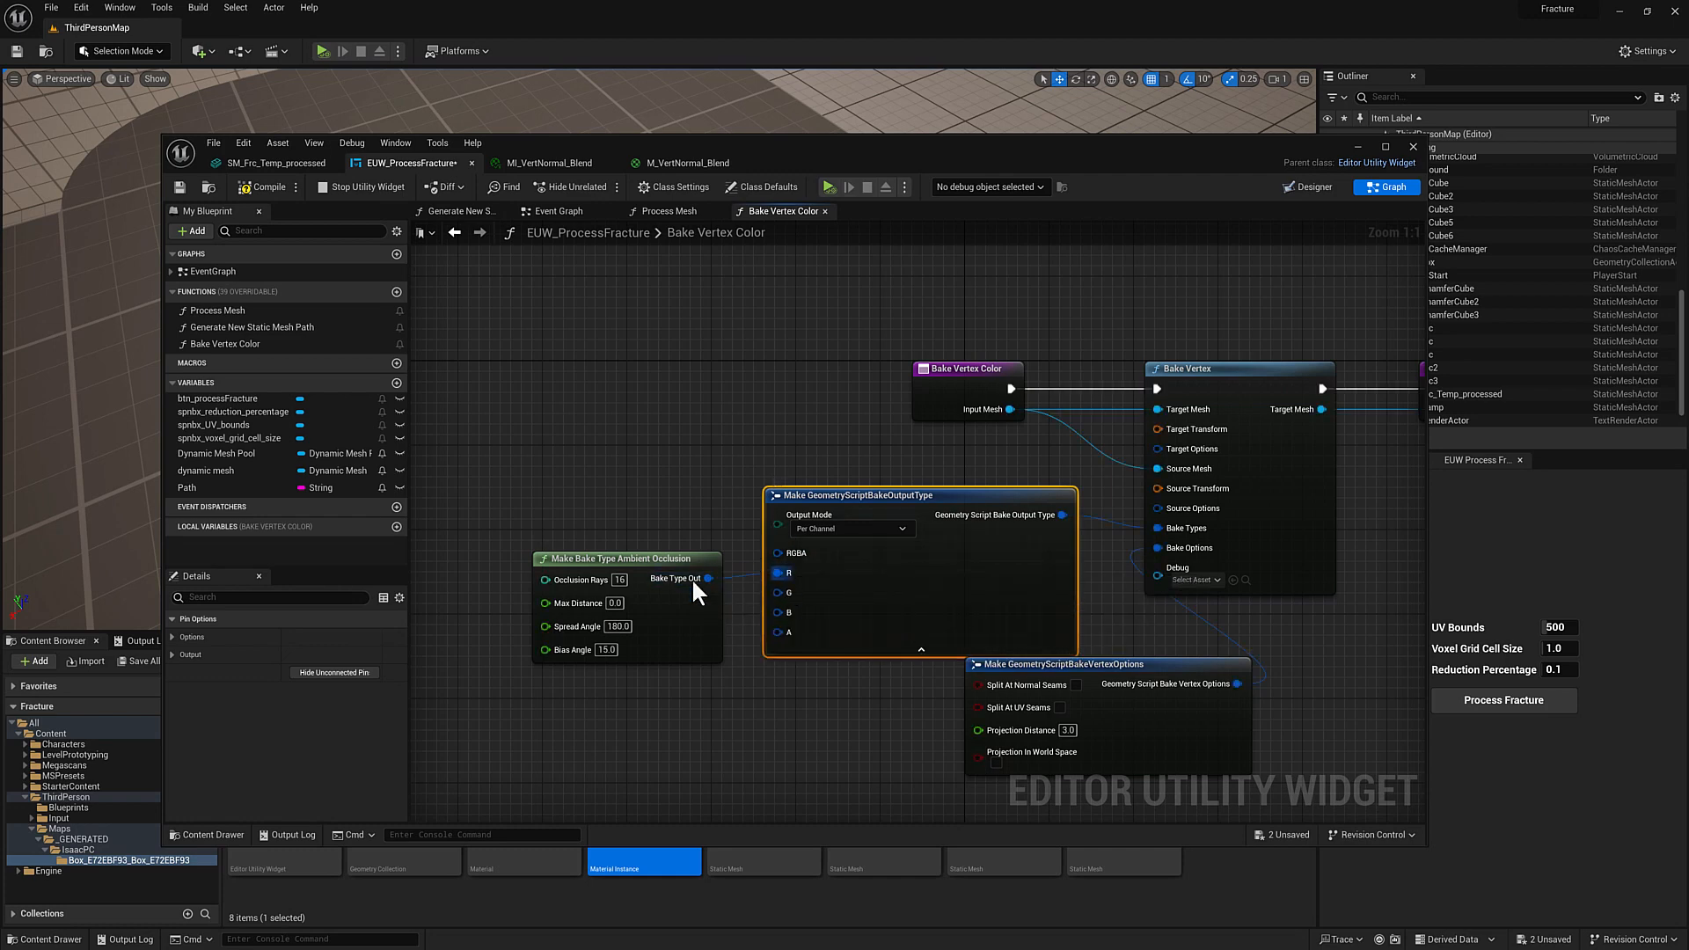
{"action": "left_click", "coordinate": [613, 547]}
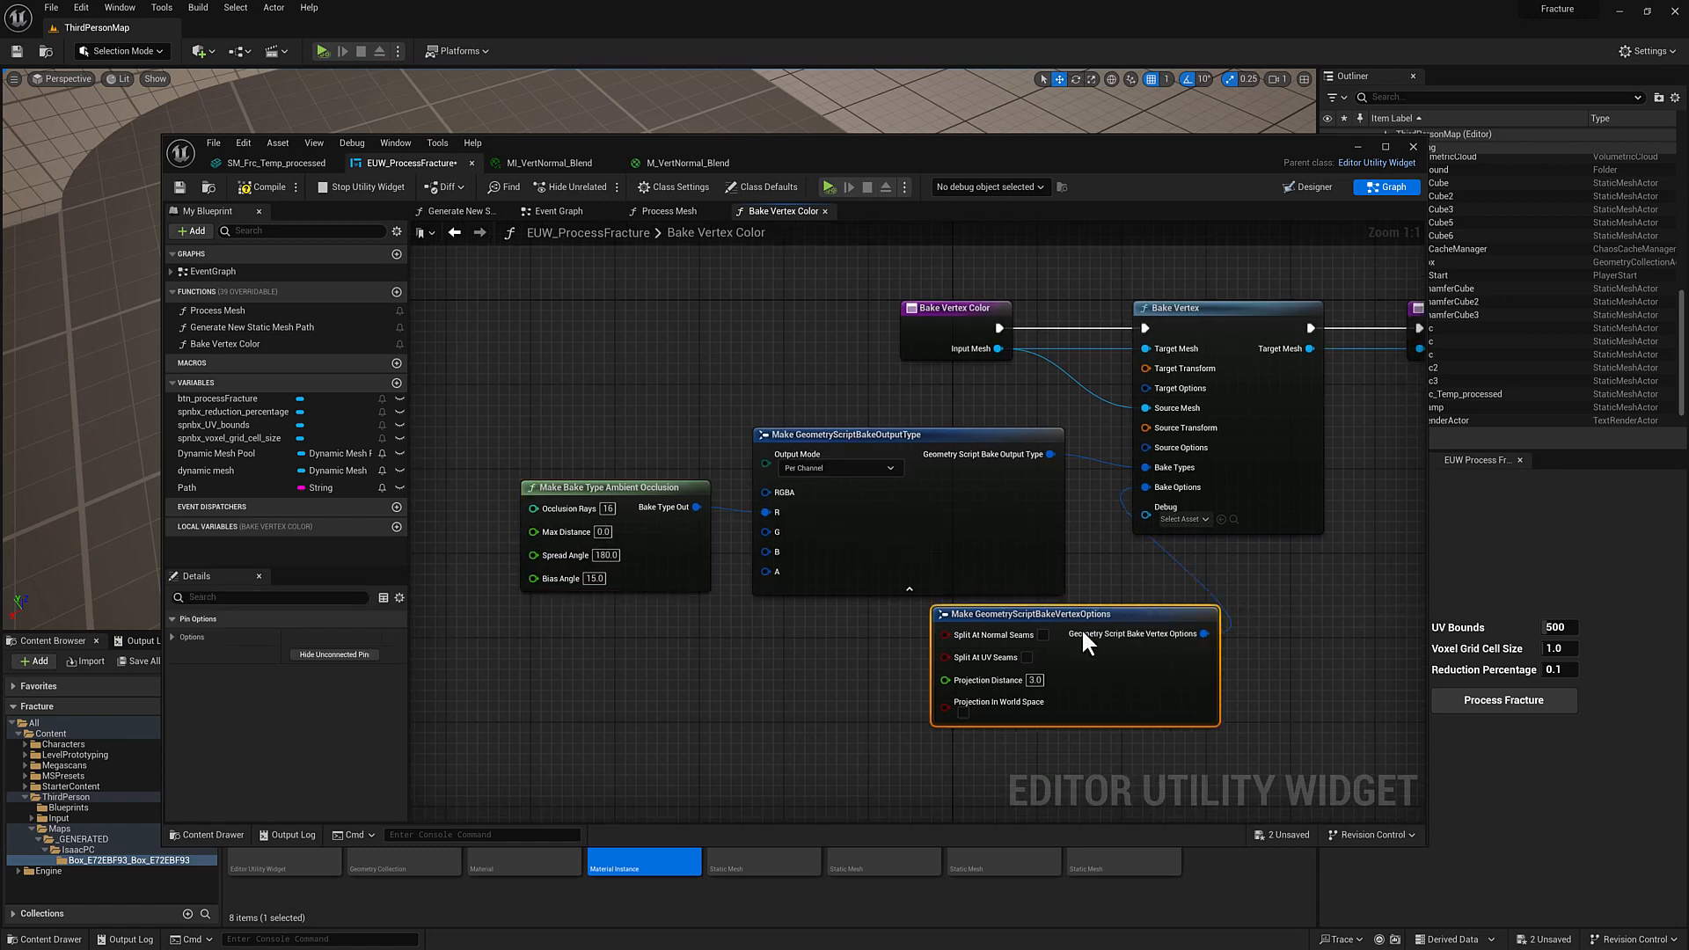
{"action": "left_click", "coordinate": [1040, 613]}
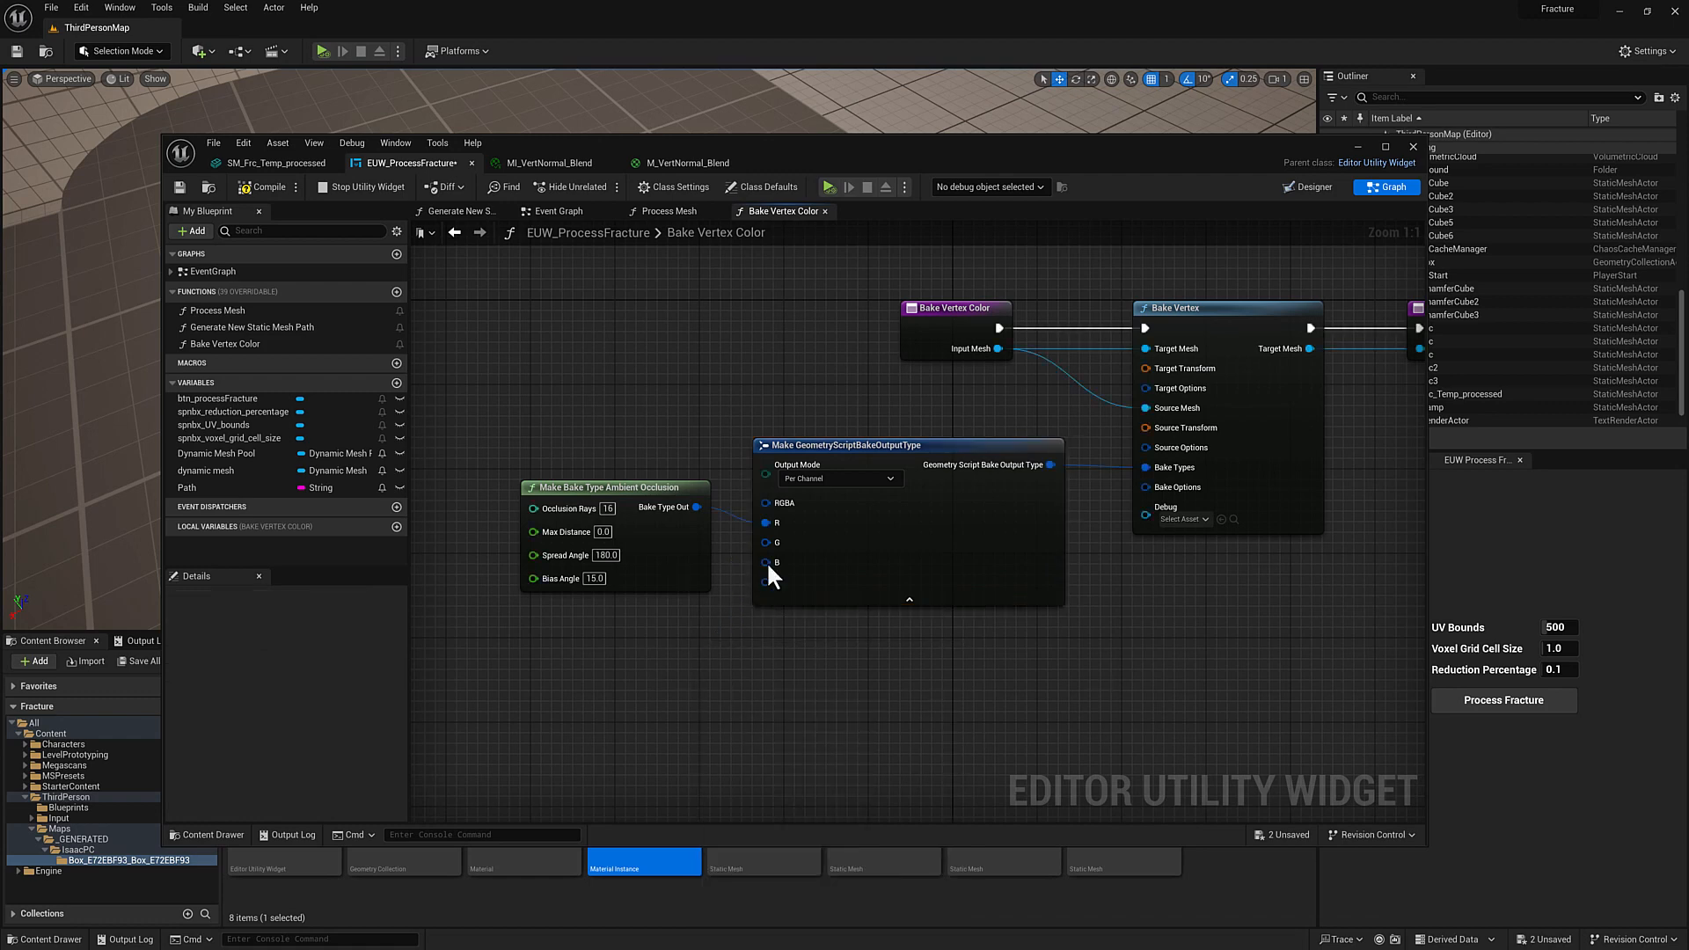
{"action": "mouse_move", "coordinate": [765, 581]}
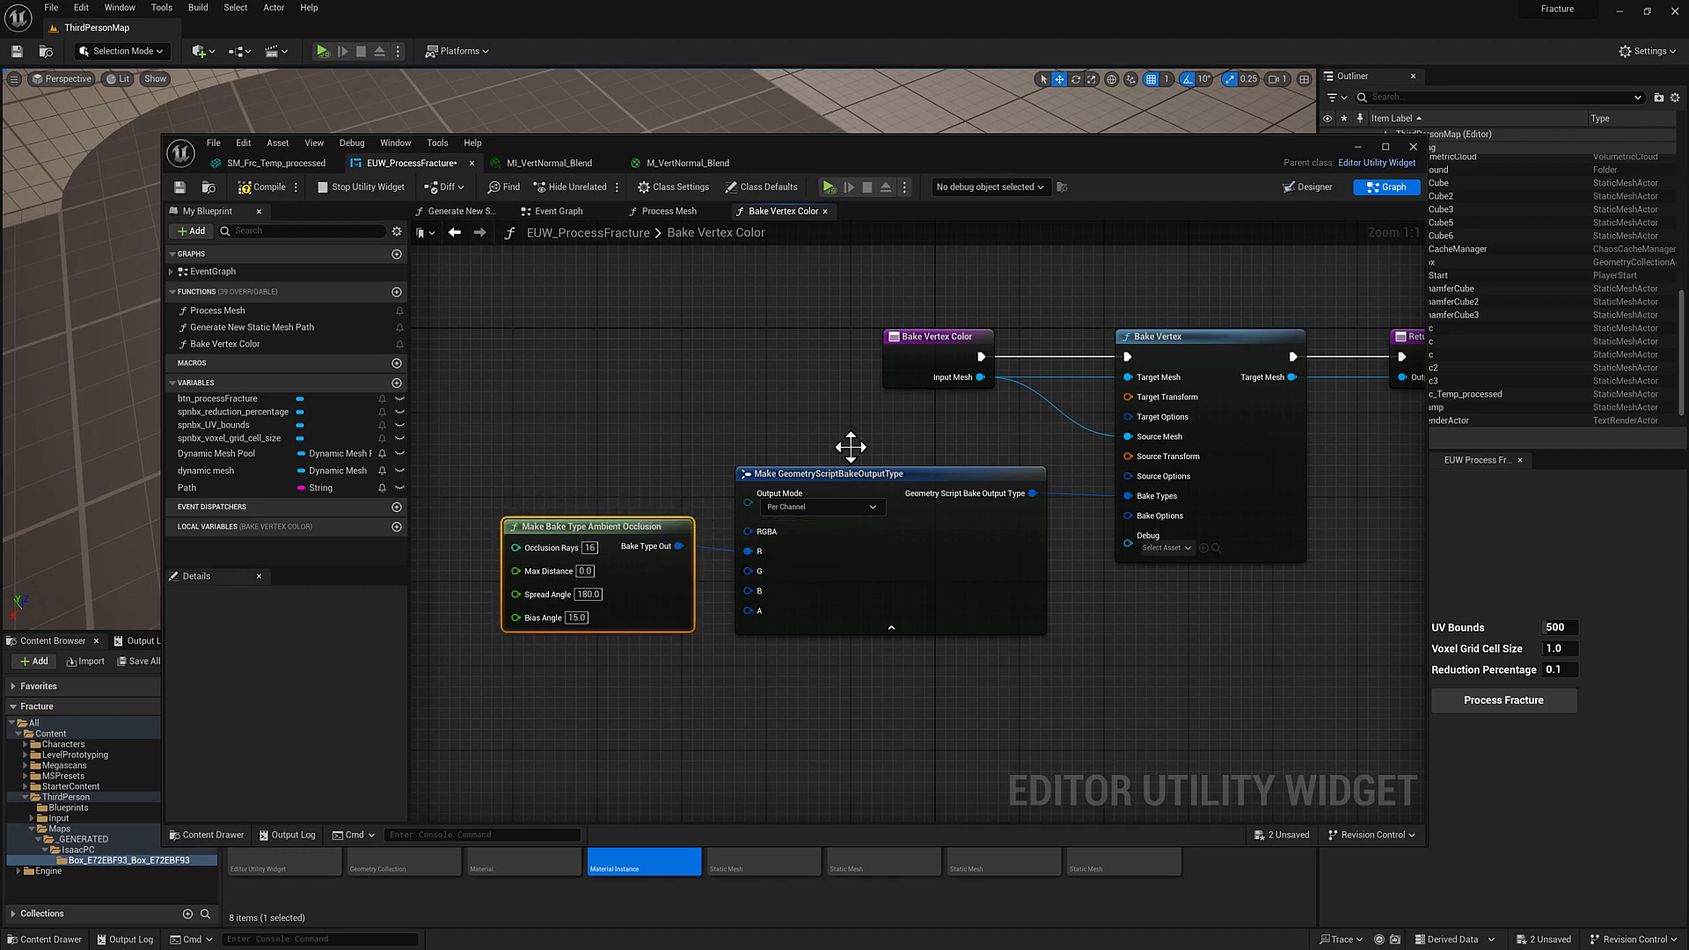
{"action": "mouse_move", "coordinate": [668, 546]}
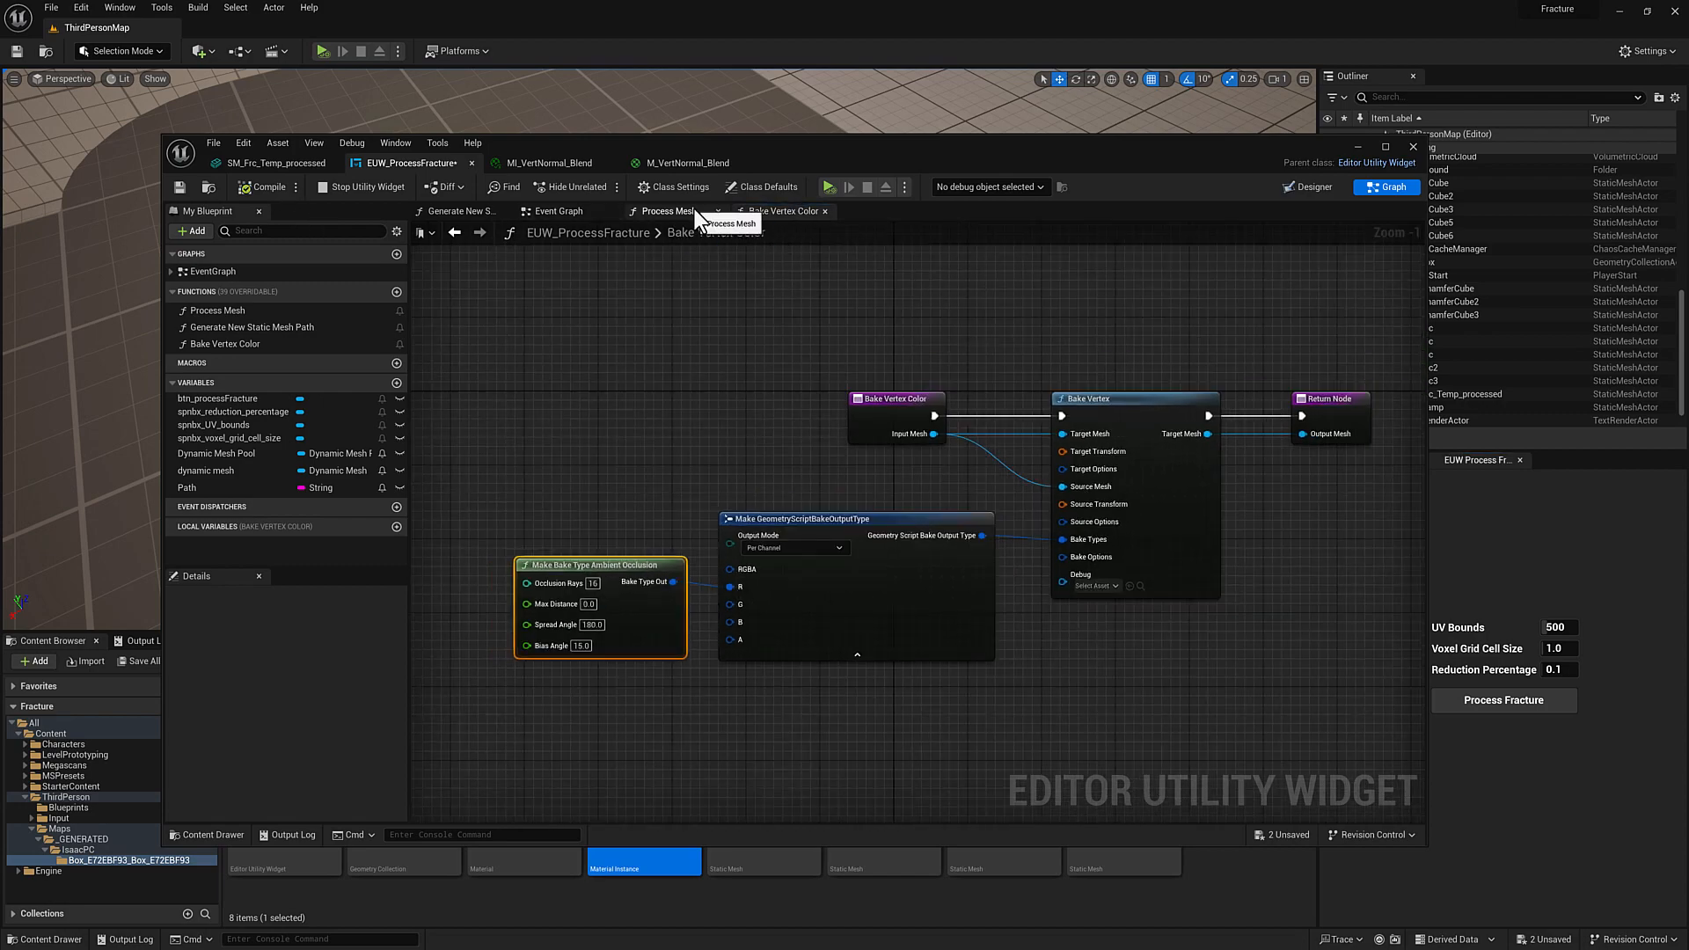
Step: Place Bake Vertex Color below the loop, run it on Completed, and send Output Mesh to From Dynamic Mesh
{"action": "left_click", "coordinate": [671, 210]}
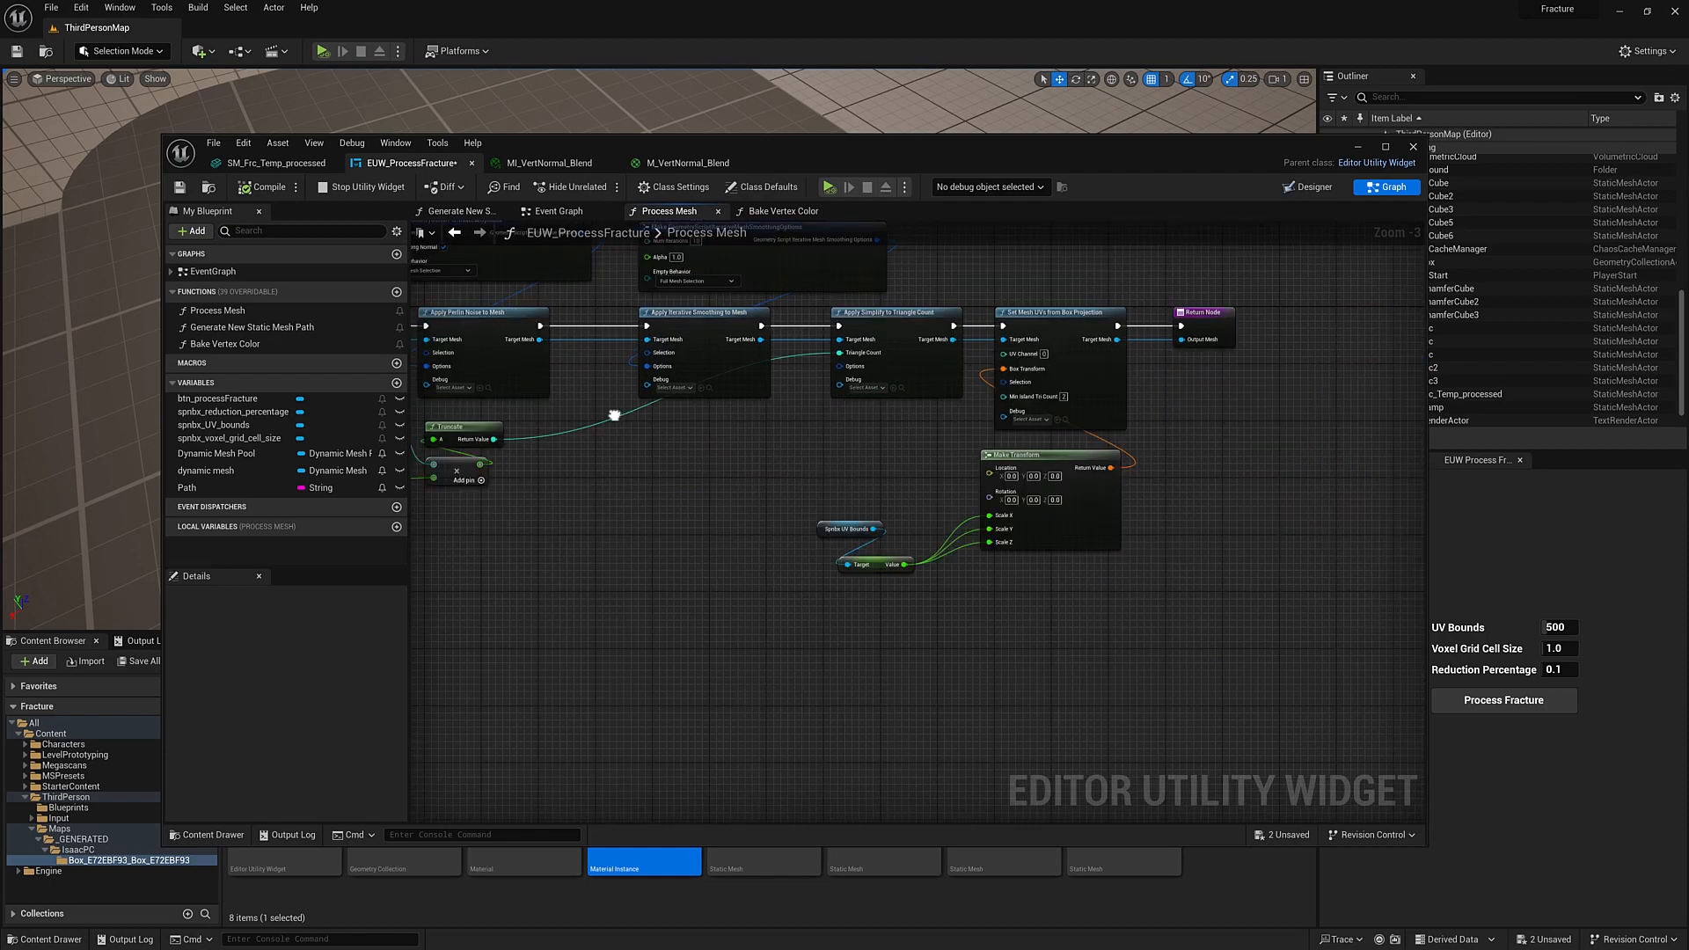
{"action": "left_click", "coordinate": [557, 210]}
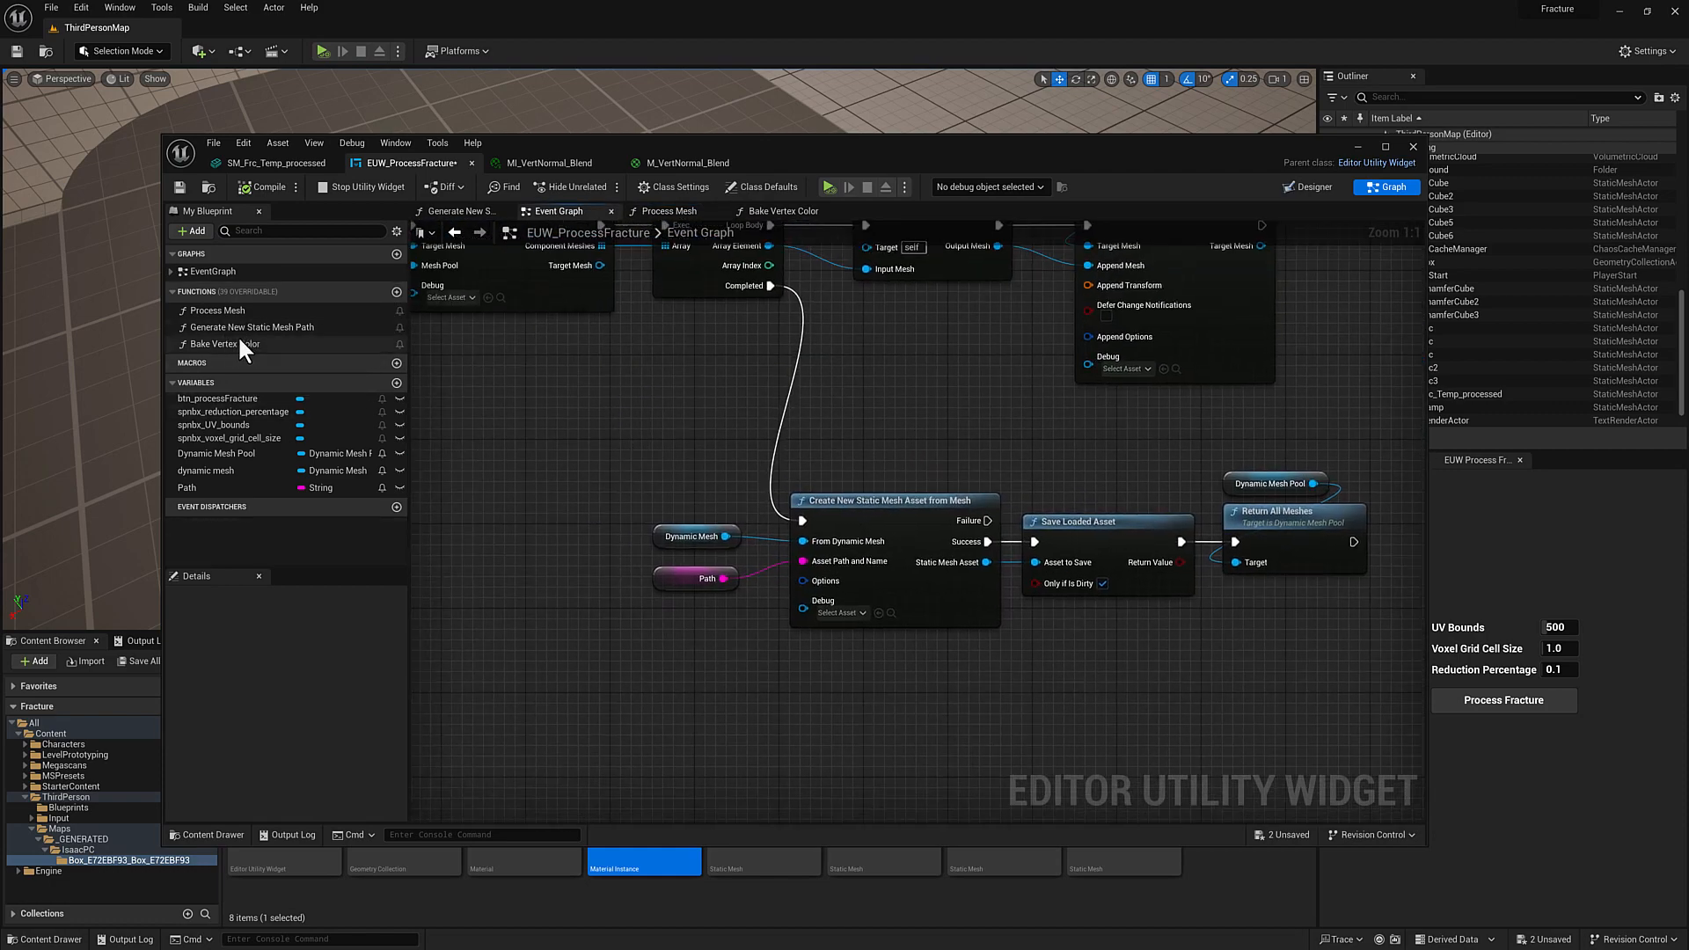
{"action": "left_click", "coordinate": [219, 344]}
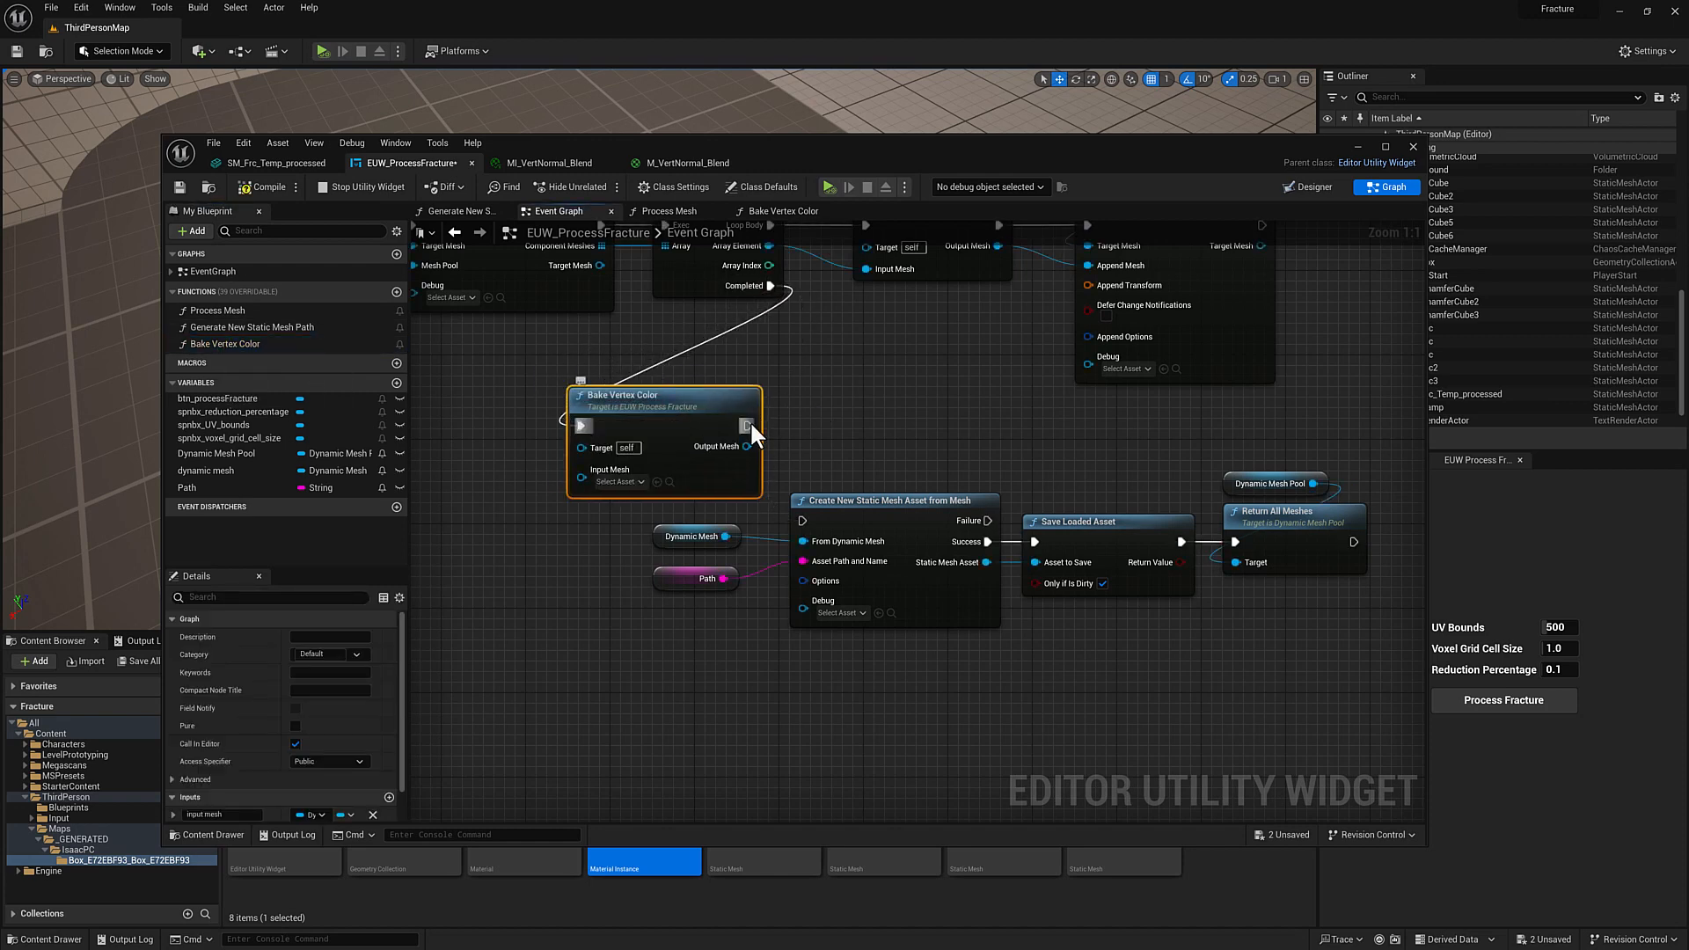
{"action": "left_click_drag", "start_coordinate": [753, 431], "coordinate": [690, 404]}
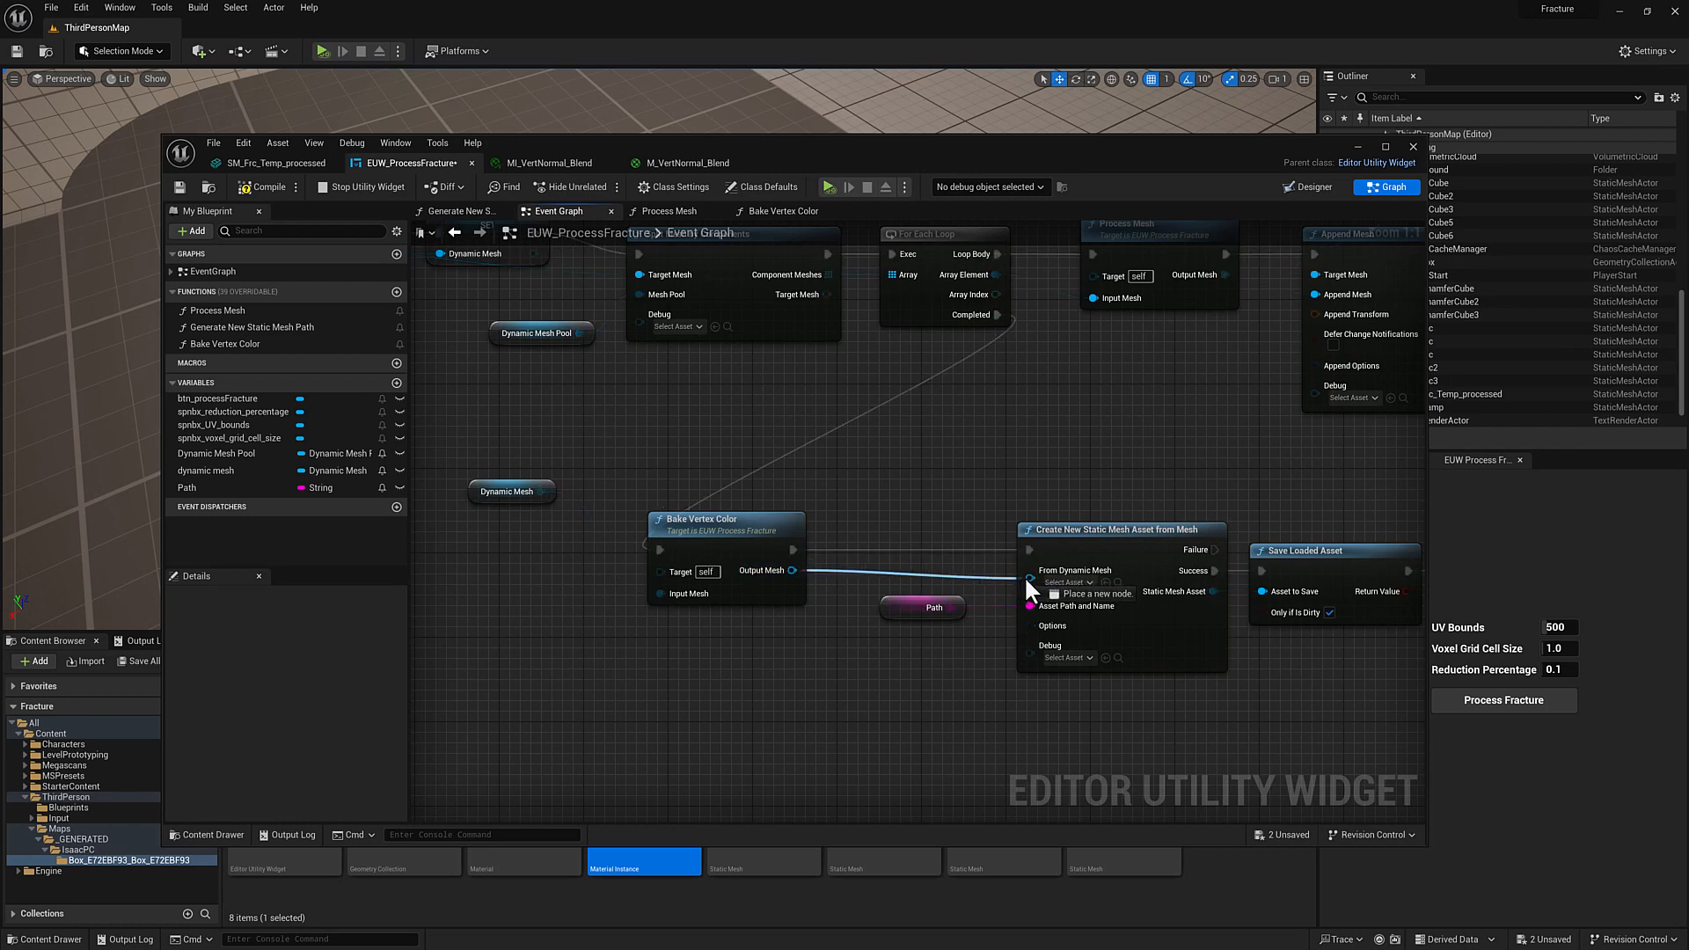
{"action": "left_click", "coordinate": [721, 518]}
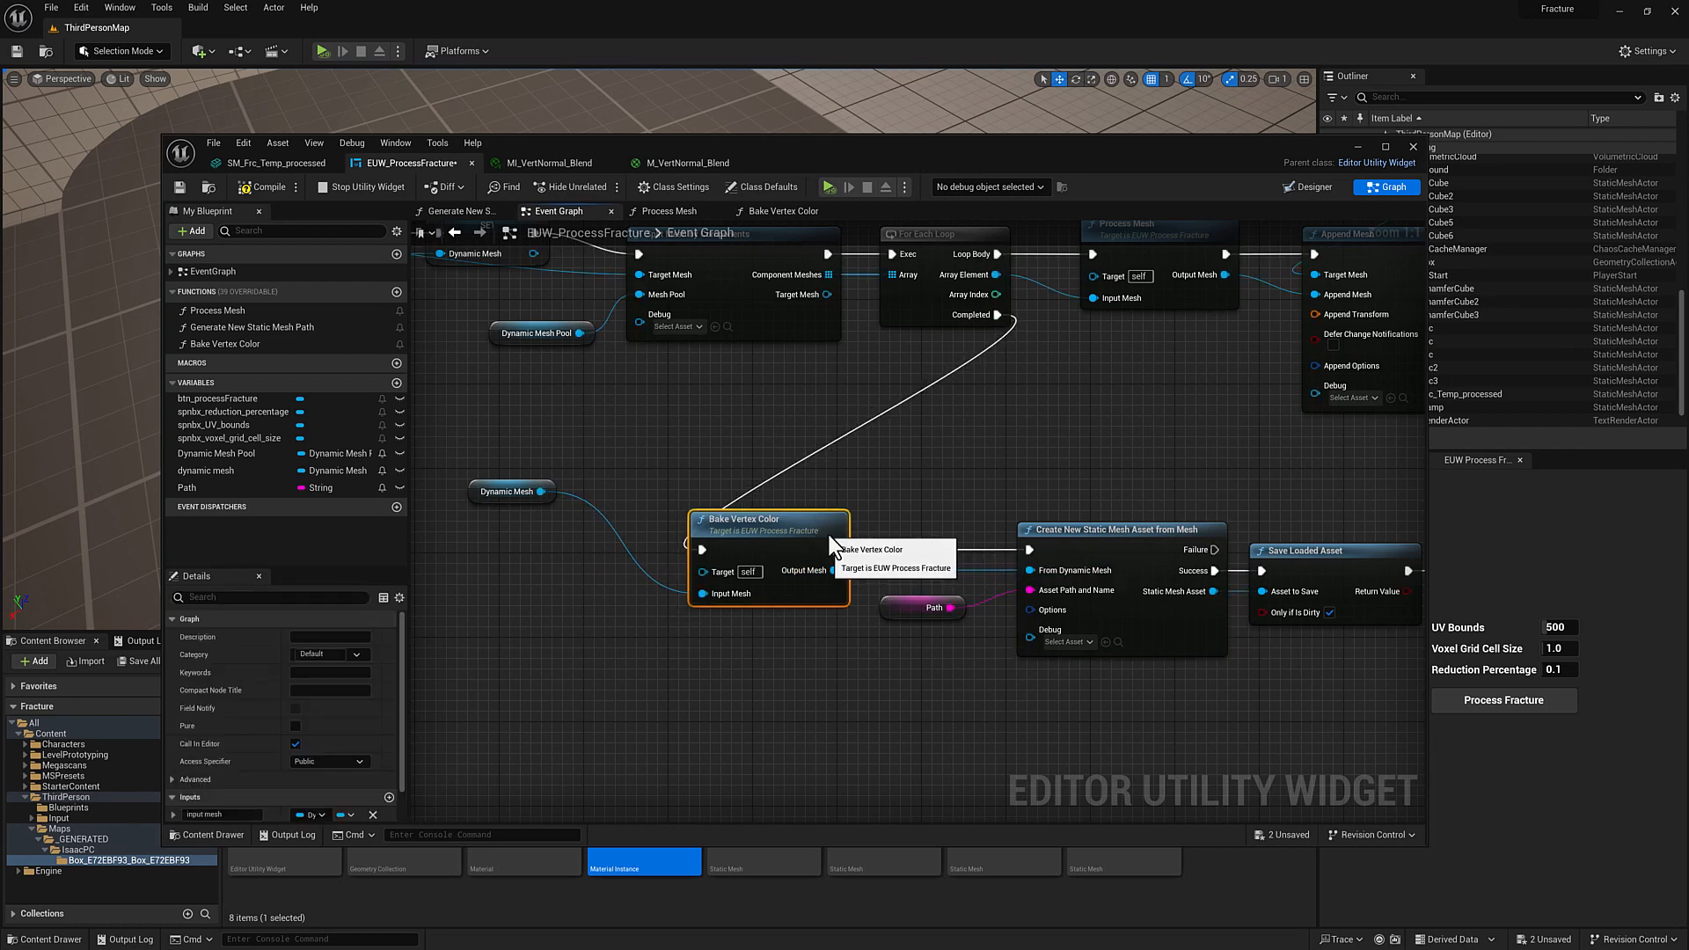
{"action": "left_click", "coordinate": [624, 596]}
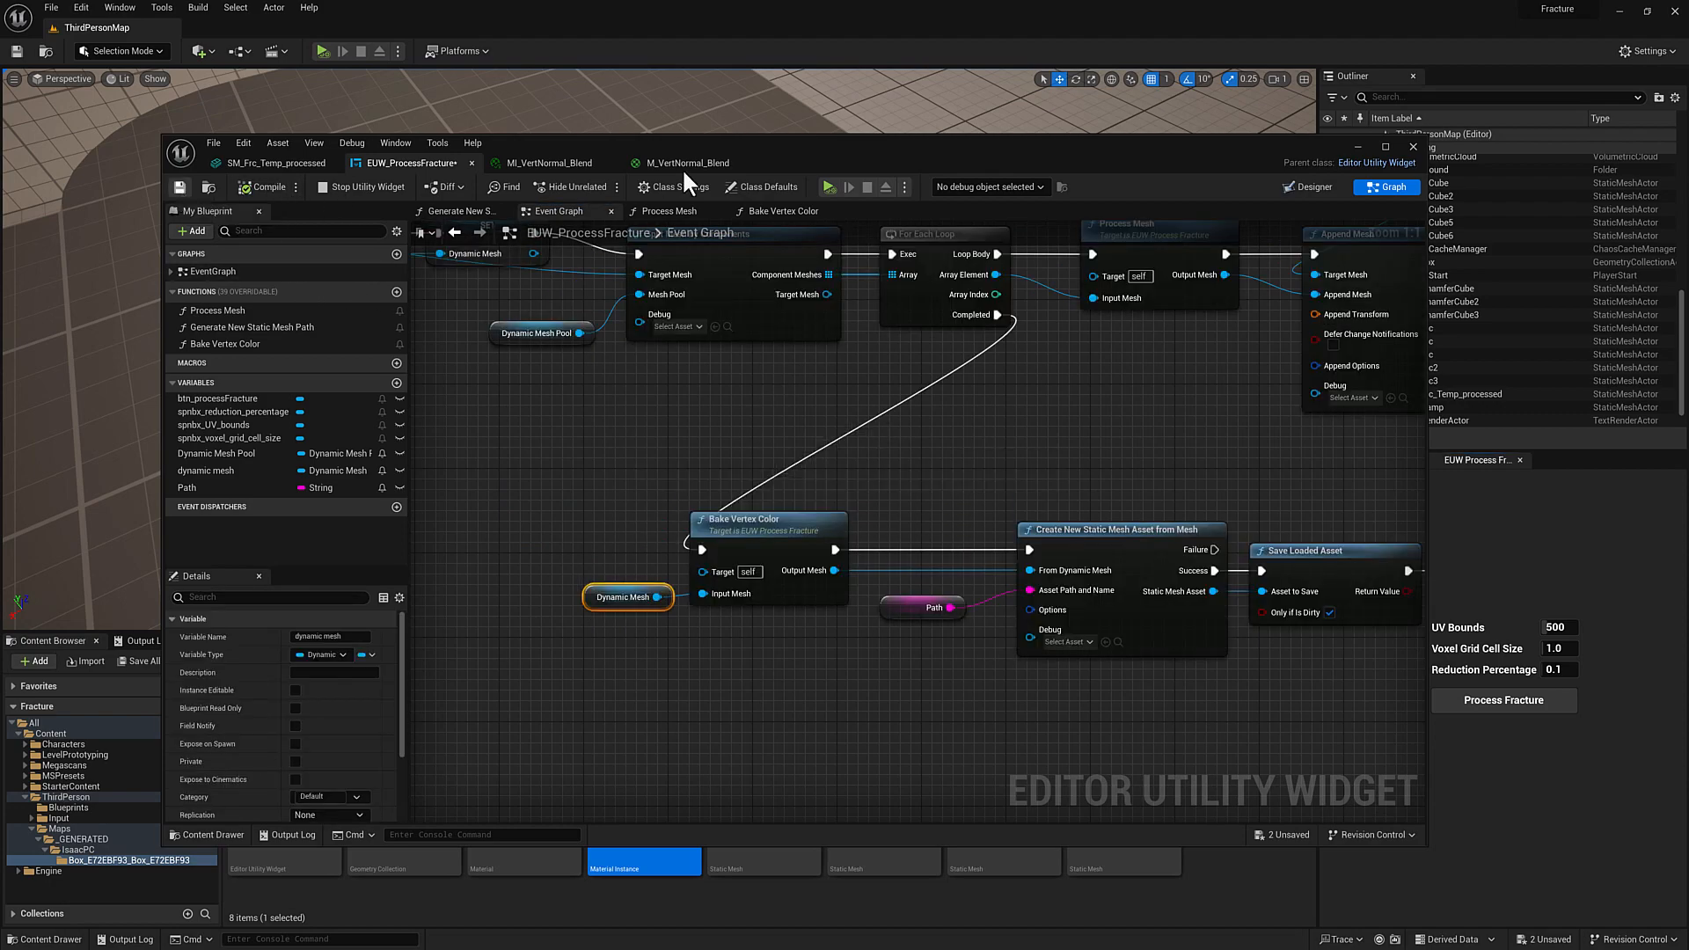
Step: Close the blueprint editor and select SM_Frc_Temp and M_VertNormal_Blend in the Content Browser
{"action": "left_click", "coordinate": [1412, 147]}
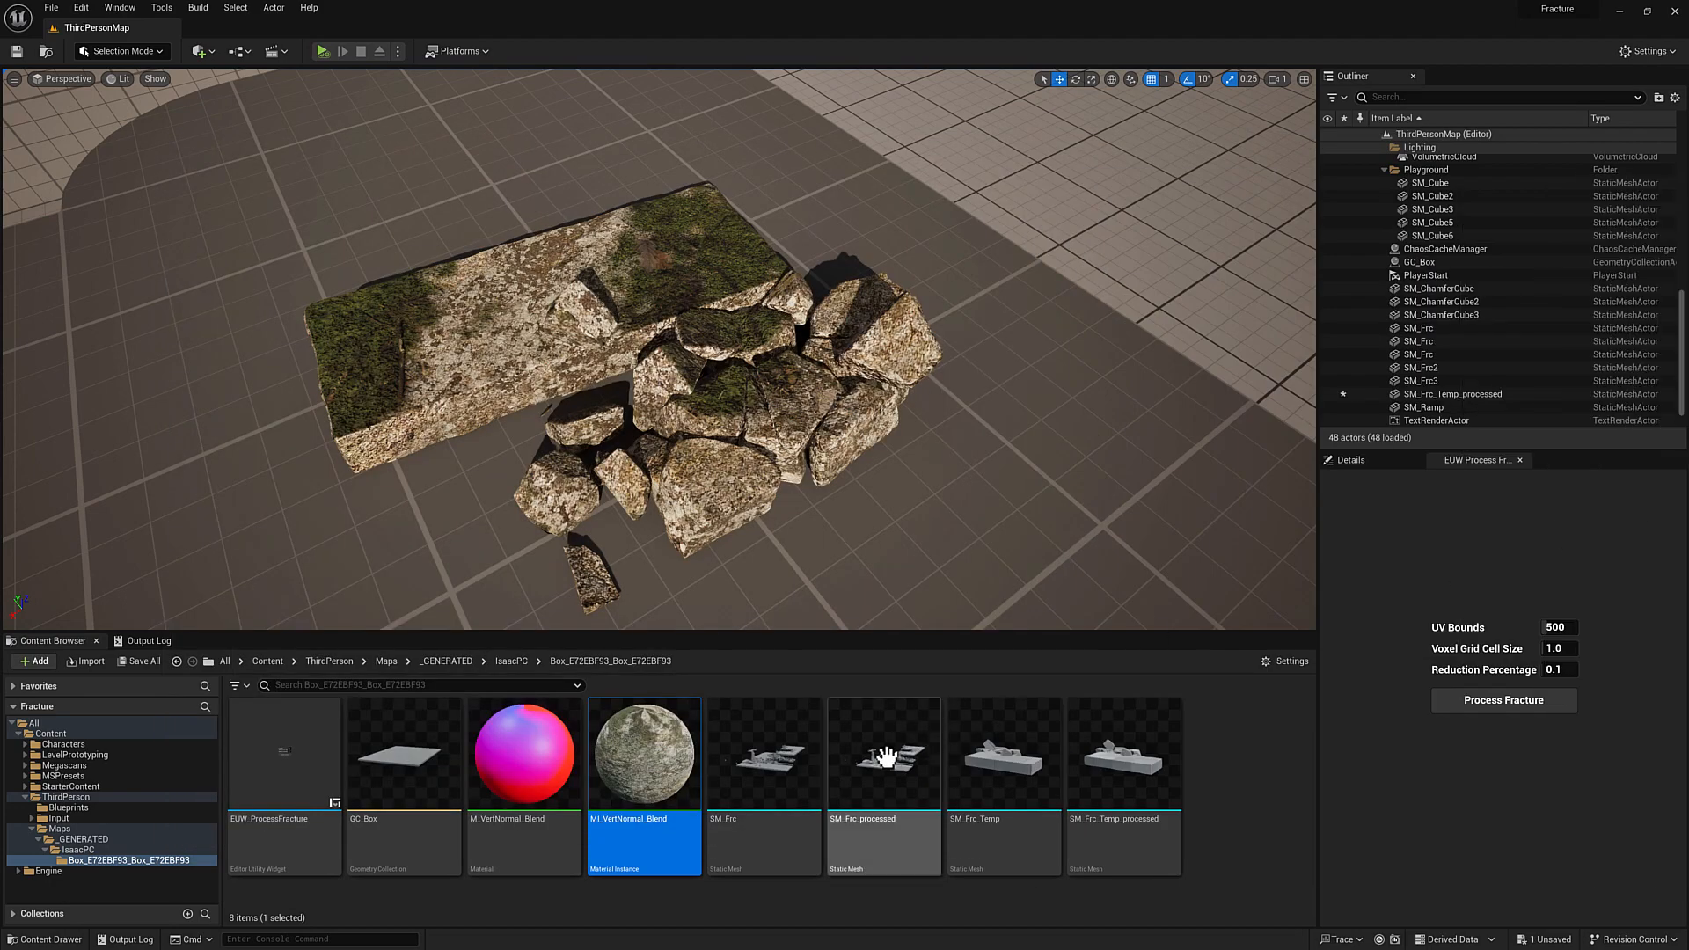
{"action": "left_click", "coordinate": [1001, 752]}
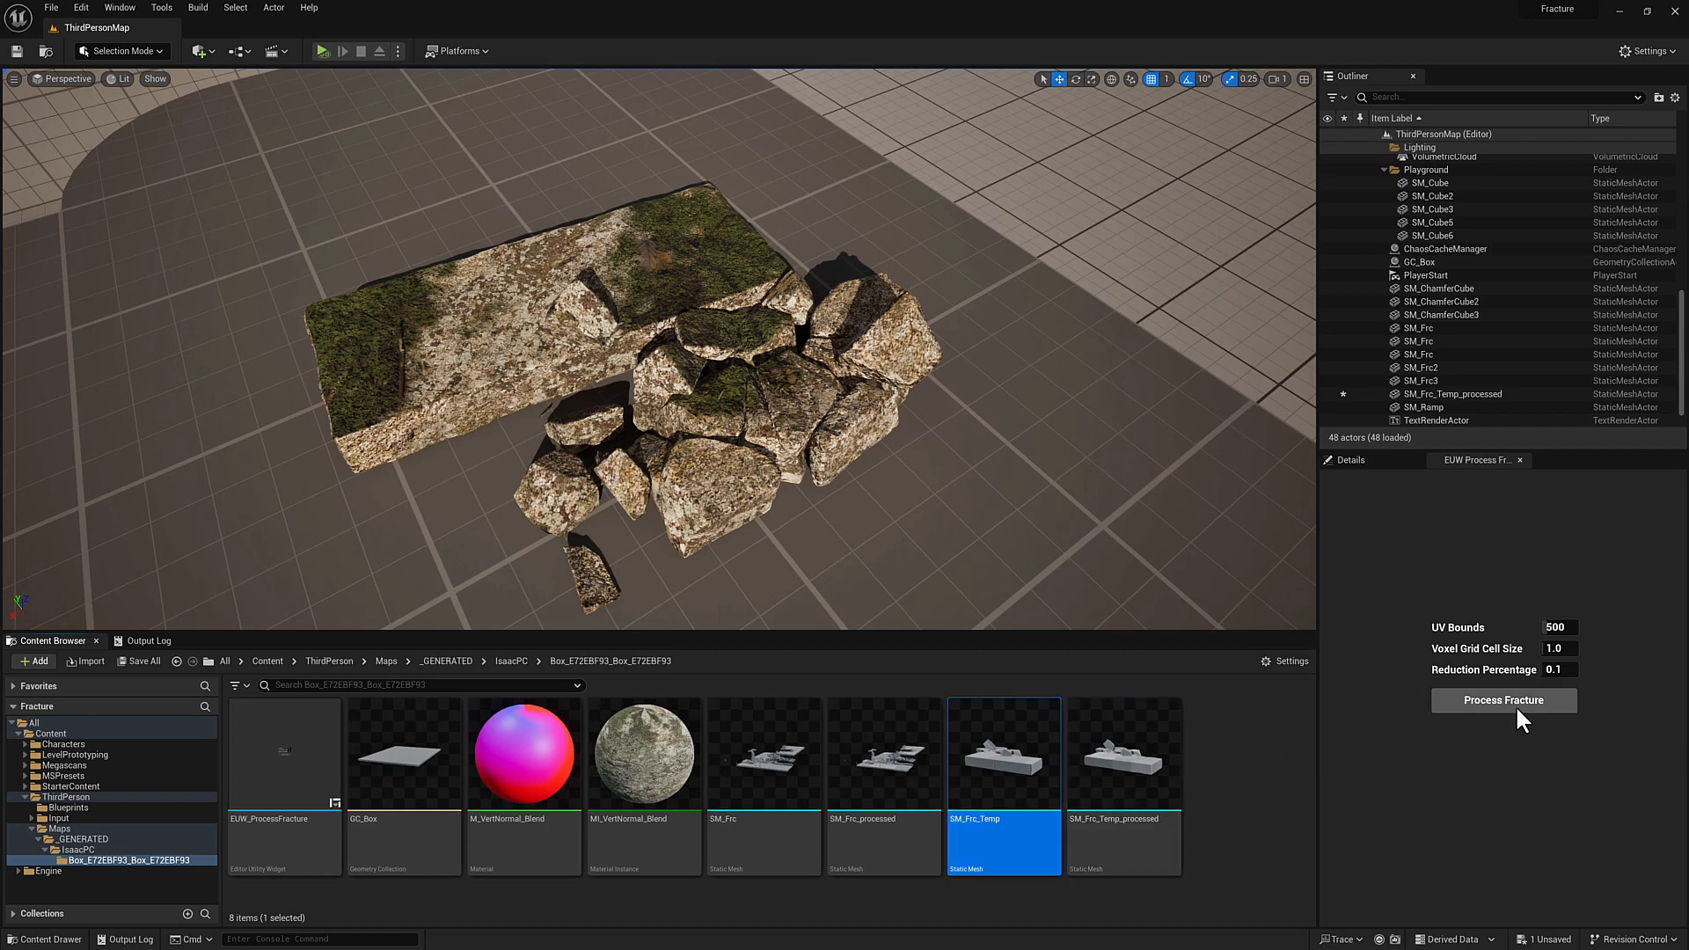
{"action": "mouse_move", "coordinate": [1534, 777]}
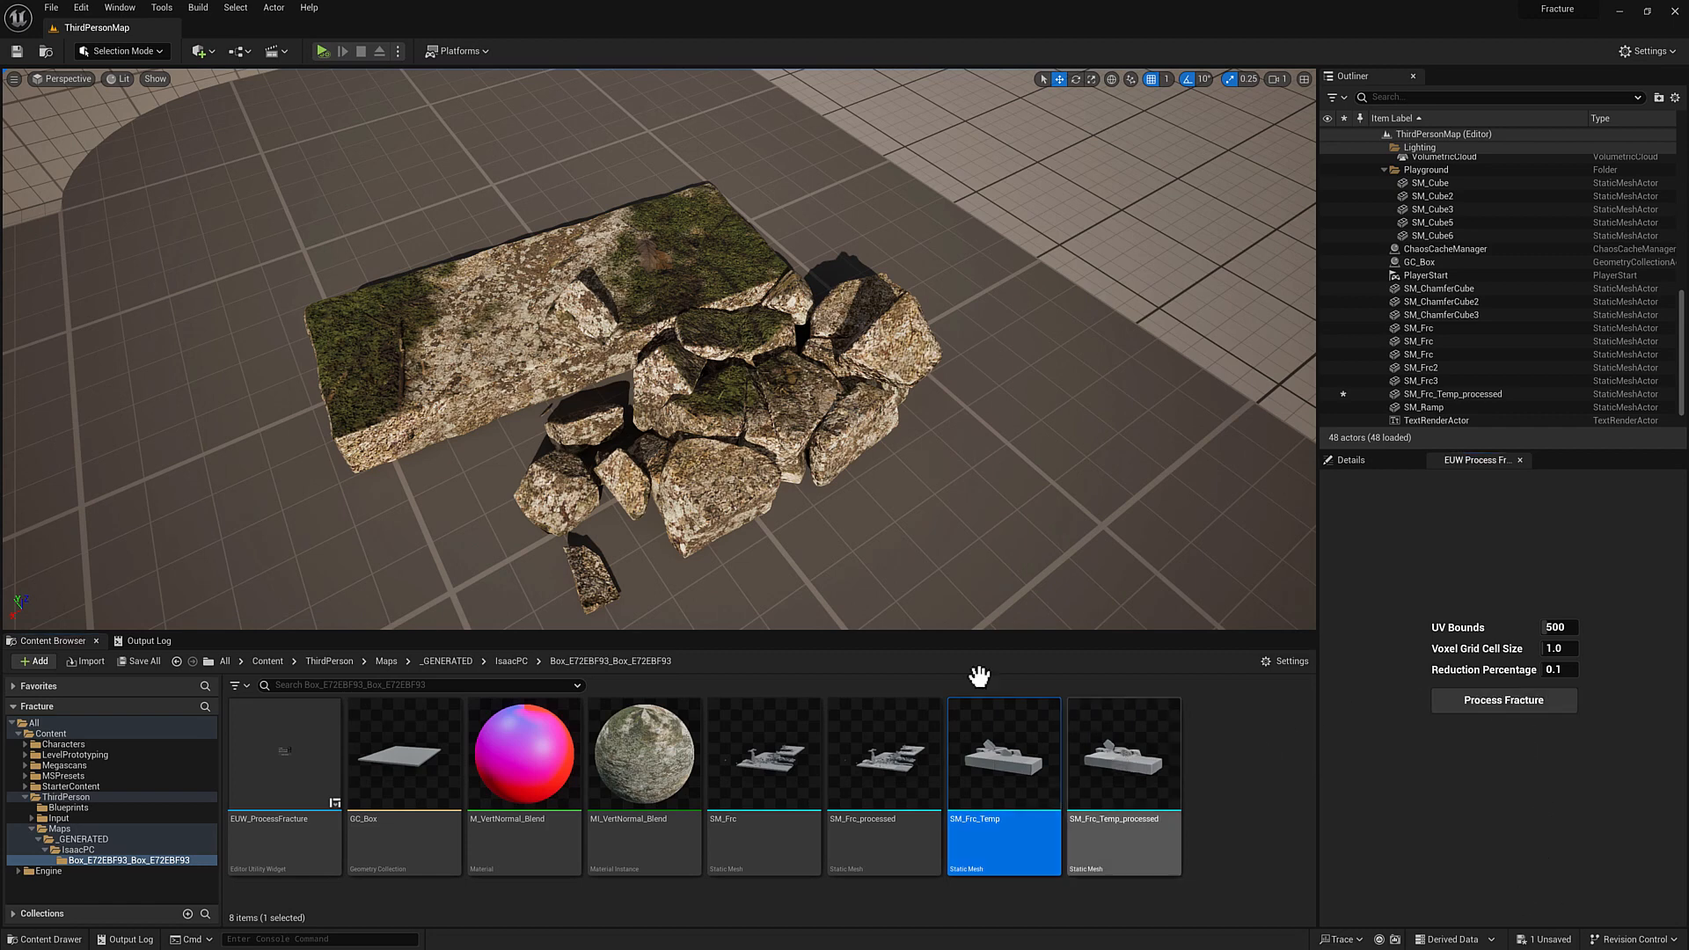
{"action": "left_click", "coordinate": [524, 752]}
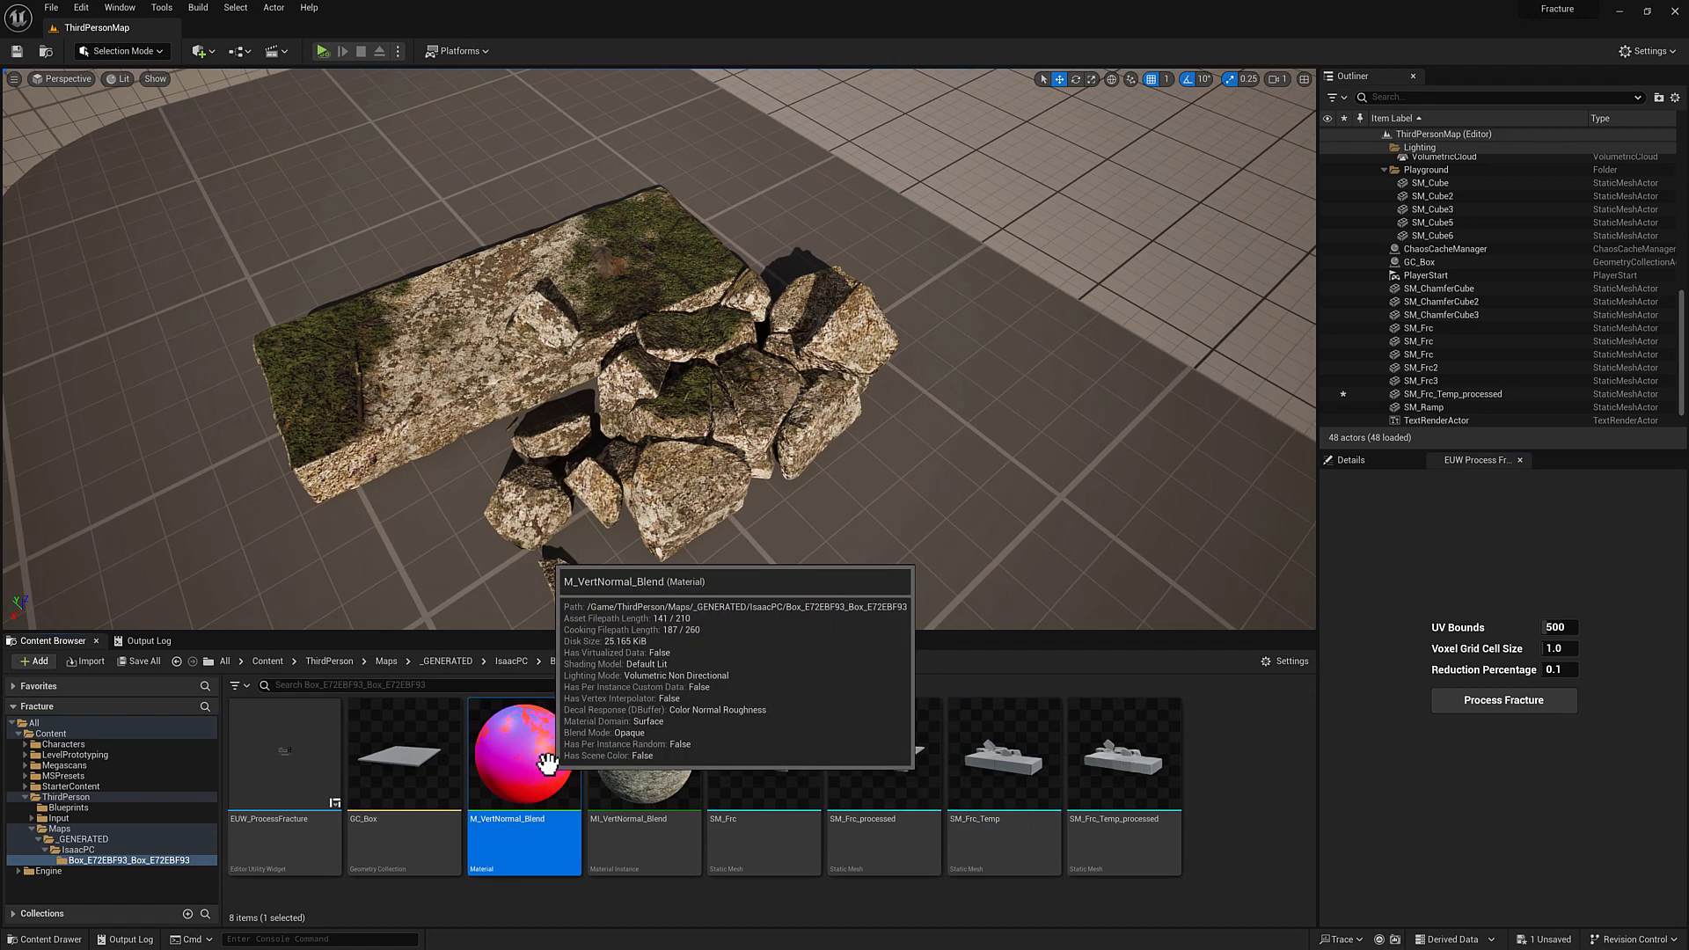
{"action": "mouse_move", "coordinate": [1425, 510]}
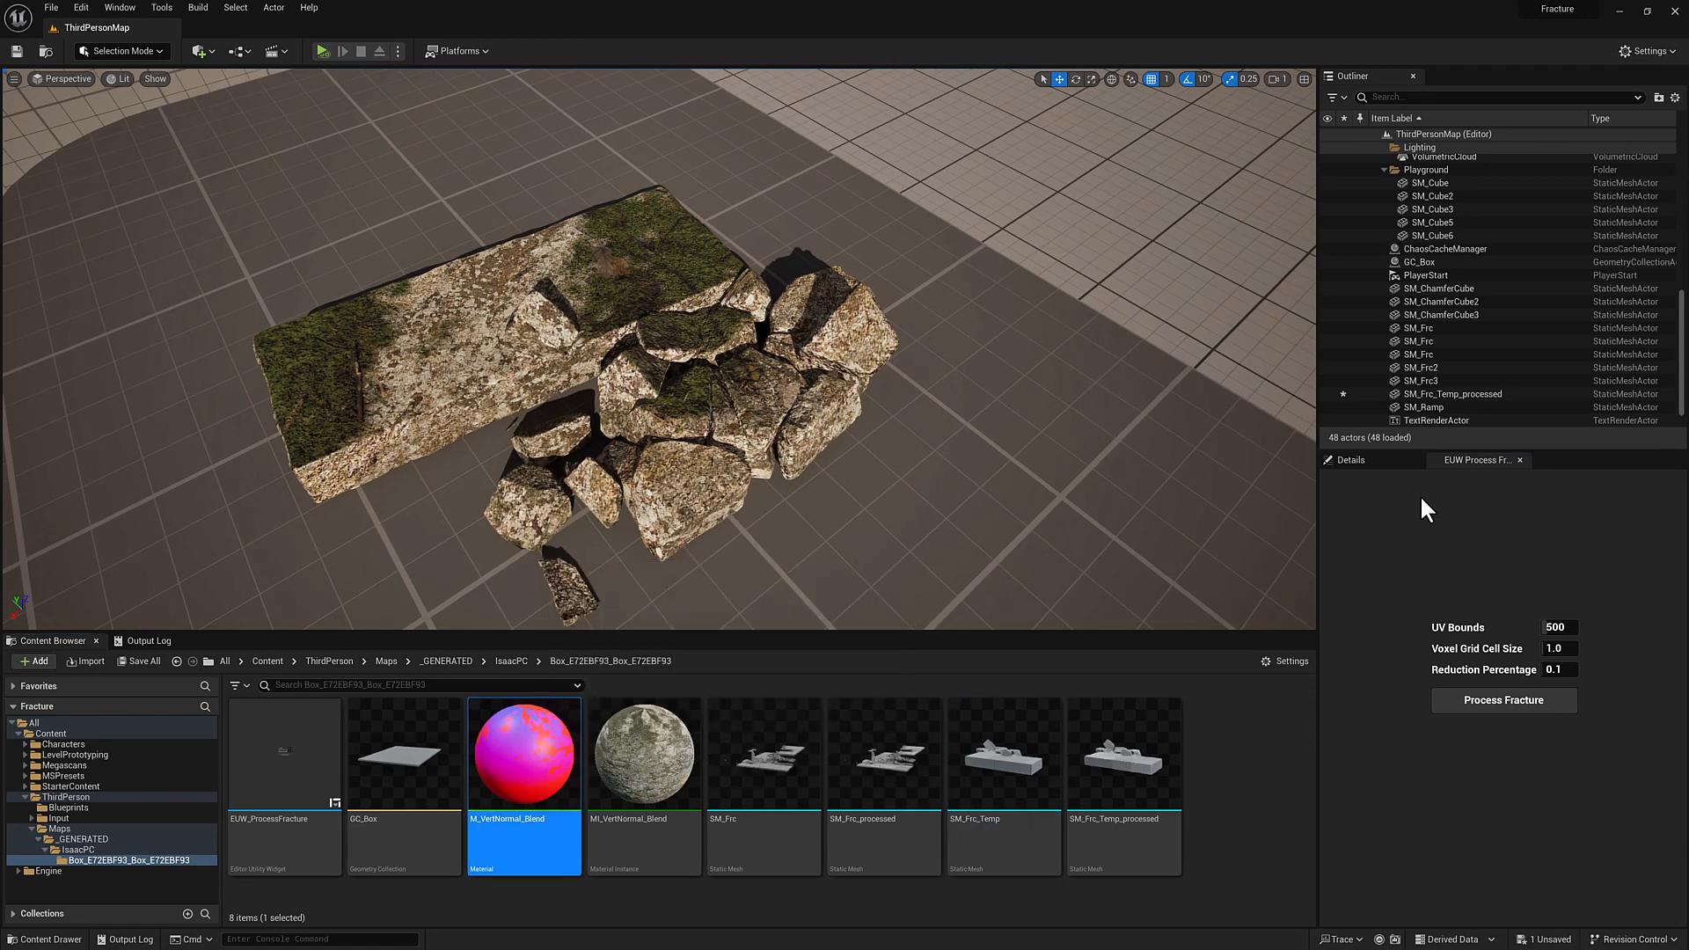
Step: Add a Vertex Color node to M_VertNormal_Blend feeding red into BaseColor, then close it
{"action": "double_click", "coordinate": [524, 752]}
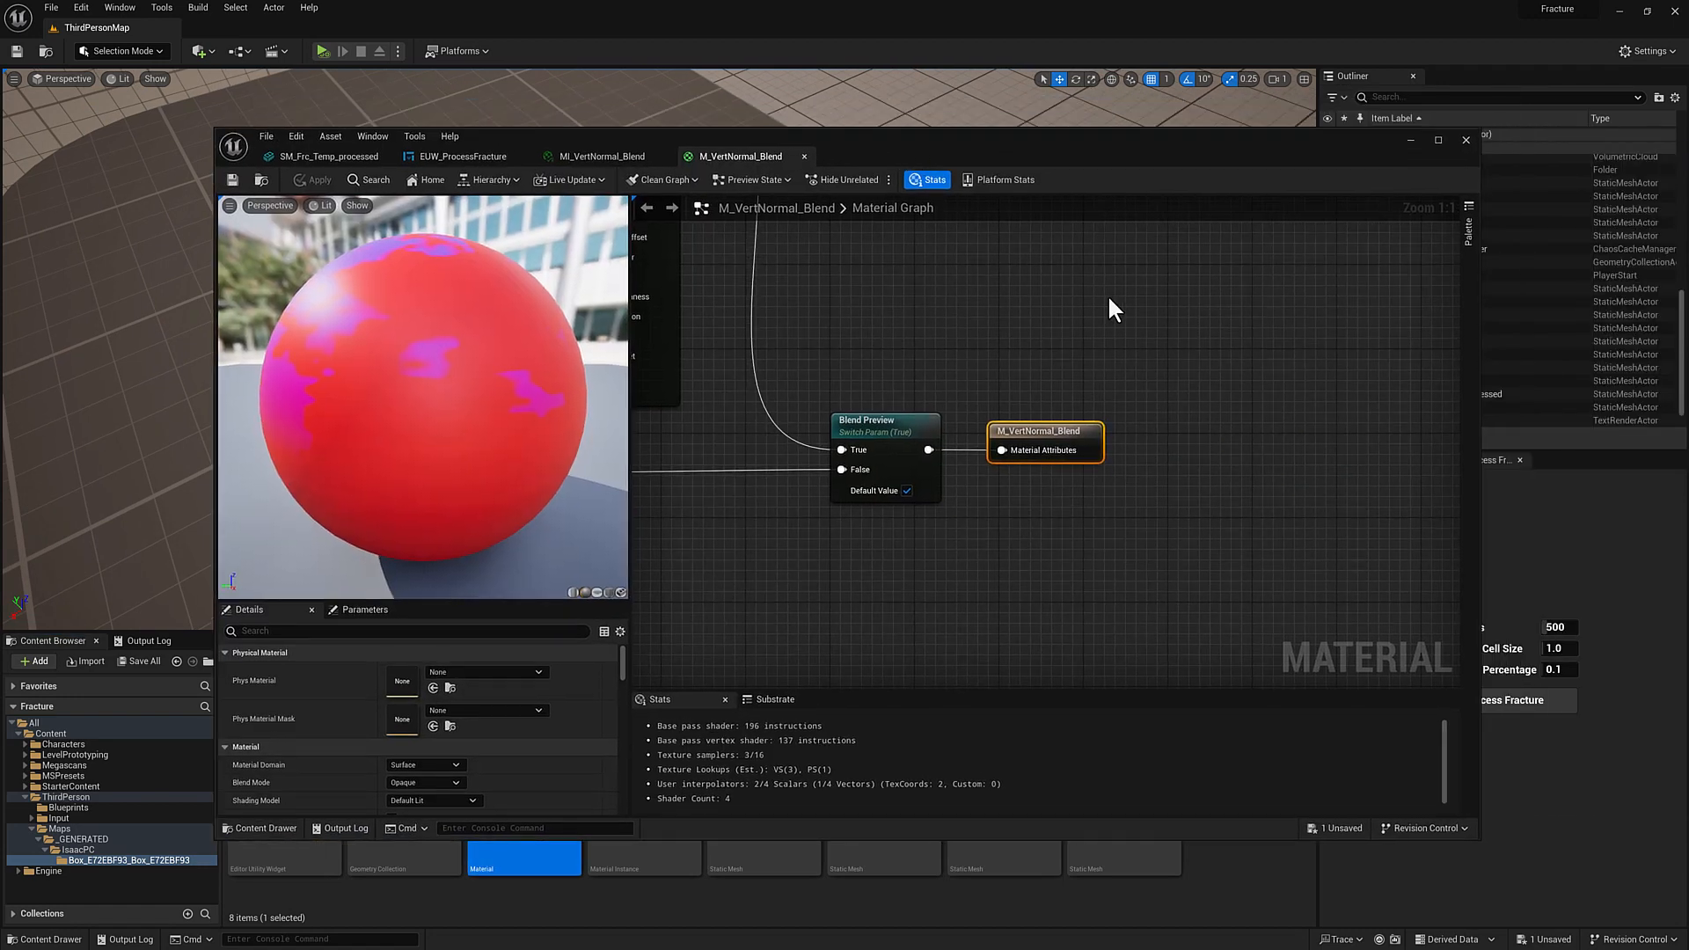
{"action": "scroll", "scroll_direction": "down", "scroll_amount": 3}
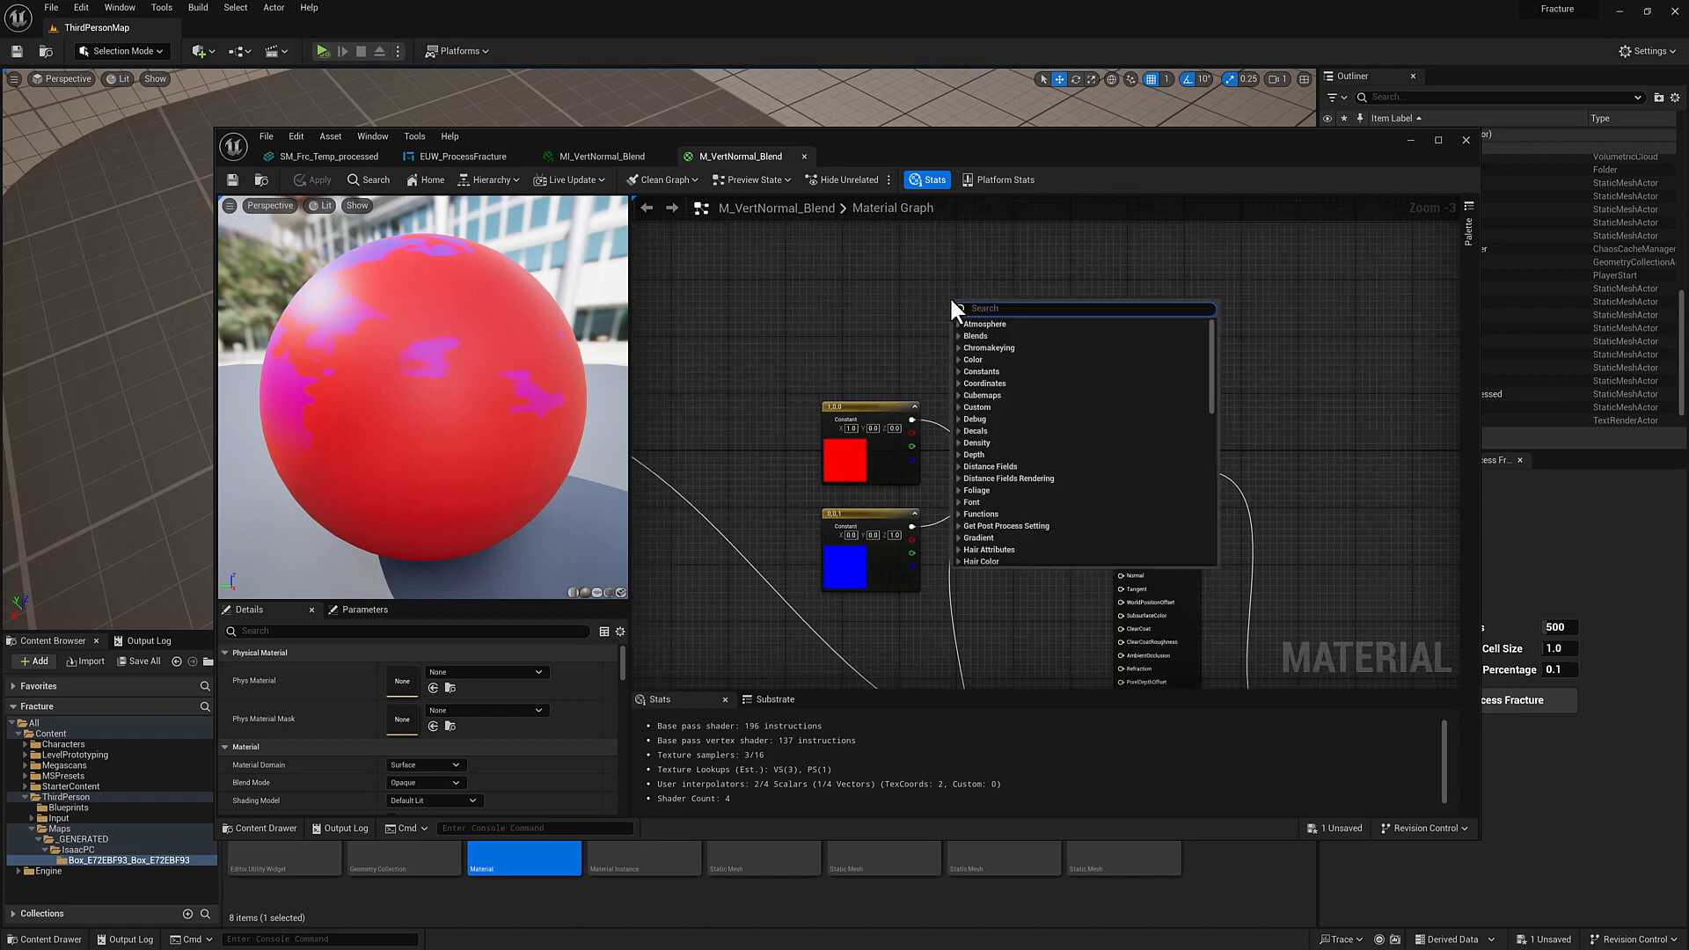
{"action": "type", "text": "vertex"}
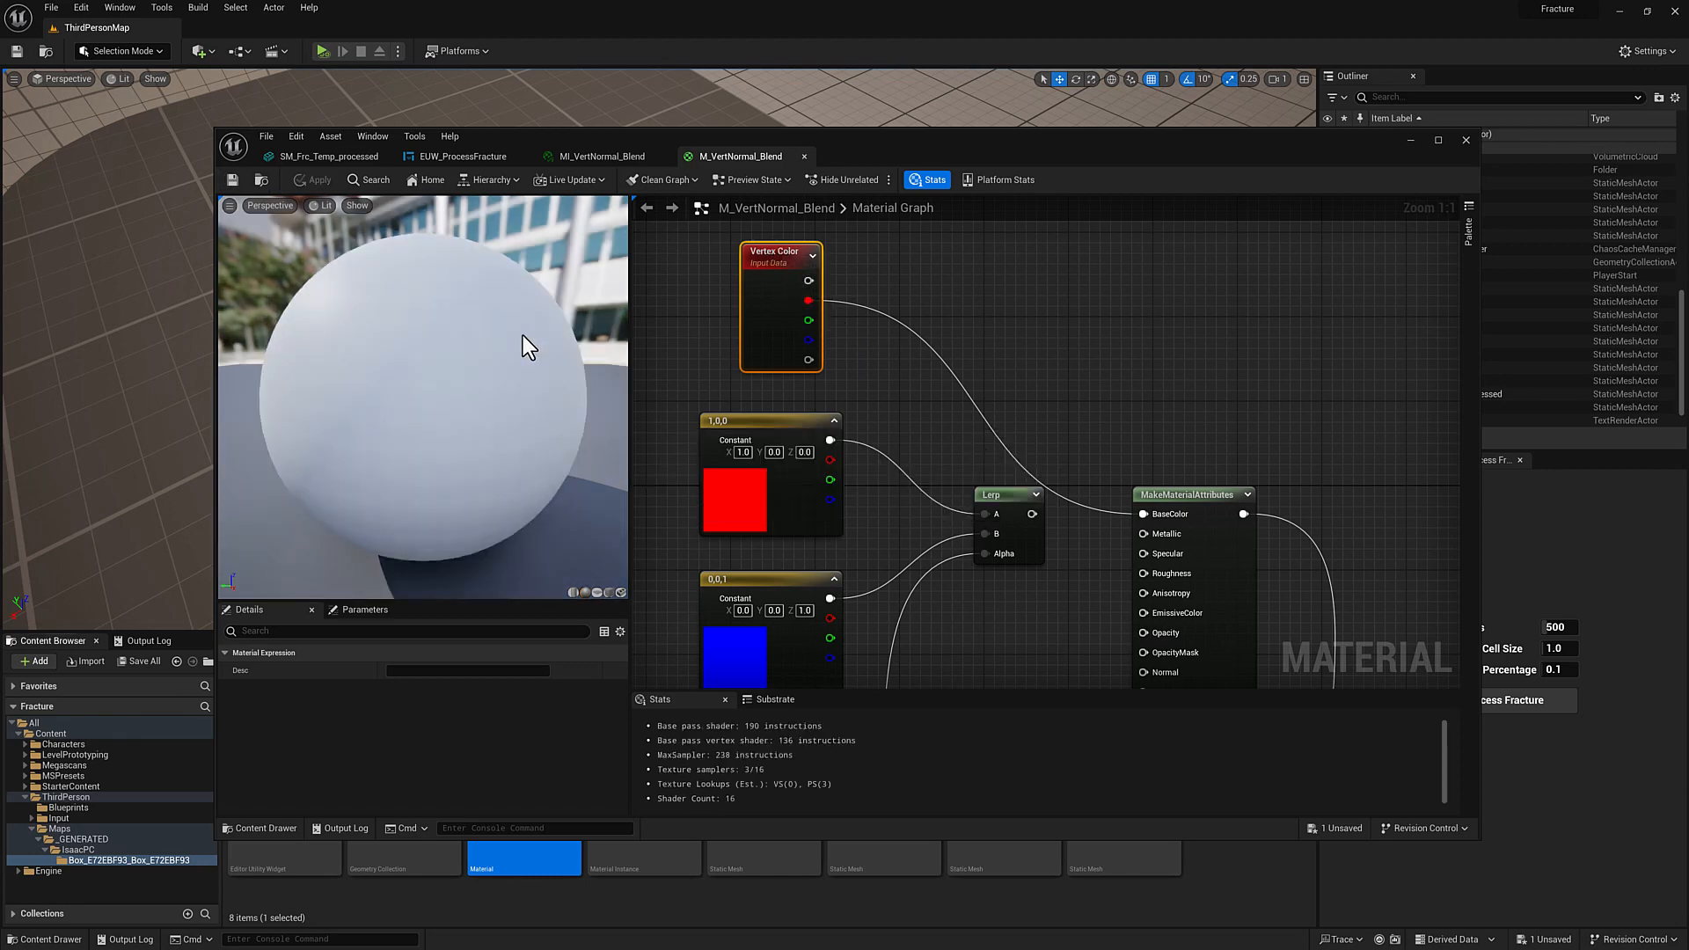
{"action": "mouse_move", "coordinate": [978, 369]}
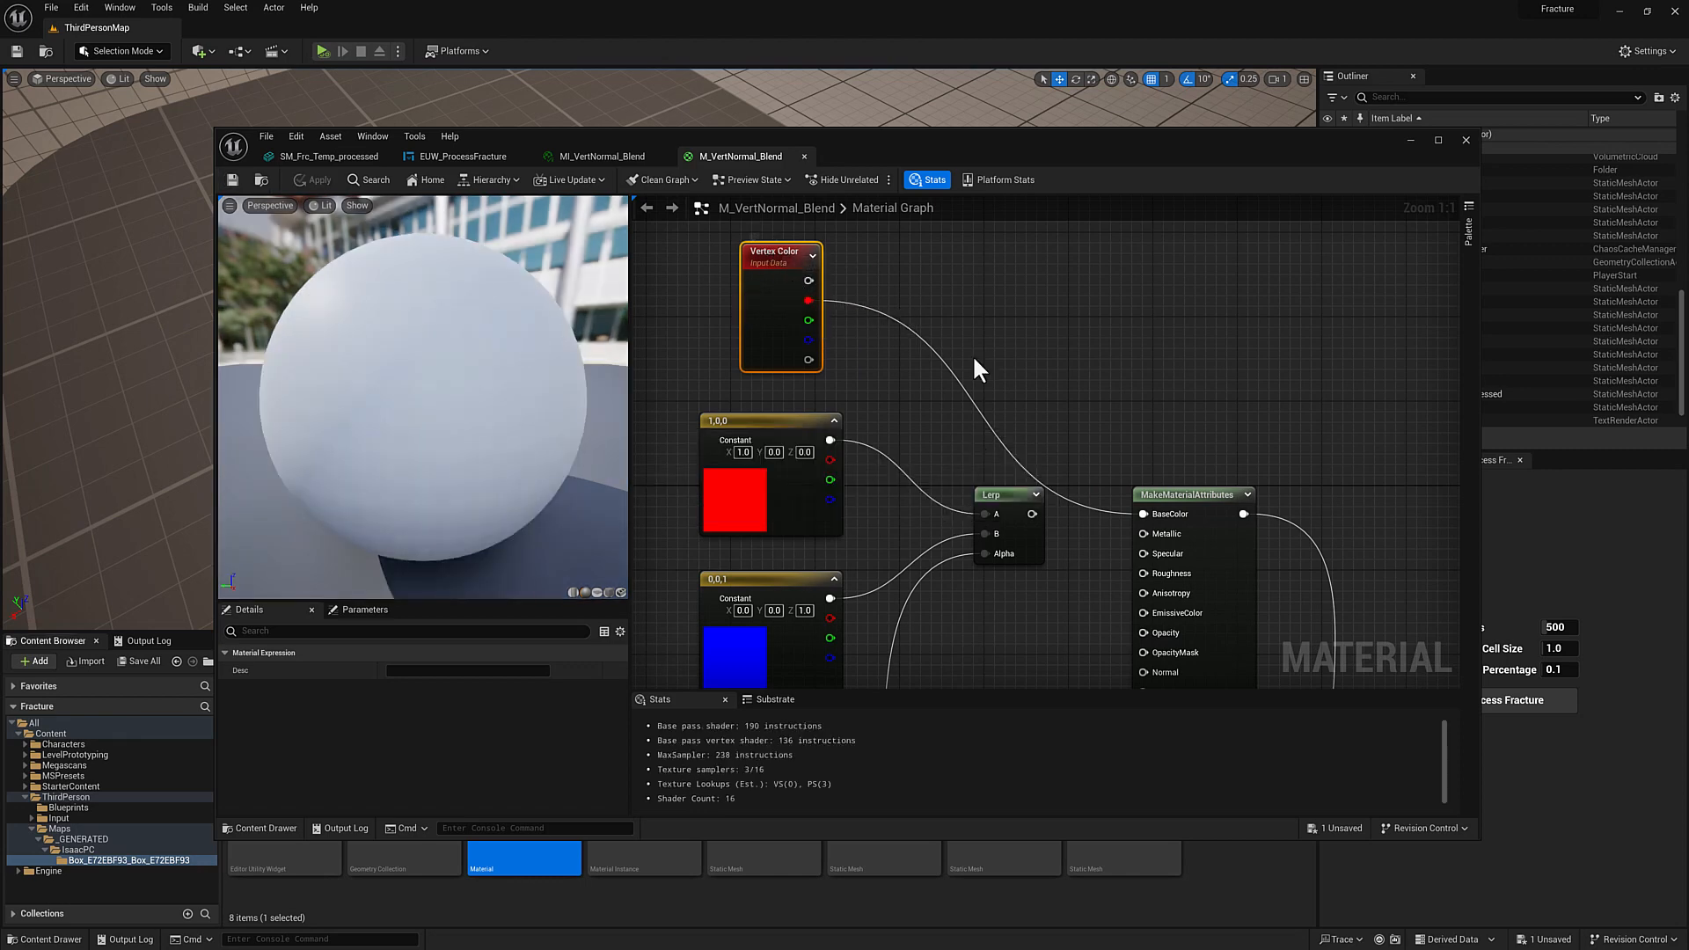
{"action": "mouse_move", "coordinate": [872, 276]}
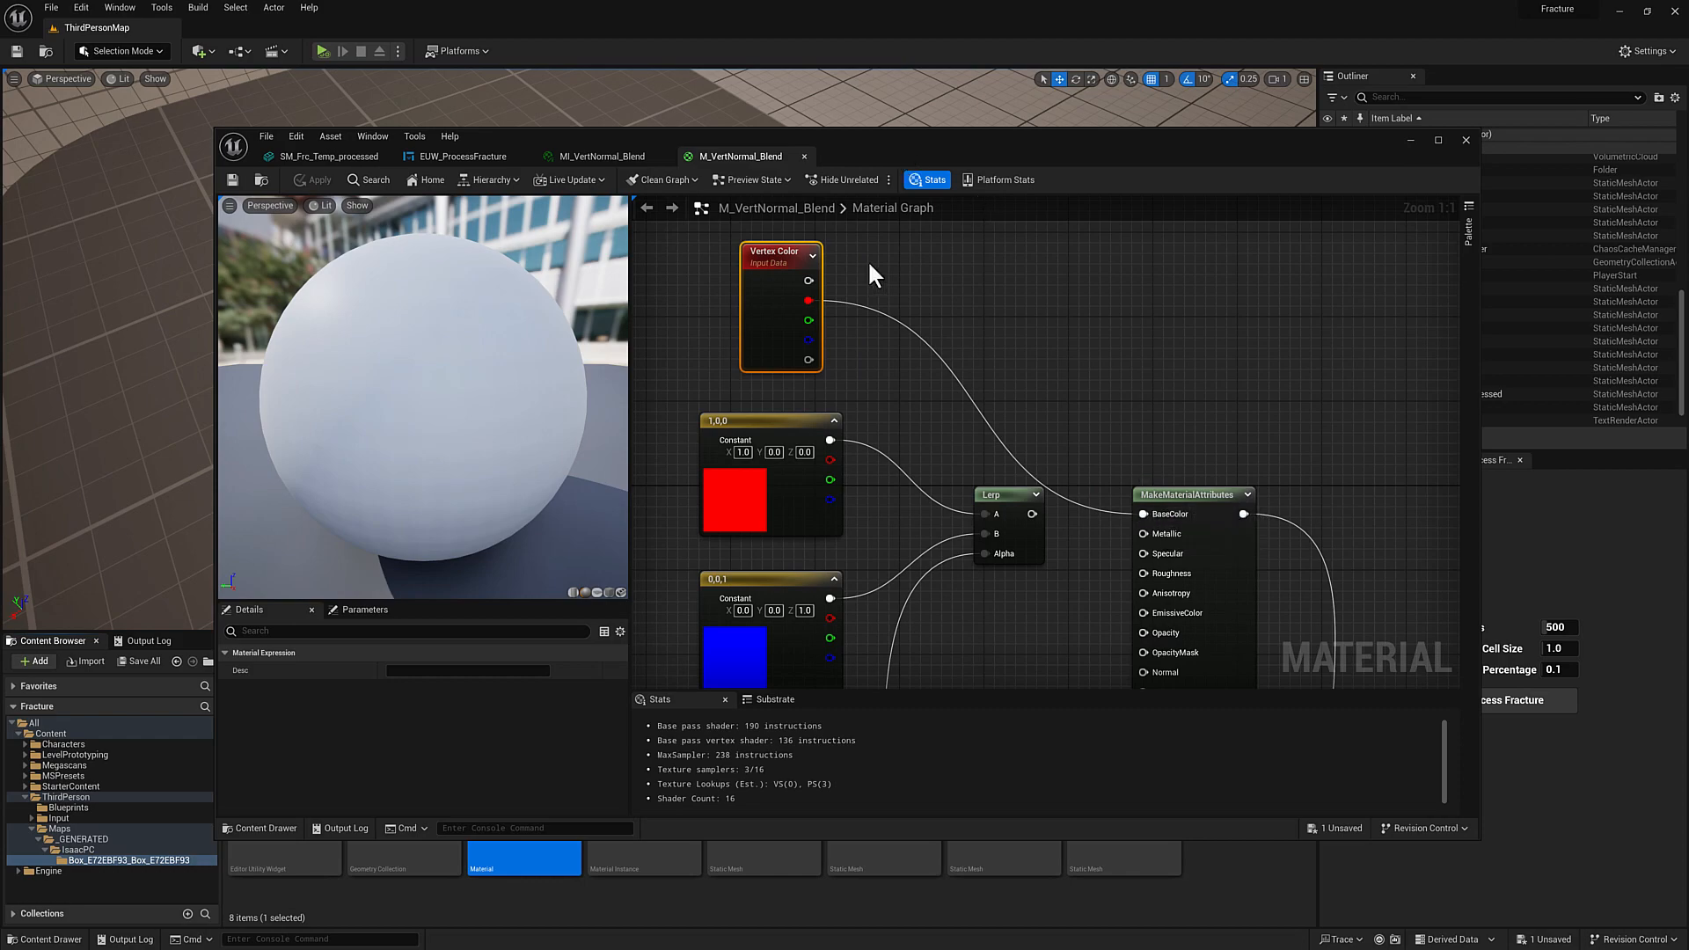
{"action": "left_click", "coordinate": [1464, 140]}
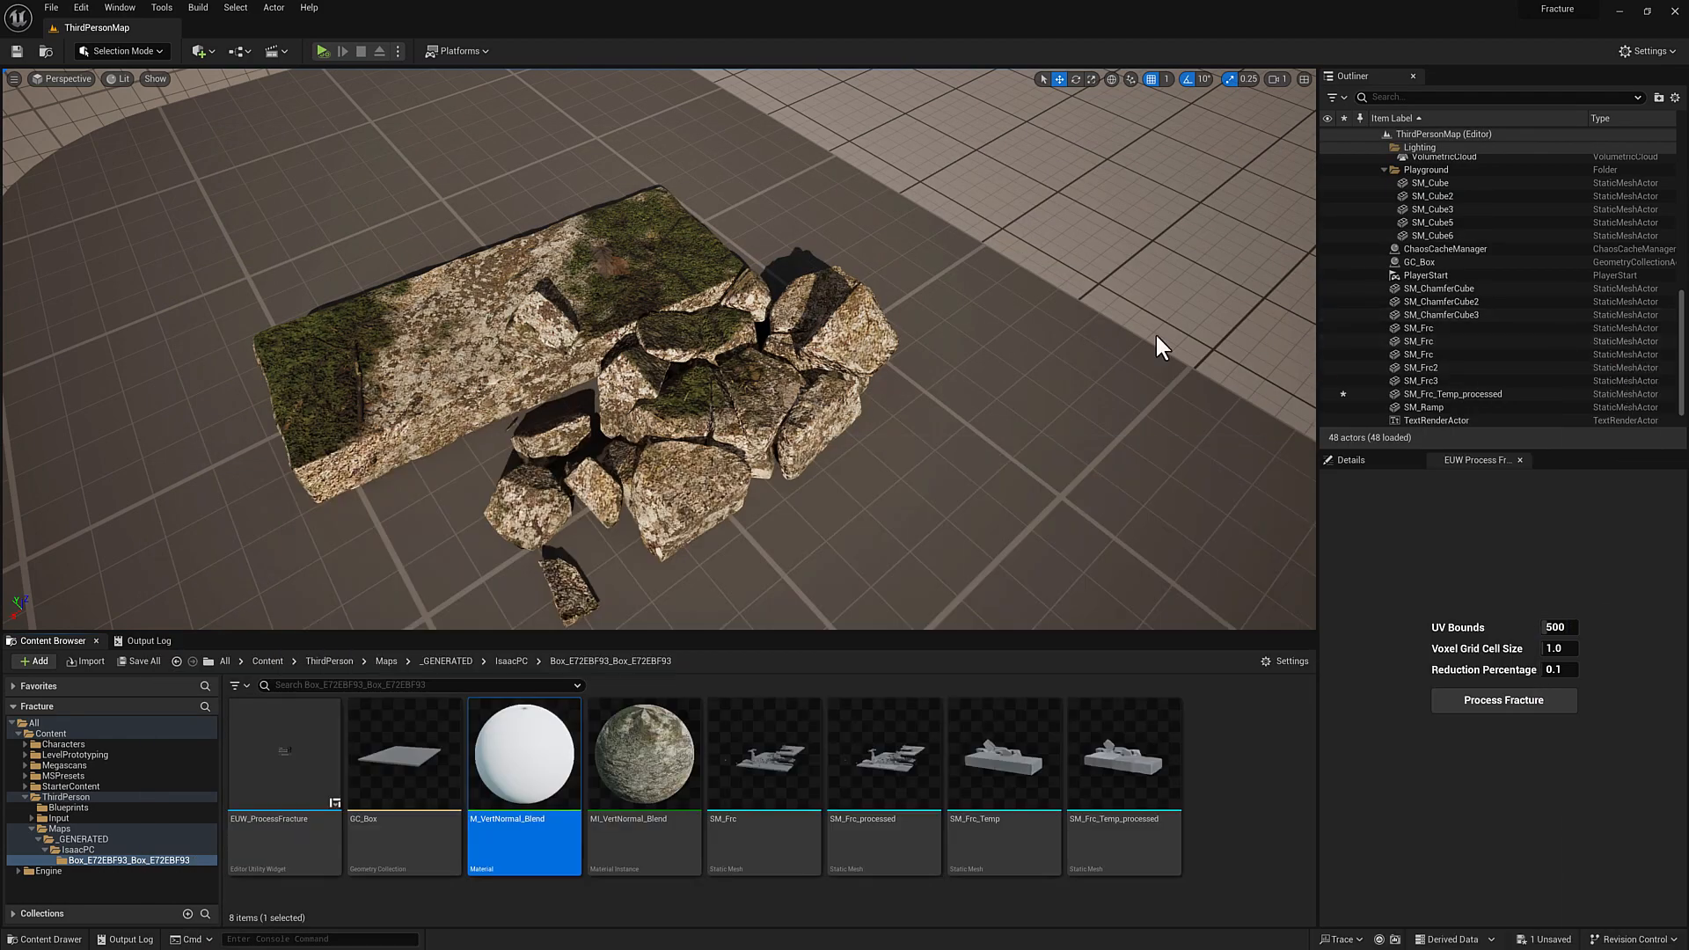
Step: Select SM_Frc_Temp_processed and enable Blend Preview in MI_VertNormal_Blend
{"action": "left_click", "coordinate": [1452, 393]}
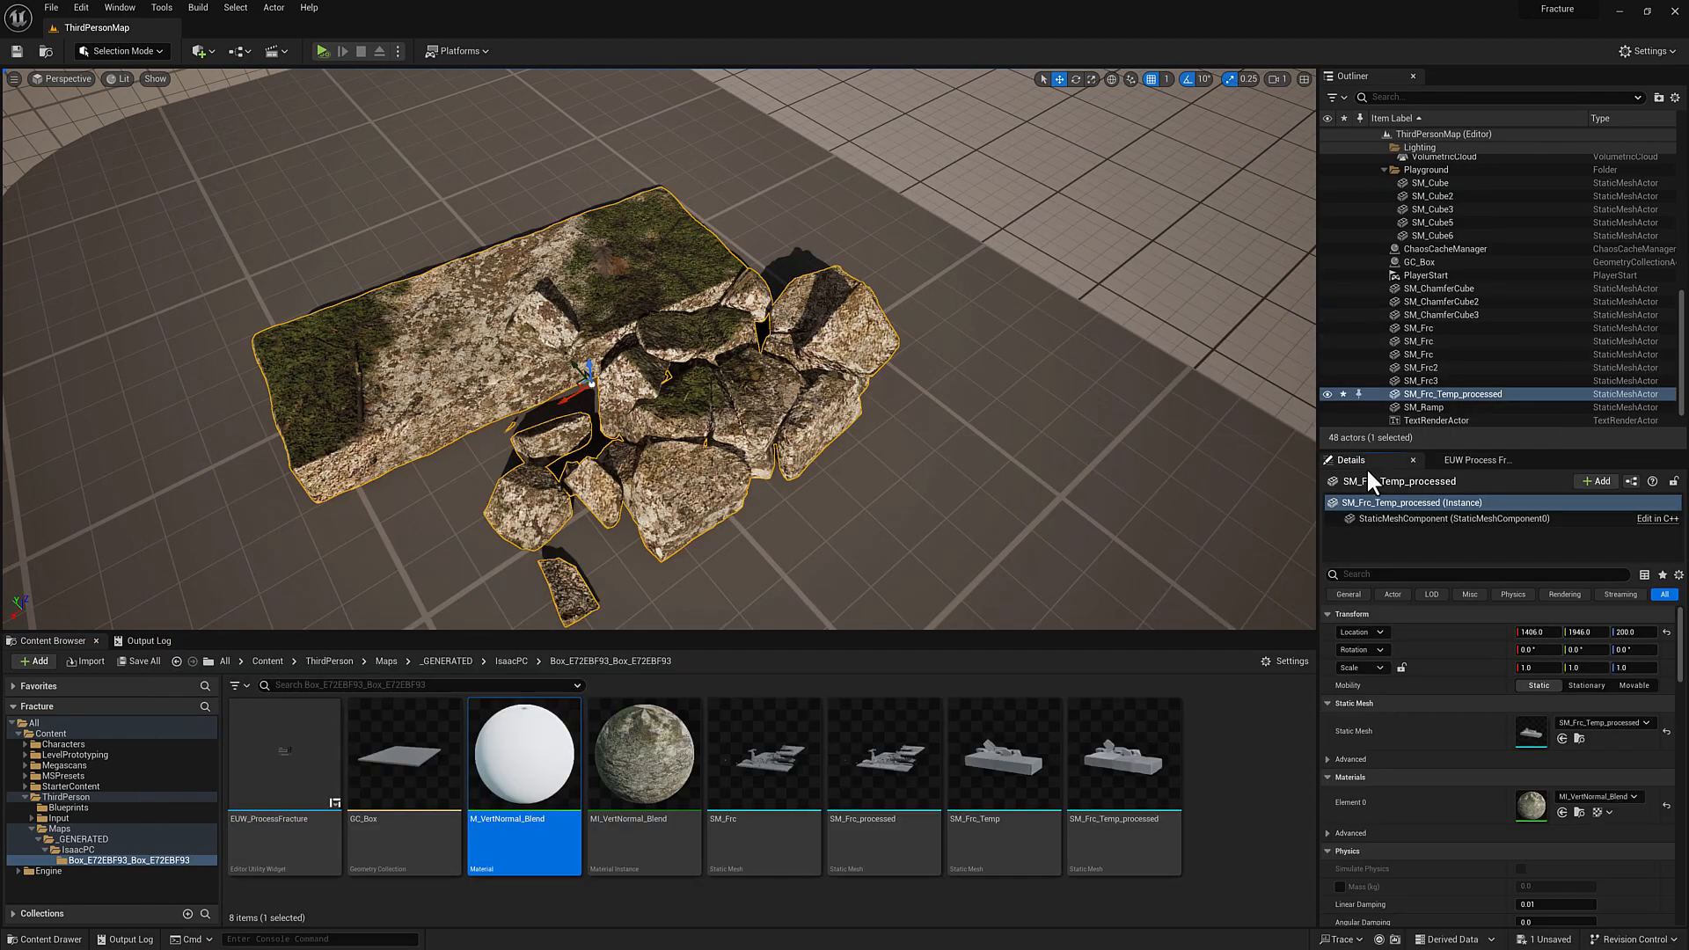
{"action": "mouse_move", "coordinate": [1654, 490]}
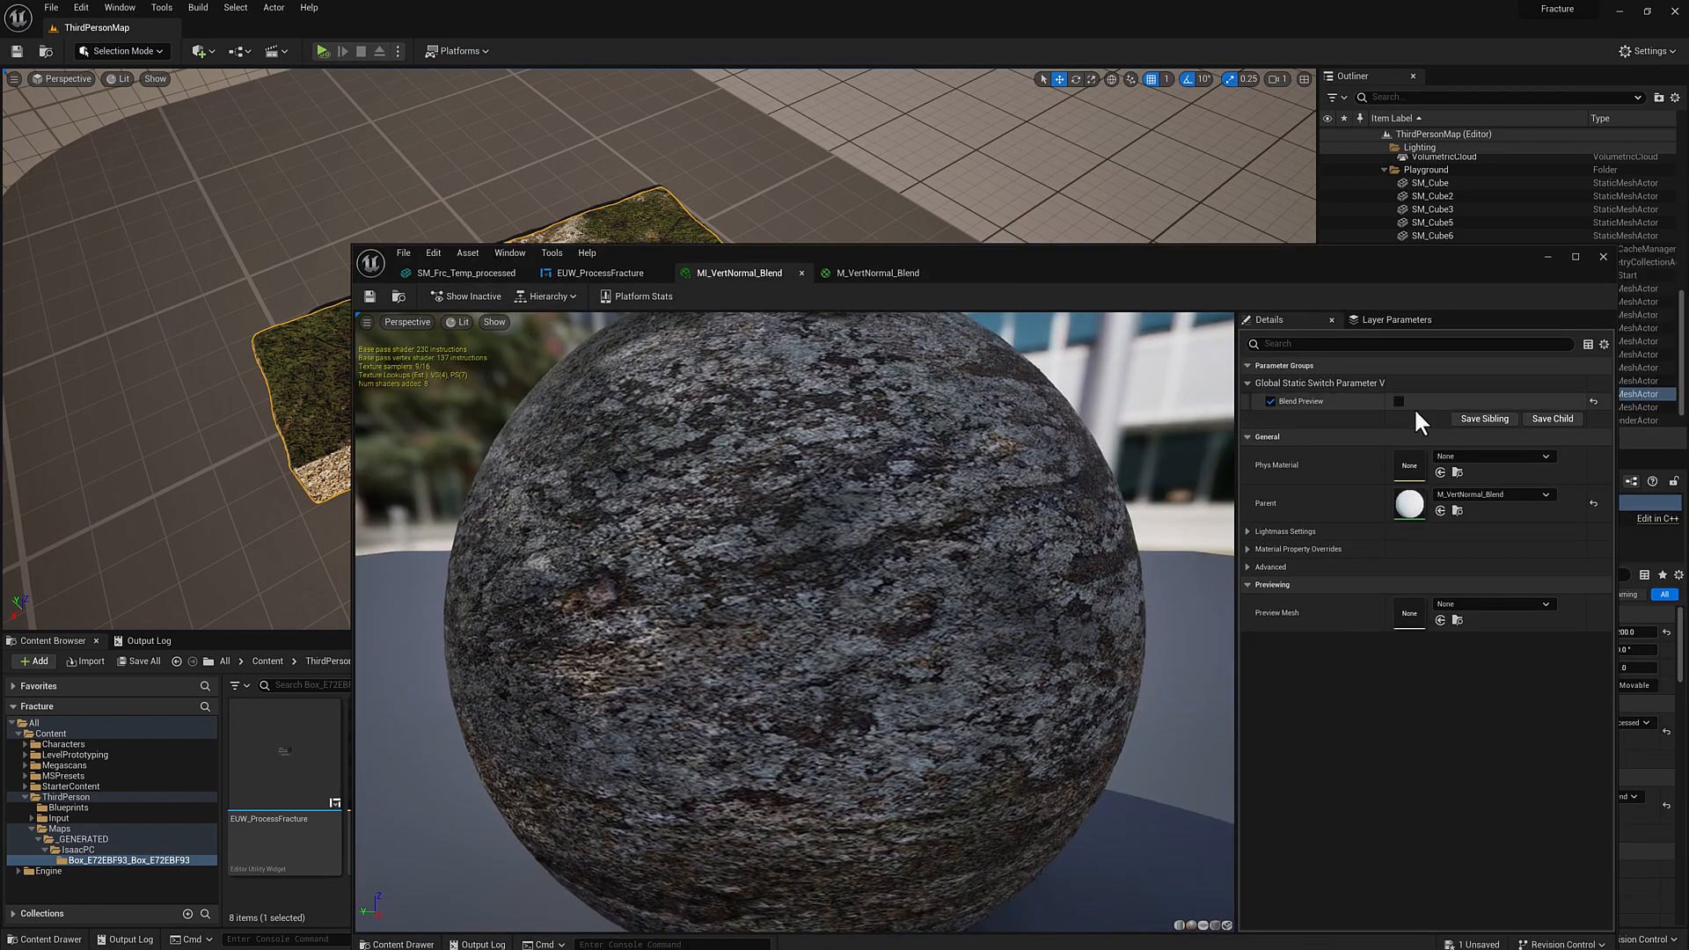
{"action": "left_click", "coordinate": [1397, 401]}
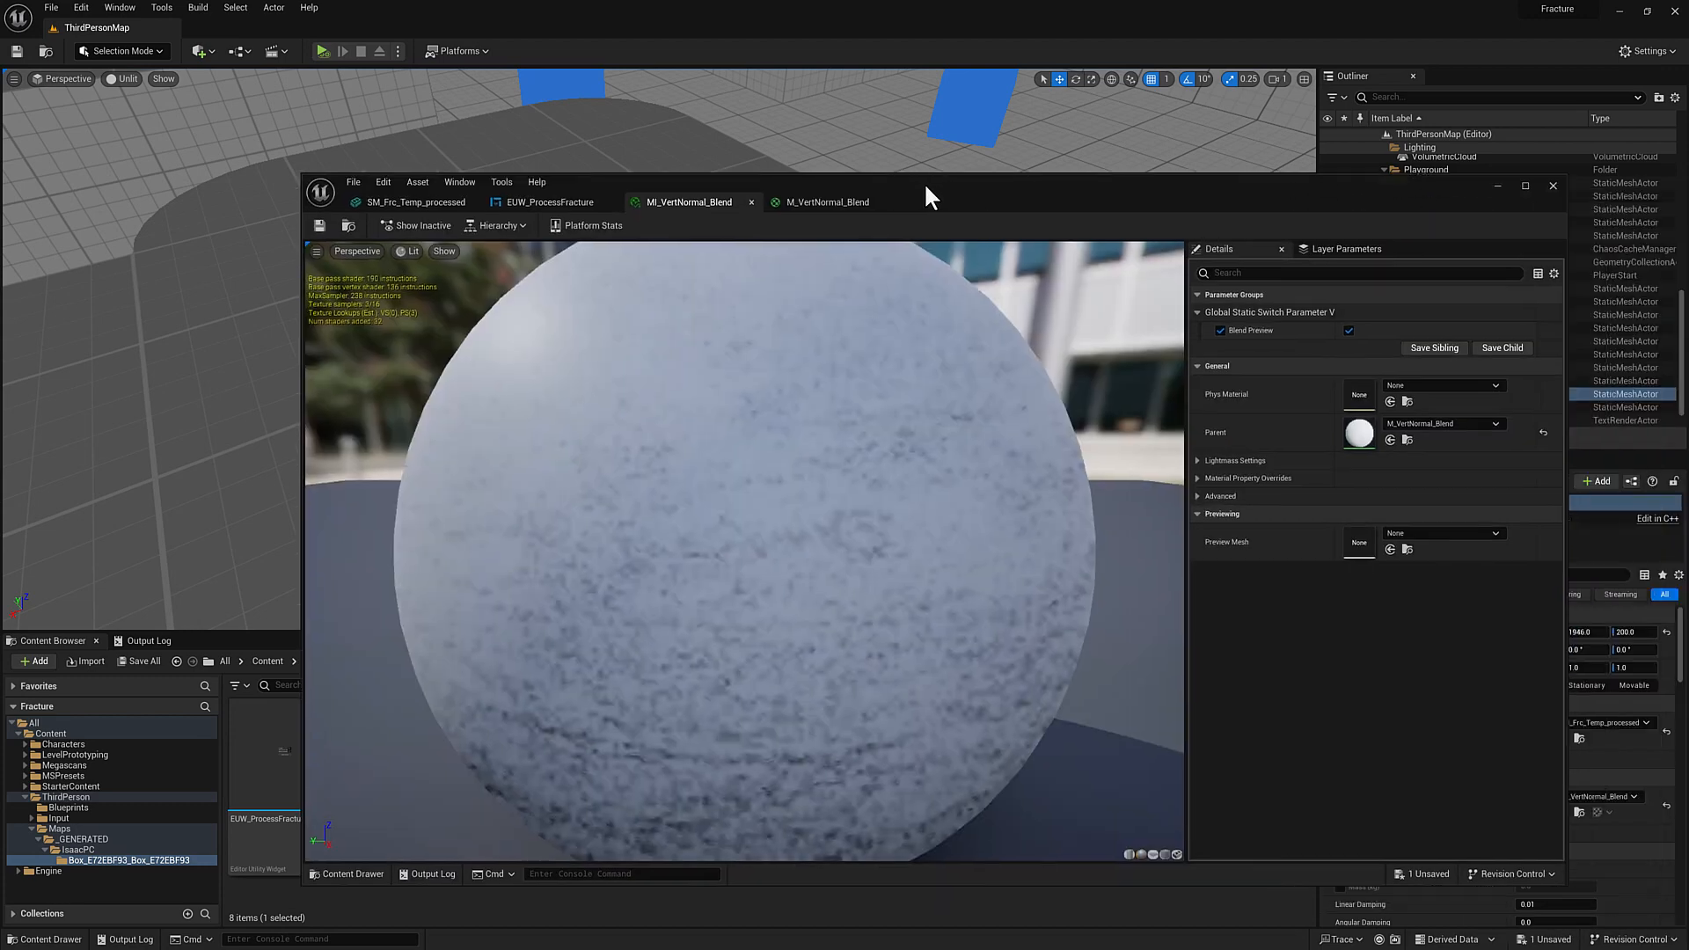
Step: Add a Vertex Color node with a One Minus on its red channel, plus an Add beside the Subtract
{"action": "left_click", "coordinate": [829, 167]}
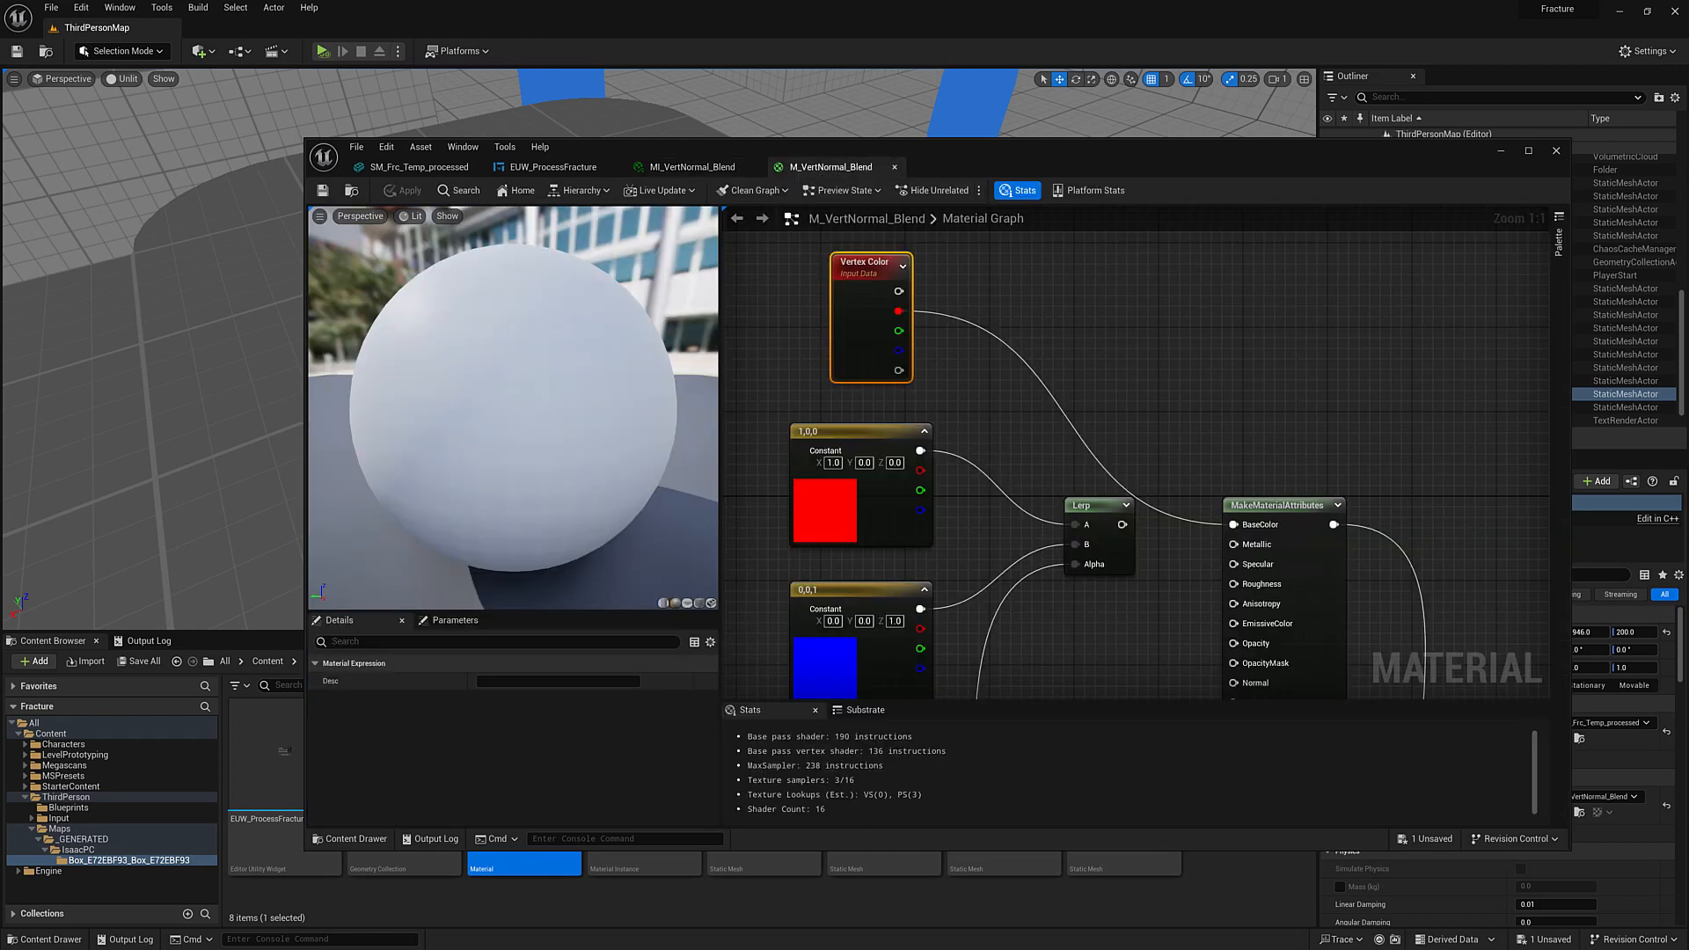
{"action": "scroll", "scroll_direction": "down", "scroll_amount": 3}
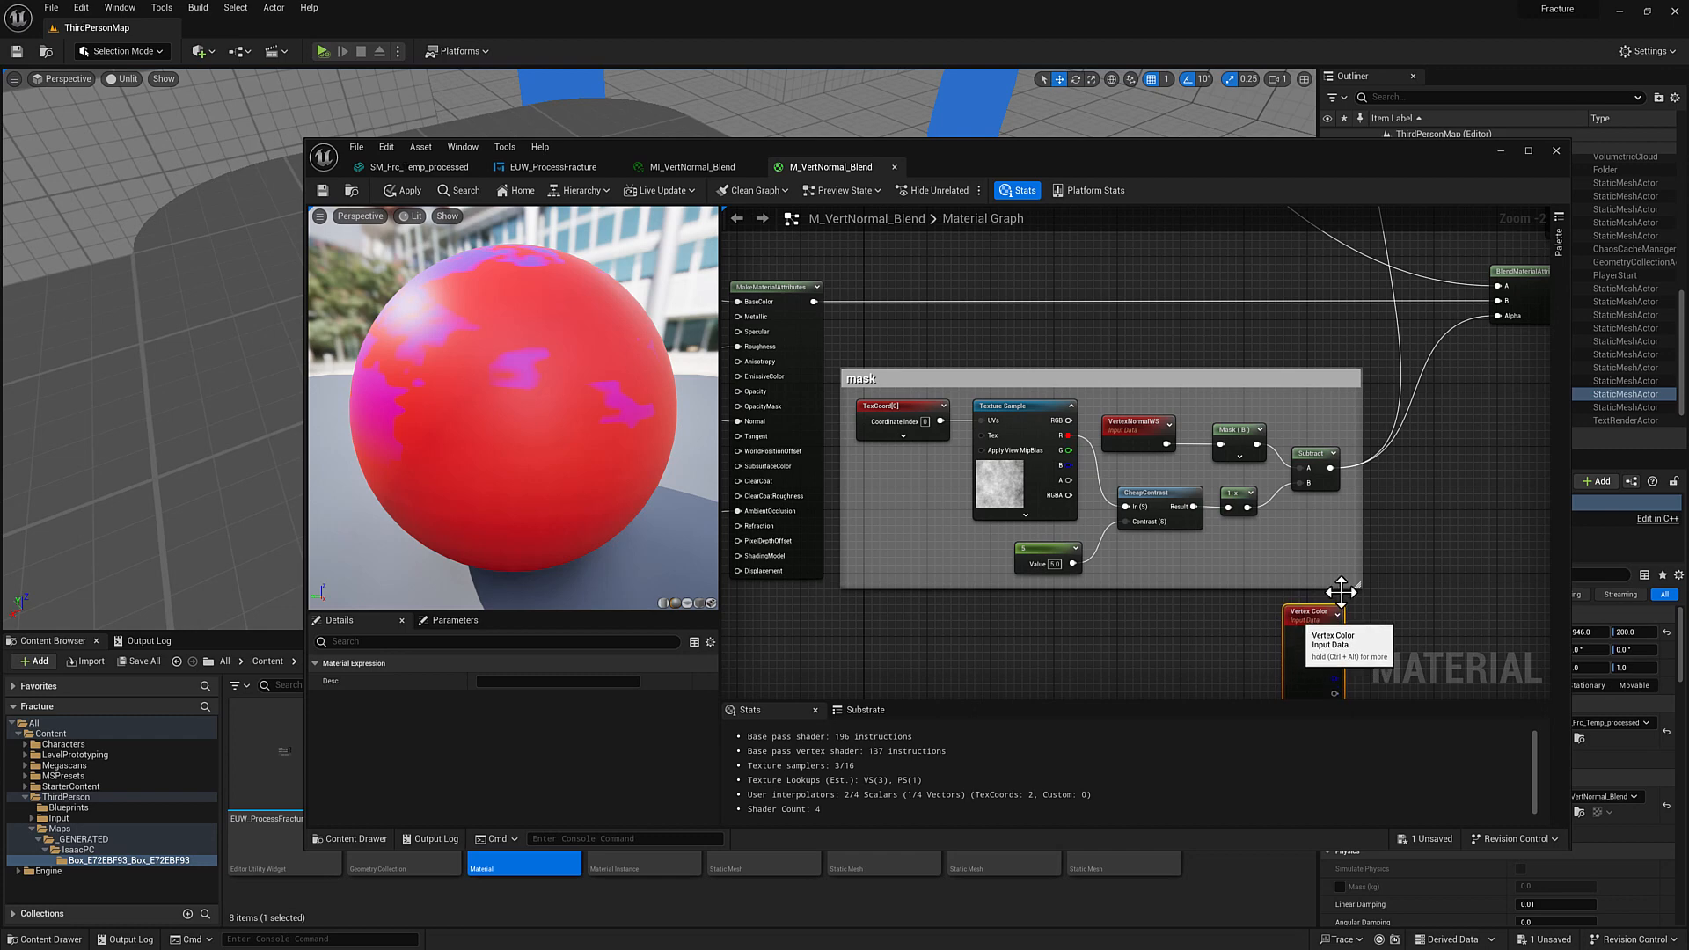
{"action": "right_click", "coordinate": [1123, 447]}
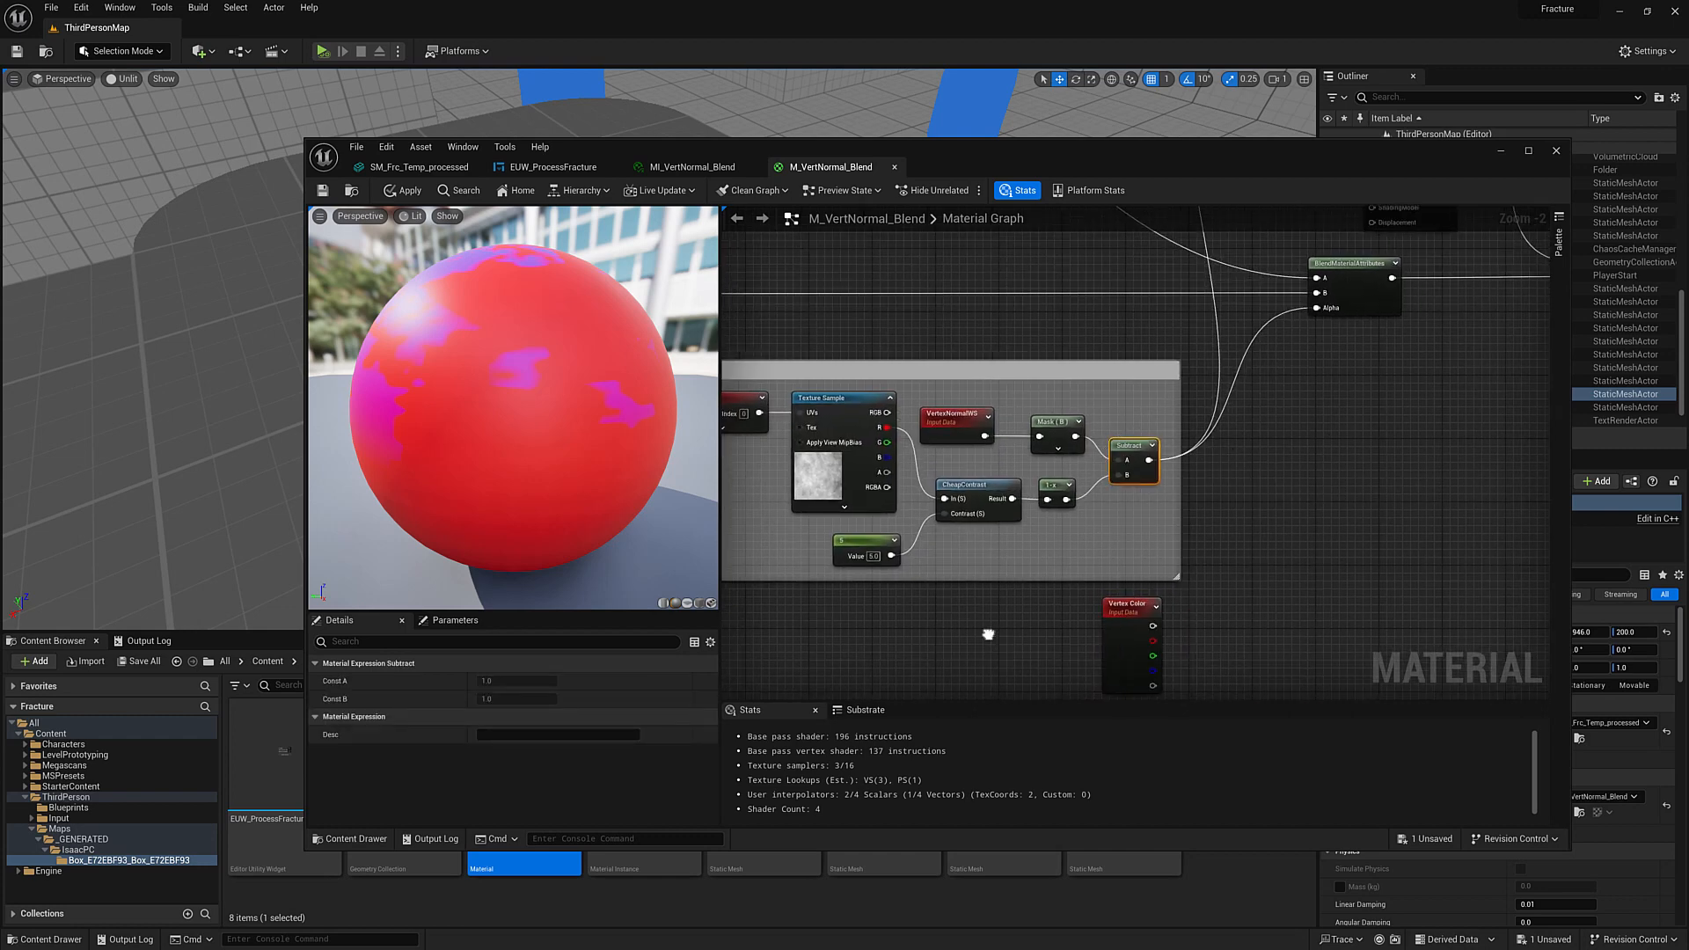
{"action": "left_click", "coordinate": [1054, 417]}
{"action": "type", "text": "-"}
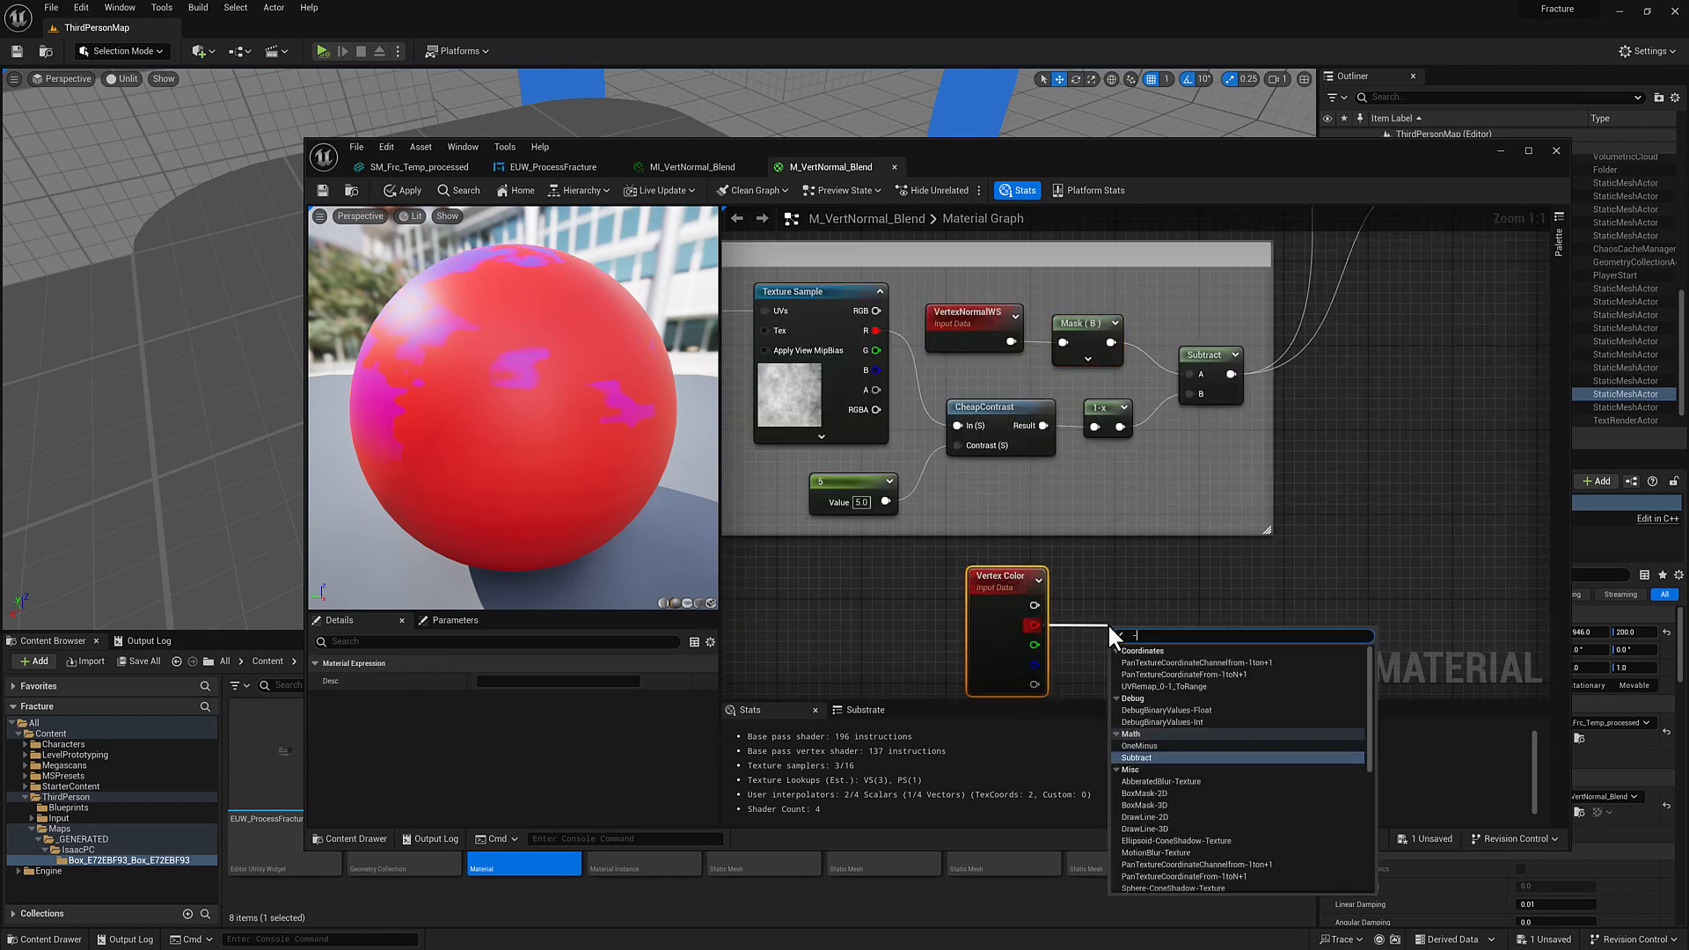
{"action": "left_click", "coordinate": [1182, 688]}
{"action": "type", "text": "1"}
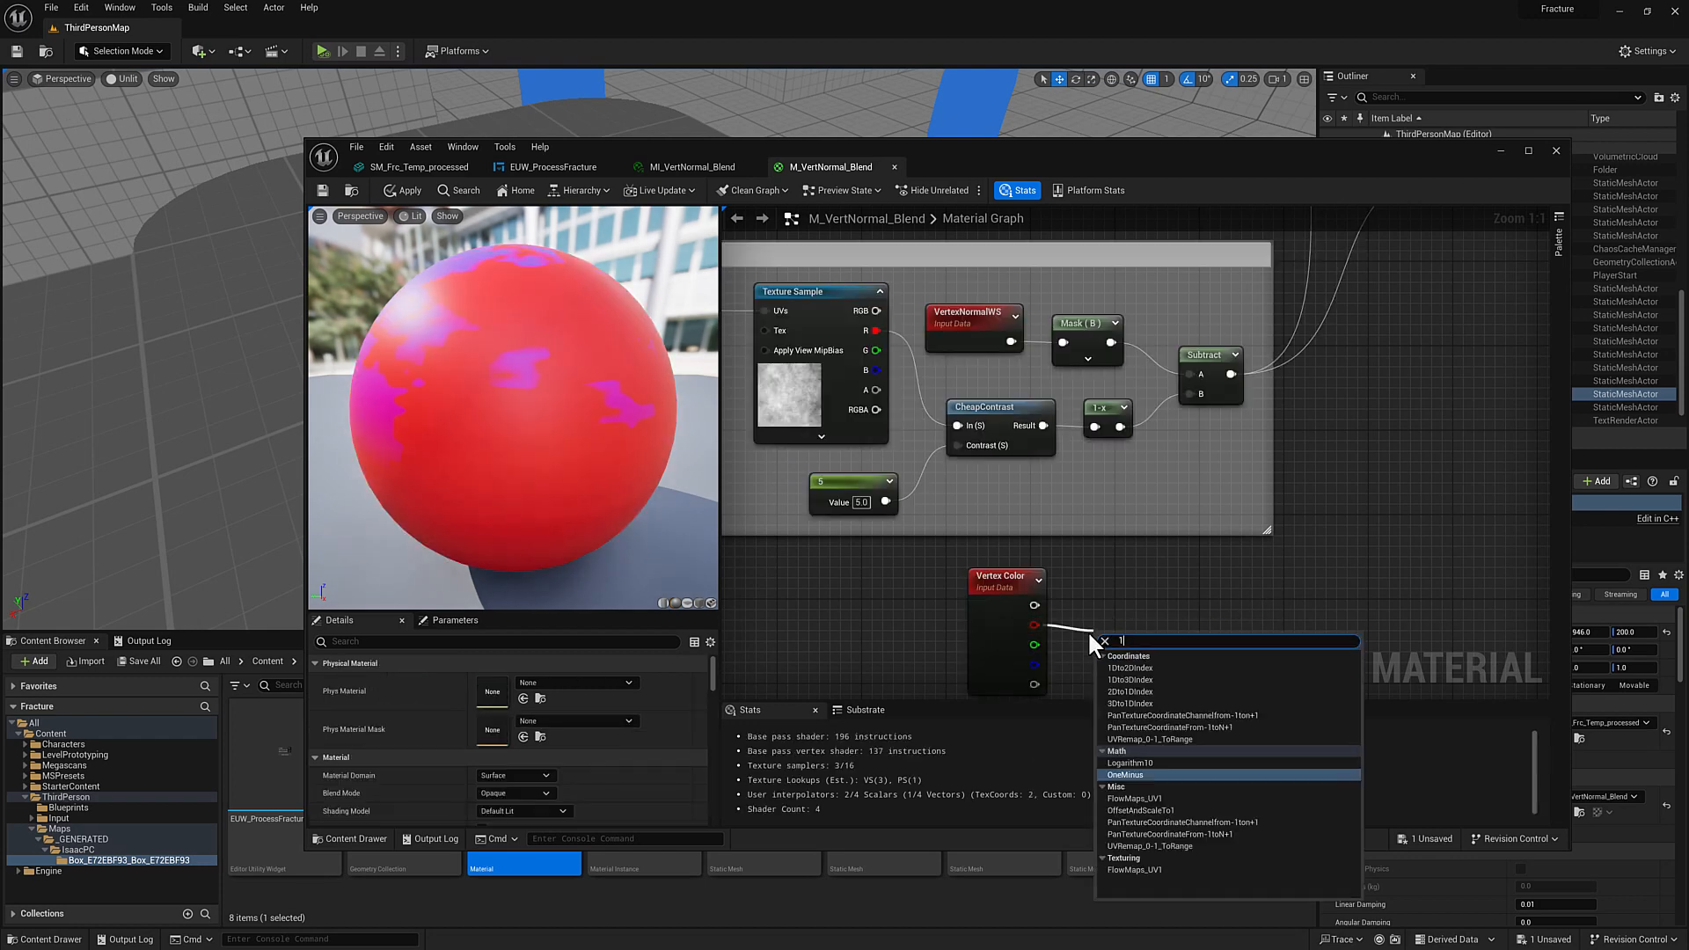
{"action": "left_click", "coordinate": [1124, 774]}
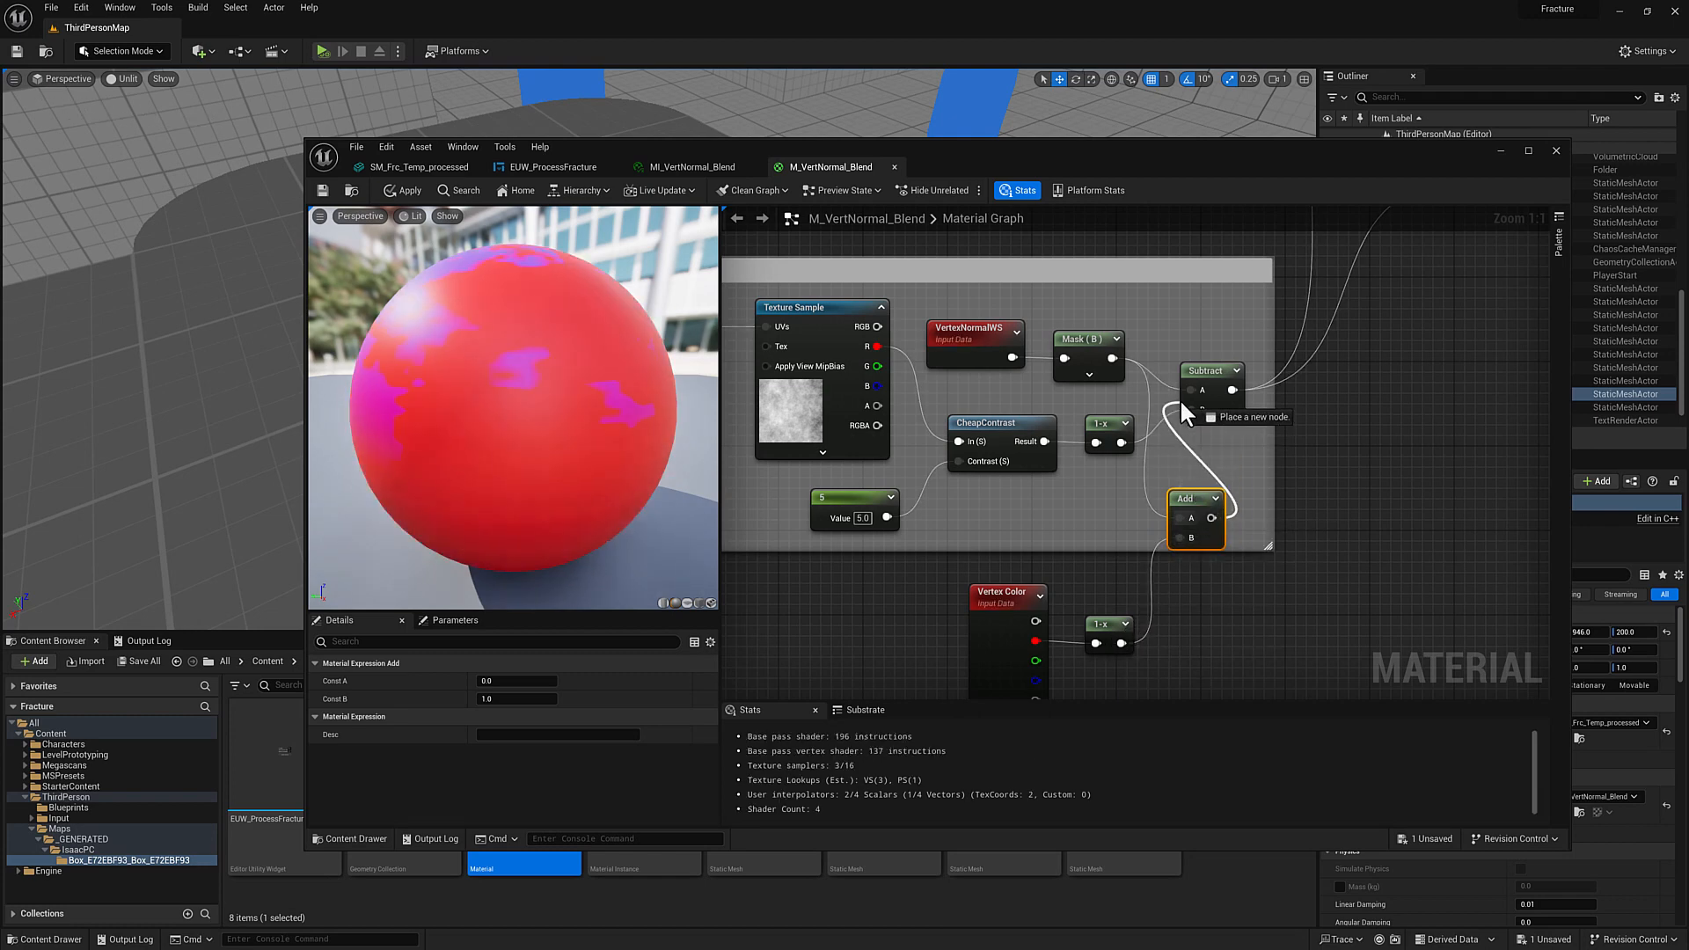
Step: Preview the Add node's result, then return to the level viewport to view the slab
{"action": "right_click", "coordinate": [1193, 496]}
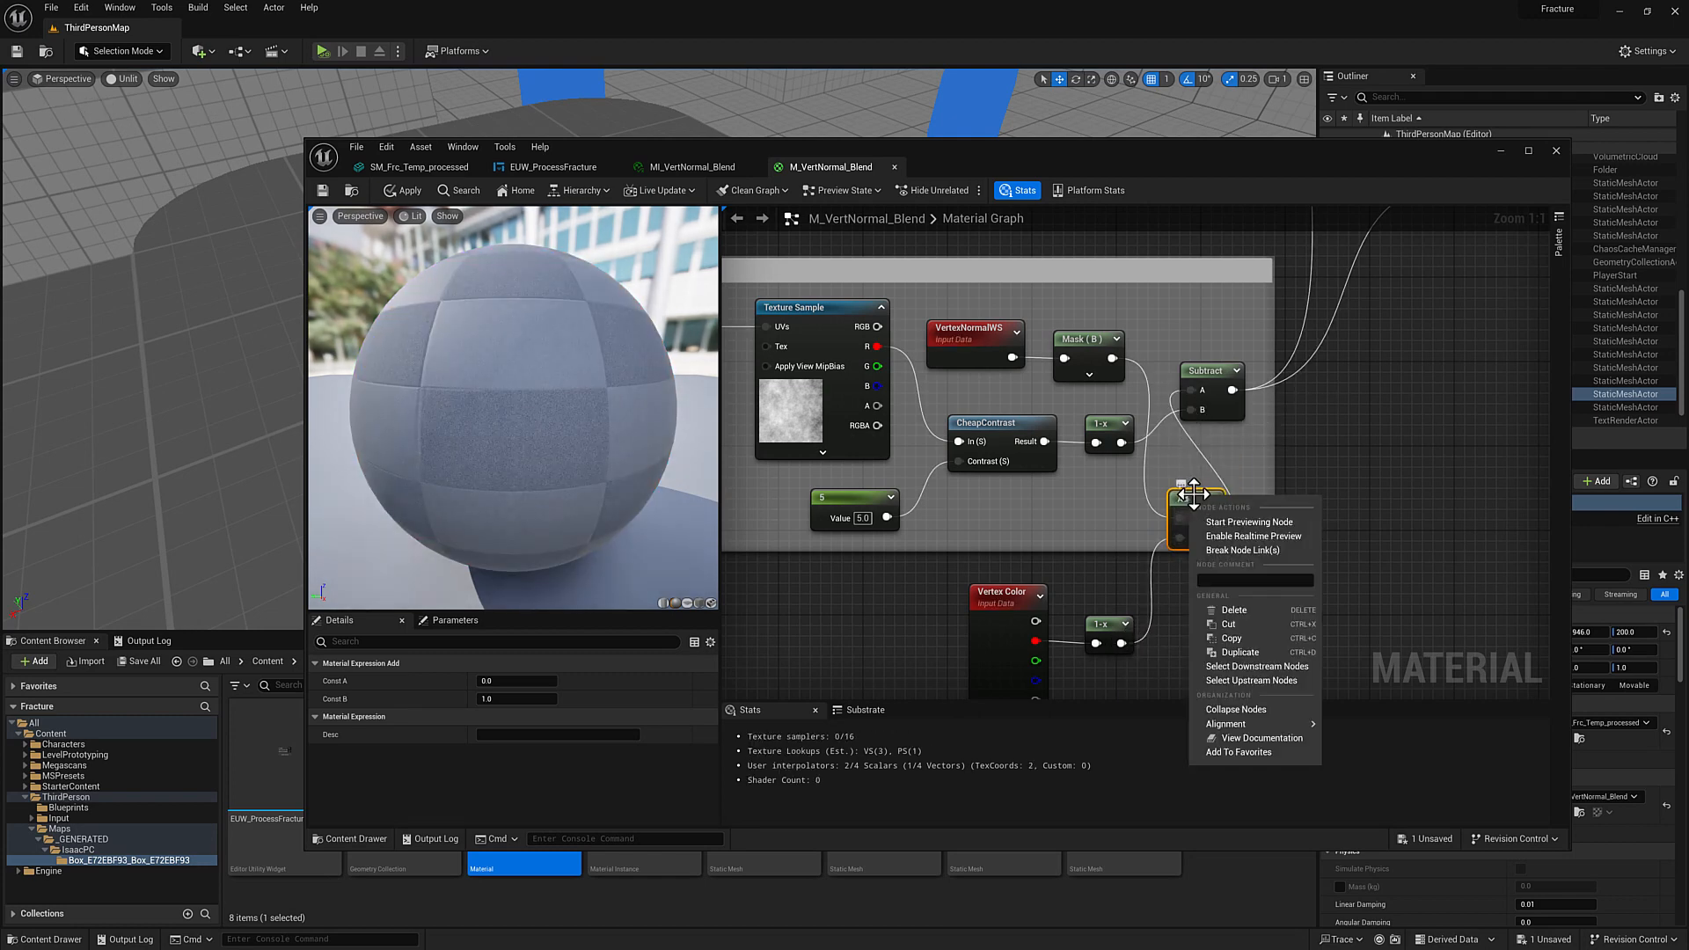
{"action": "left_click", "coordinate": [1248, 522]}
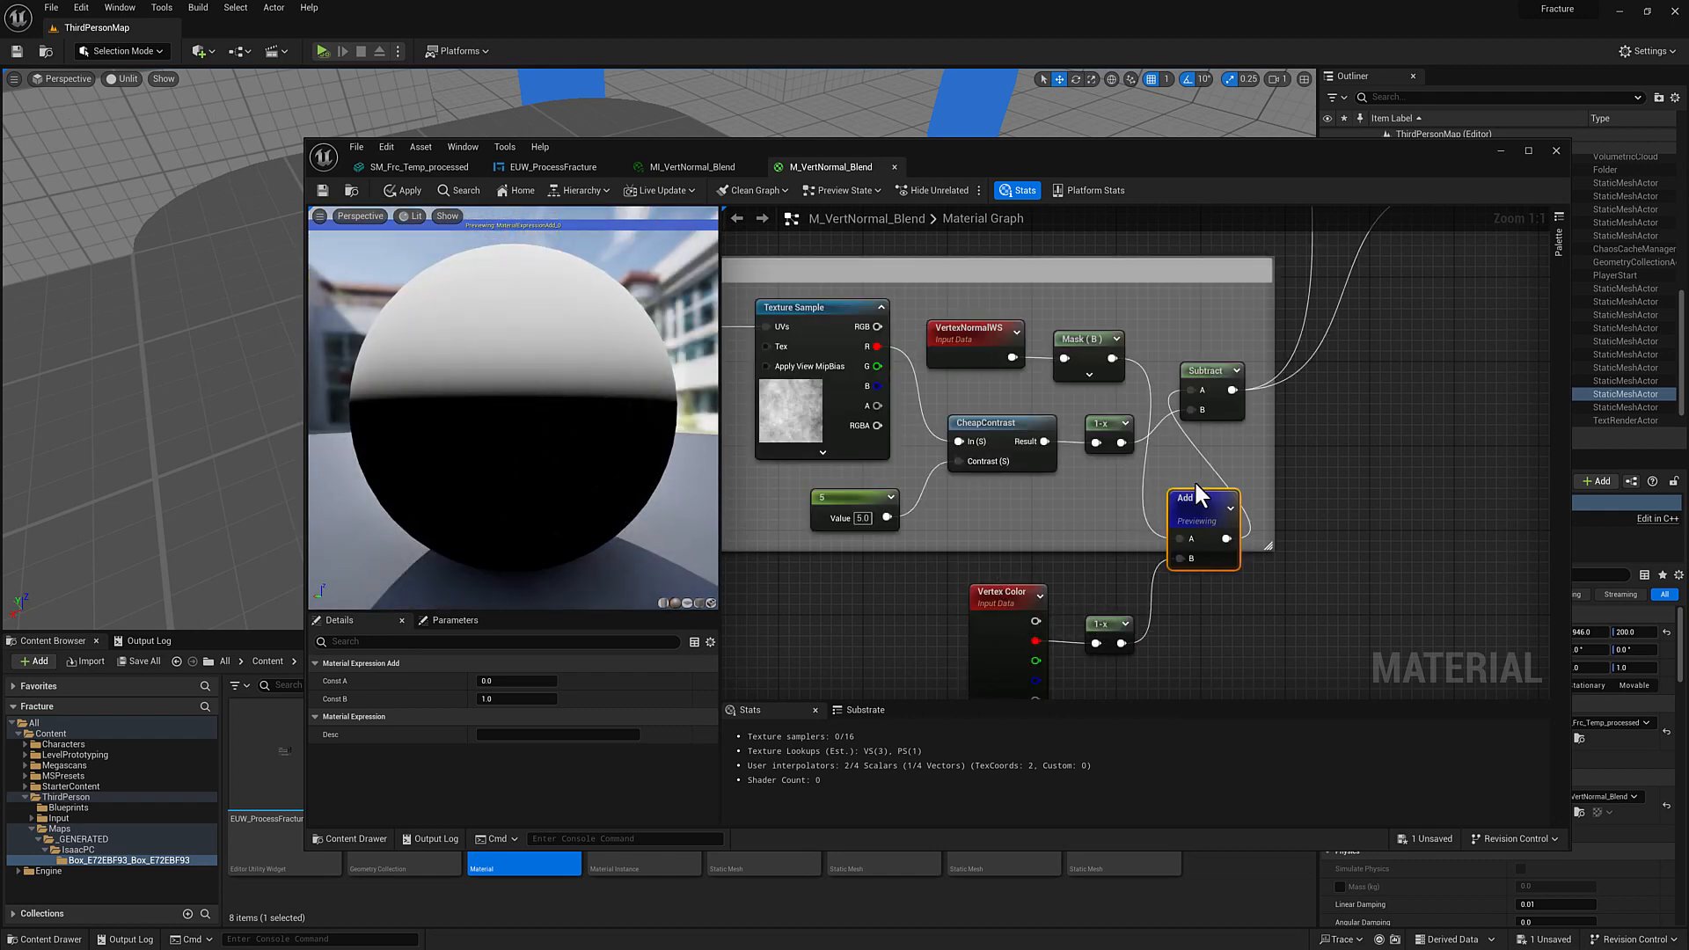
{"action": "mouse_move", "coordinate": [1070, 598]}
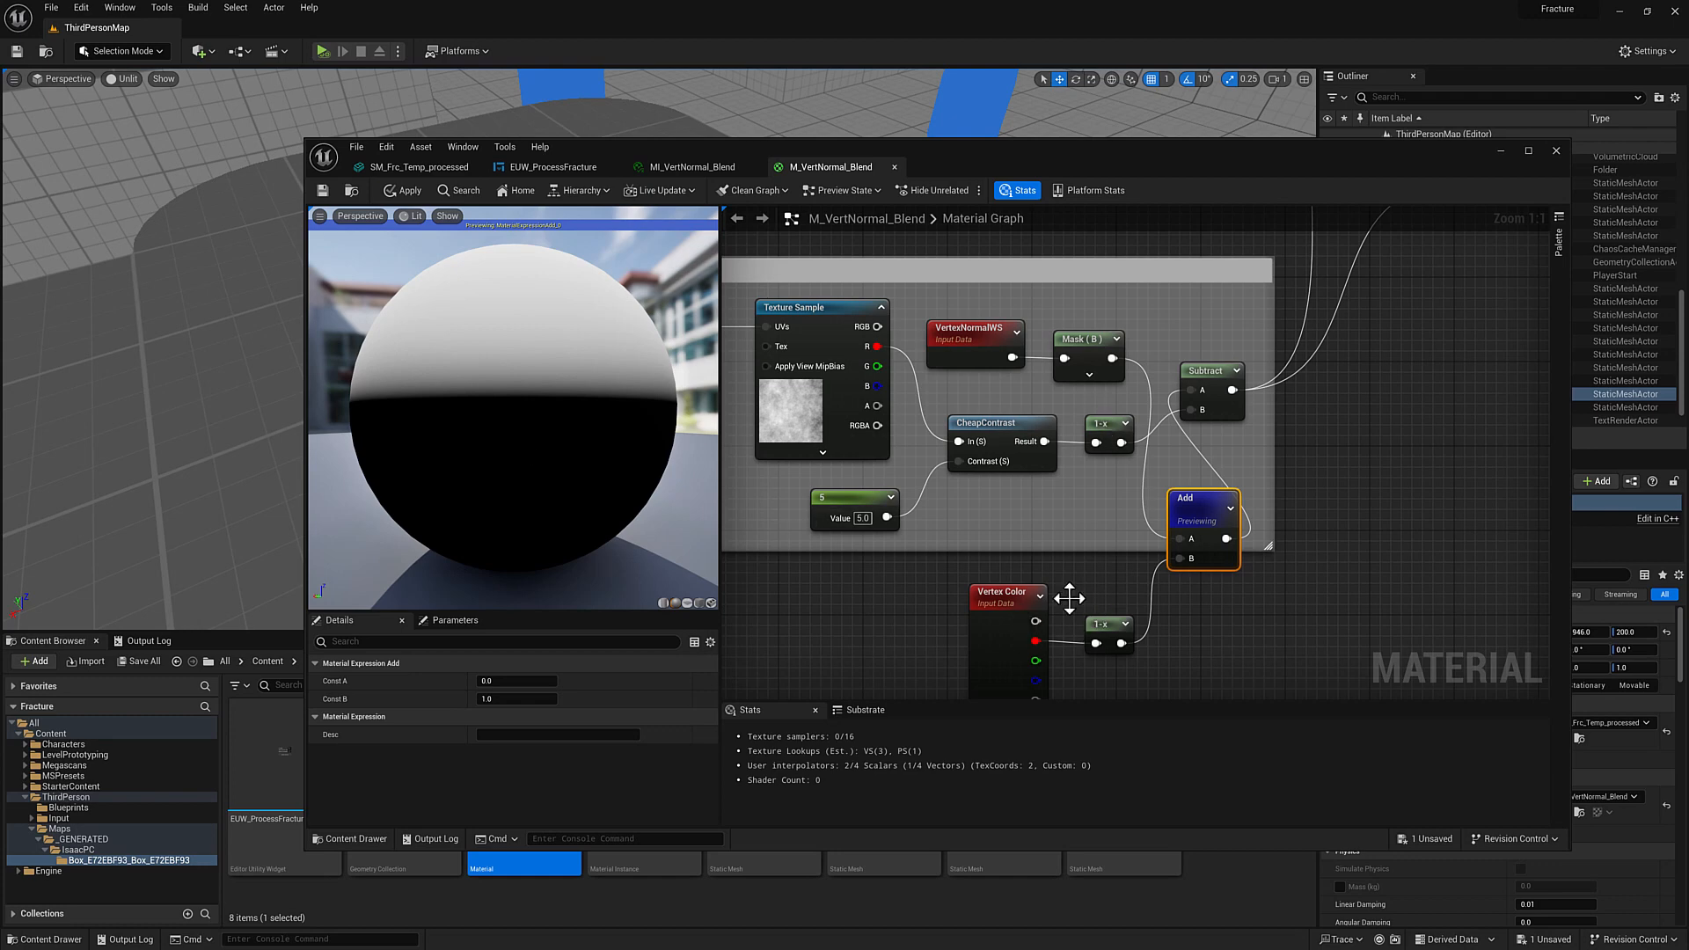
{"action": "mouse_move", "coordinate": [550, 496]}
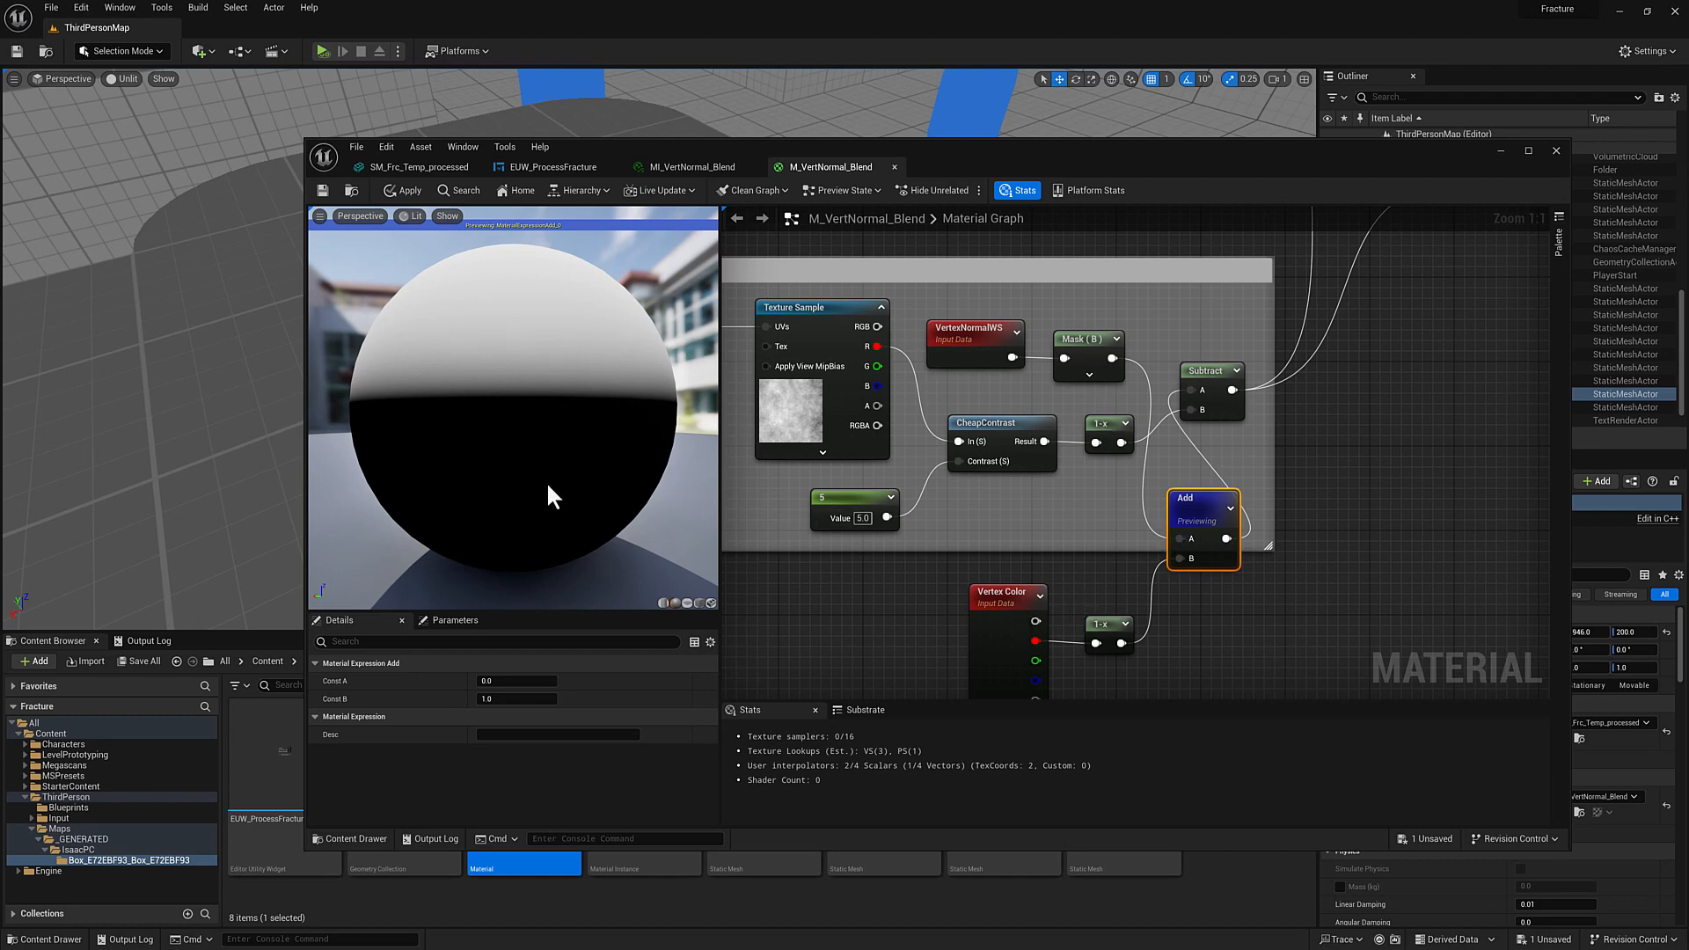
{"action": "mouse_move", "coordinate": [1201, 576]}
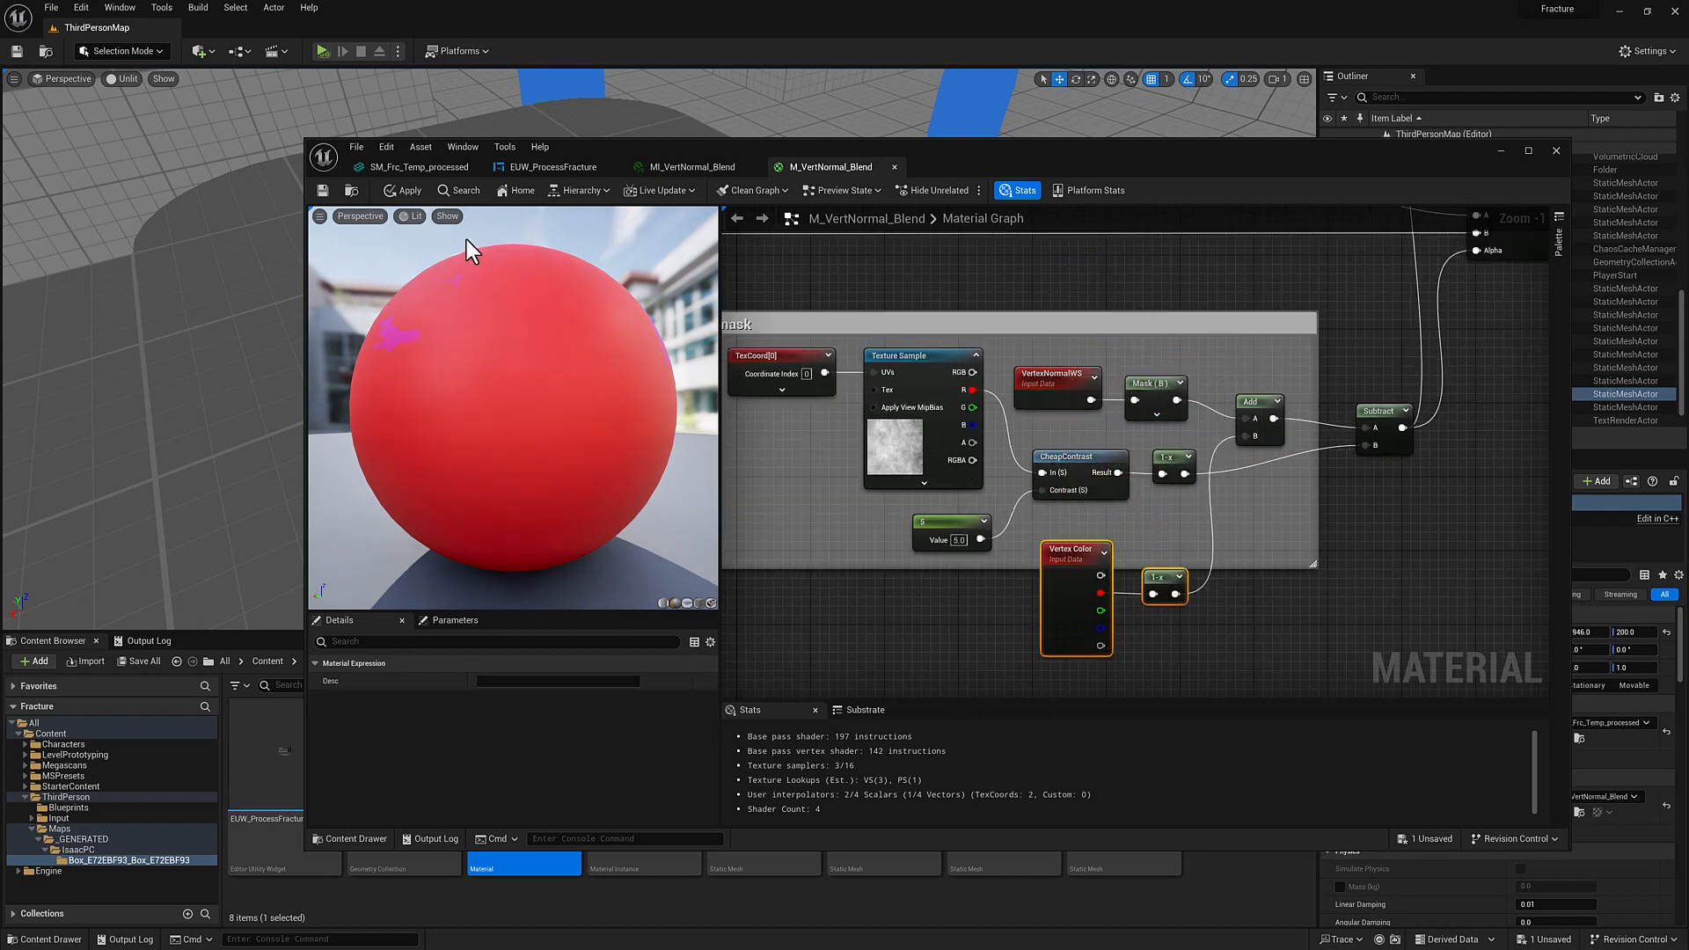
{"action": "left_click", "coordinate": [402, 190]}
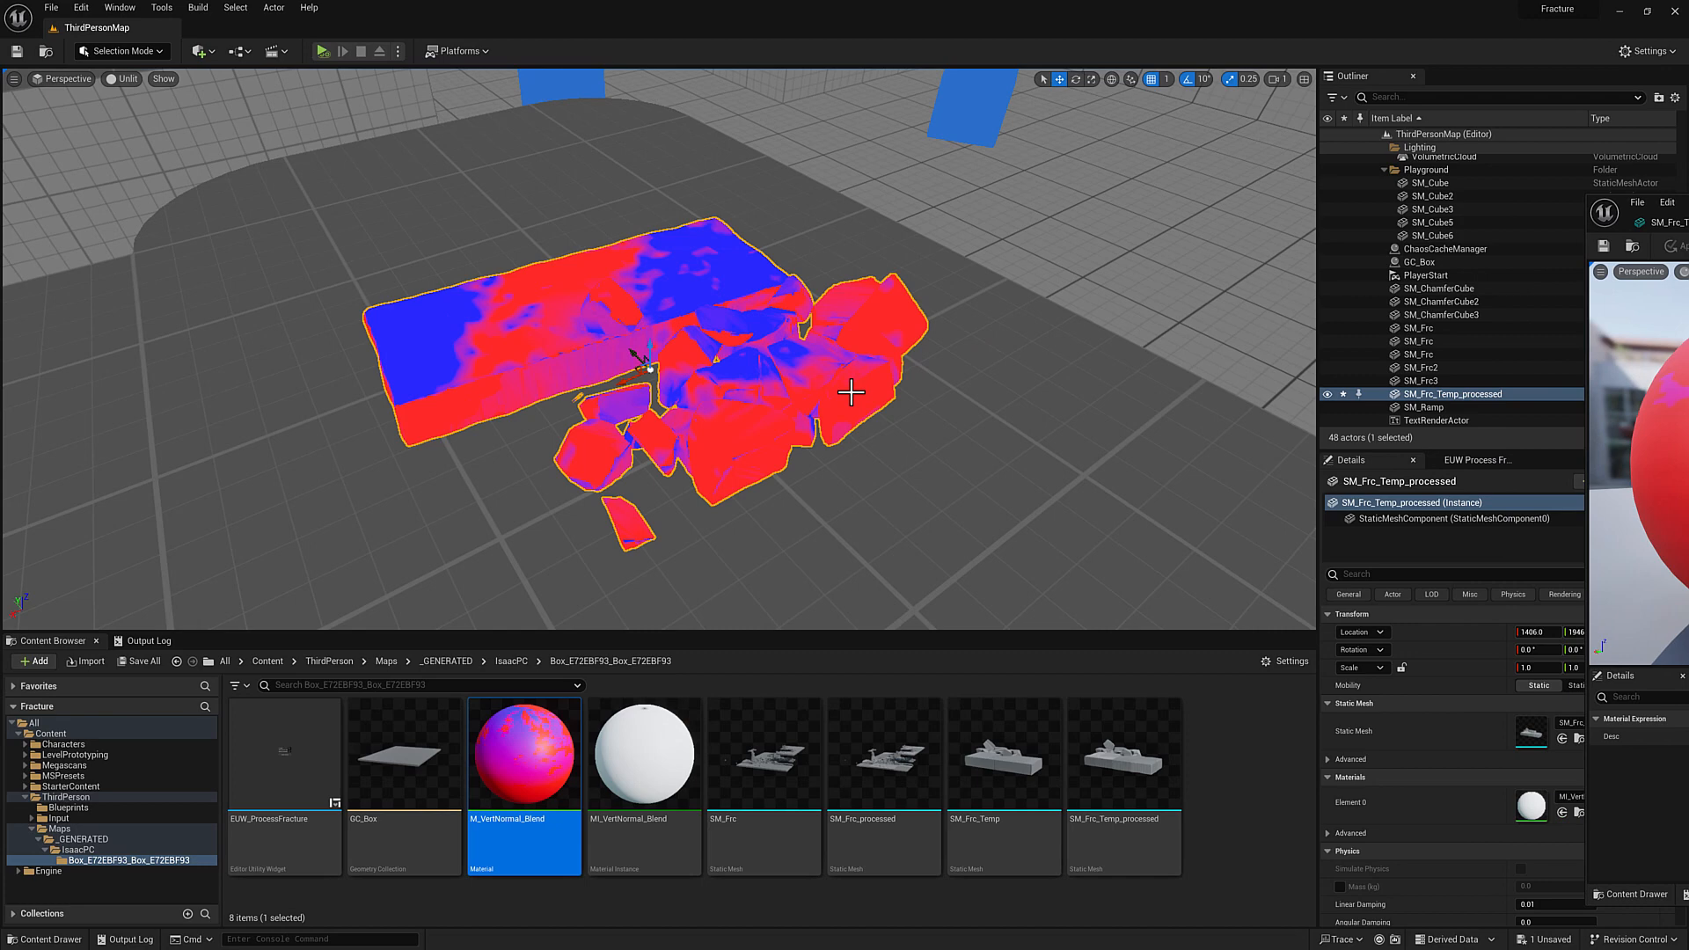
{"action": "mouse_move", "coordinate": [730, 393]}
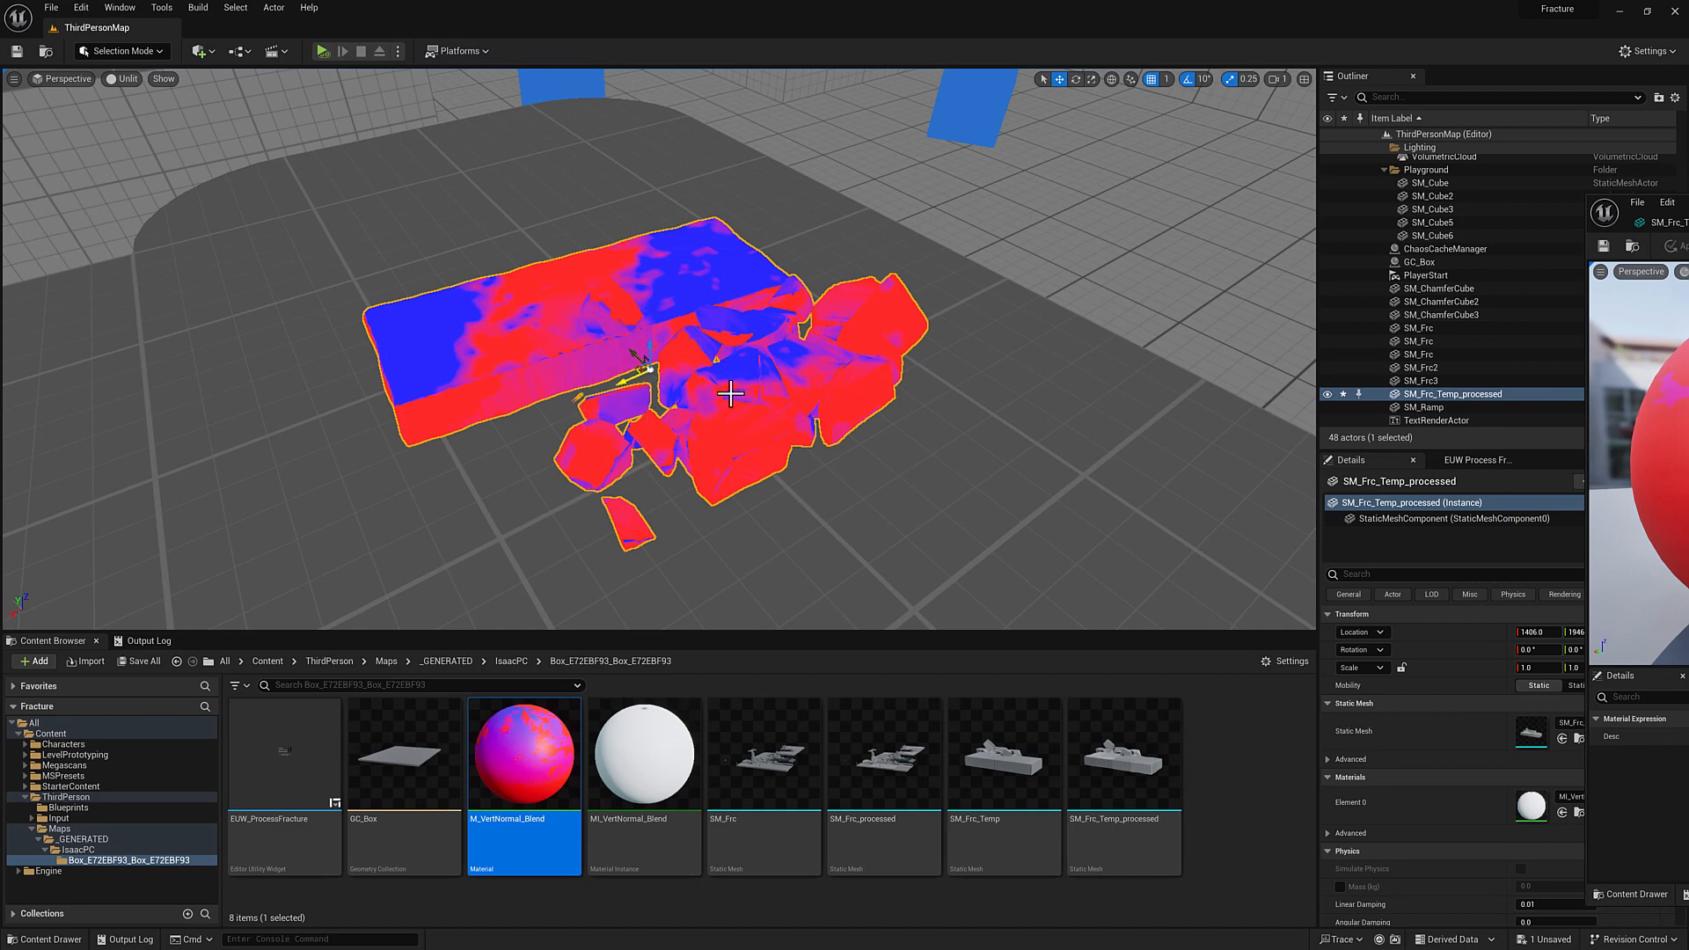
{"action": "mouse_move", "coordinate": [673, 485]}
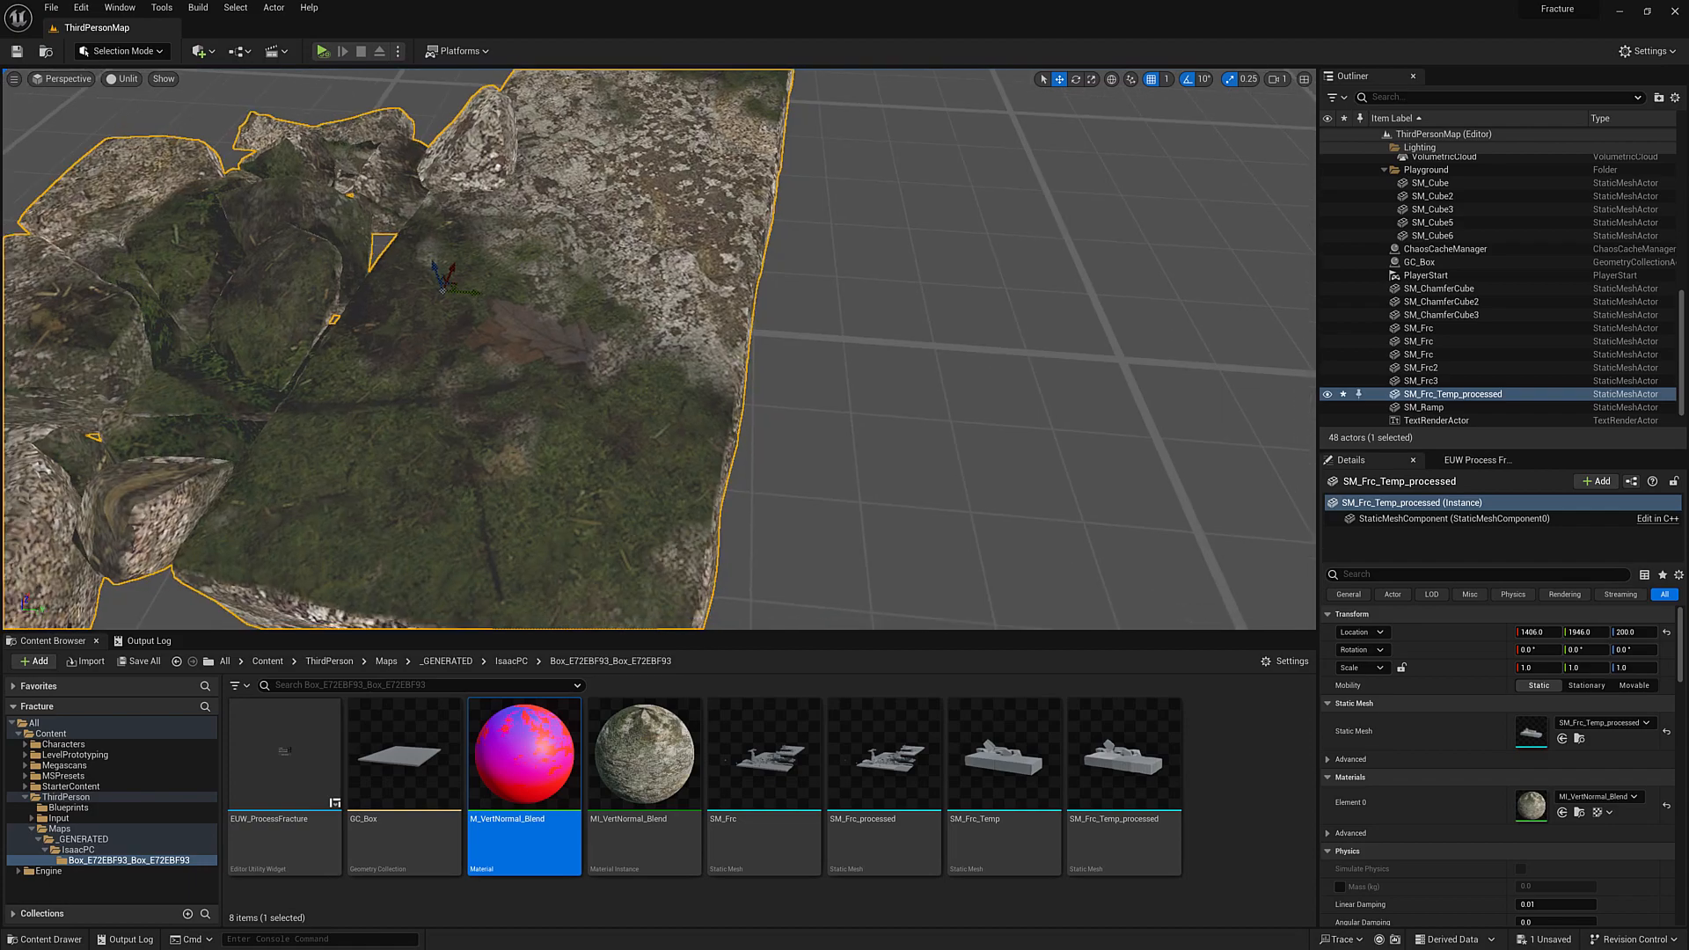
Step: Assign MI_VertNormal_Blend to SM_Frc_Temp_processed's Element 0 material slot
{"action": "left_click", "coordinate": [120, 79]}
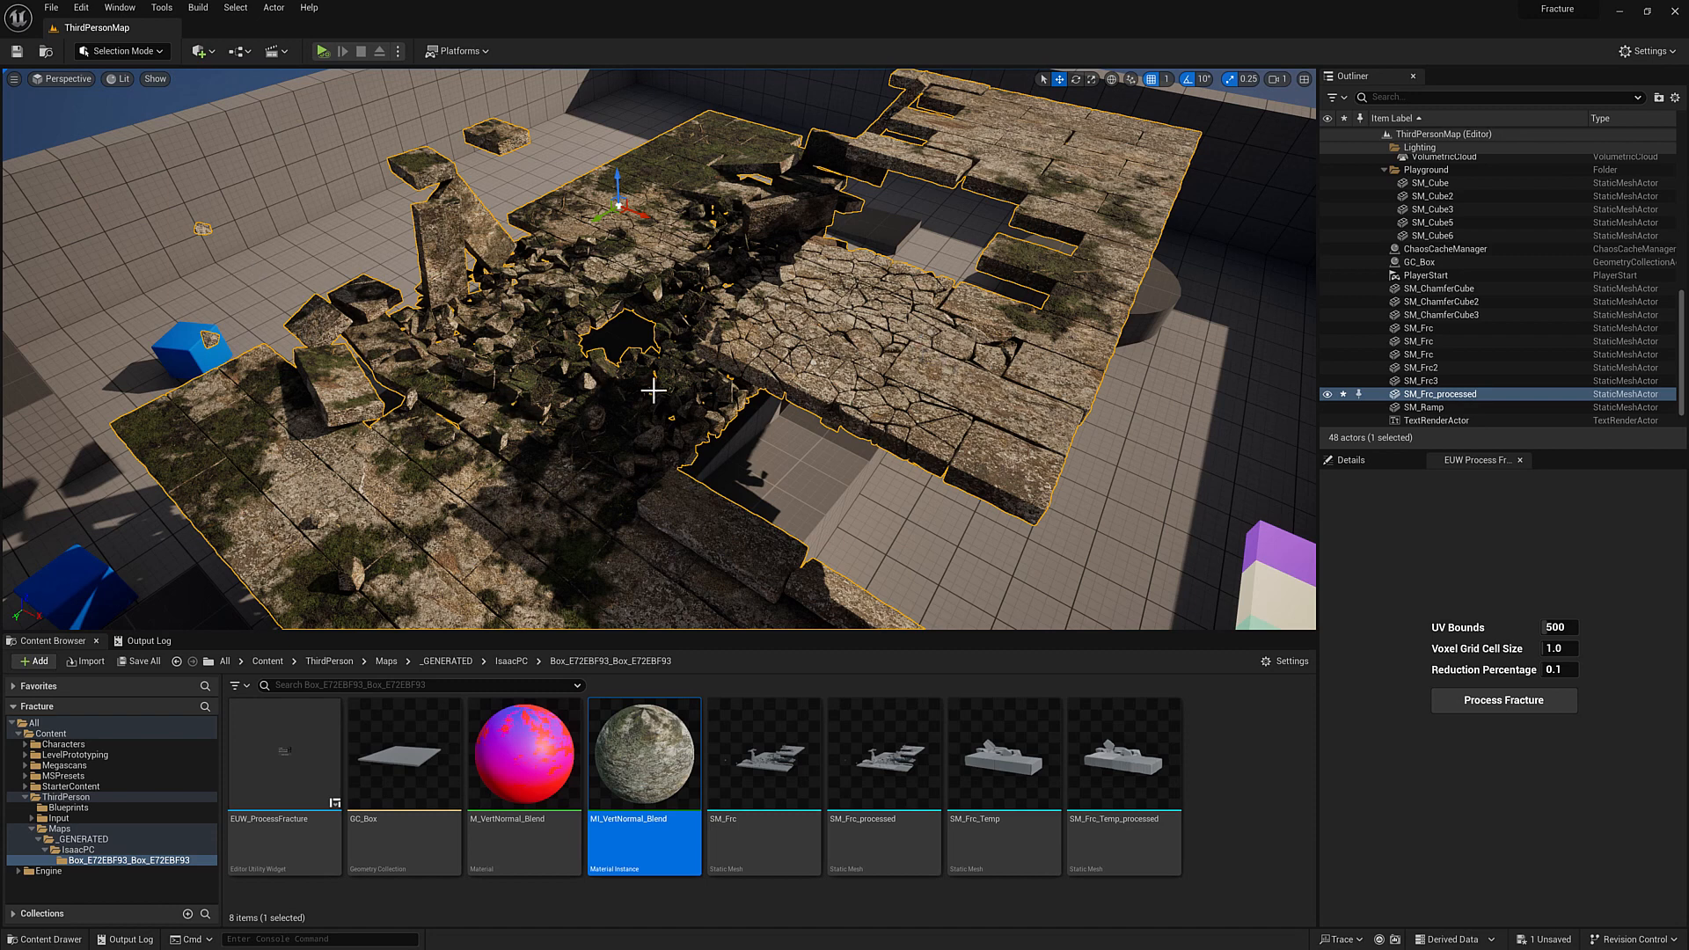
{"action": "mouse_move", "coordinate": [1459, 637]}
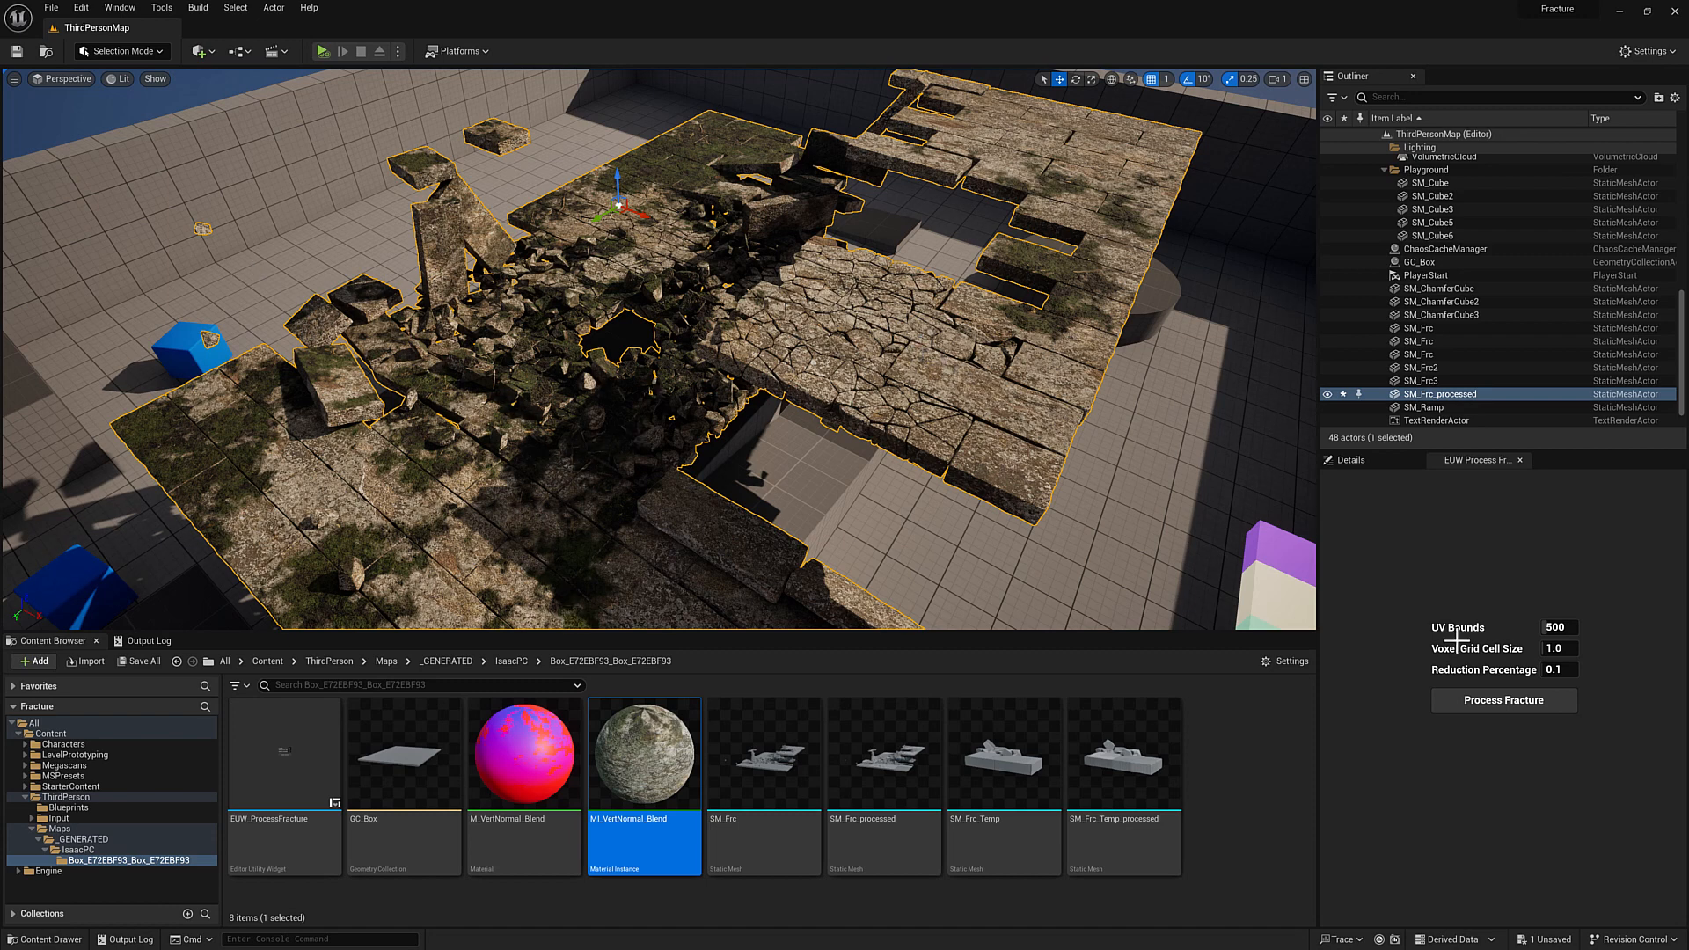
{"action": "mouse_move", "coordinate": [1513, 629]}
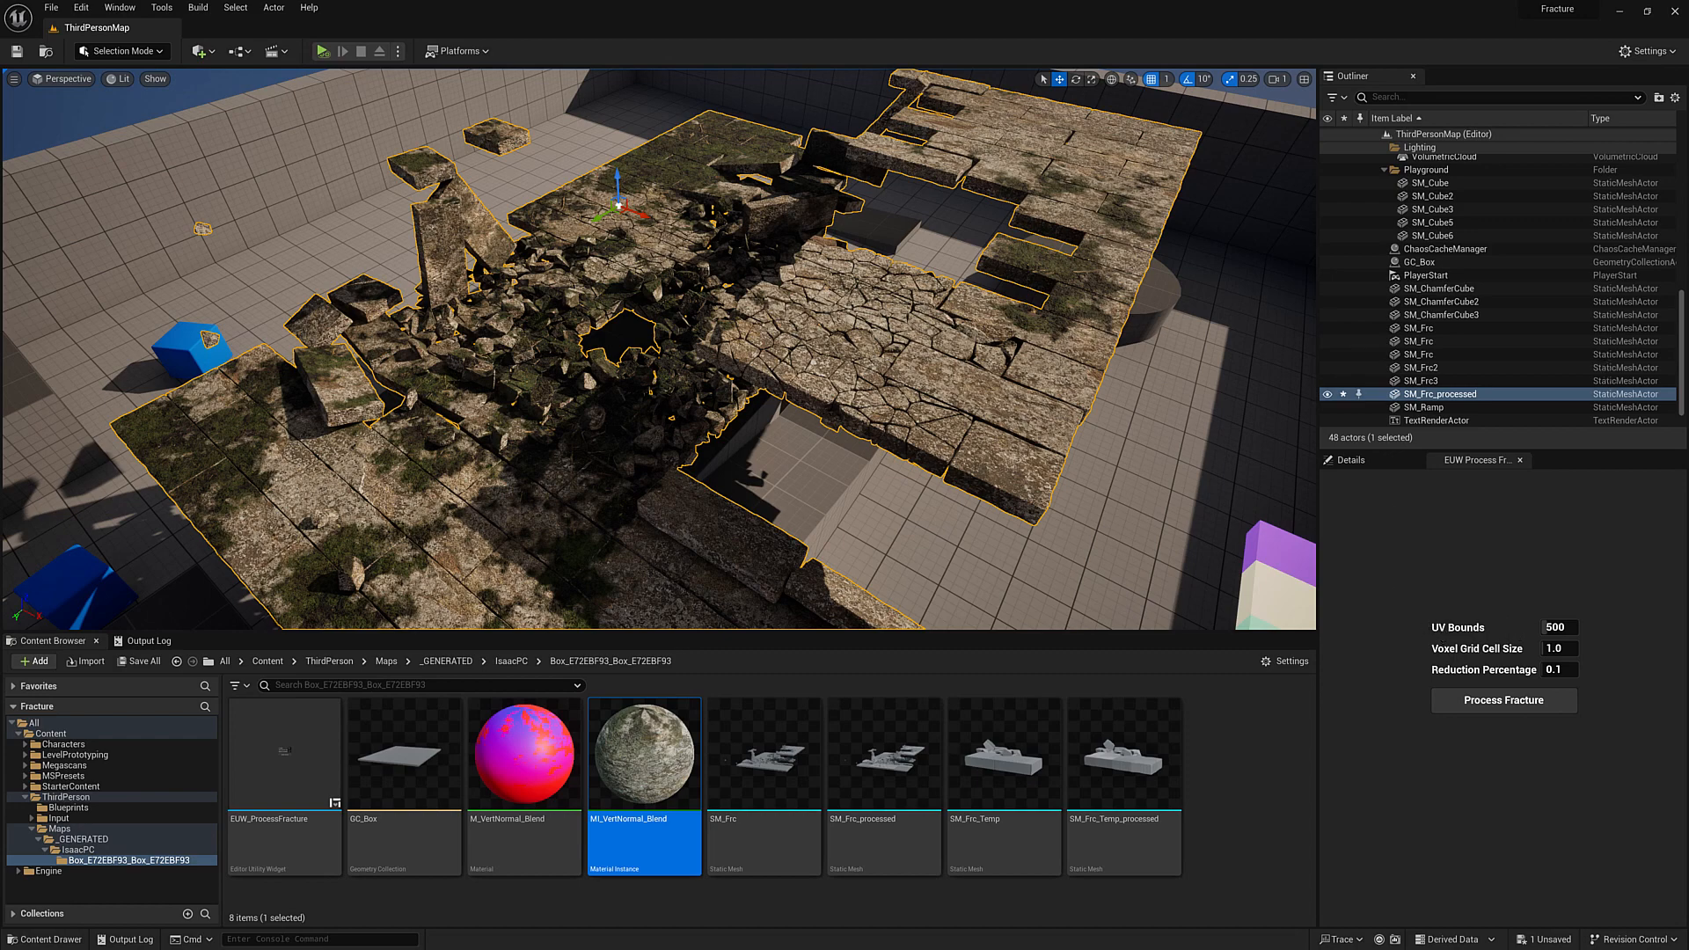
{"action": "mouse_move", "coordinate": [532, 385]}
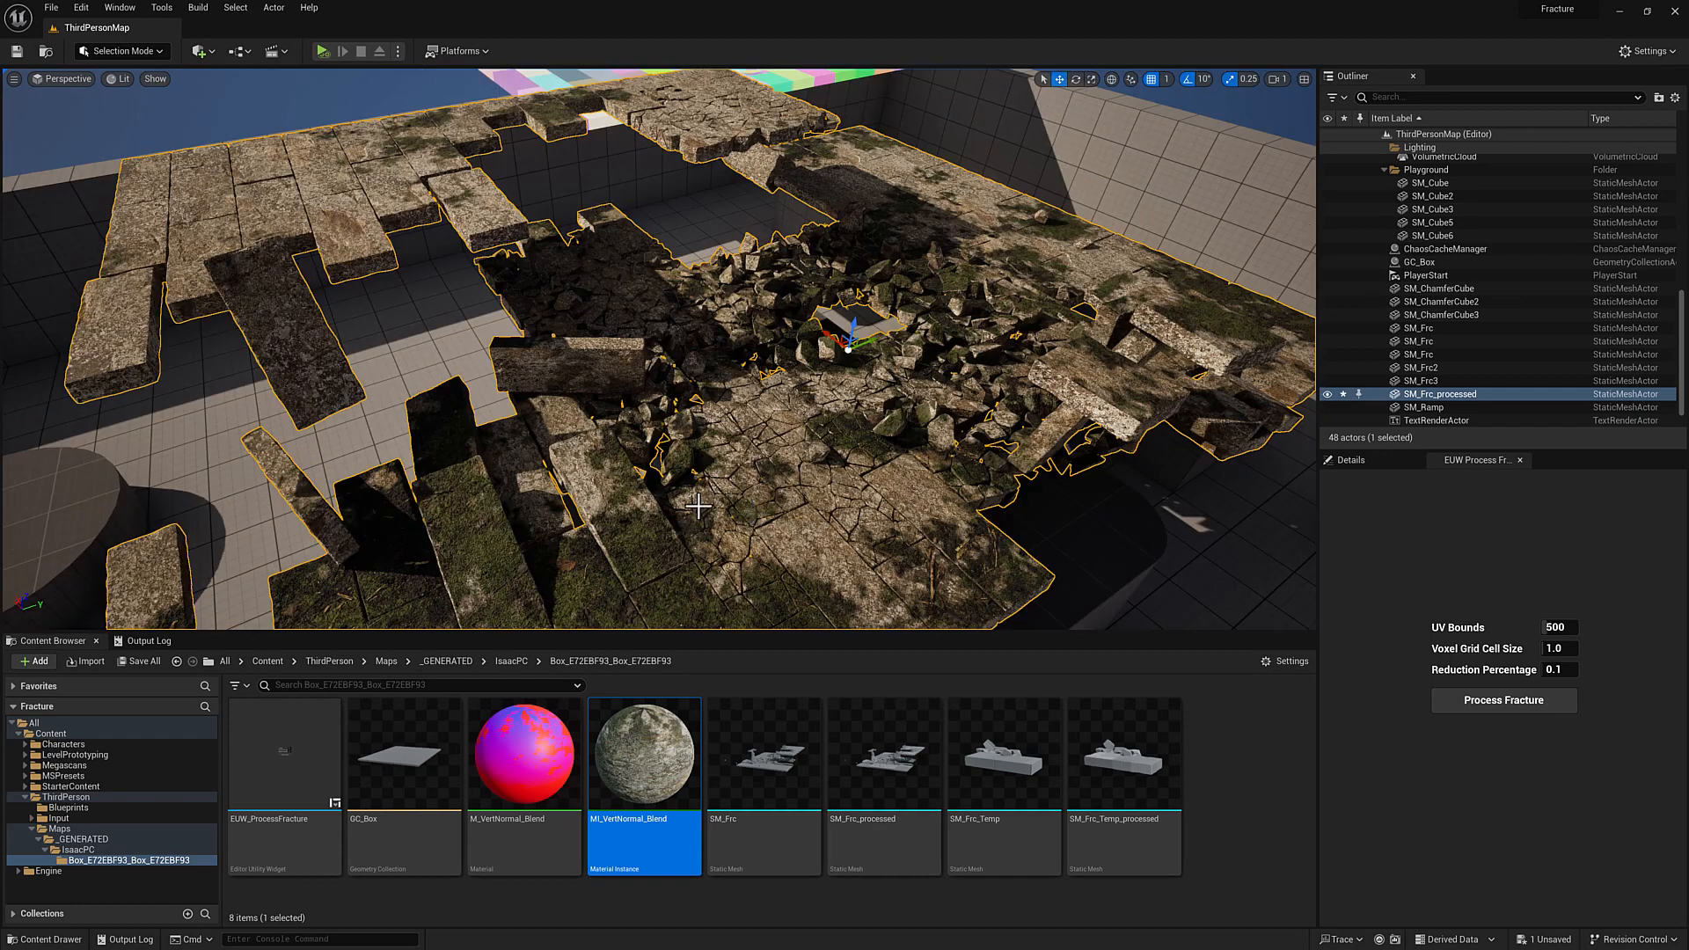
{"action": "mouse_move", "coordinate": [605, 481]}
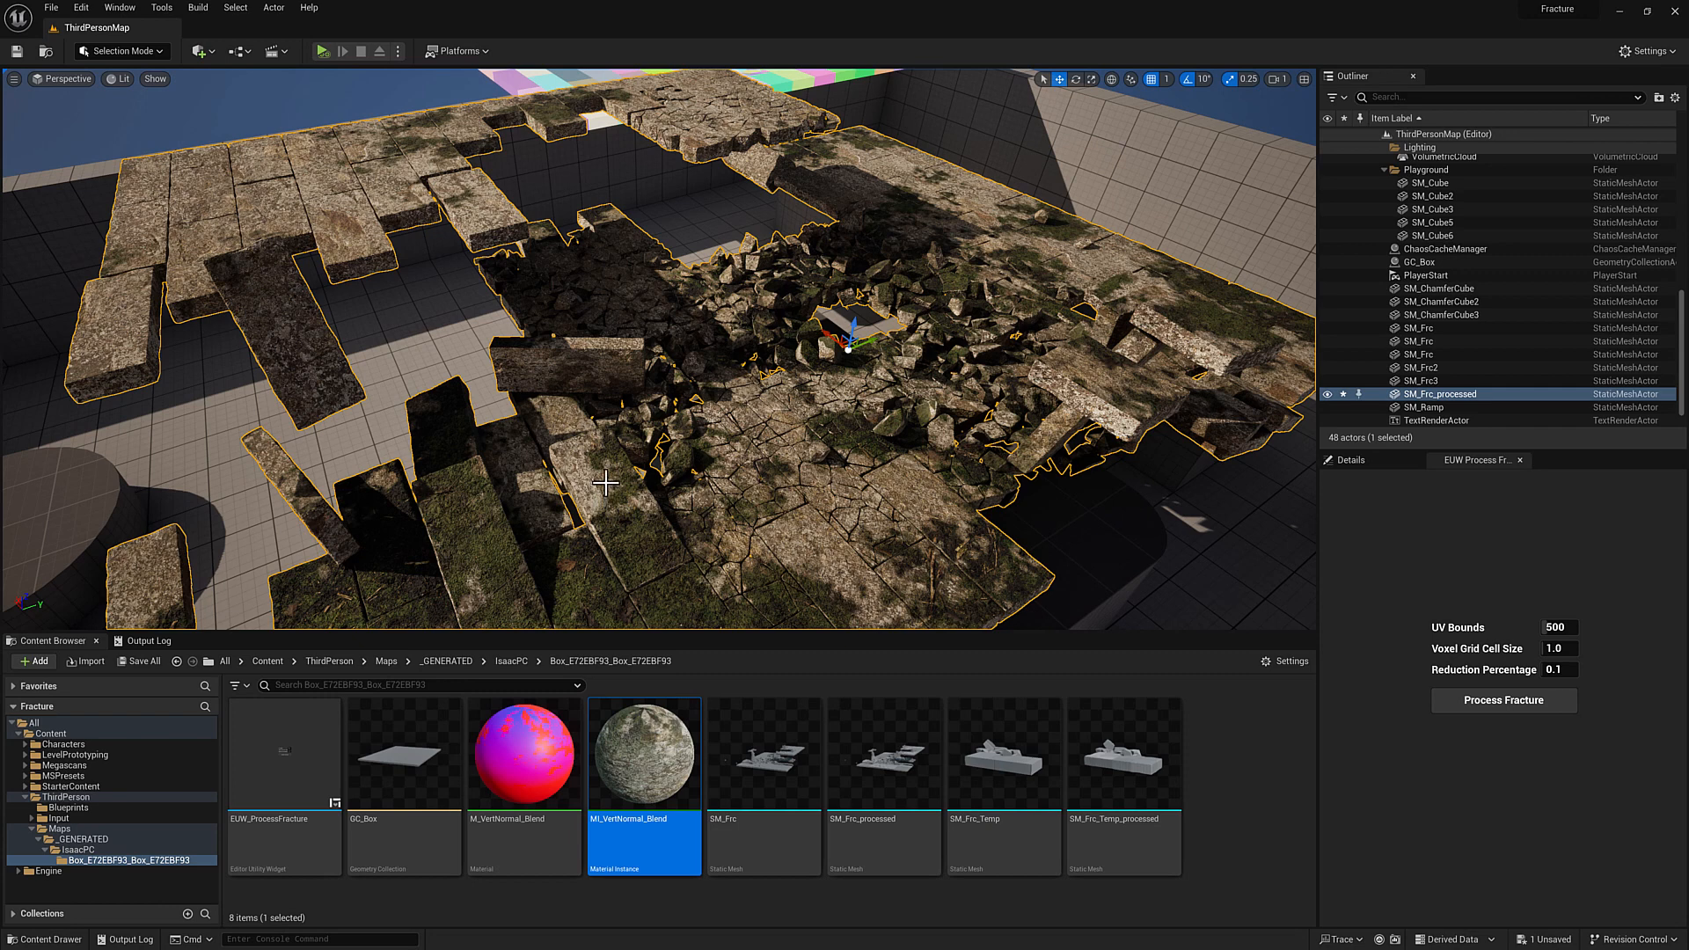
{"action": "mouse_move", "coordinate": [850, 767]}
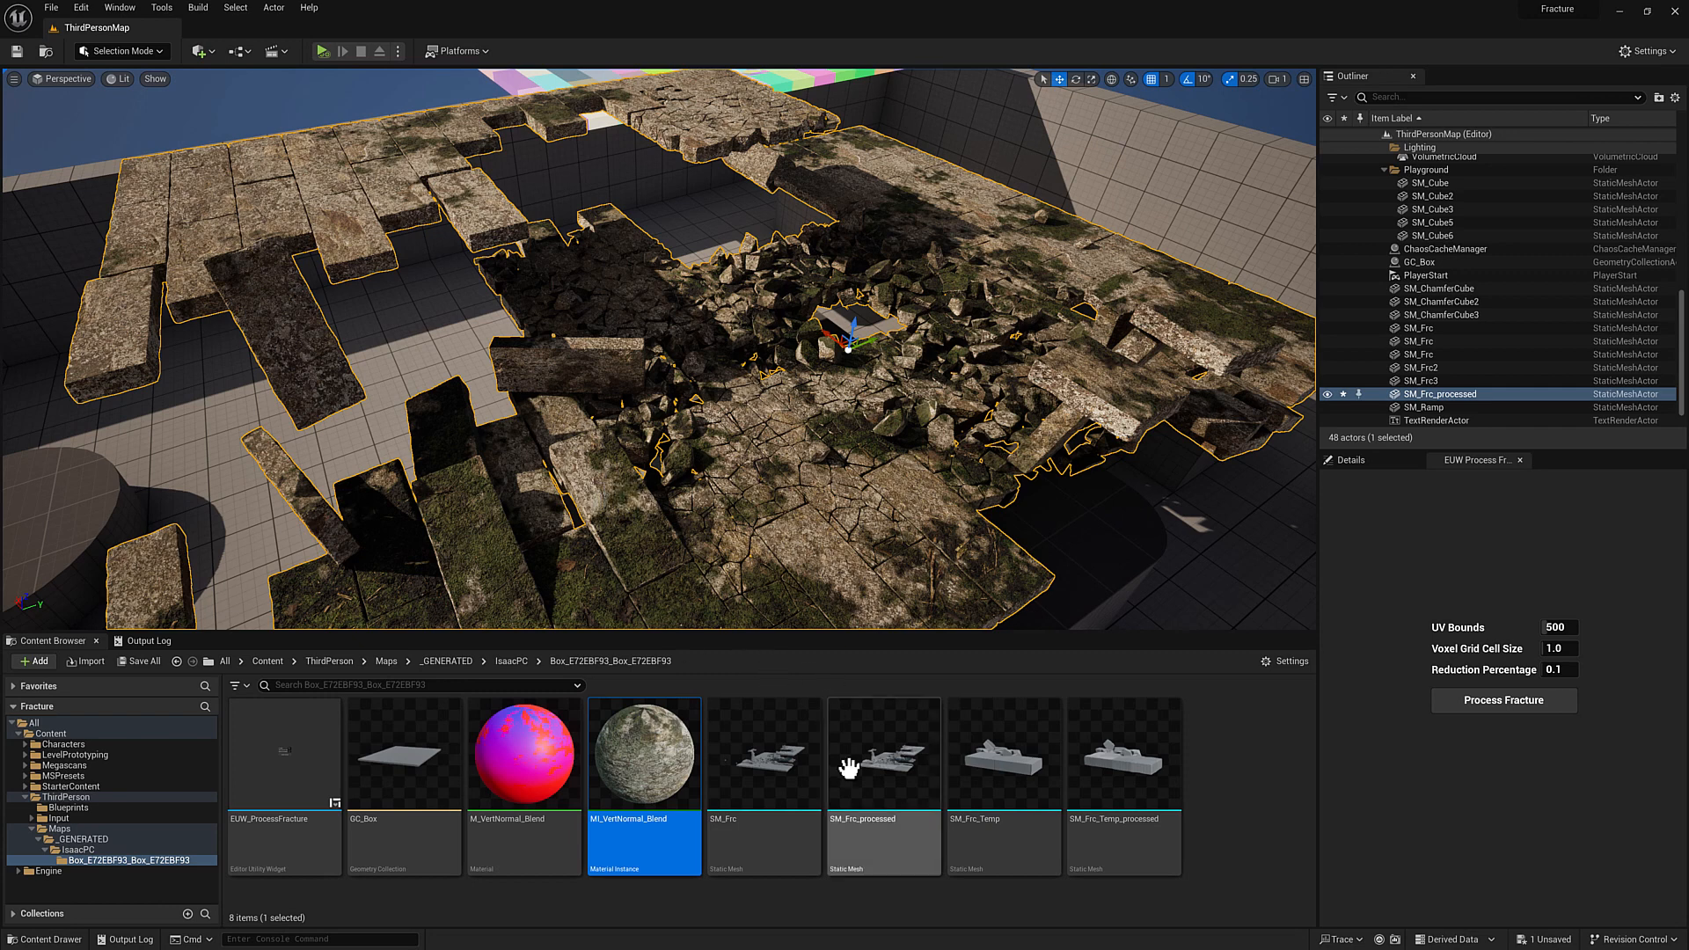
{"action": "mouse_move", "coordinate": [883, 750]}
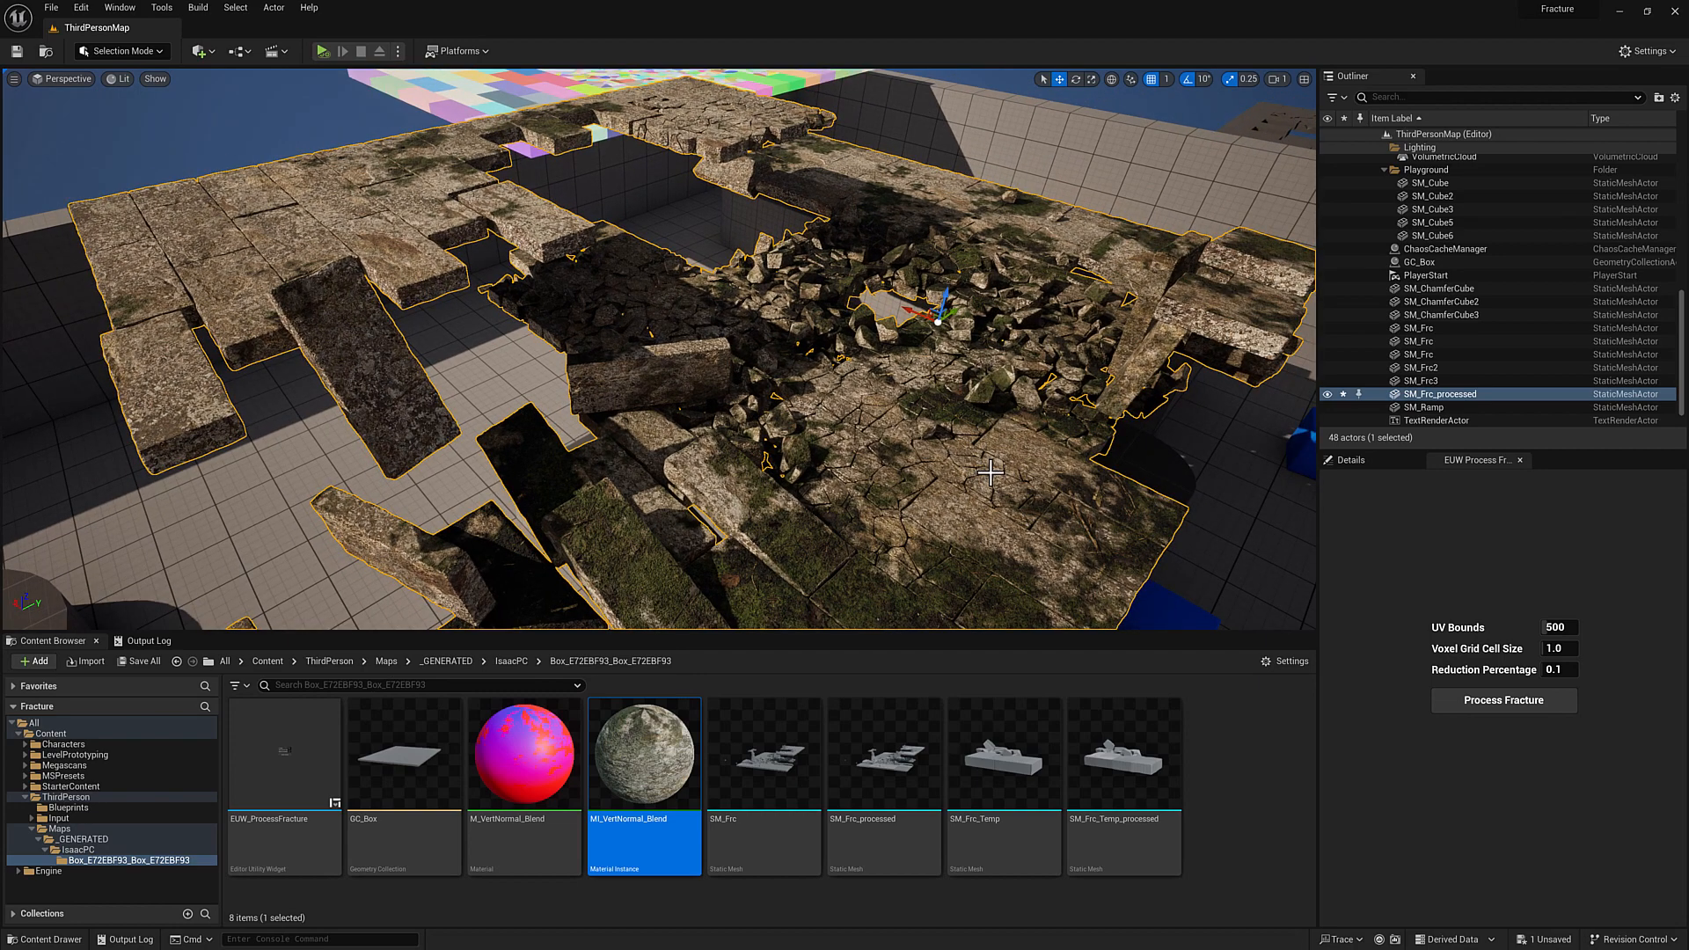
{"action": "mouse_move", "coordinate": [758, 428]}
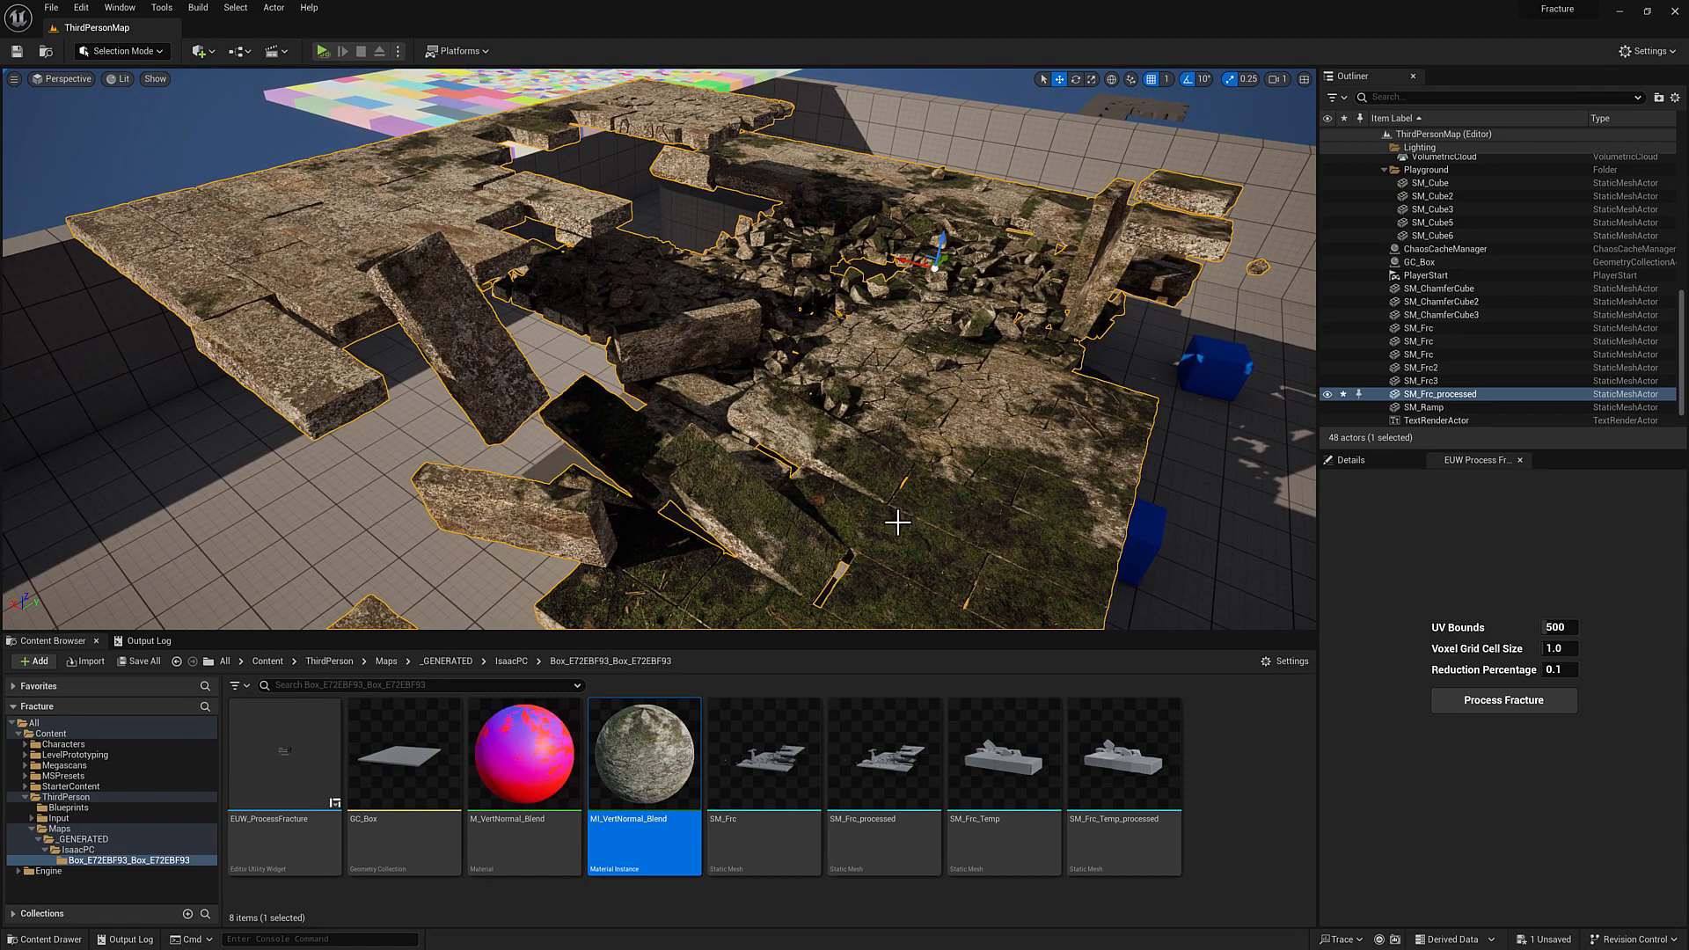
{"action": "mouse_move", "coordinate": [902, 369]}
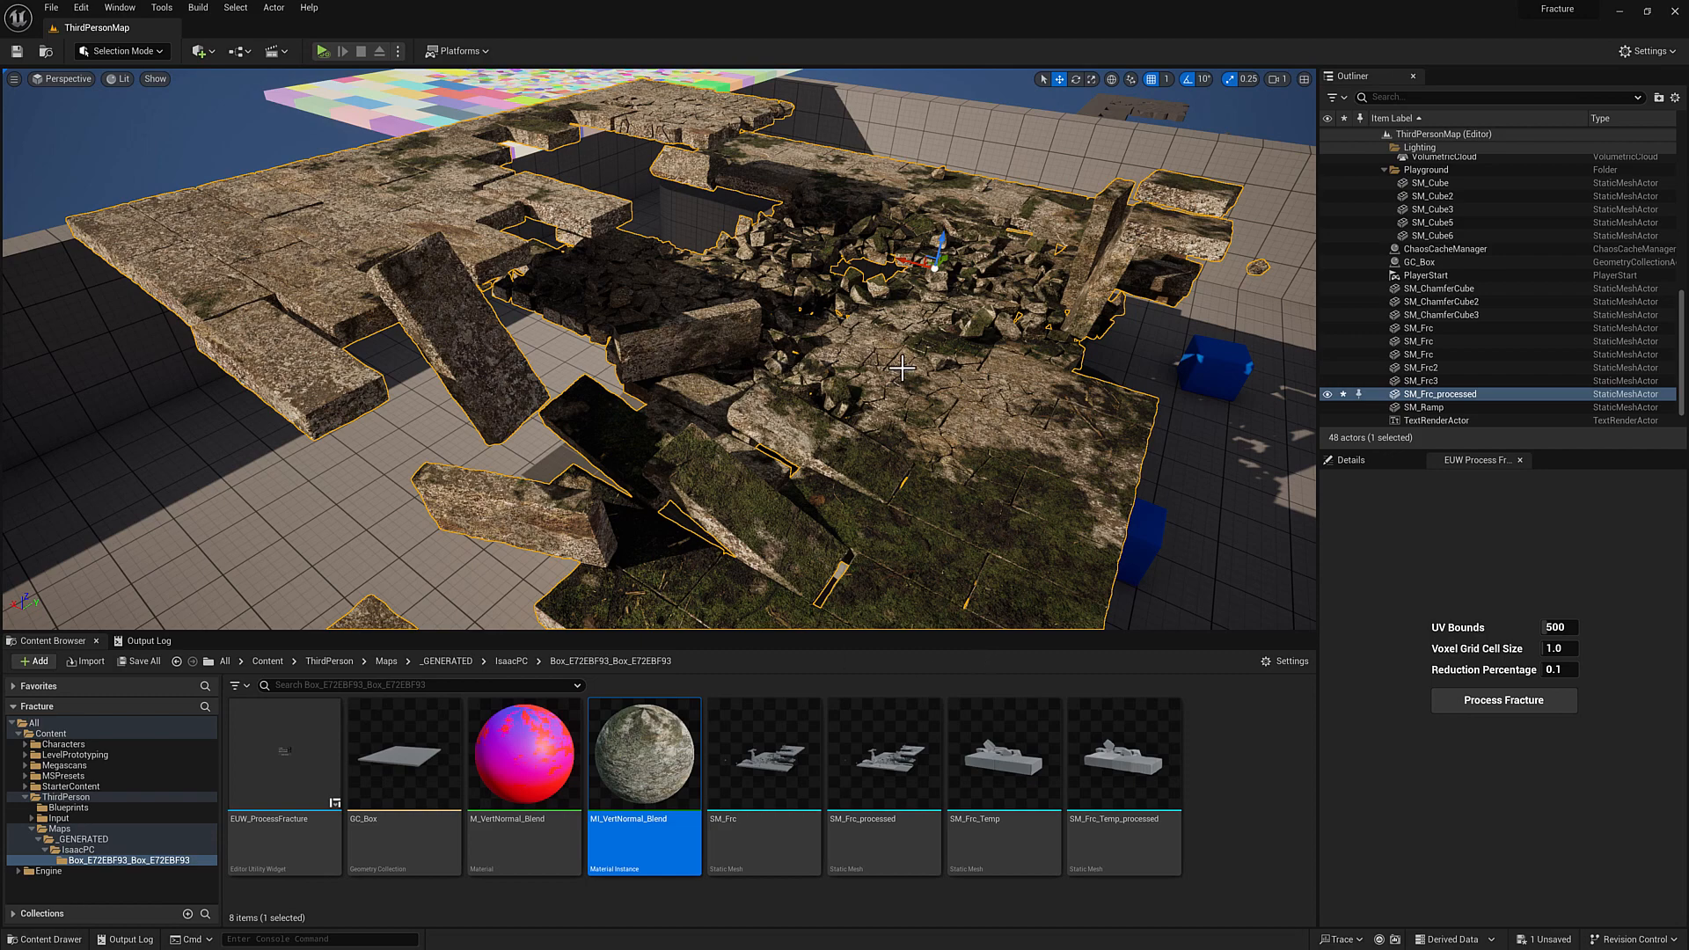
{"action": "mouse_move", "coordinate": [947, 401]}
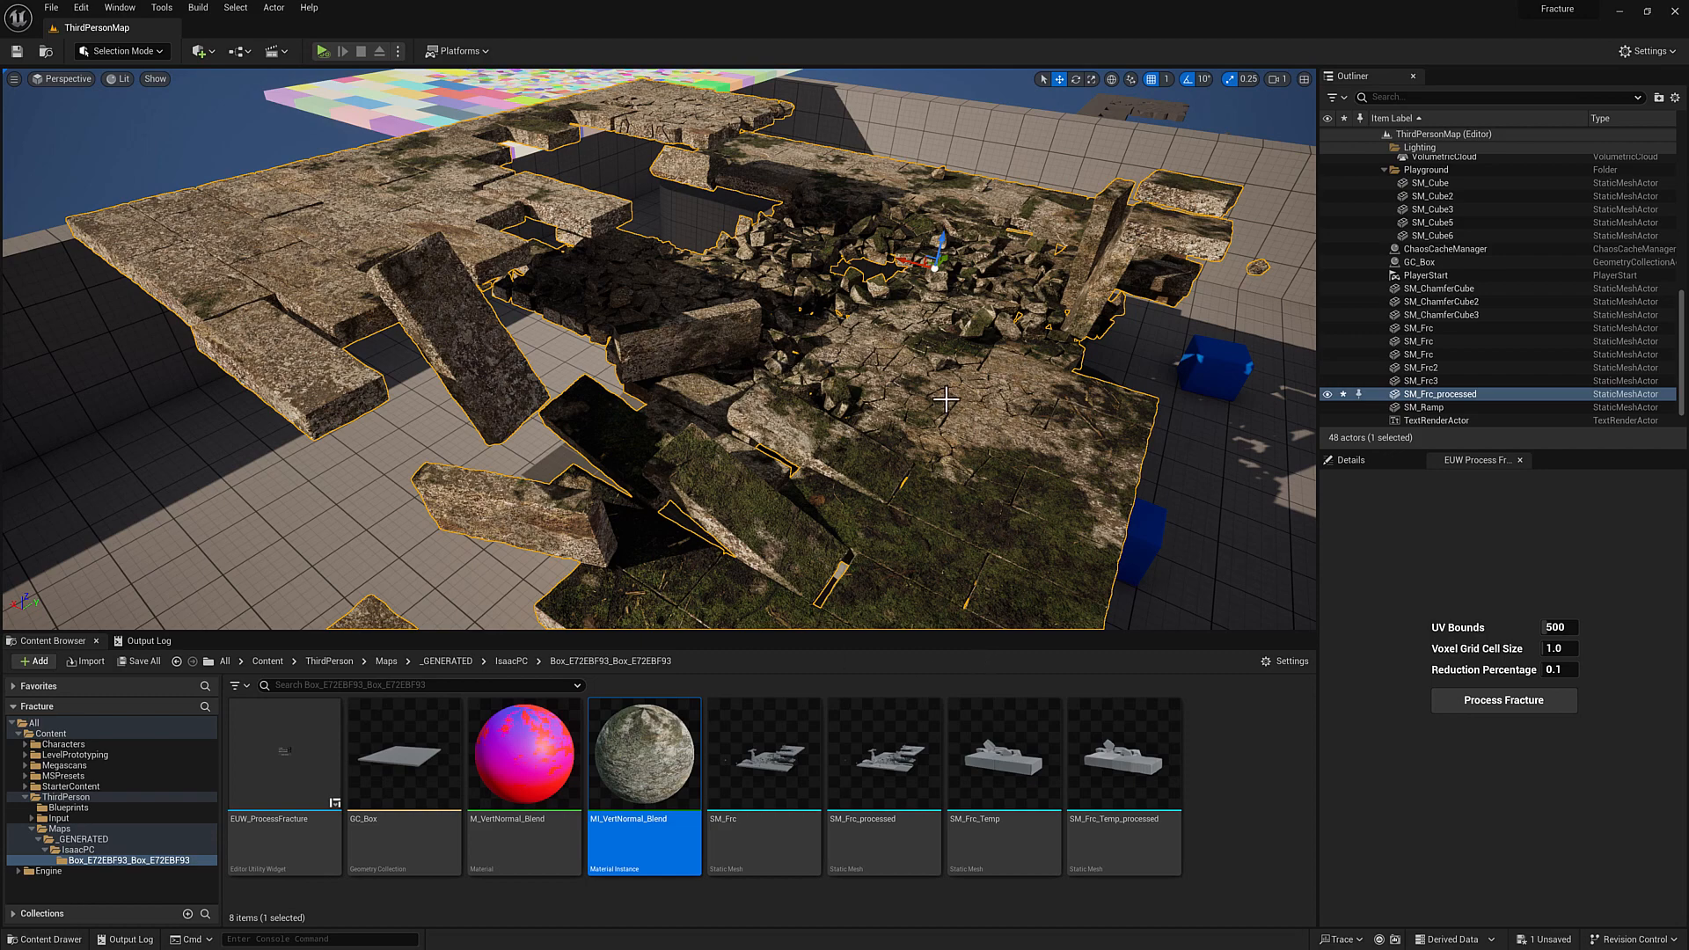
{"action": "mouse_move", "coordinate": [907, 360]}
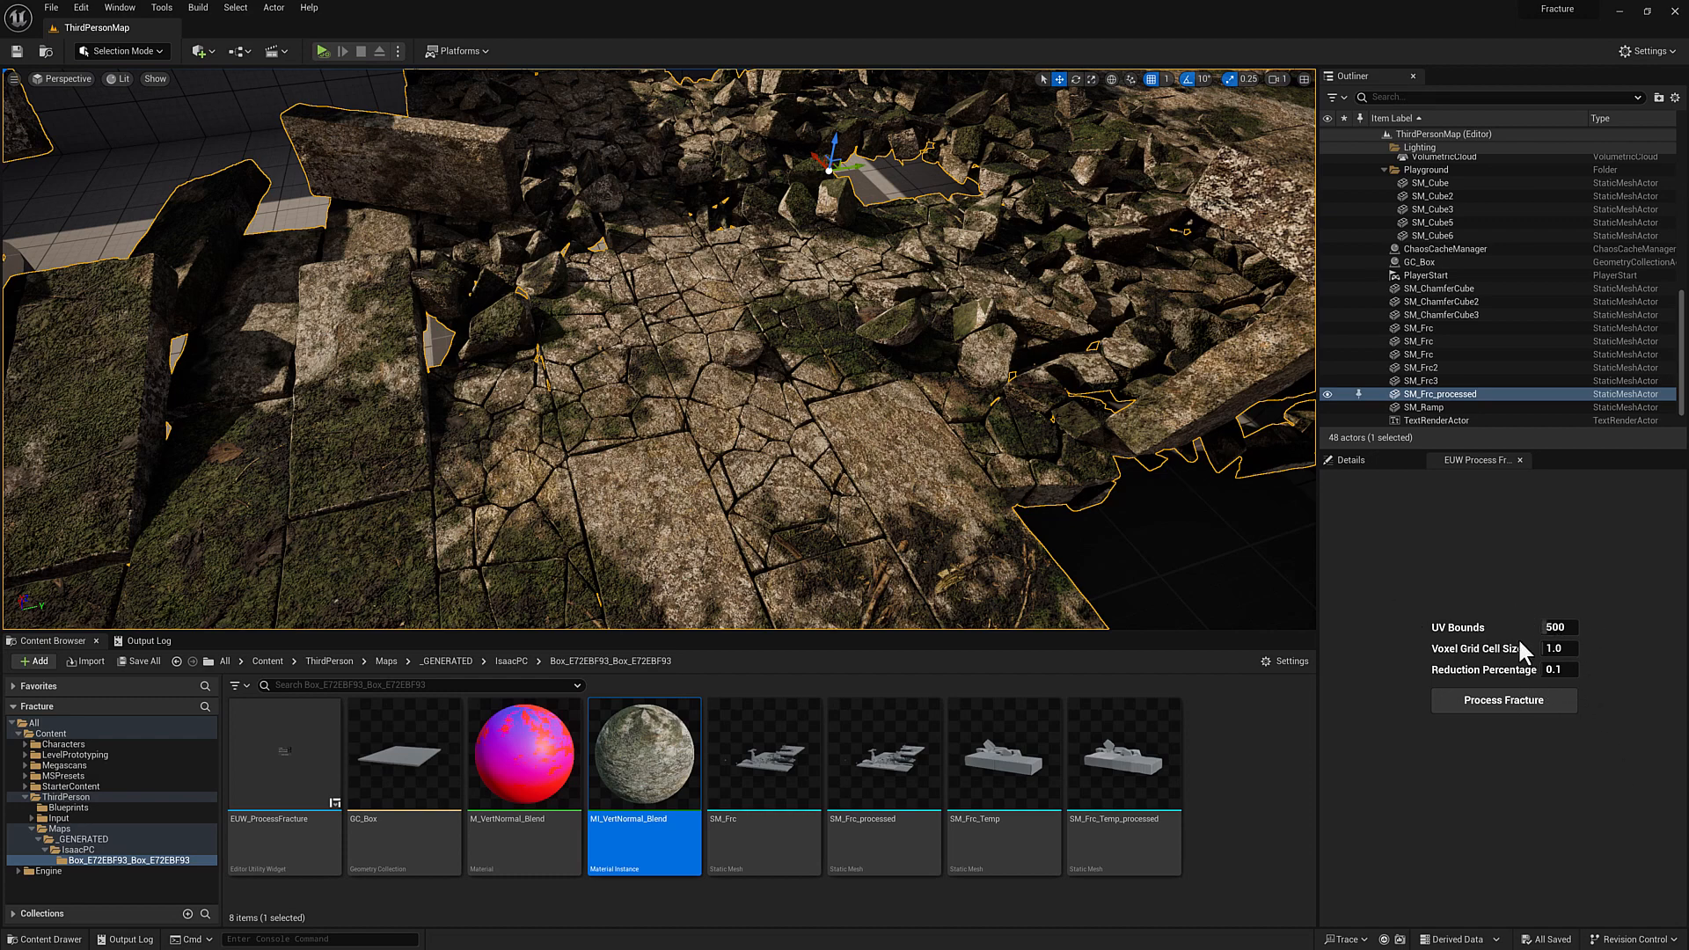
{"action": "mouse_move", "coordinate": [1357, 641]}
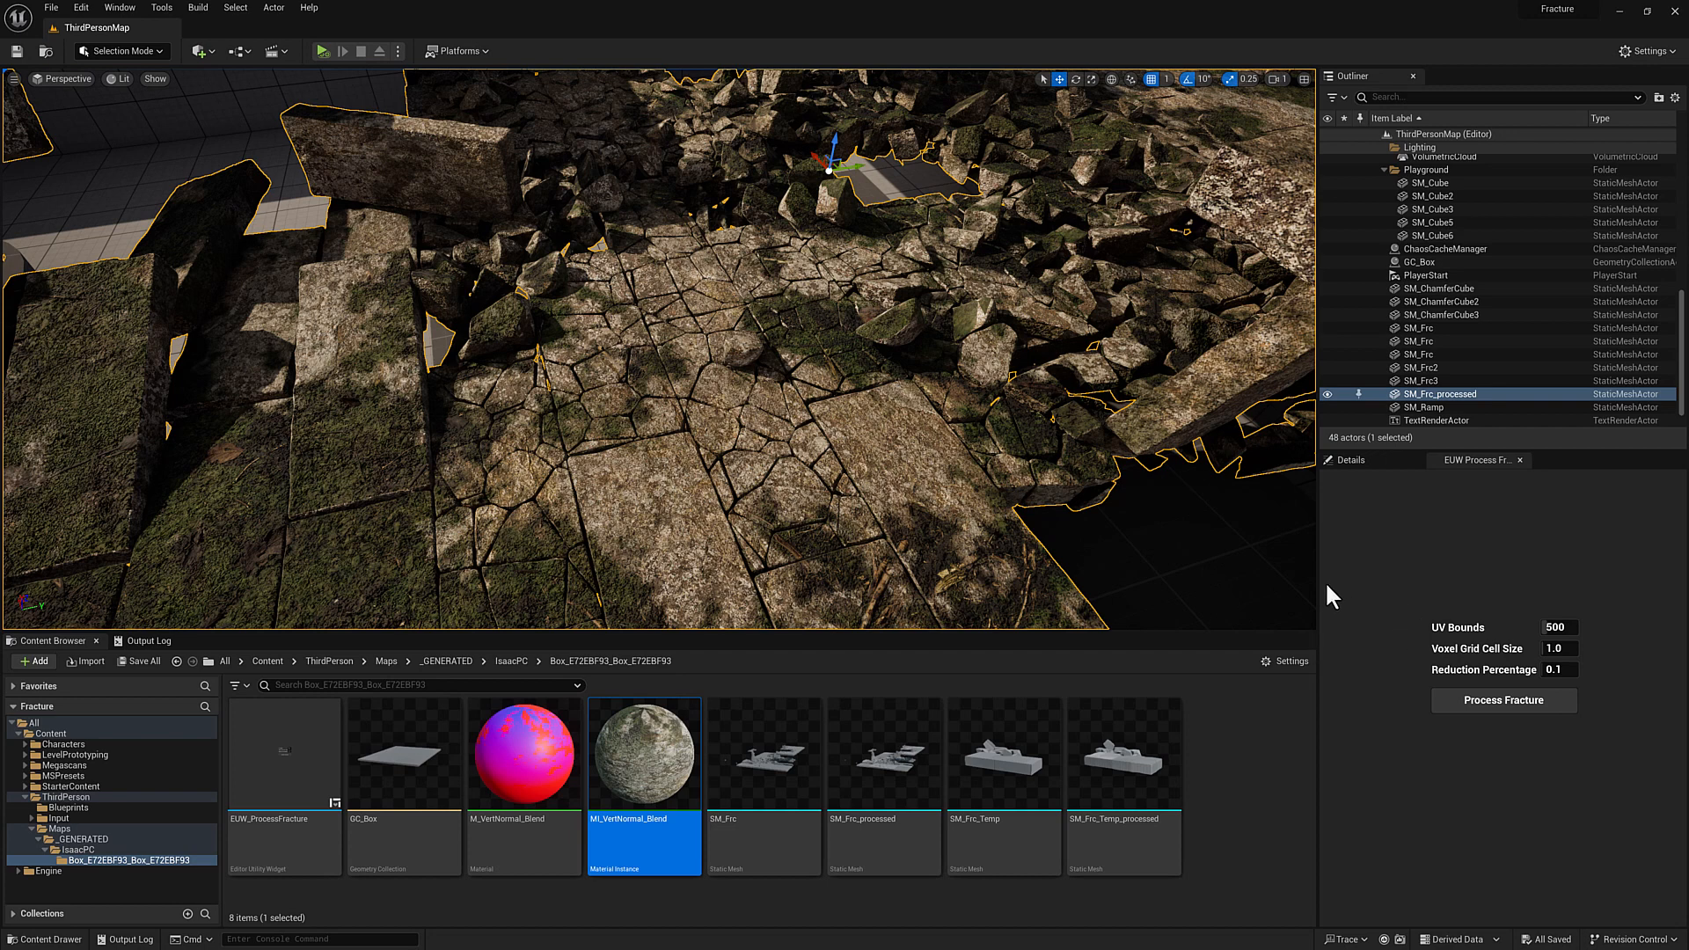
{"action": "mouse_move", "coordinate": [1364, 552]}
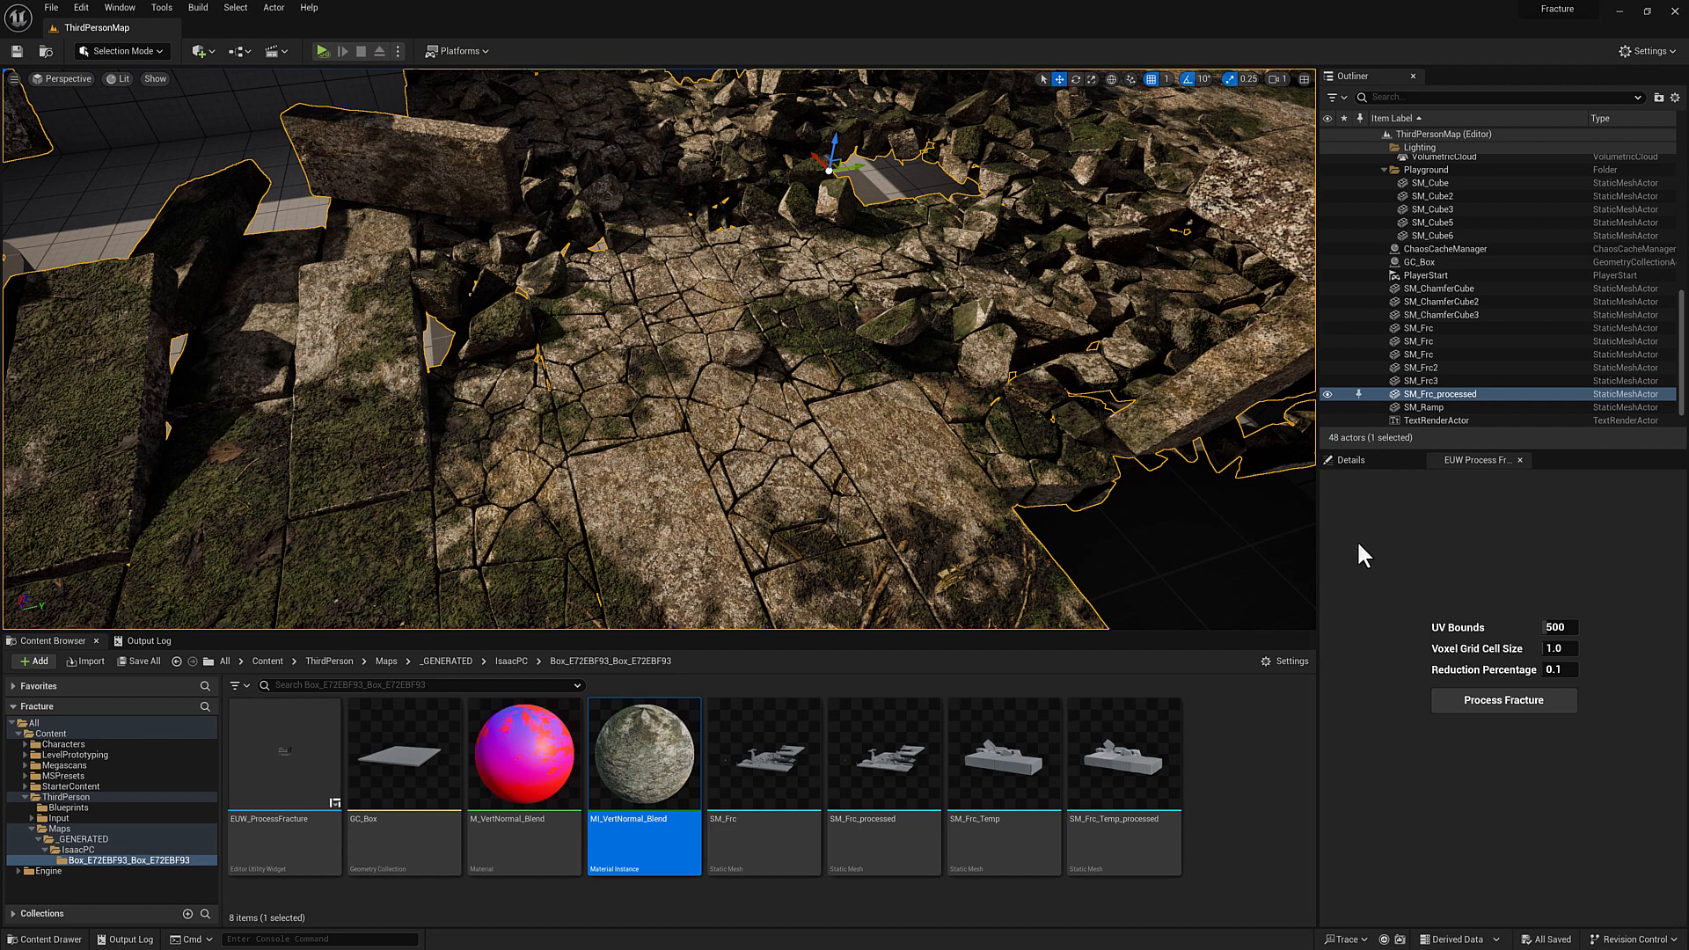